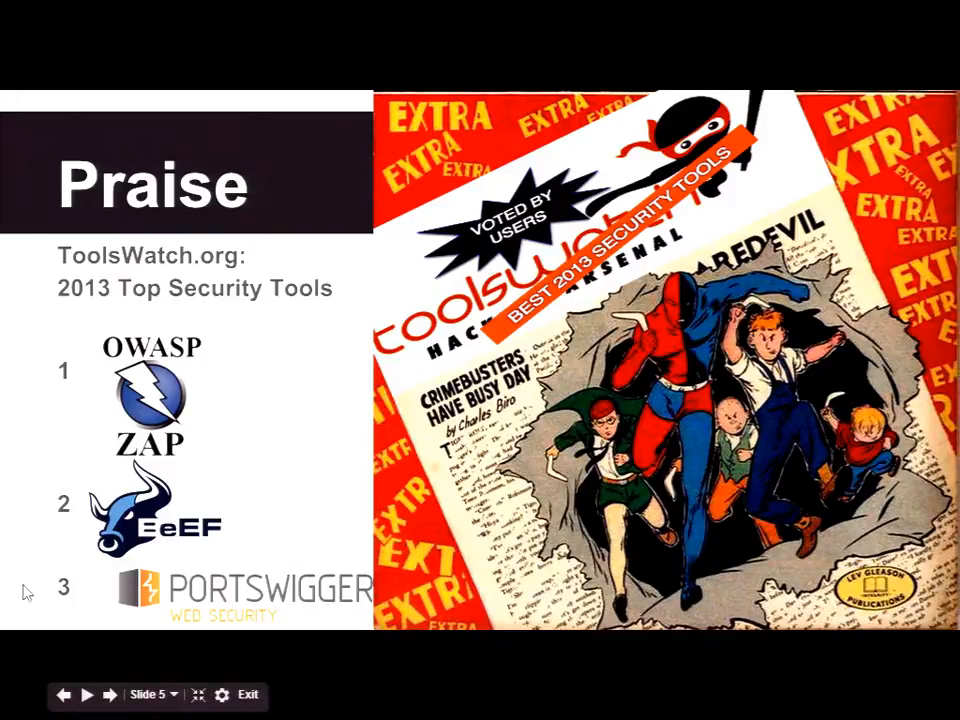
# - Advance the deck to the Features slide (fuzzer, forced browser, port scan) and past it
pyautogui.click(88, 696)
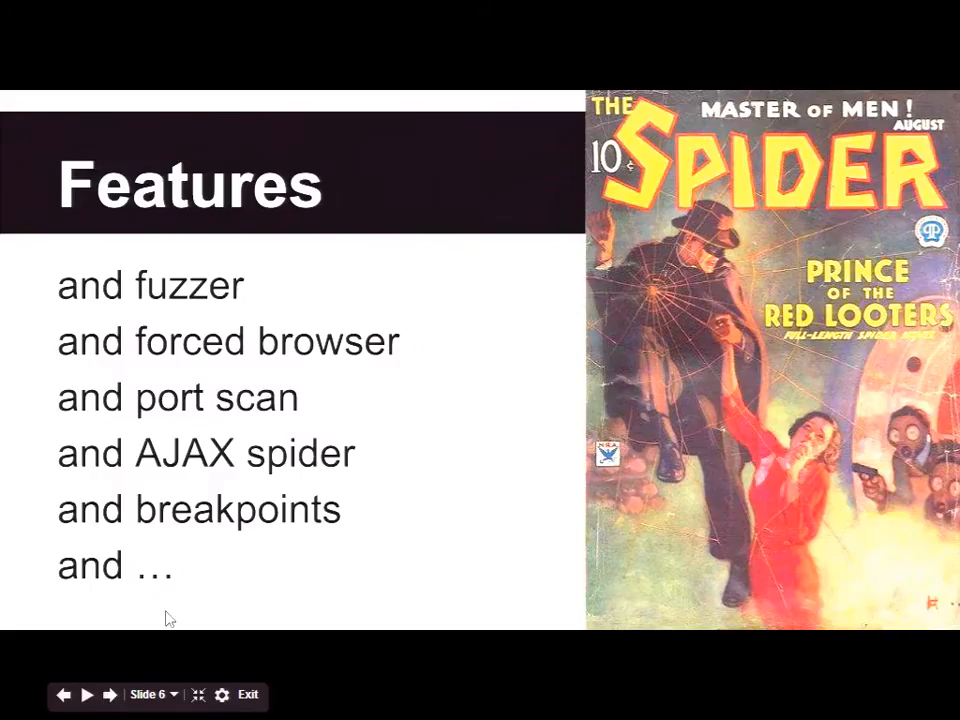
pyautogui.moveTo(120, 284)
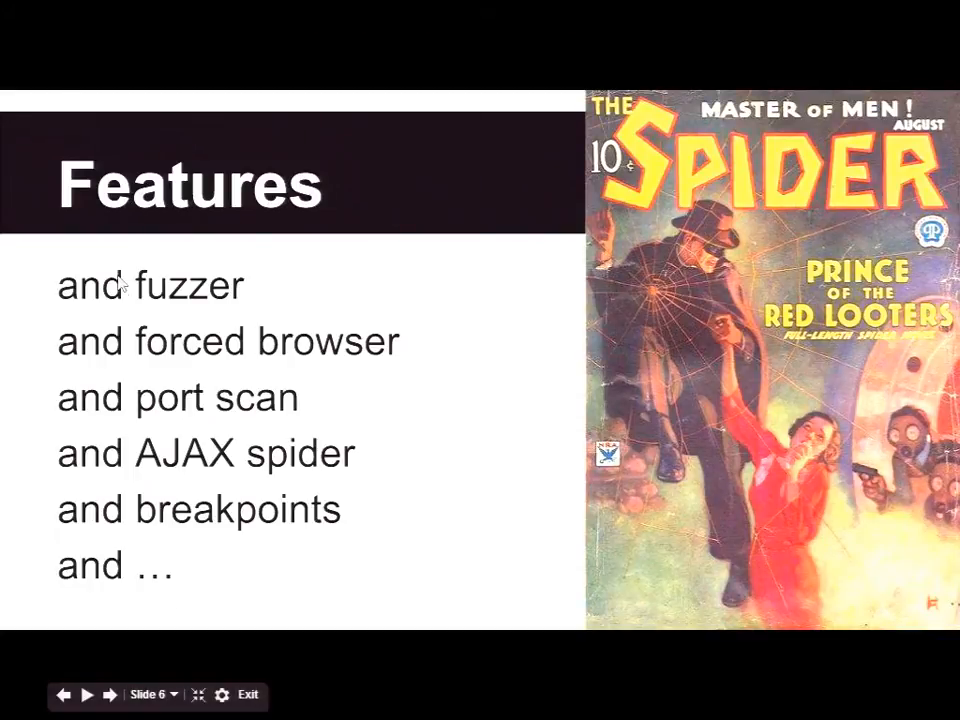
pyautogui.moveTo(108, 360)
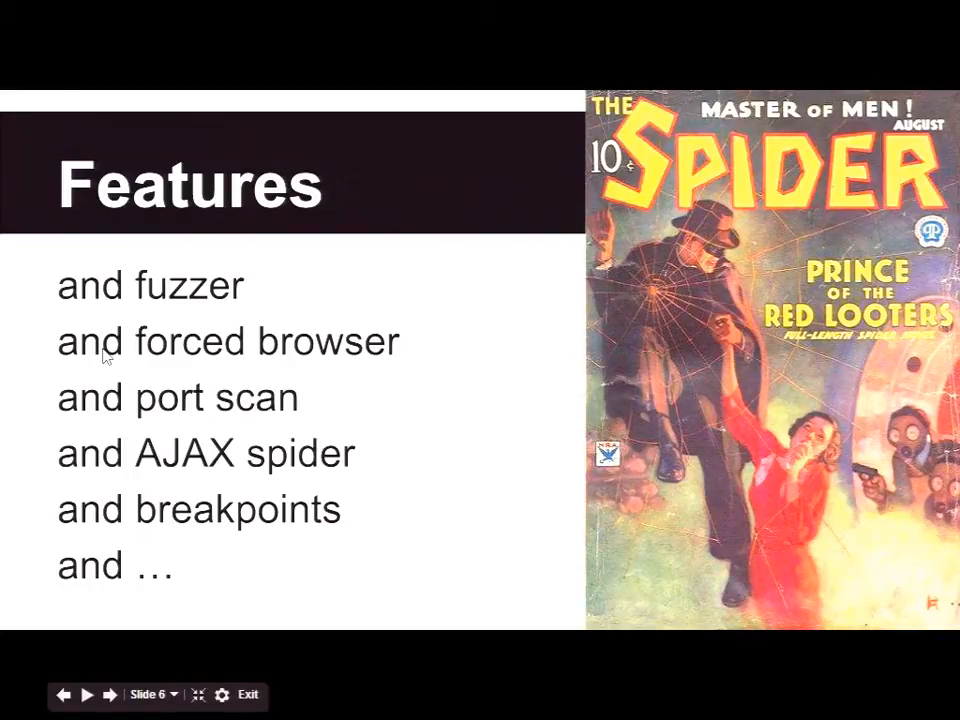
pyautogui.click(90, 696)
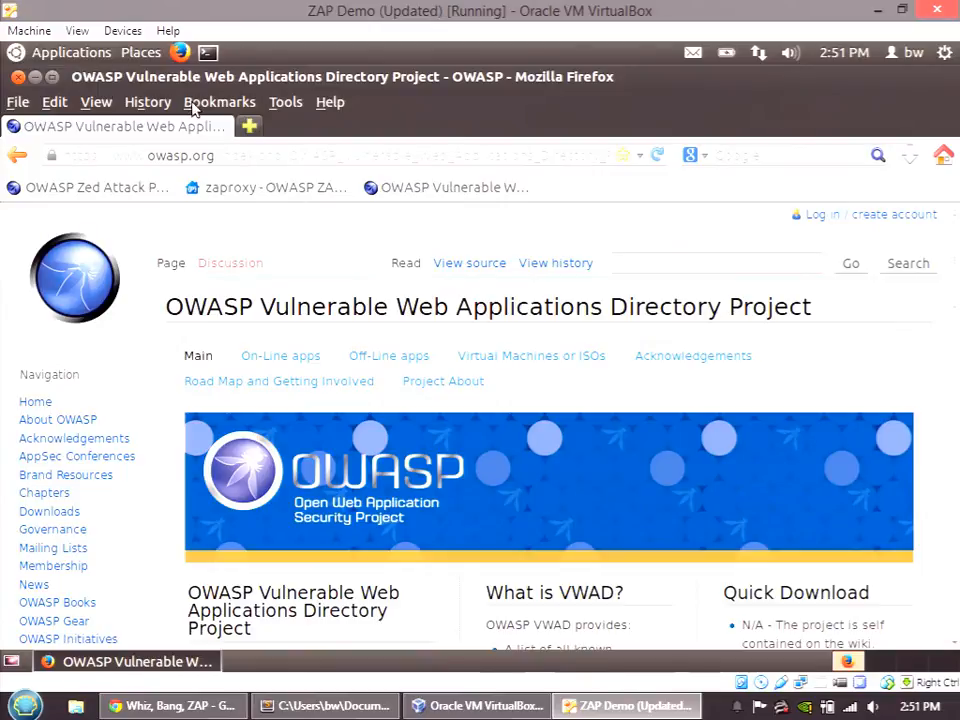
pyautogui.moveTo(200, 170)
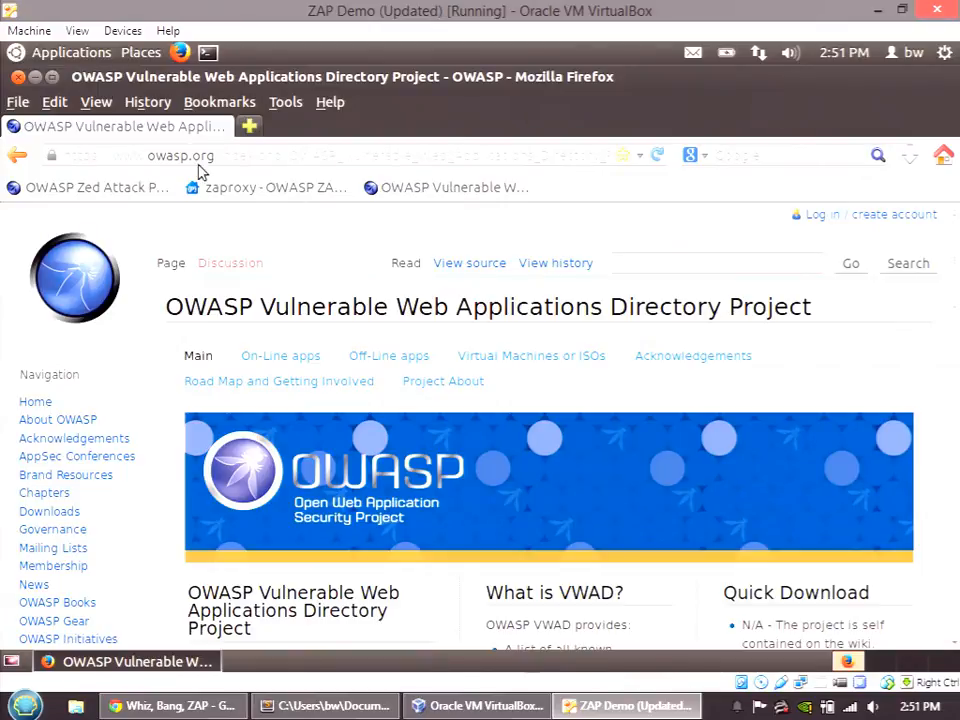
pyautogui.moveTo(220, 198)
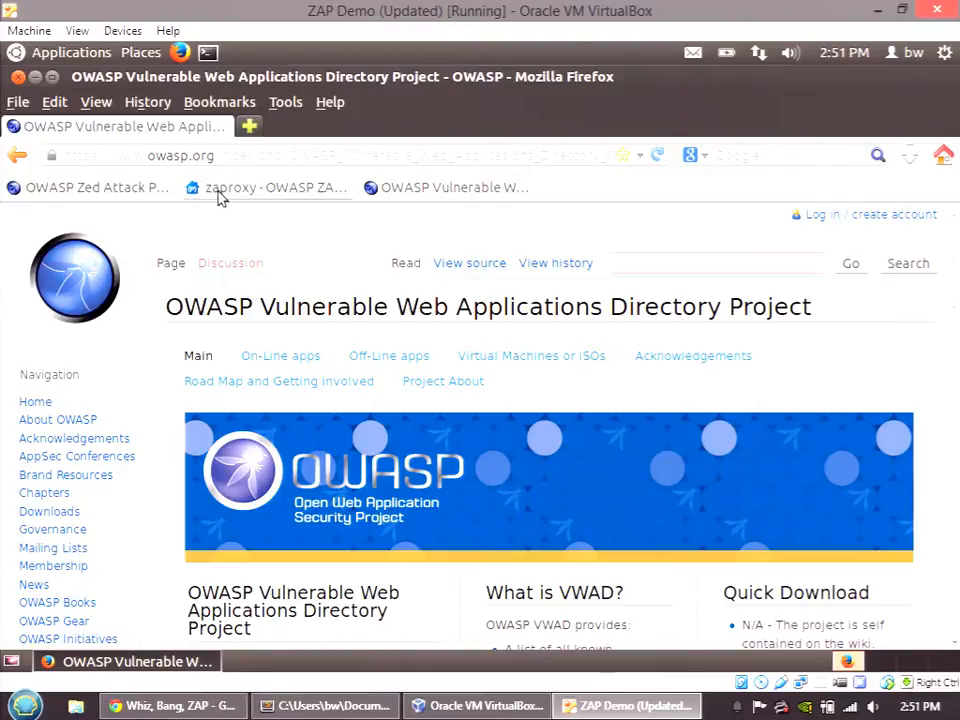
# - Compare the On-Line apps and Off-Line apps tables, returning to the online list
pyautogui.scroll(-3)
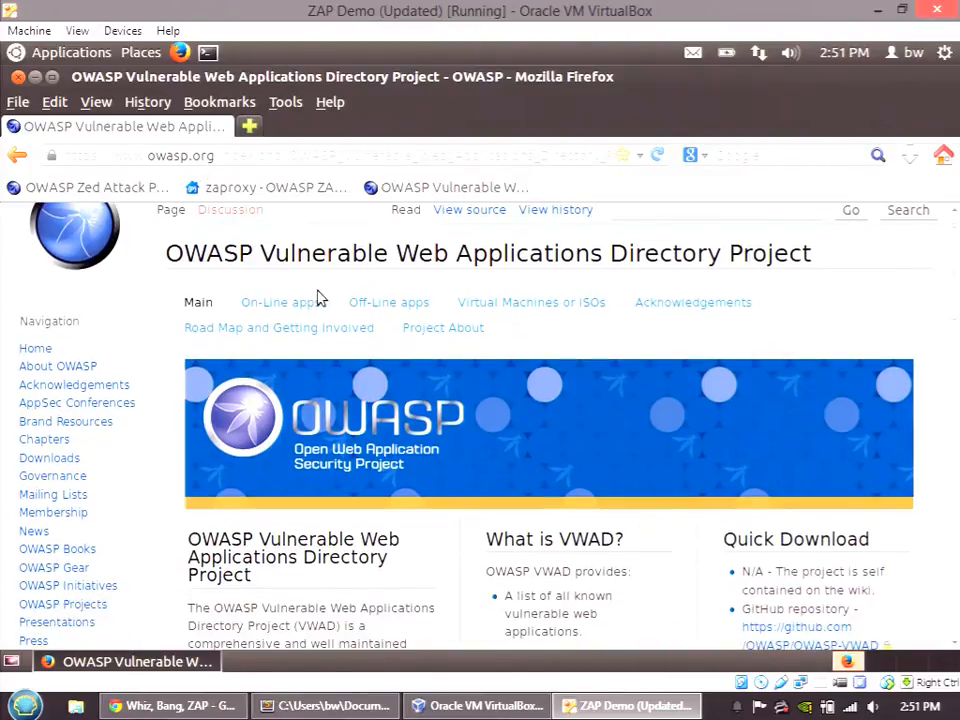
pyautogui.moveTo(280, 312)
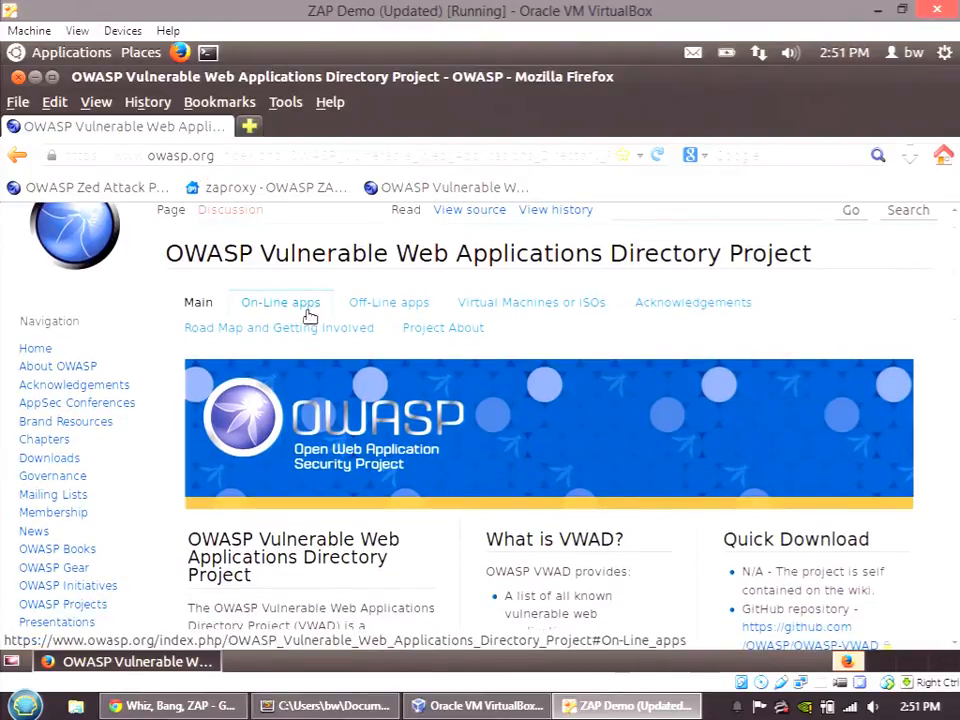
pyautogui.click(280, 302)
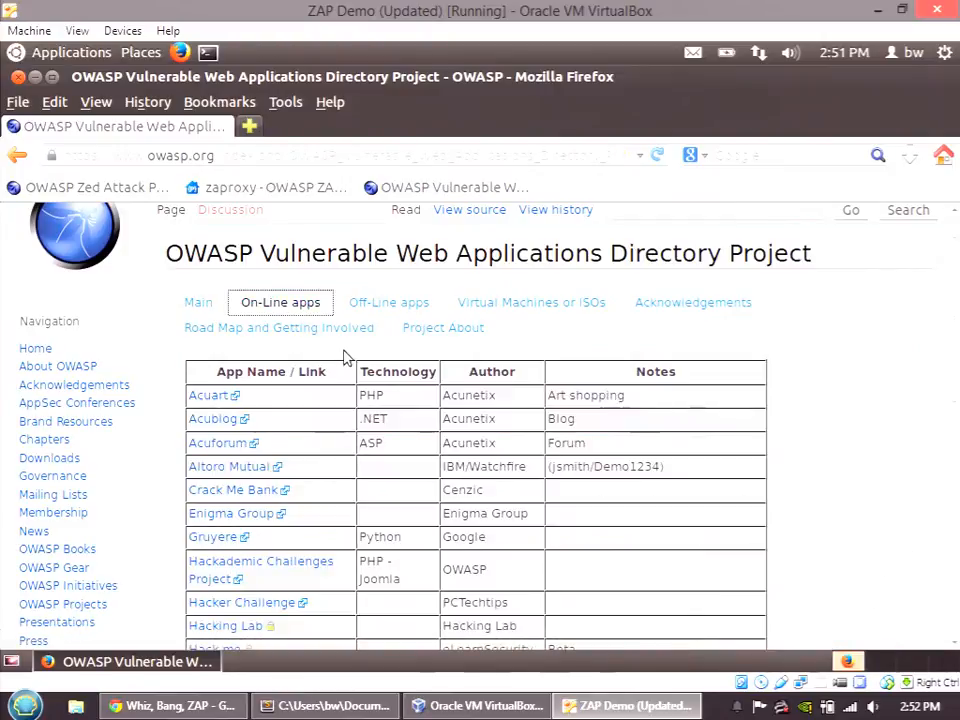
pyautogui.click(388, 302)
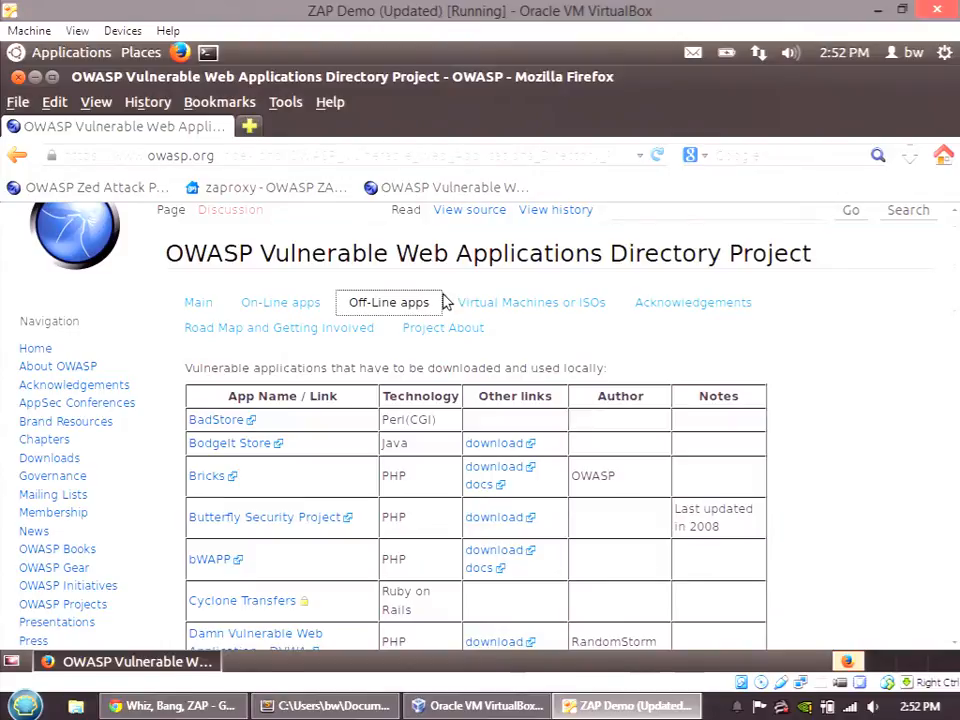
pyautogui.click(280, 302)
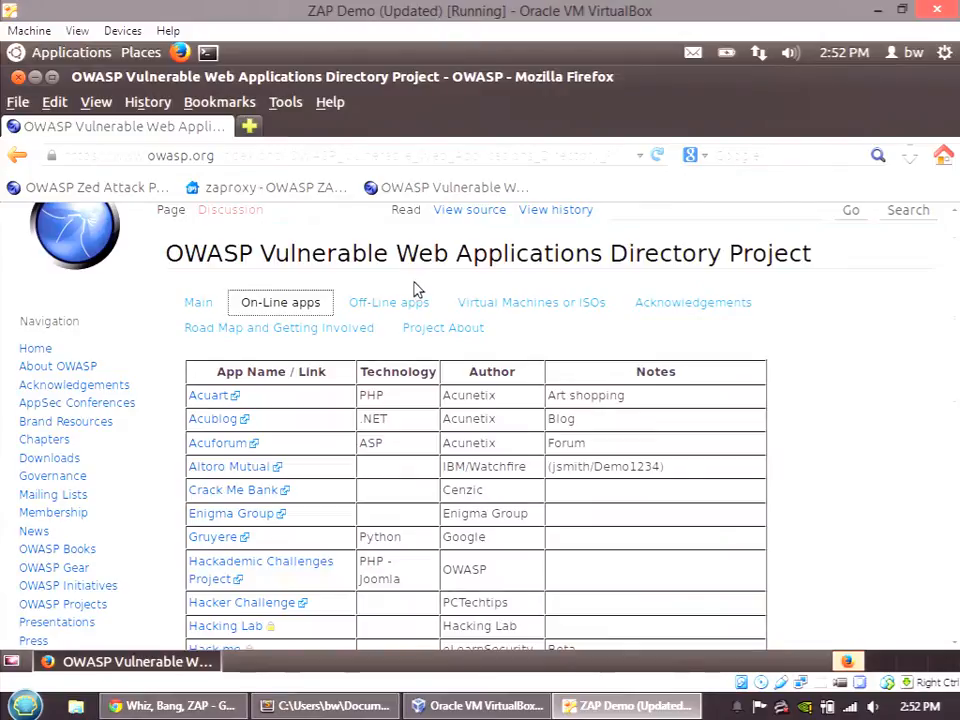
pyautogui.moveTo(408, 292)
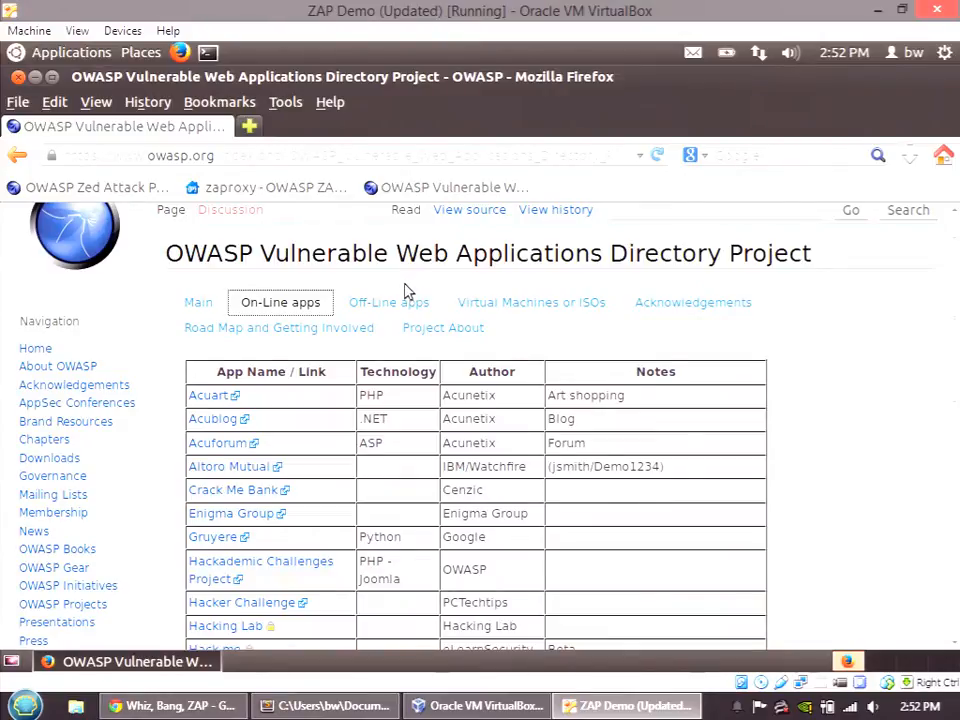
# - Scroll down through the table of online vulnerable applications
pyautogui.scroll(-3)
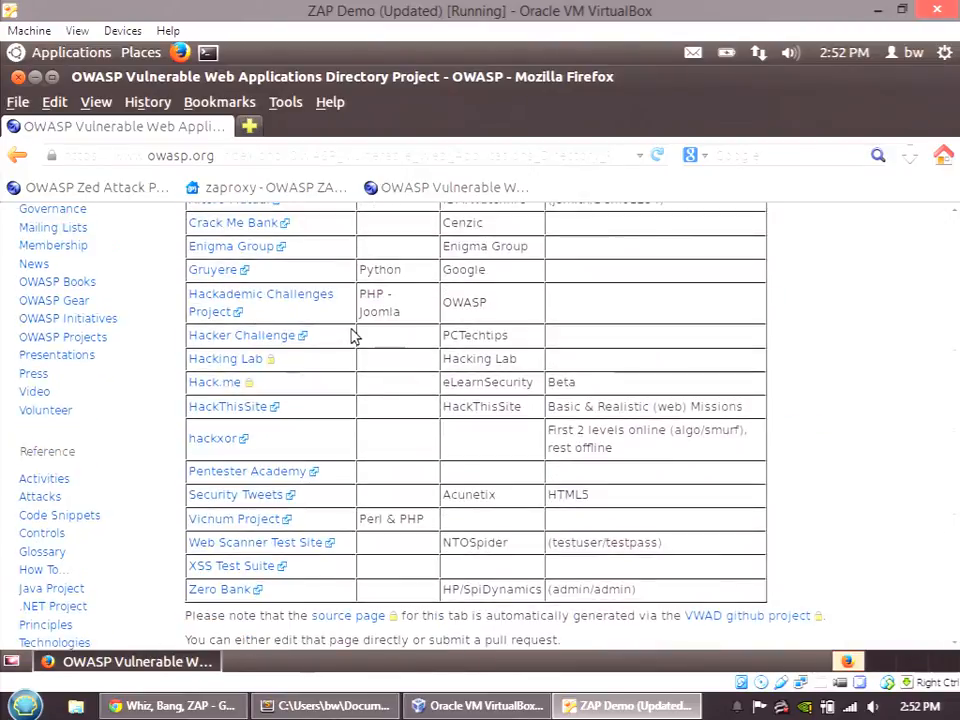
pyautogui.moveTo(346, 312)
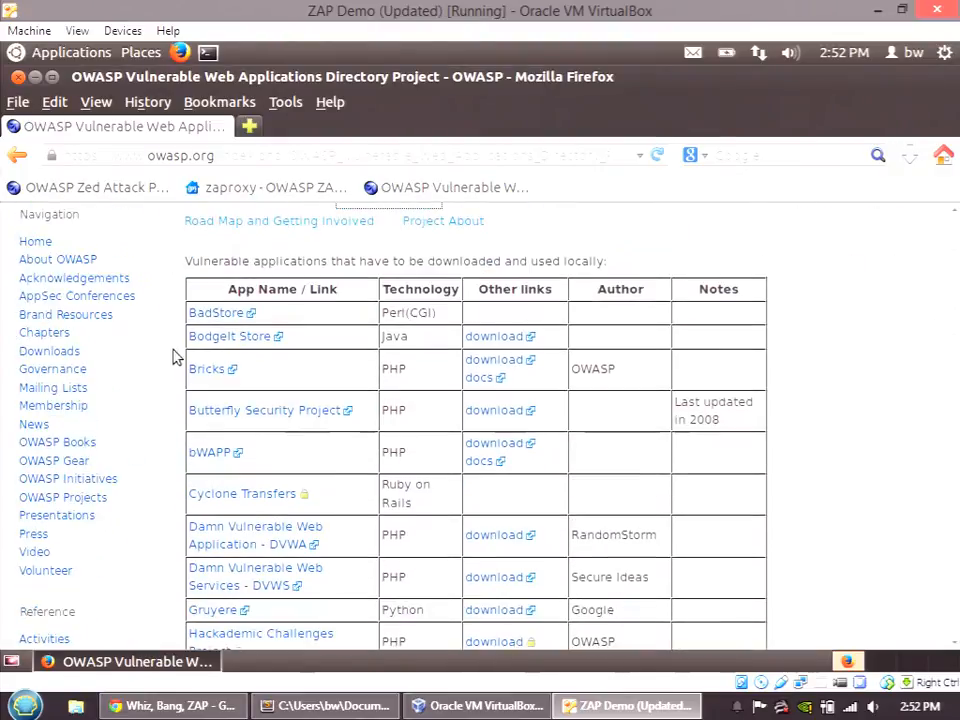
pyautogui.scroll(-3)
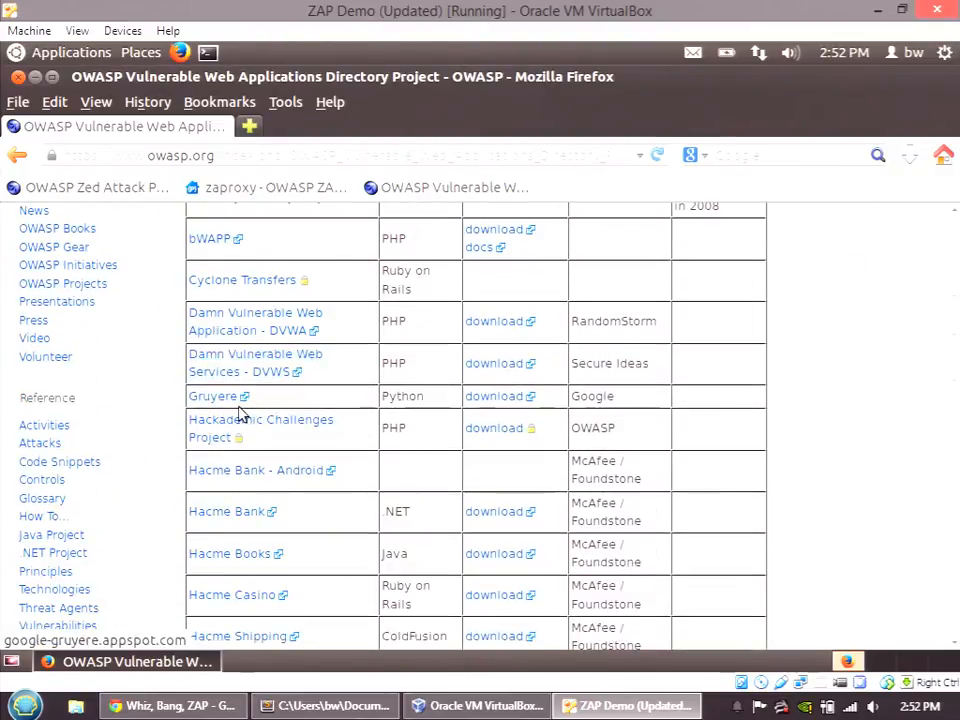
pyautogui.scroll(-3)
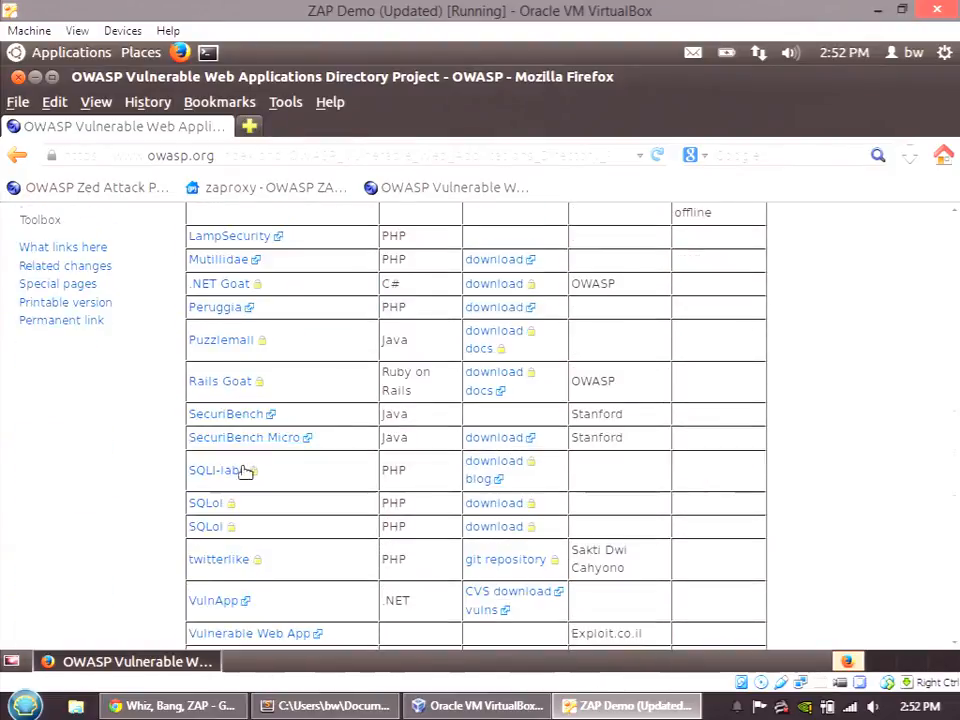
pyautogui.scroll(-3)
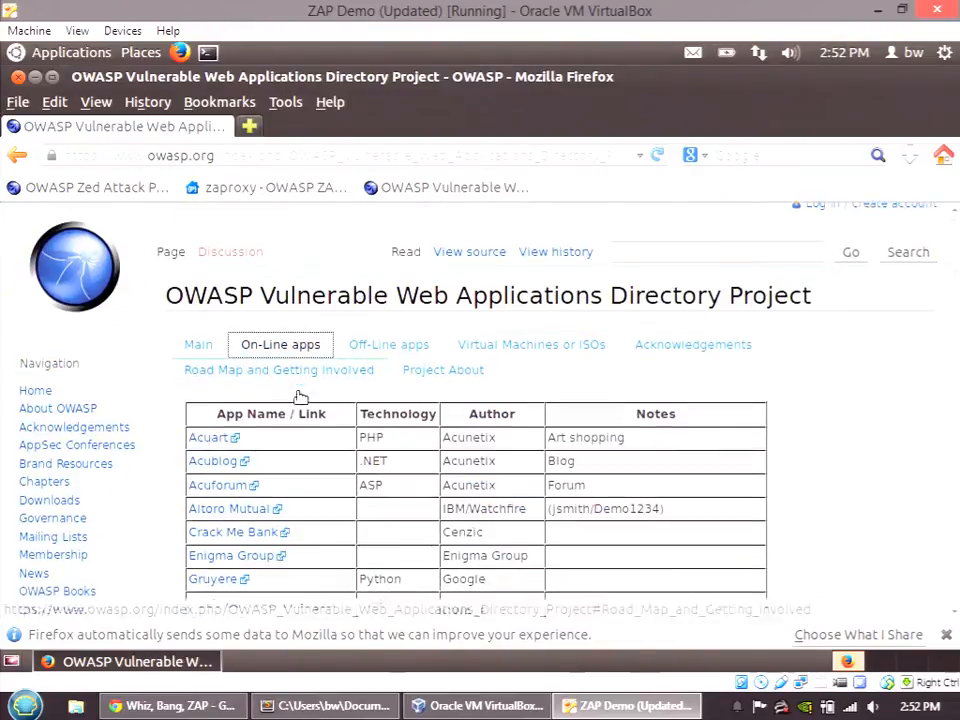
# - Open the Altoro Mutual demo site (testfire.net) from the online apps table in a new tab
pyautogui.scroll(-3)
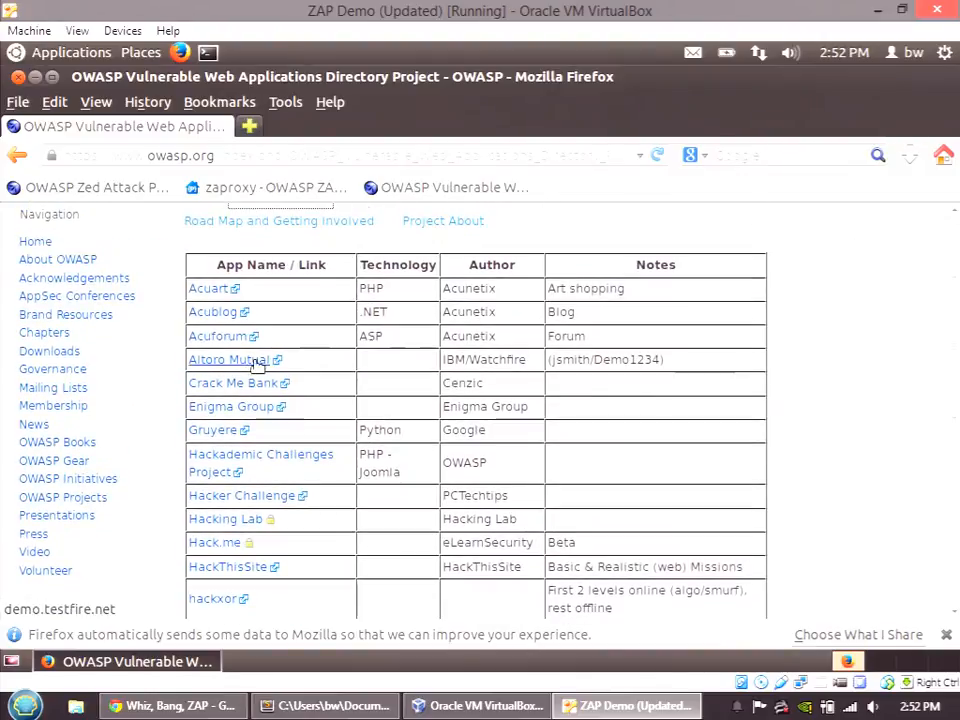
pyautogui.moveTo(212, 370)
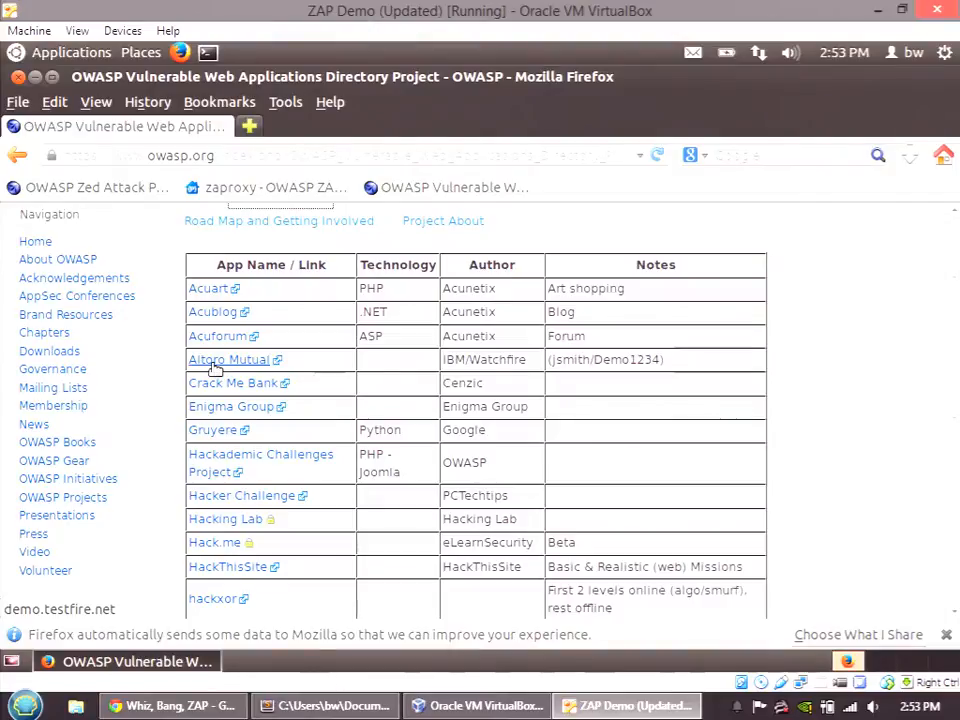
pyautogui.click(228, 360)
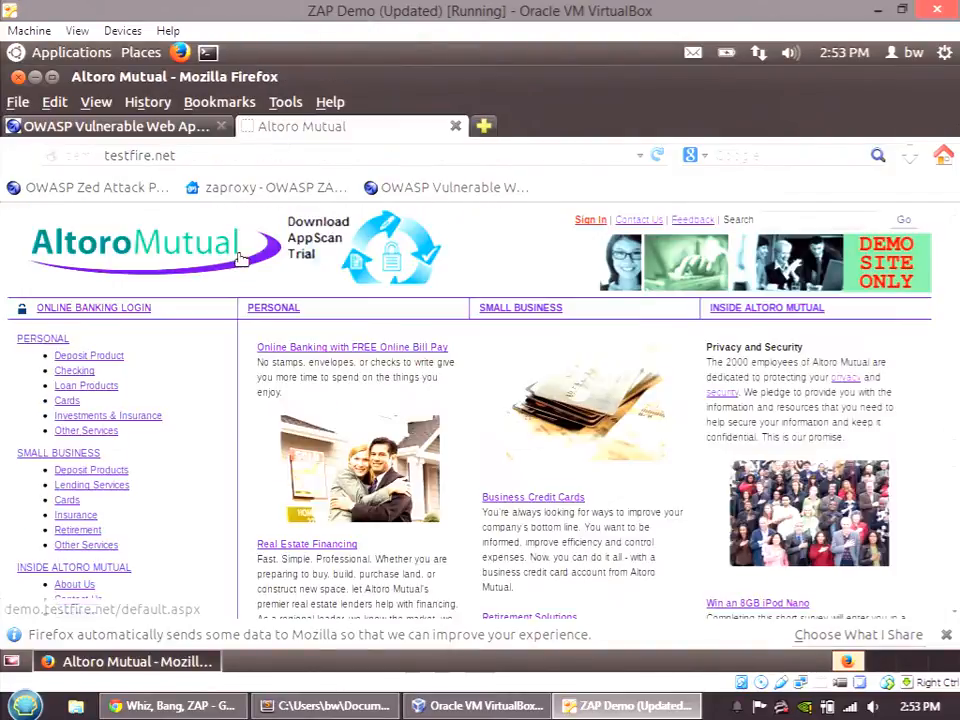
pyautogui.moveTo(192, 168)
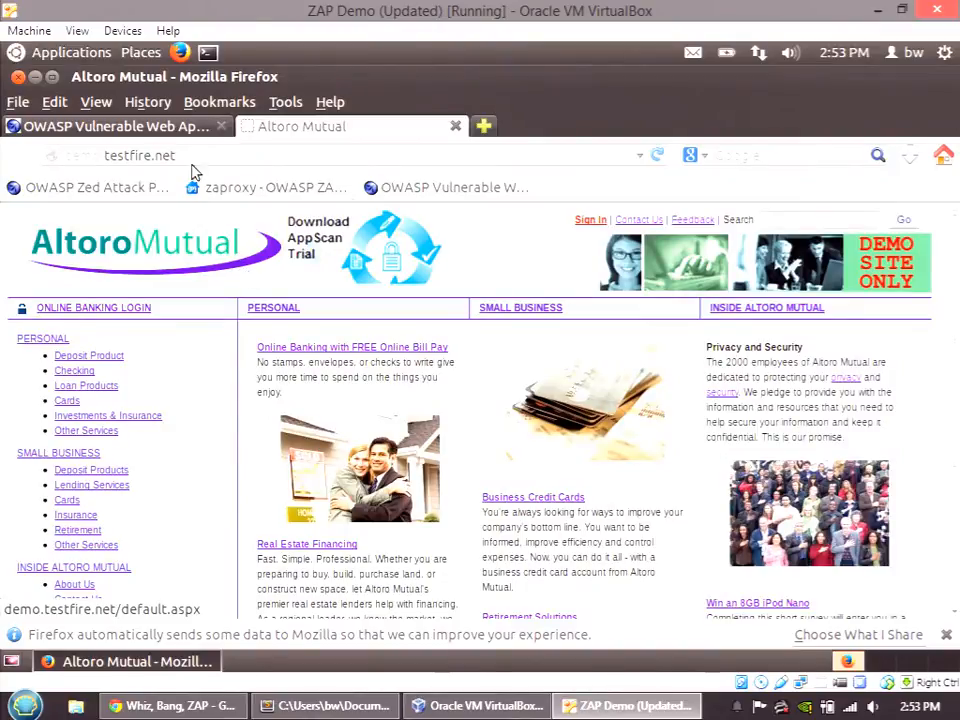
pyautogui.click(110, 126)
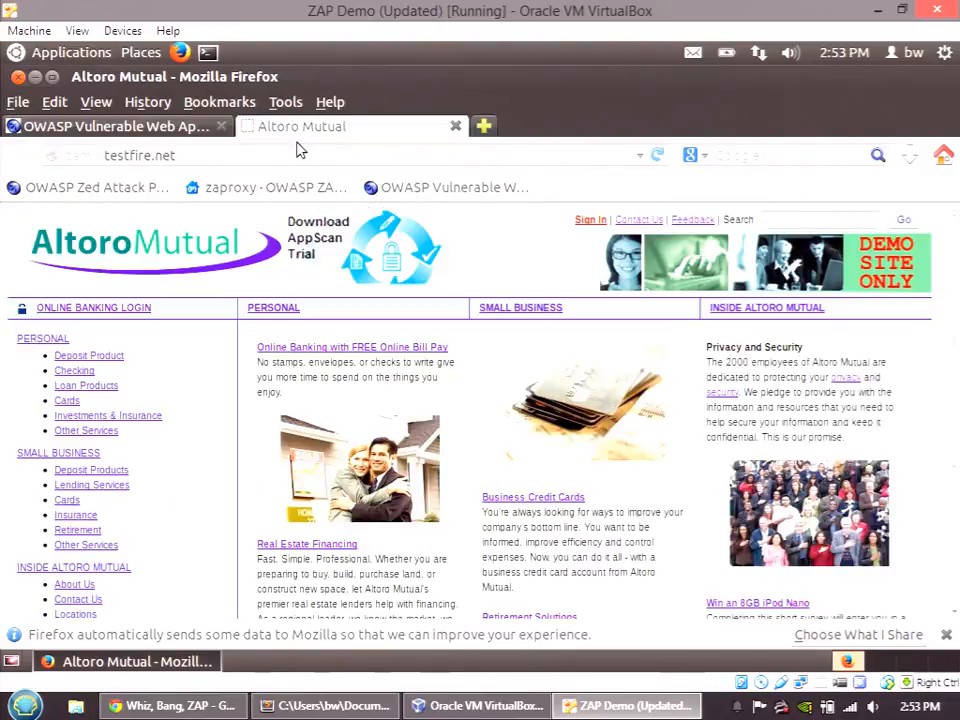
pyautogui.moveTo(356, 130)
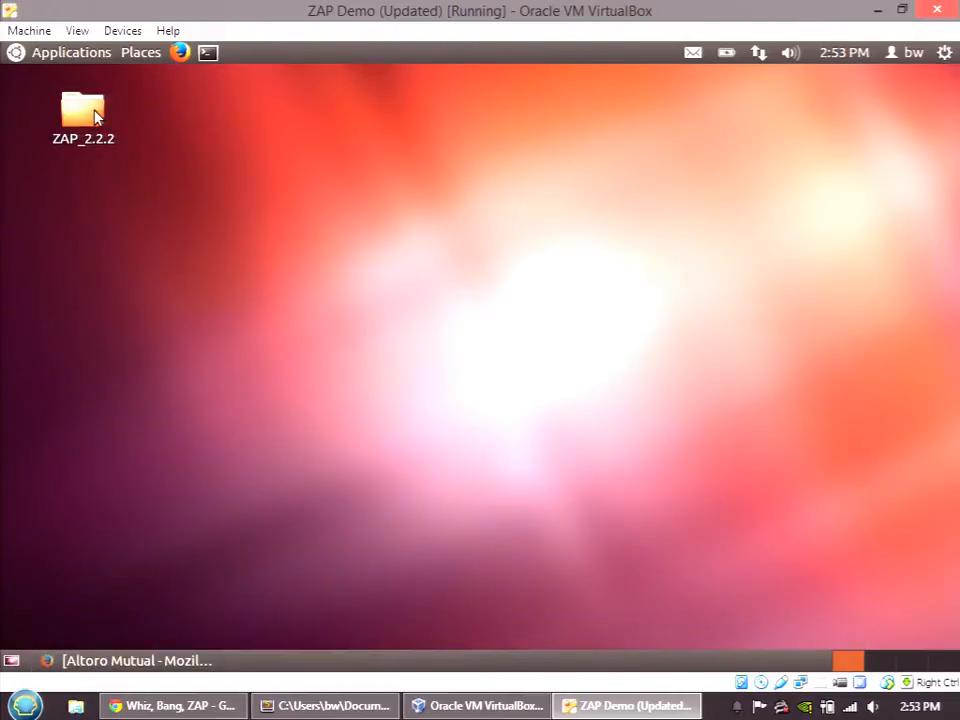
# - Browse the ZAP_2.2.2 desktop folder, close it, and return to the Altoro Mutual browser window
pyautogui.doubleClick(80, 108)
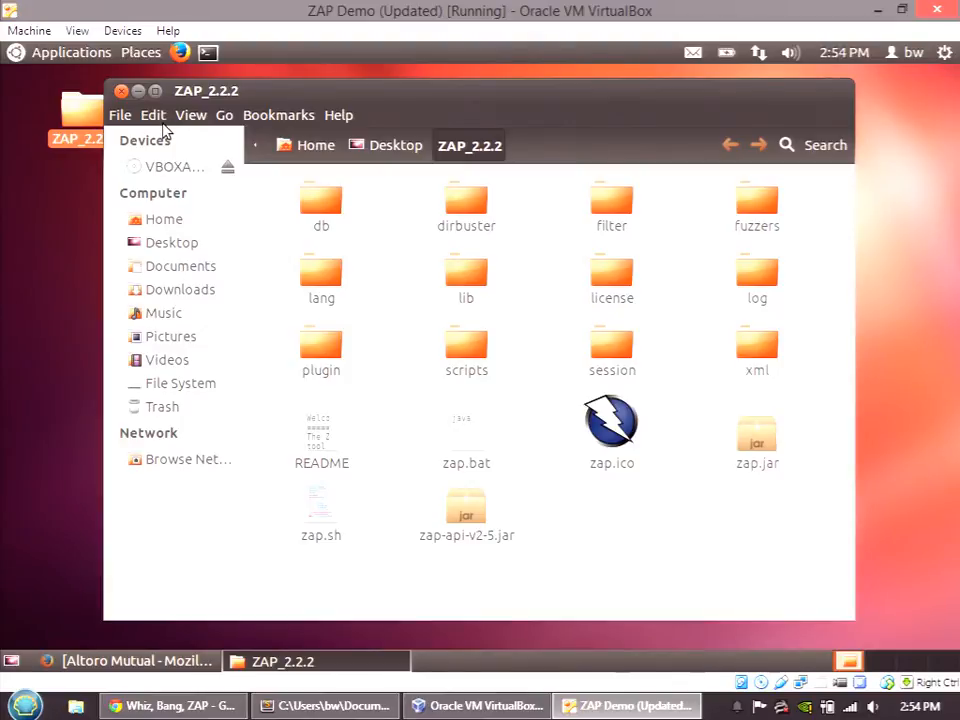
pyautogui.click(122, 90)
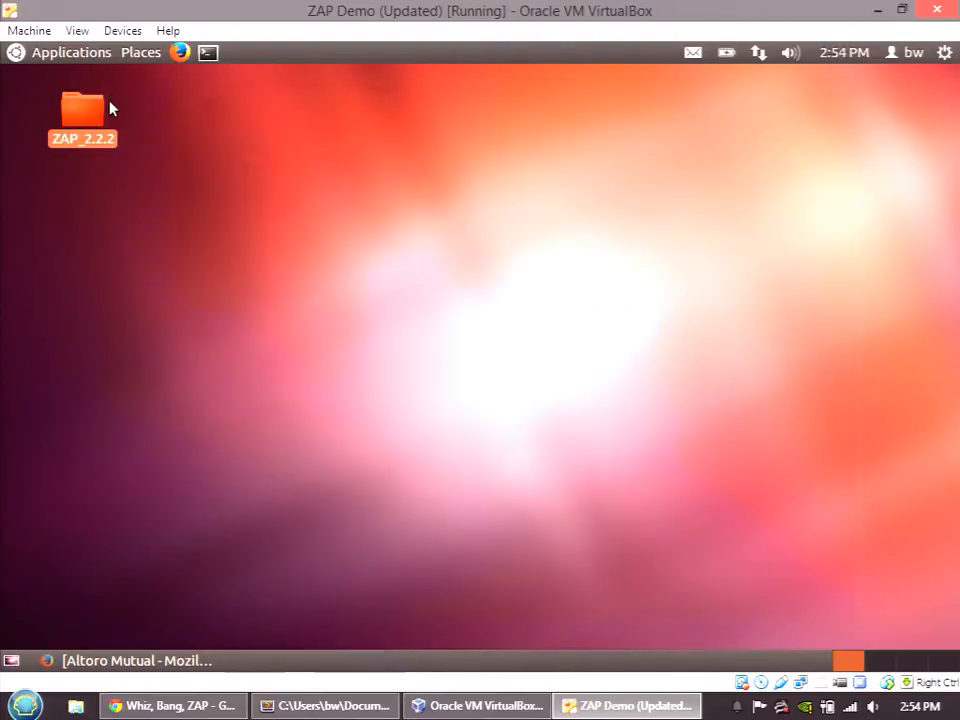
pyautogui.moveTo(88, 120)
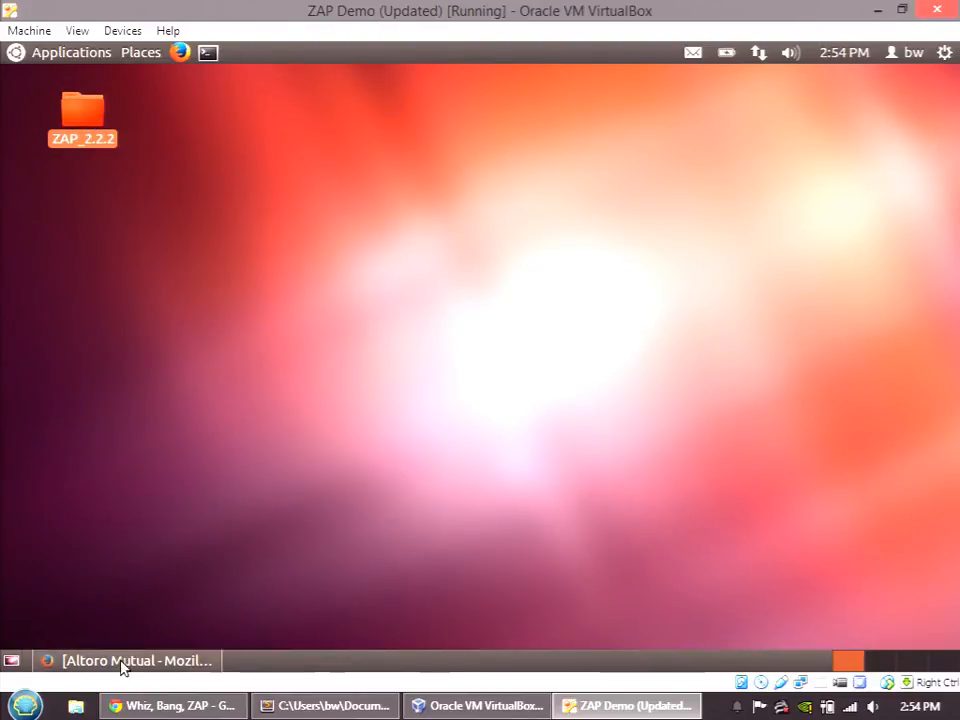
pyautogui.click(124, 660)
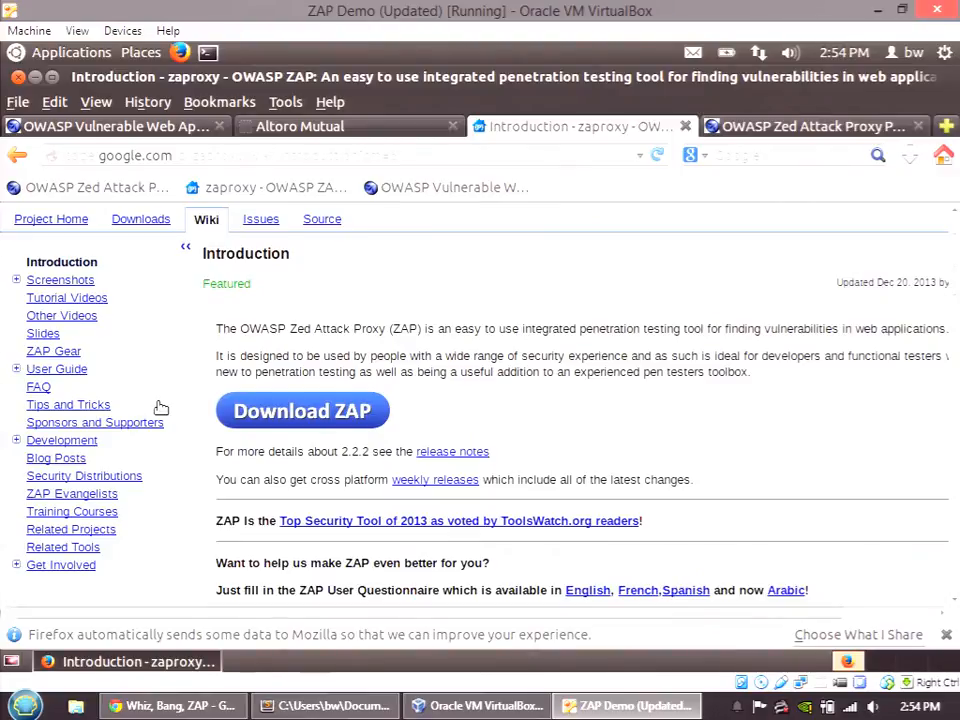
pyautogui.moveTo(398, 336)
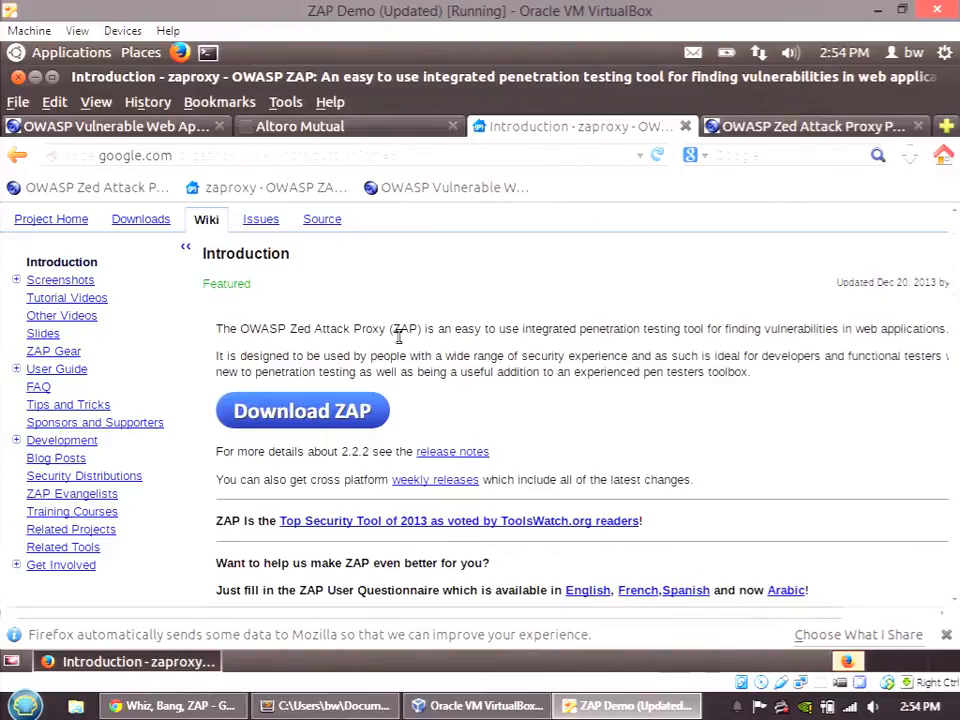
pyautogui.moveTo(404, 332)
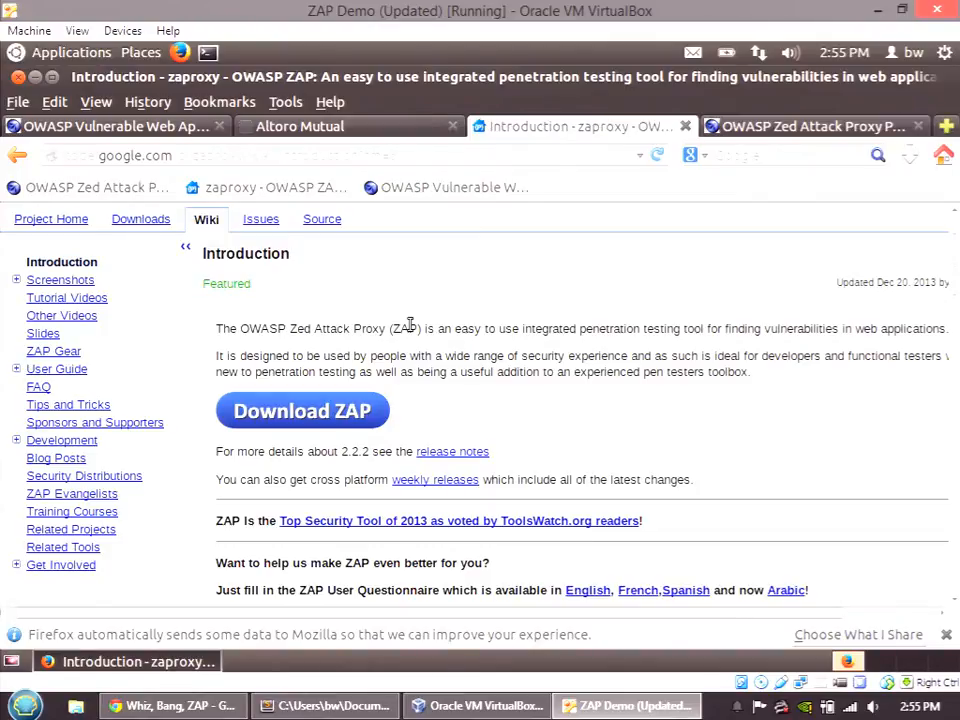
# - Look over the OWASP Zed Attack Proxy Project wiki page, then put the browser away for the desktop
pyautogui.click(820, 126)
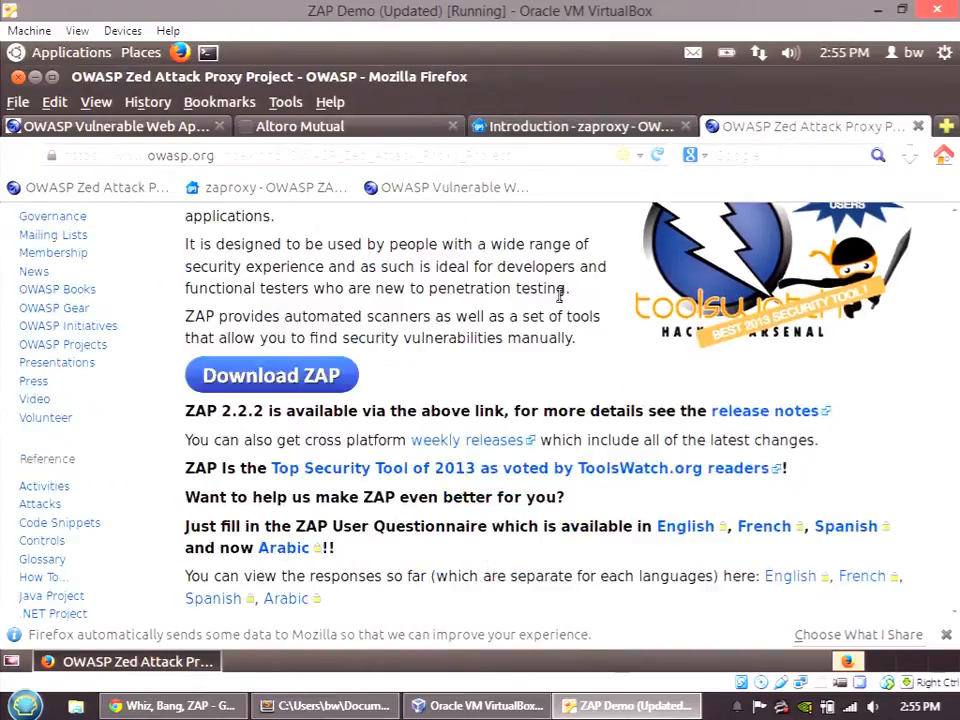
pyautogui.scroll(-3)
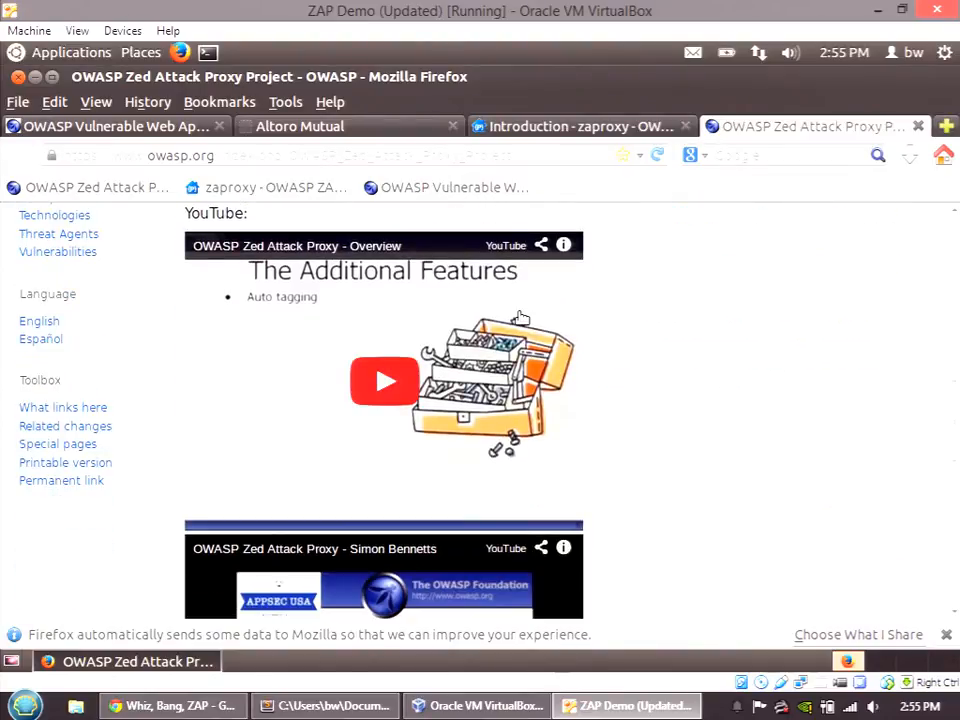
pyautogui.scroll(-3)
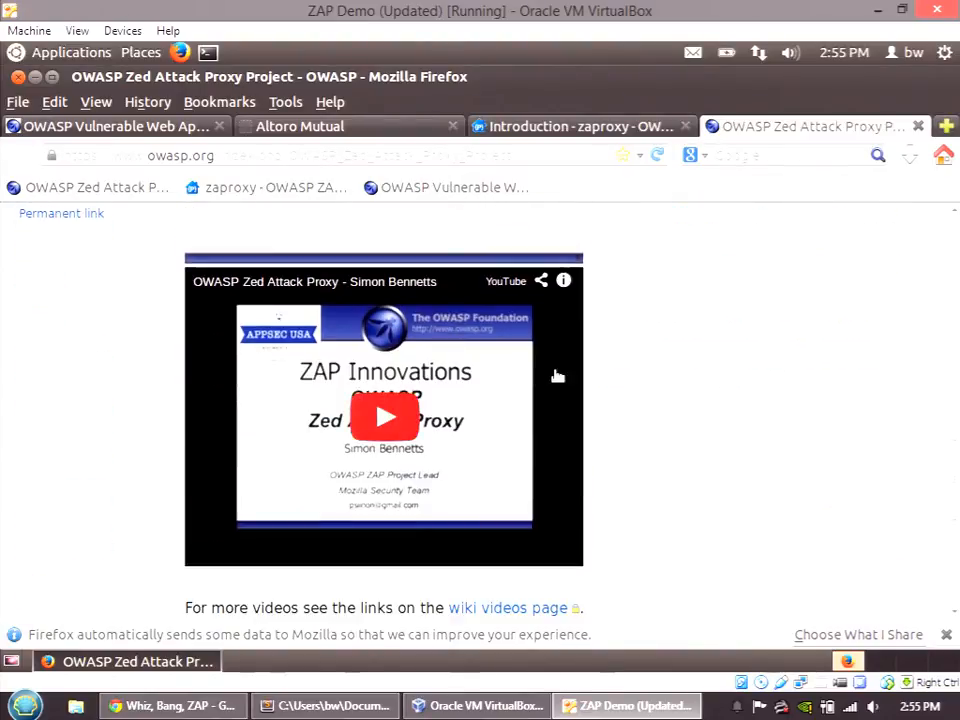
pyautogui.moveTo(664, 374)
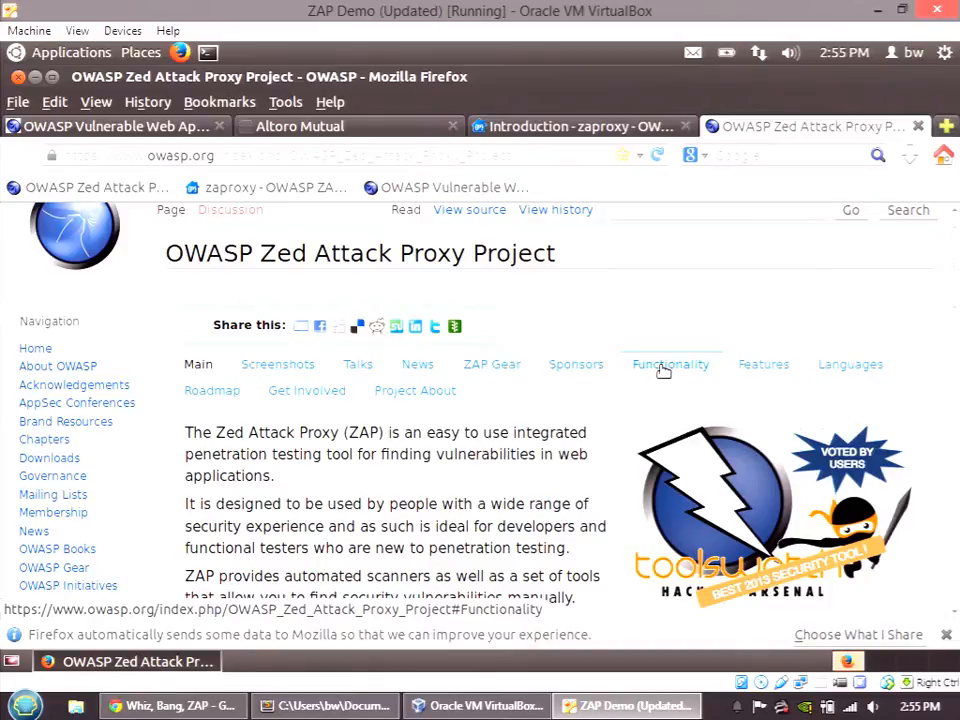
pyautogui.click(300, 126)
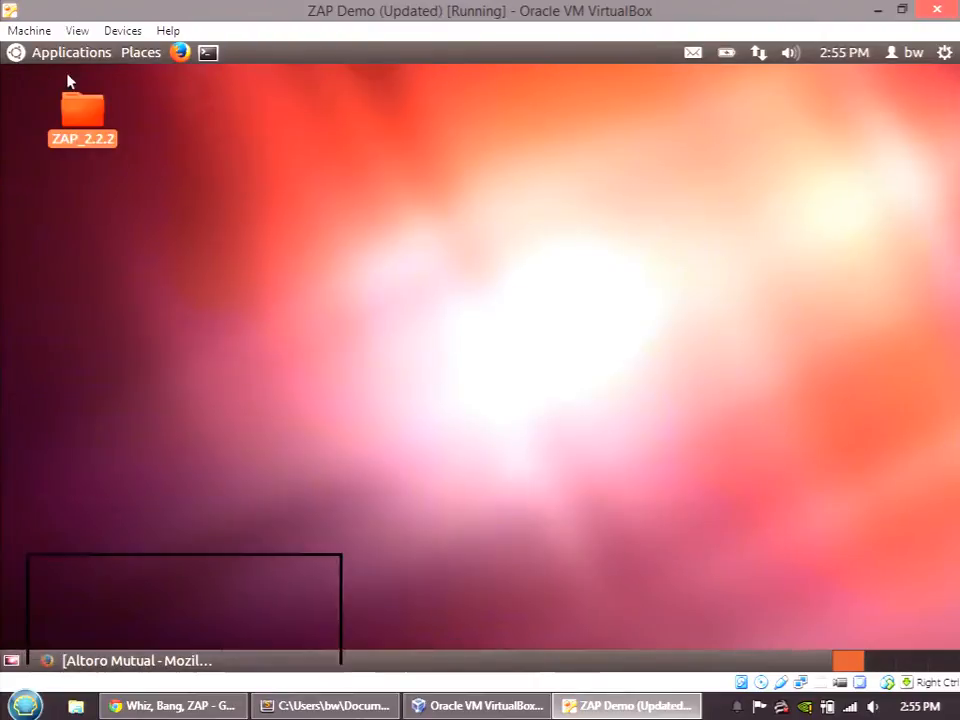
# - Launch ZAP by running zap.sh from the ZAP_2.2.2 folder
pyautogui.doubleClick(84, 108)
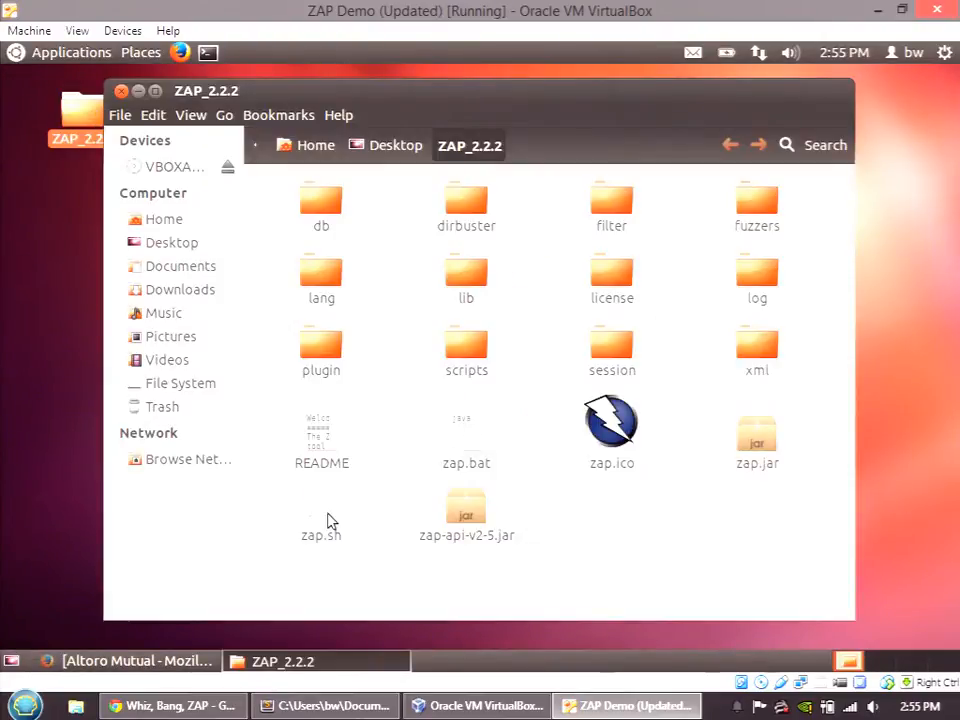
pyautogui.doubleClick(320, 510)
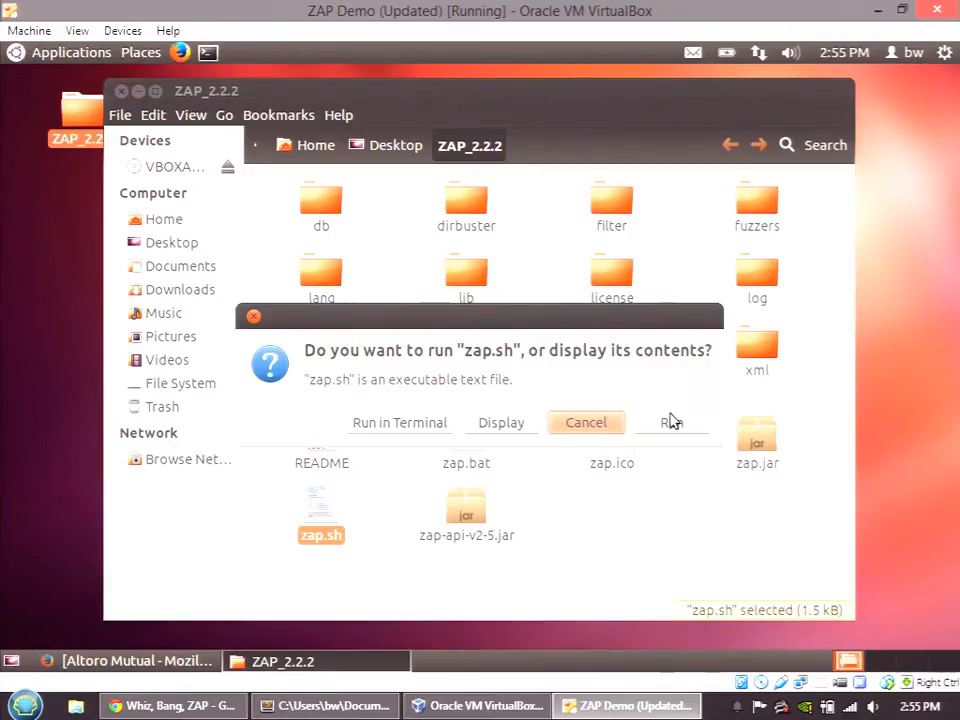
pyautogui.click(584, 422)
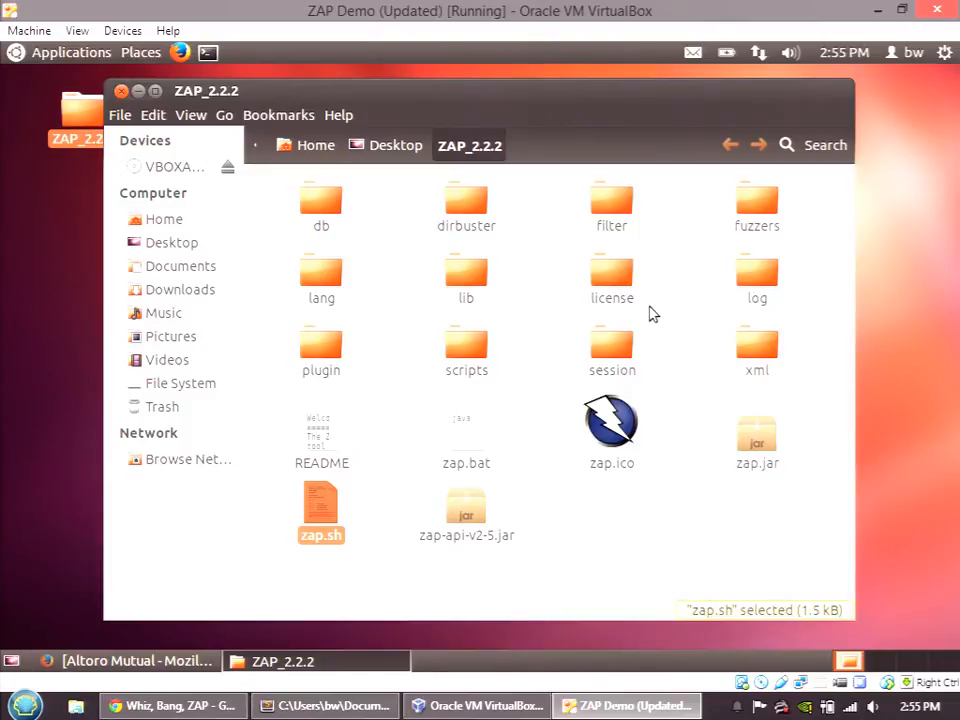
pyautogui.doubleClick(320, 500)
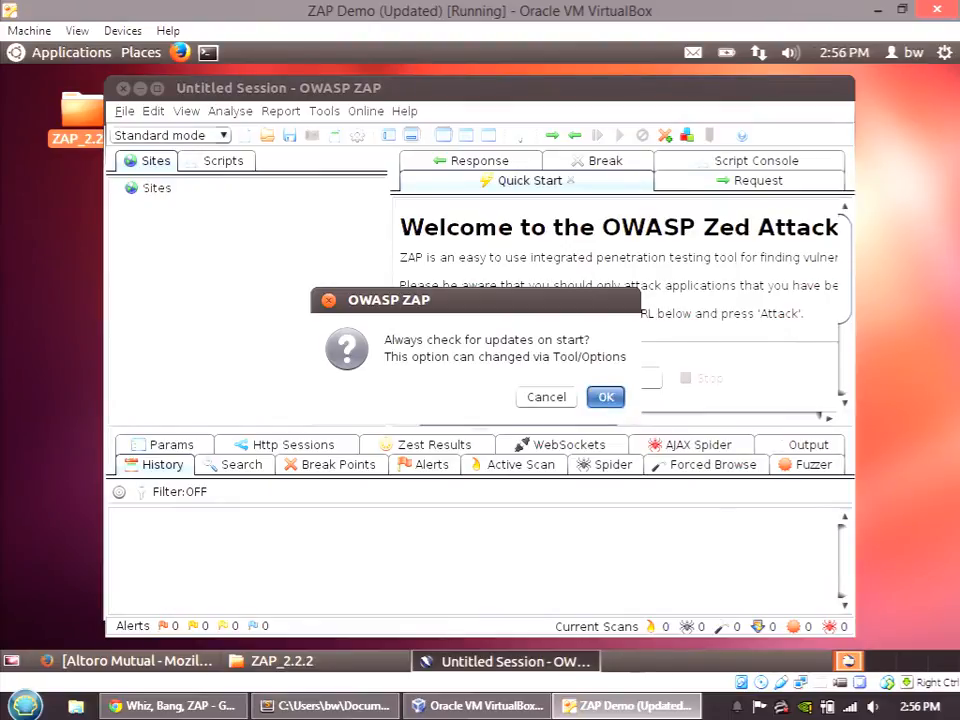
# - Allow update checks on start and download updates for the marked add-ons, including Zest
pyautogui.click(604, 396)
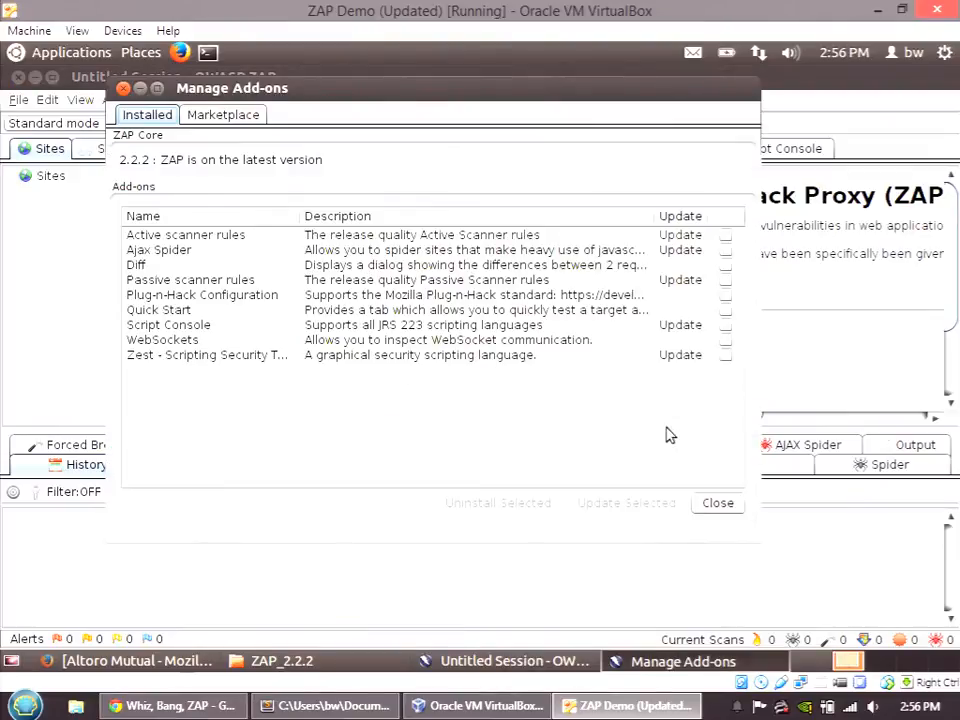
pyautogui.click(724, 248)
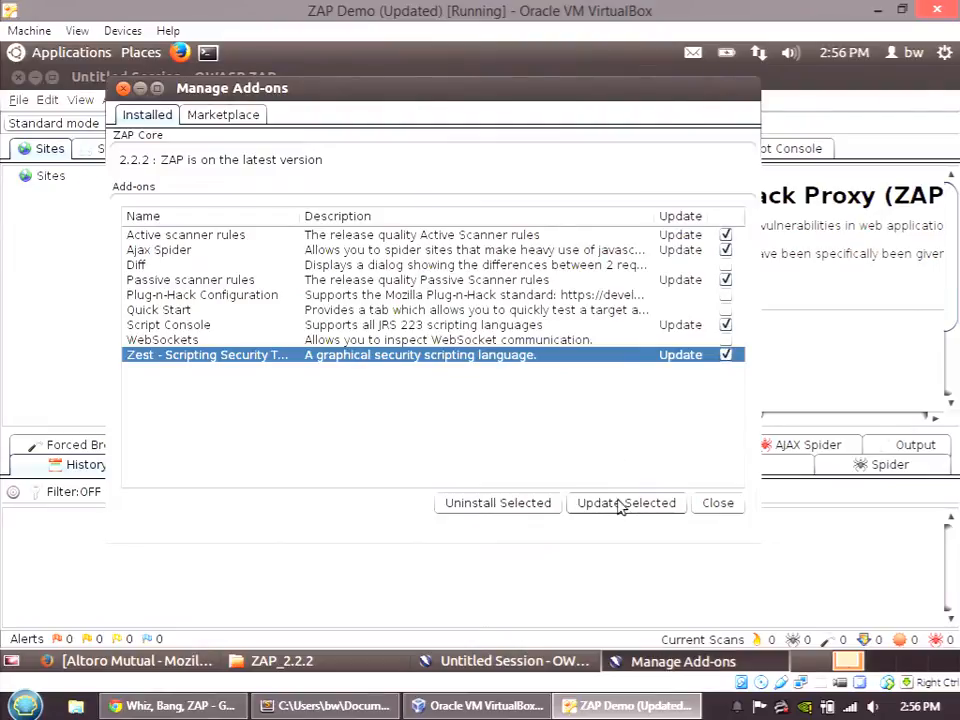
pyautogui.click(626, 504)
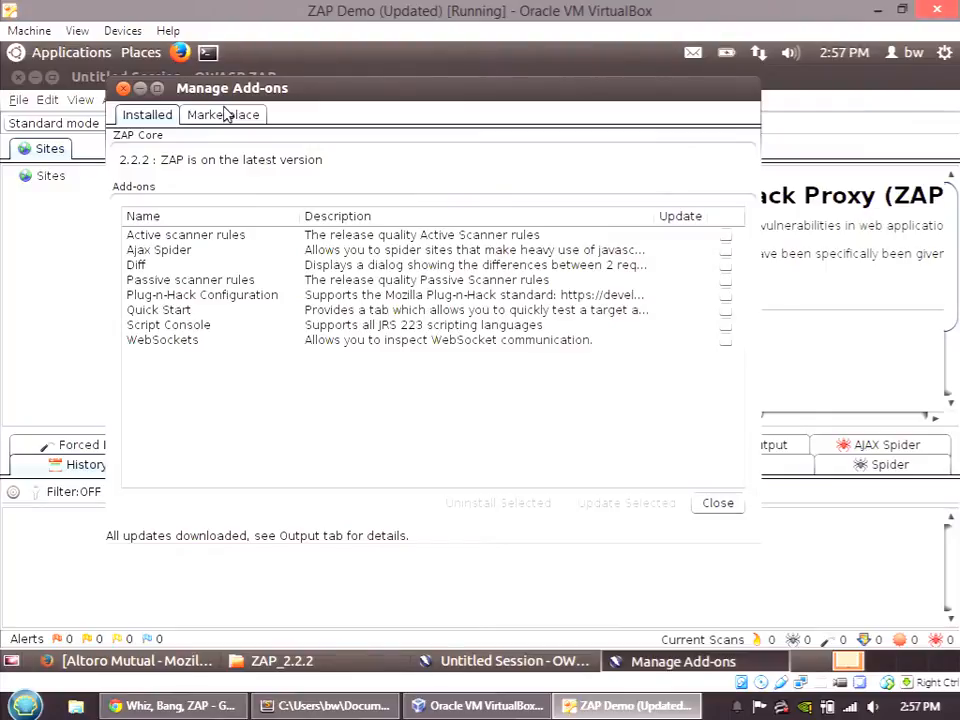
pyautogui.moveTo(770, 302)
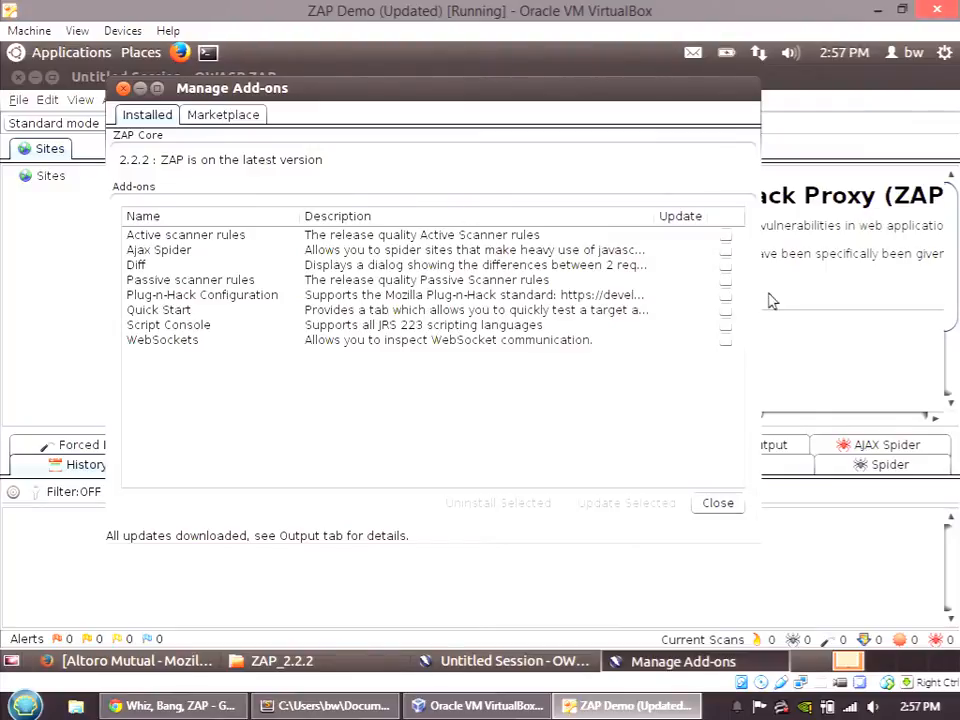
pyautogui.click(716, 504)
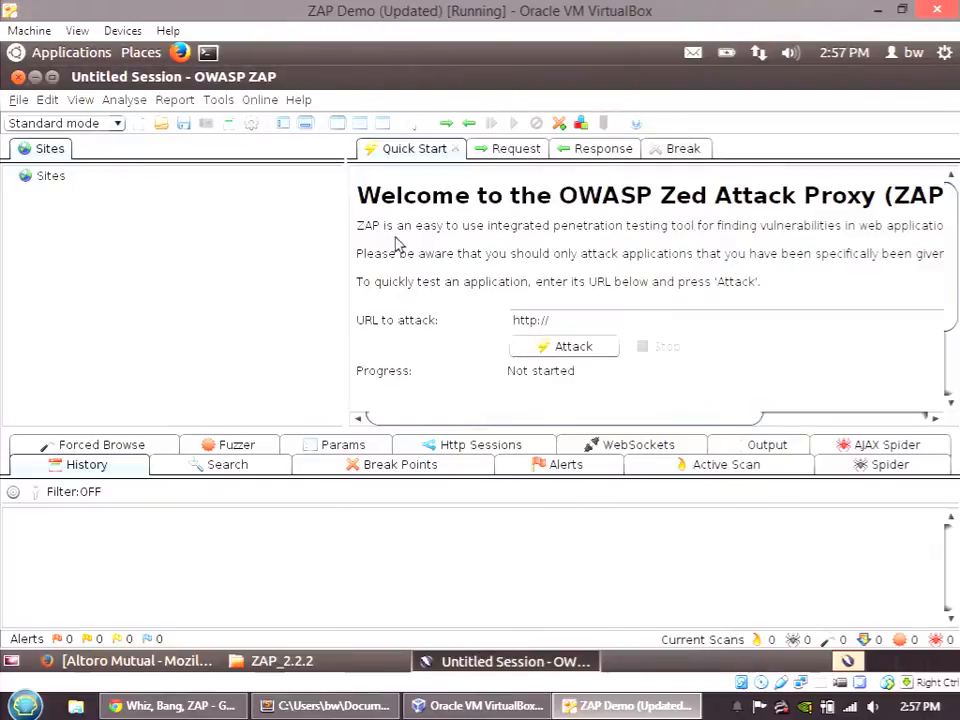
pyautogui.scroll(-3)
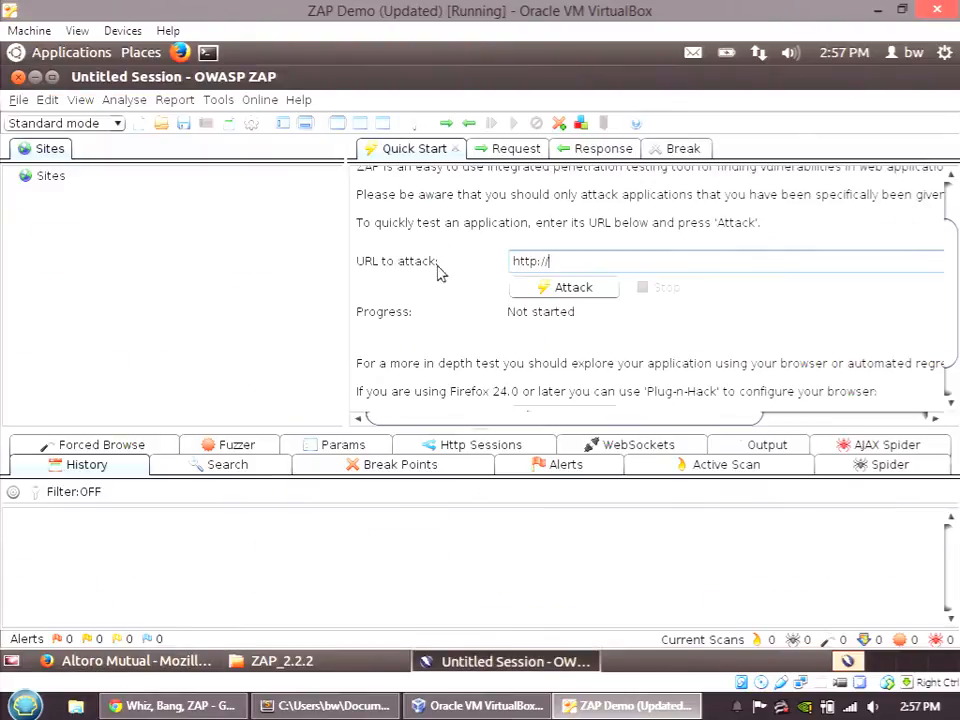
pyautogui.write('http://demo.testfire.net/')
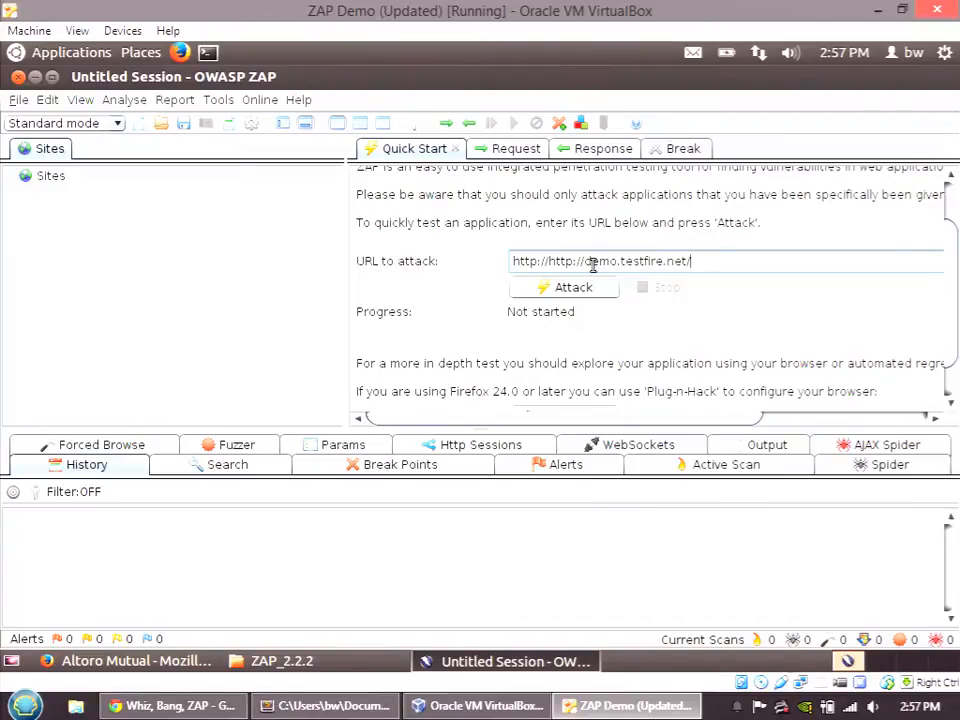
# - Switch the VirtualBox virtual machine to full-screen display
pyautogui.click(78, 30)
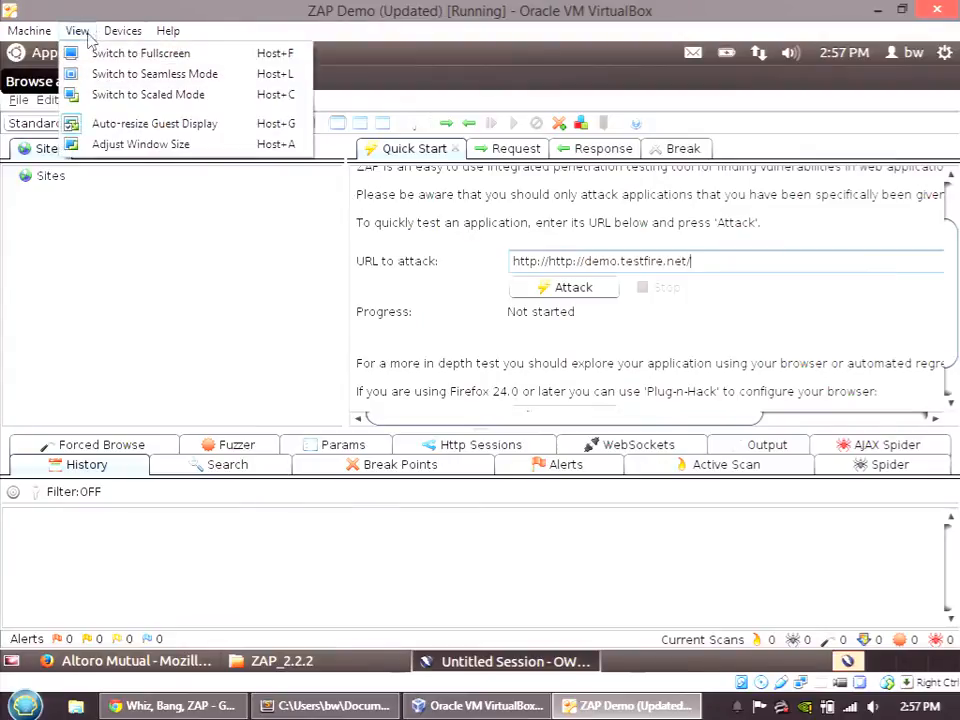
pyautogui.click(140, 52)
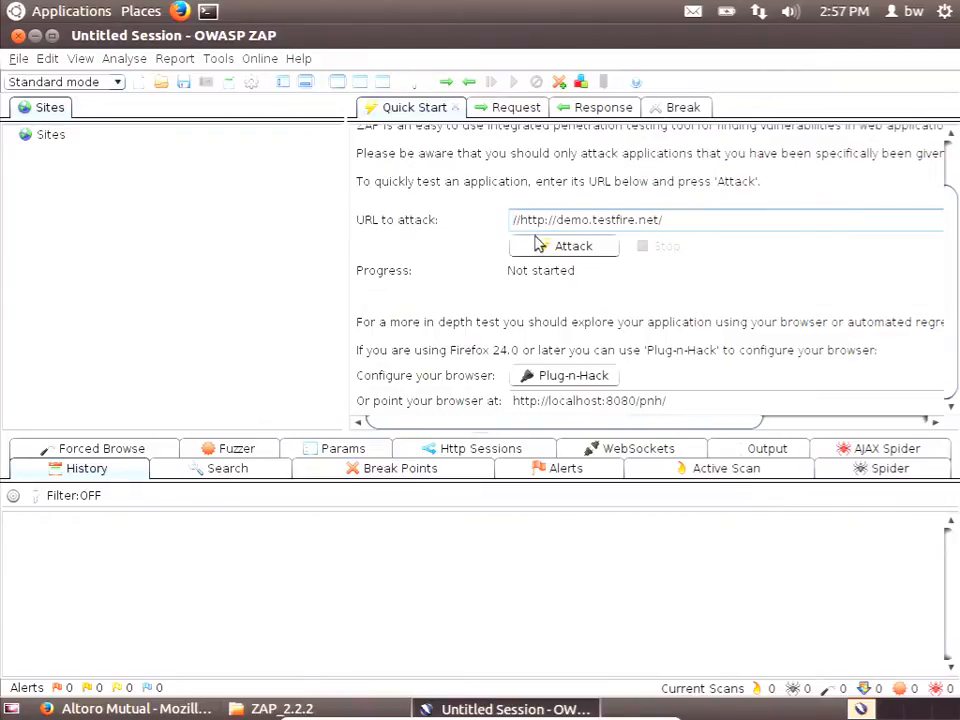
pyautogui.moveTo(596, 256)
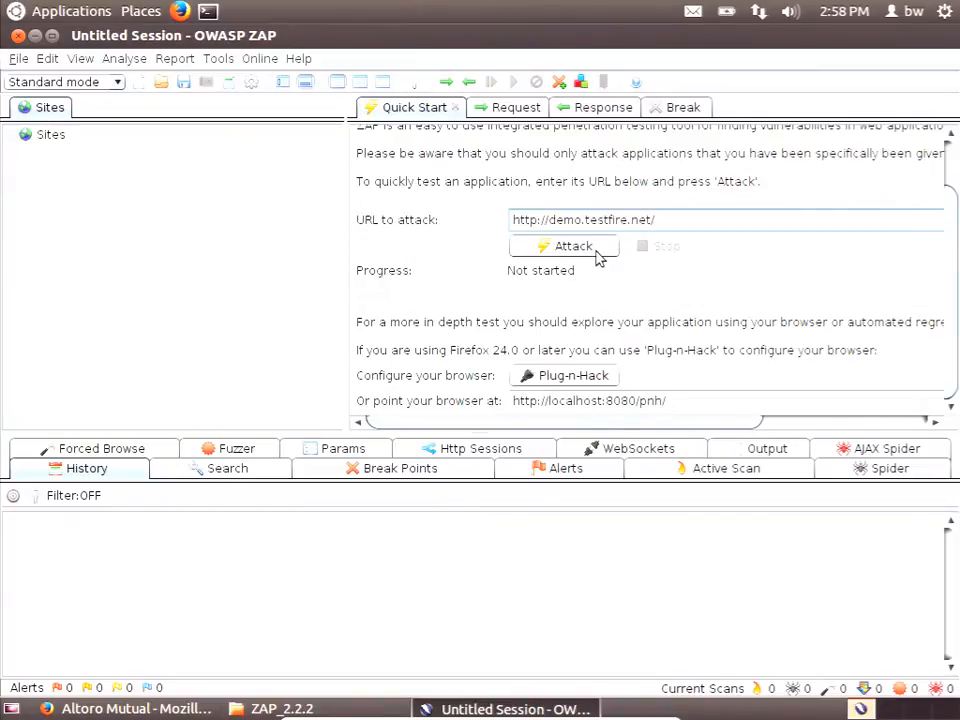
pyautogui.moveTo(474, 282)
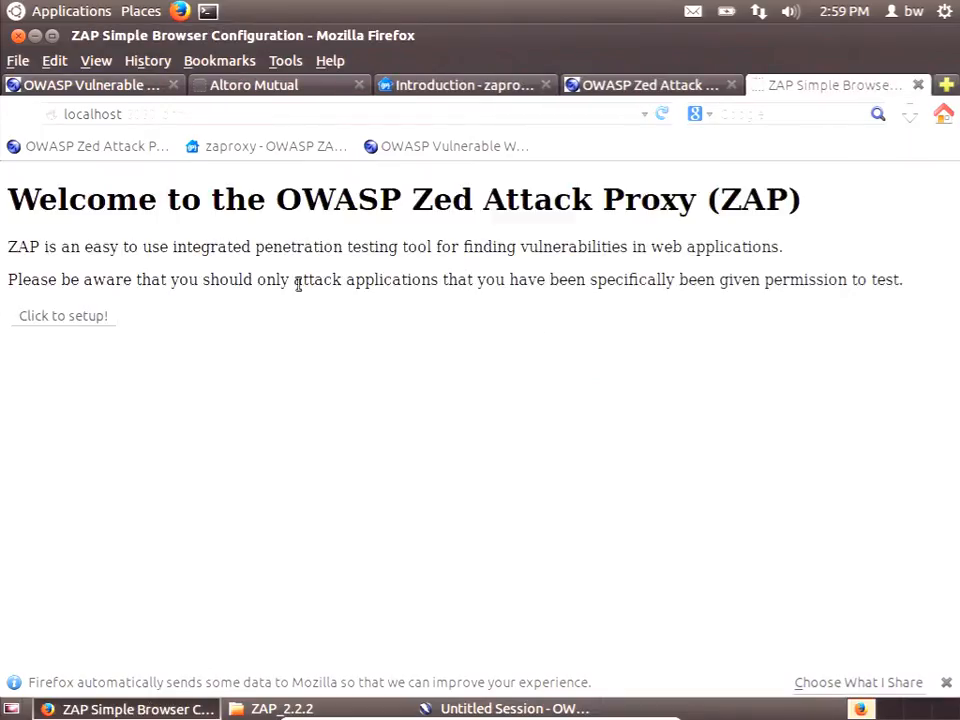
pyautogui.moveTo(98, 316)
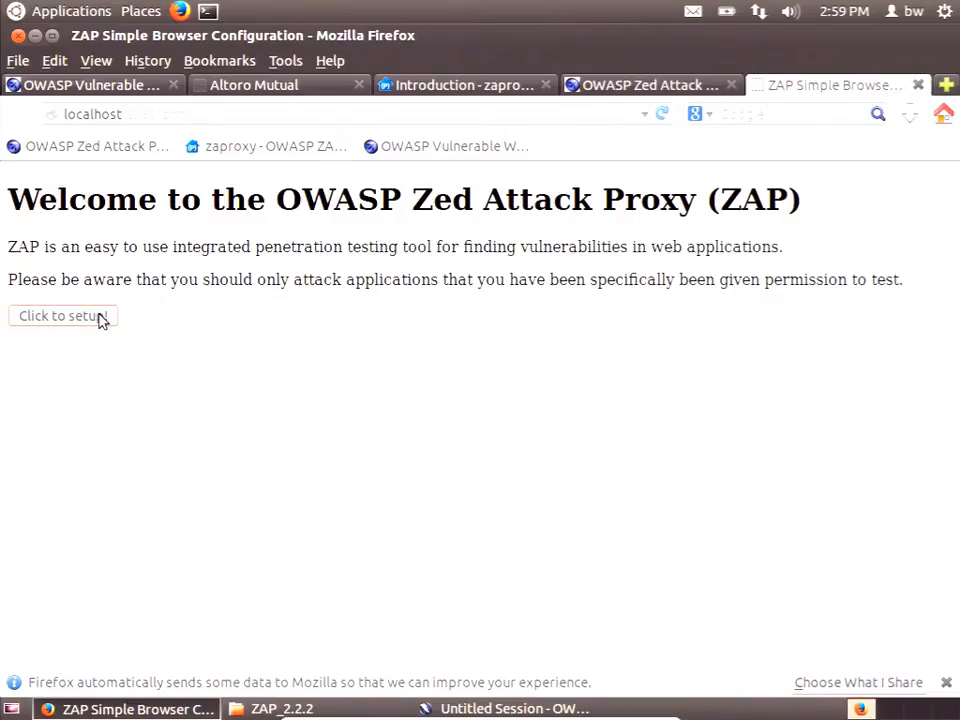
# - Start the browser setup from ZAP and install the Plug-n-Hack add-on into Firefox
pyautogui.click(58, 316)
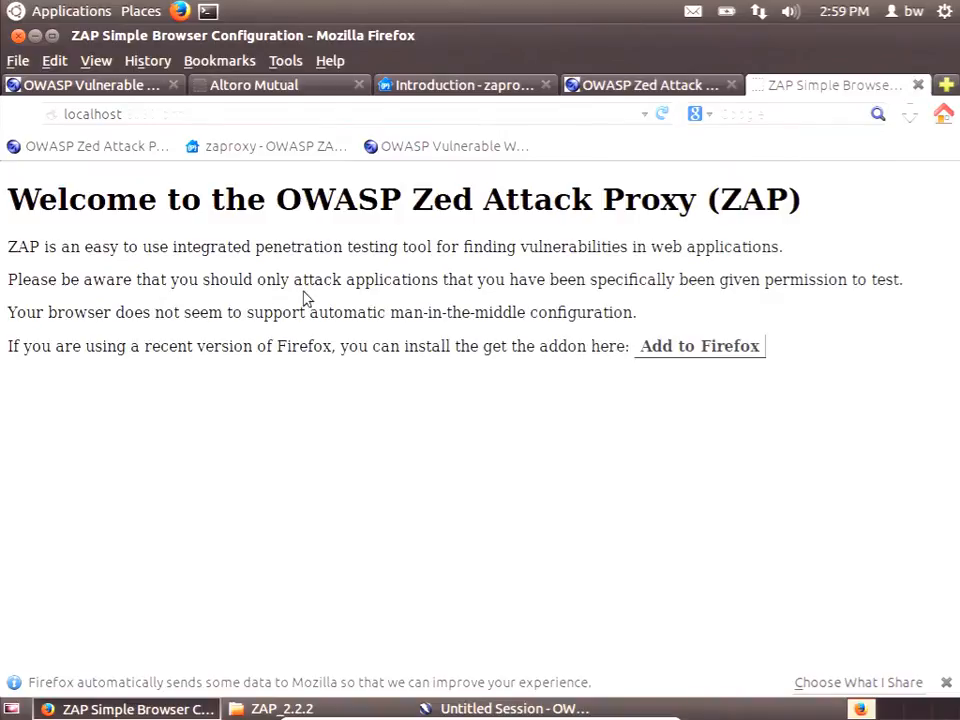
pyautogui.moveTo(344, 344)
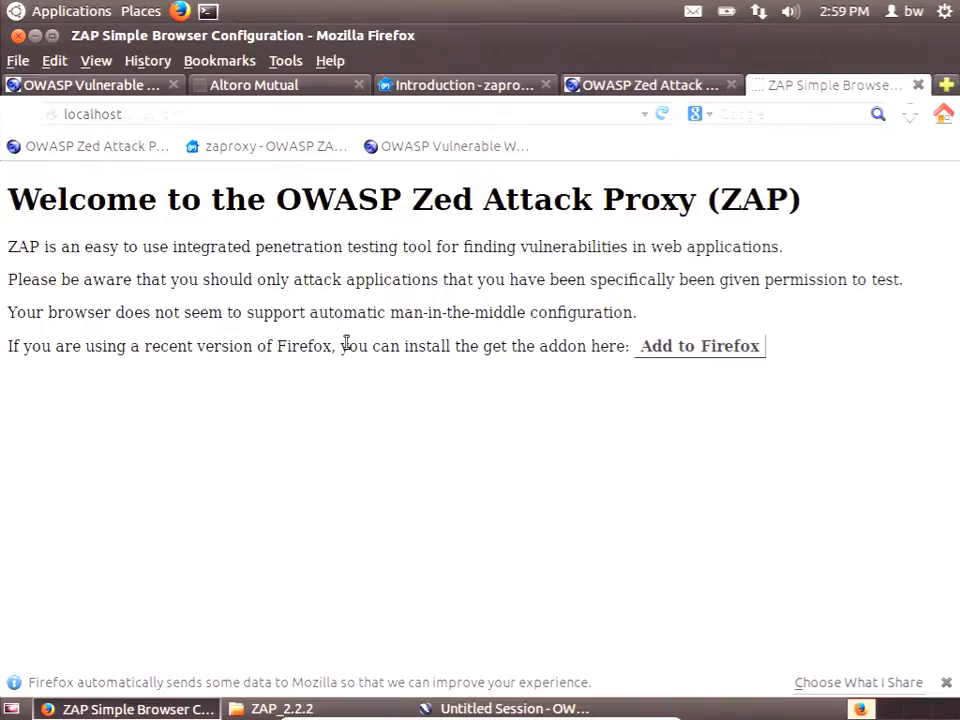
pyautogui.moveTo(684, 344)
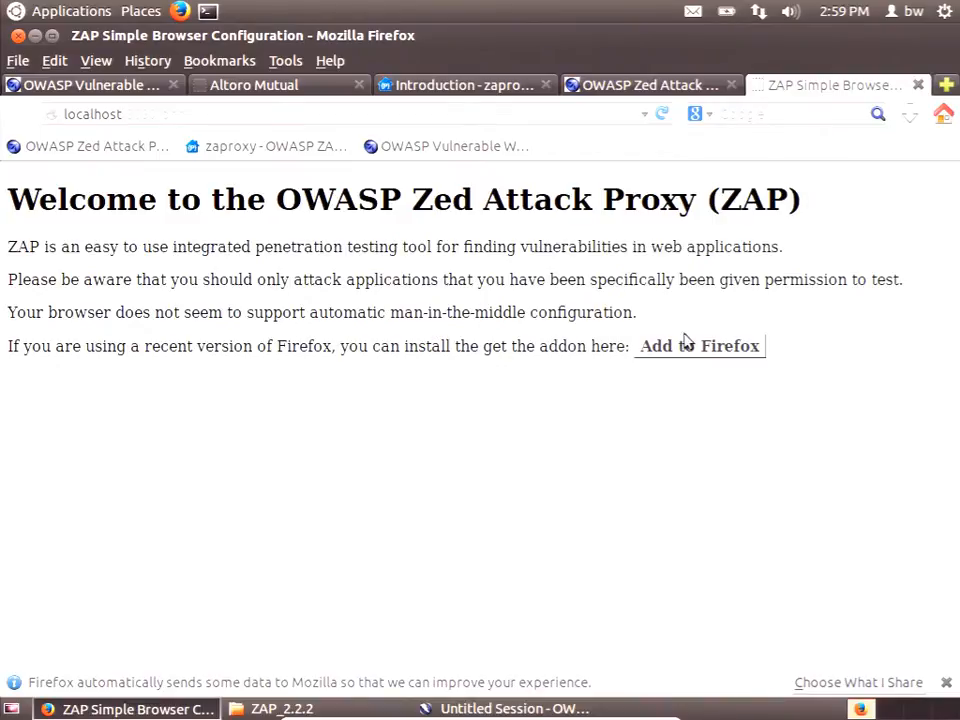
pyautogui.click(700, 346)
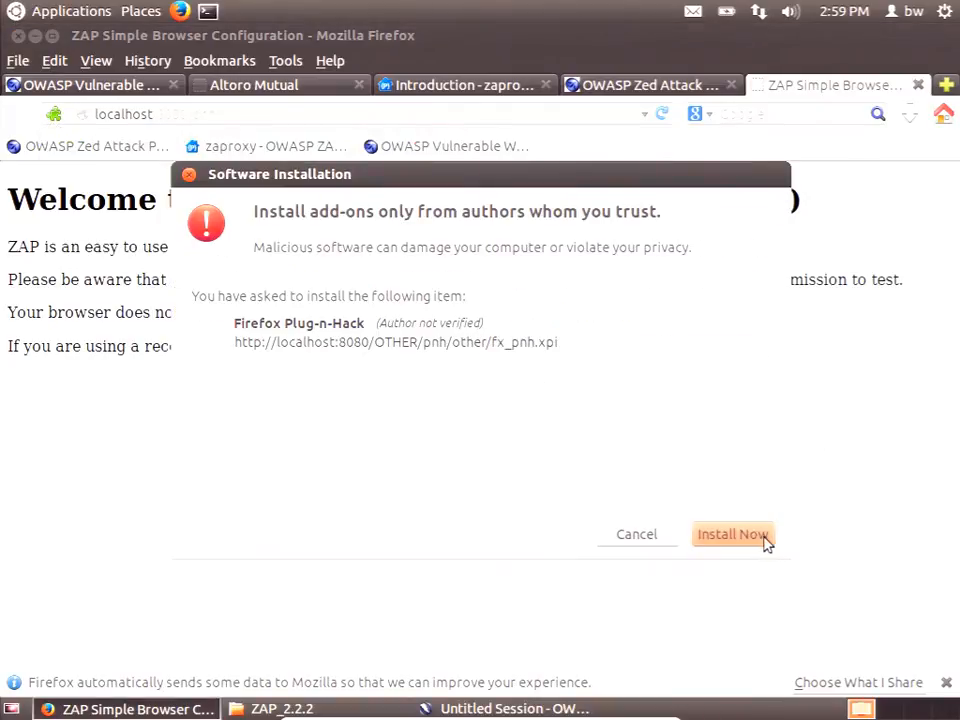
pyautogui.click(732, 534)
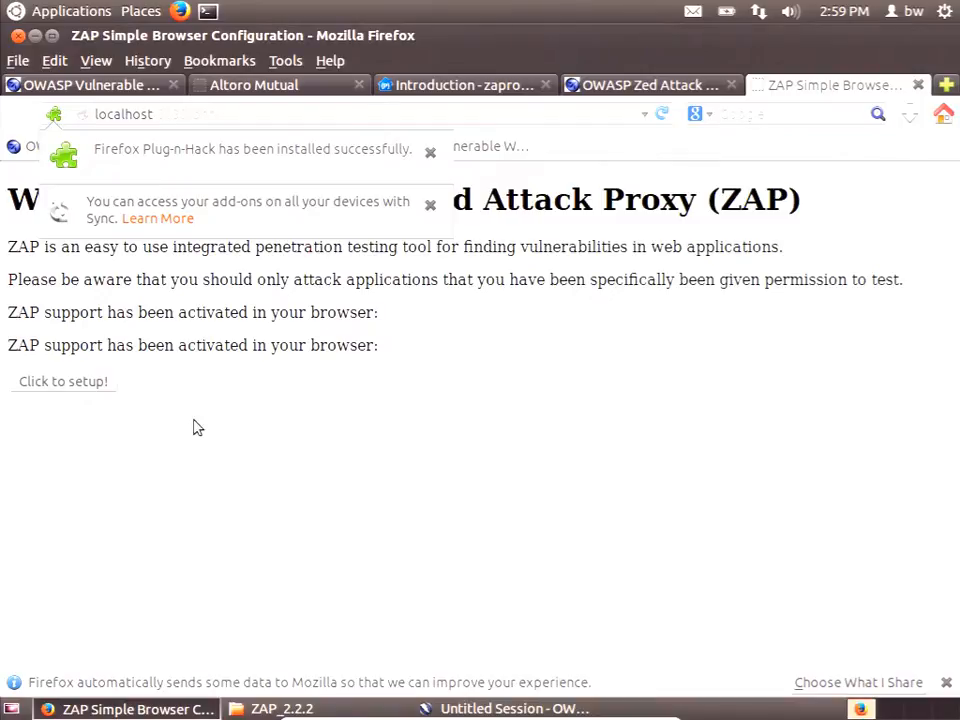
pyautogui.moveTo(176, 424)
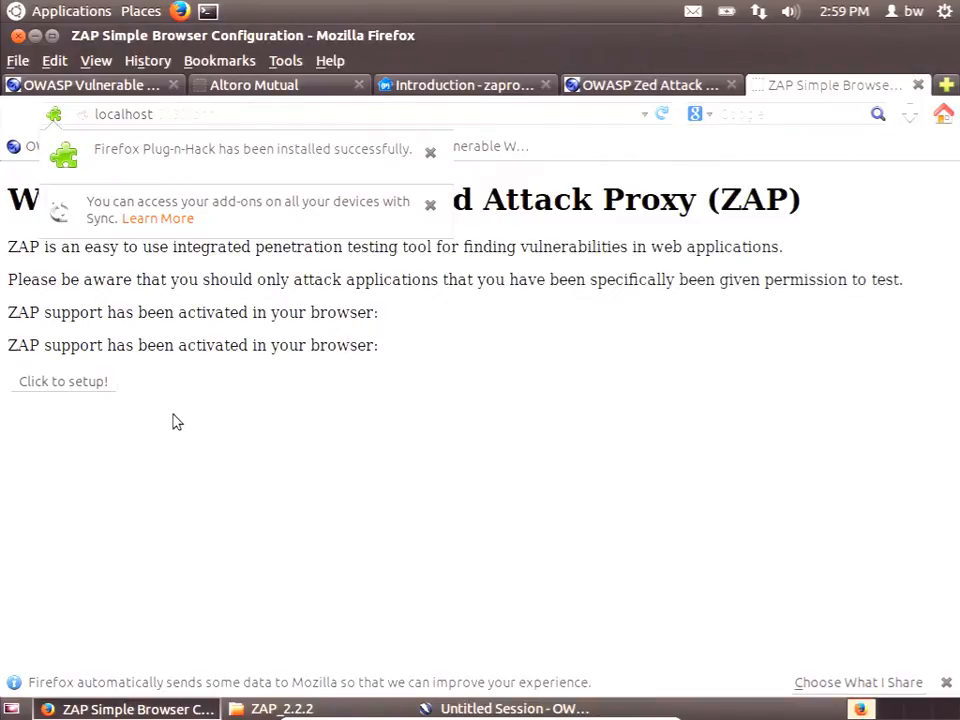
pyautogui.moveTo(104, 398)
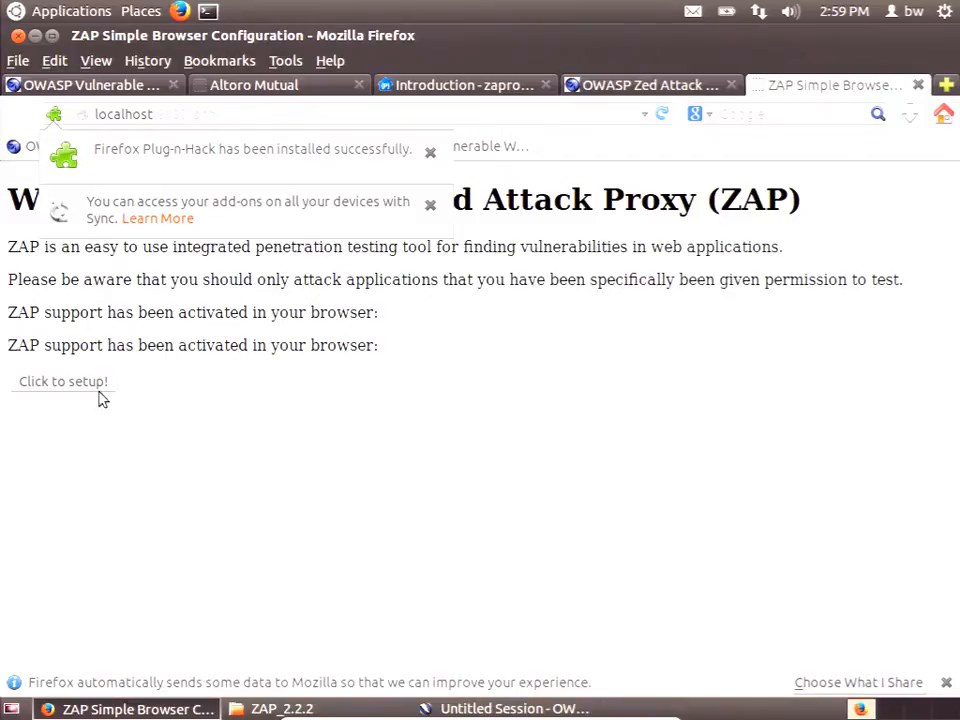
# - Acknowledge the provider warning and enable localhost ZAP as the Plug-n-Hack provider
pyautogui.click(64, 380)
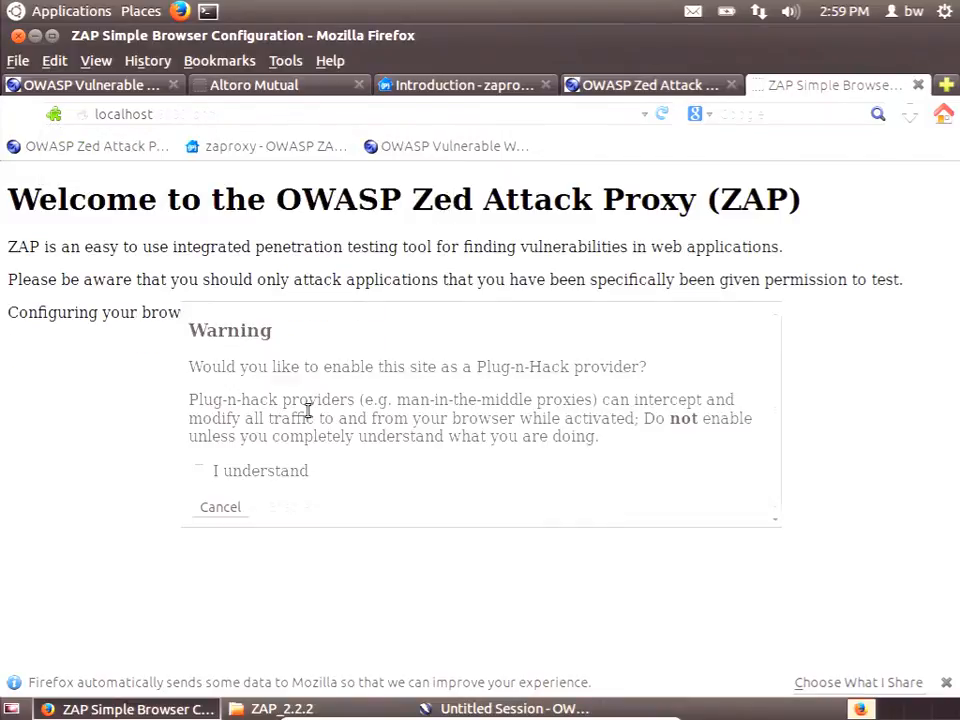
pyautogui.click(200, 470)
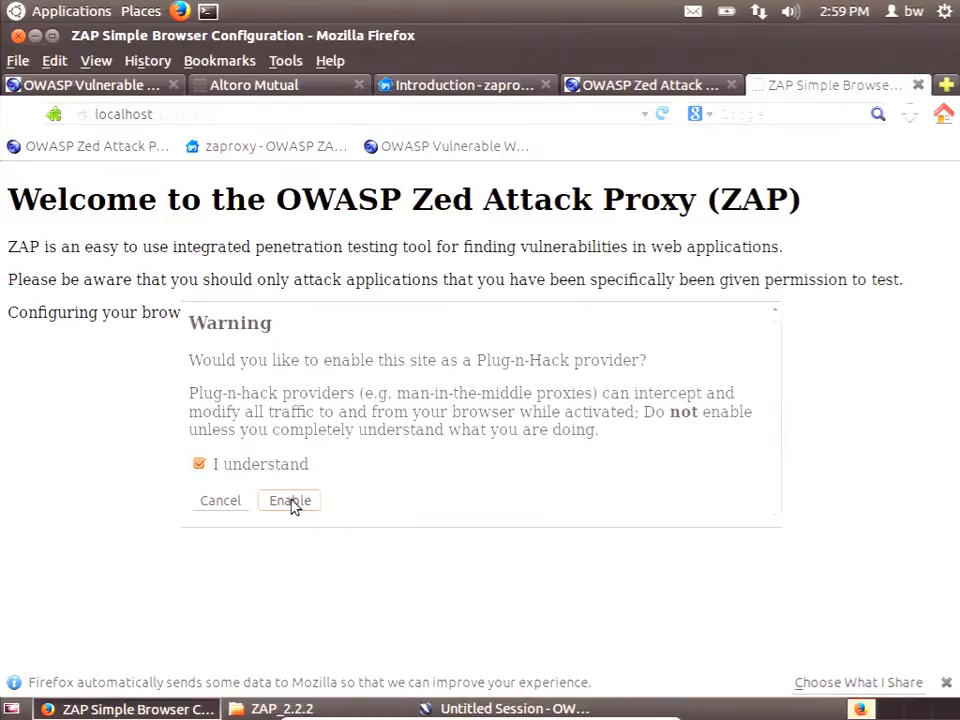
pyautogui.click(288, 500)
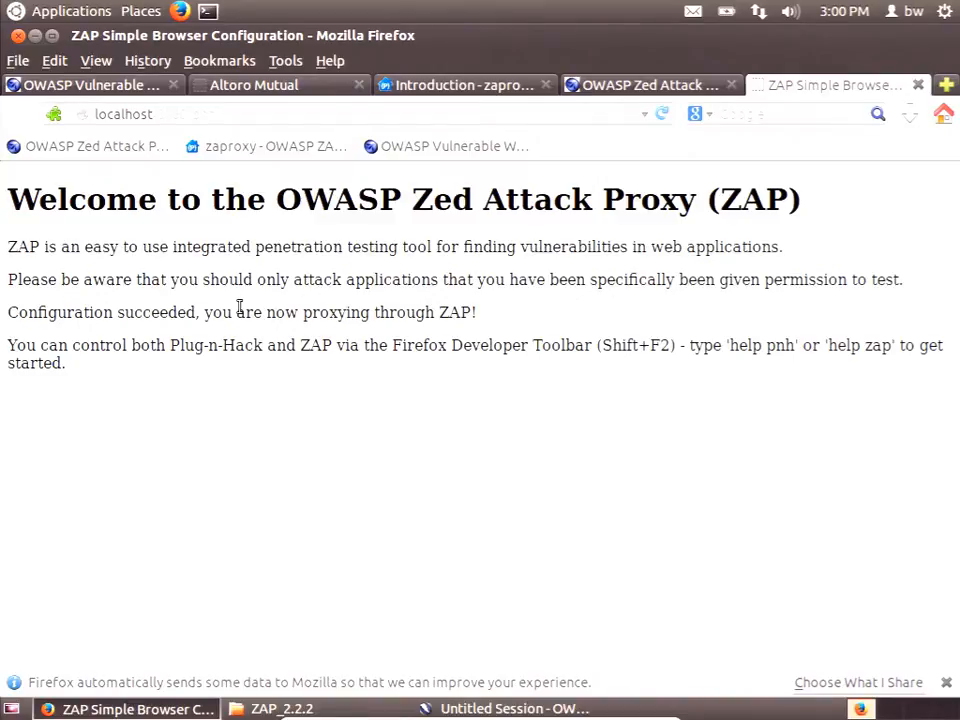
# - Expand the demo.testfire.net node and its images folder in ZAP's Sites tree
pyautogui.click(264, 84)
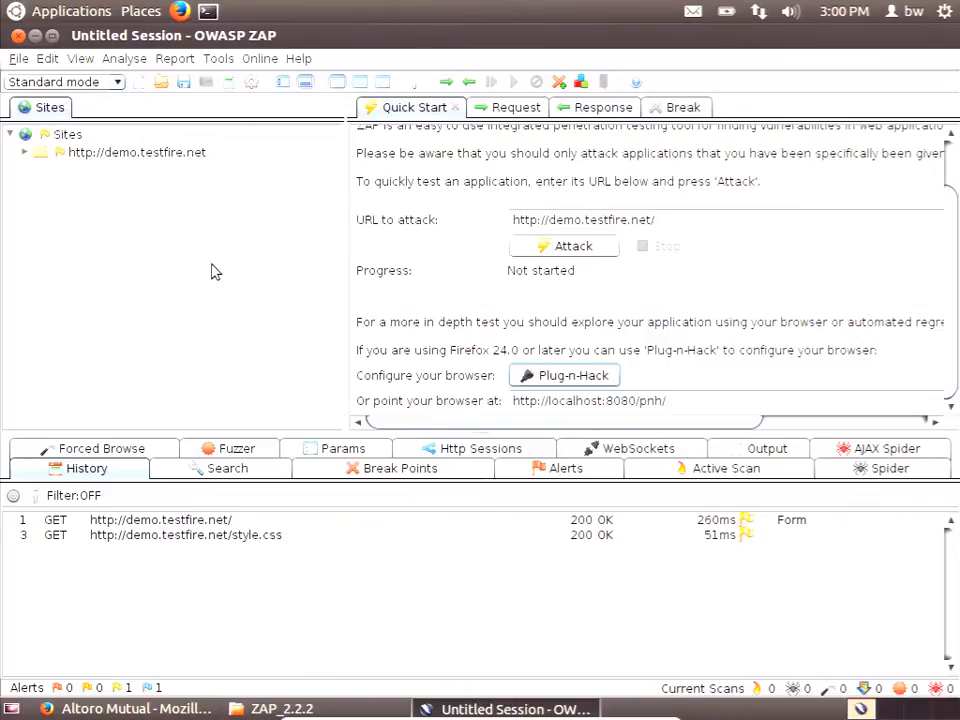
pyautogui.click(40, 152)
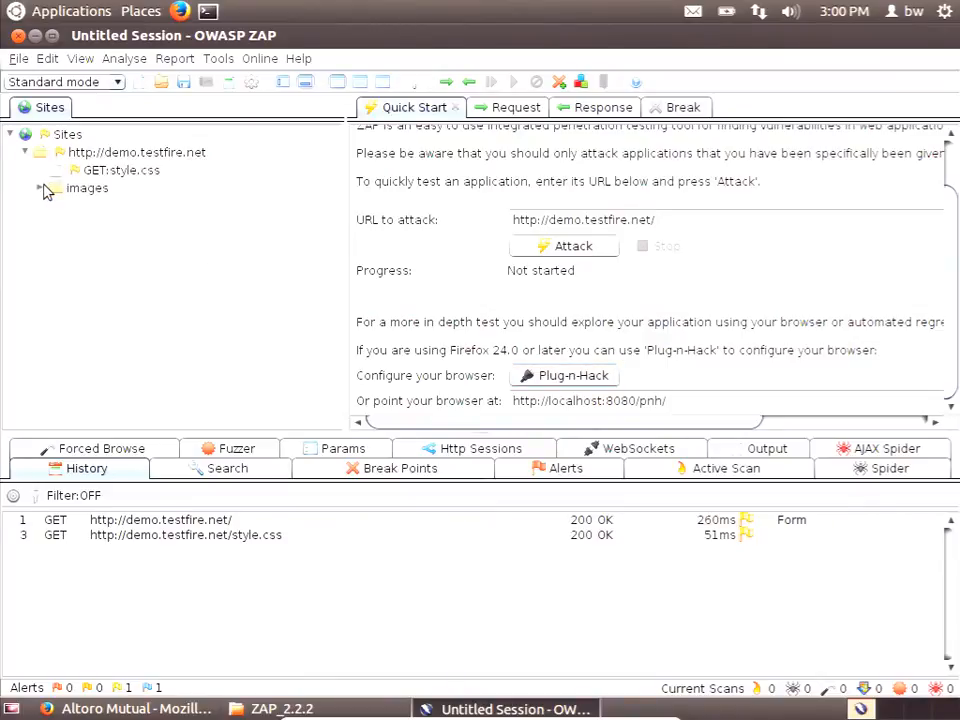
pyautogui.click(40, 188)
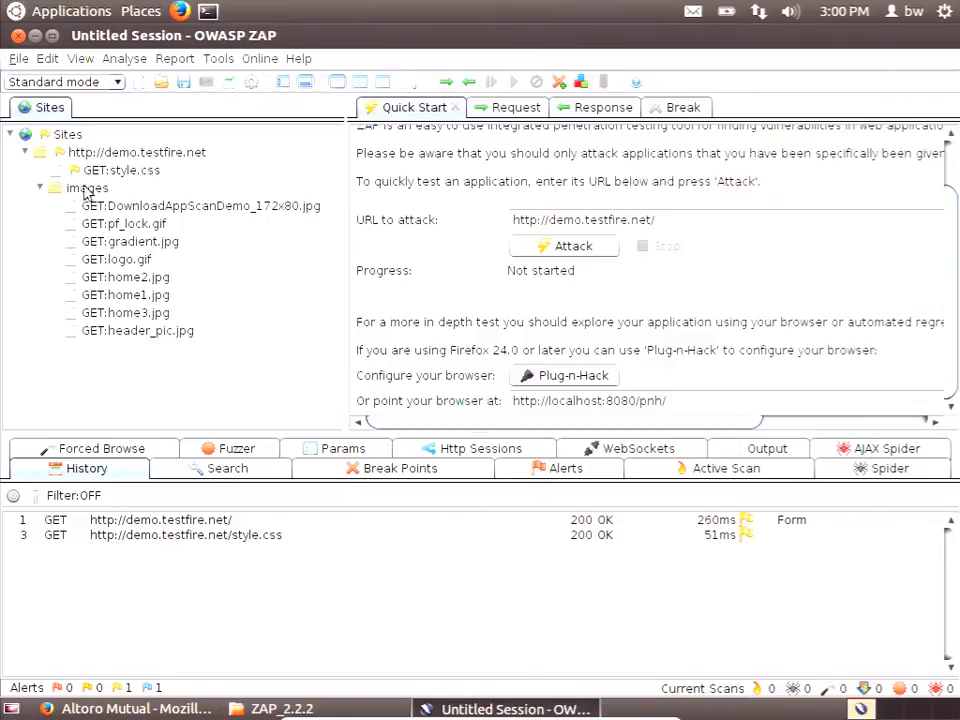
pyautogui.moveTo(60, 198)
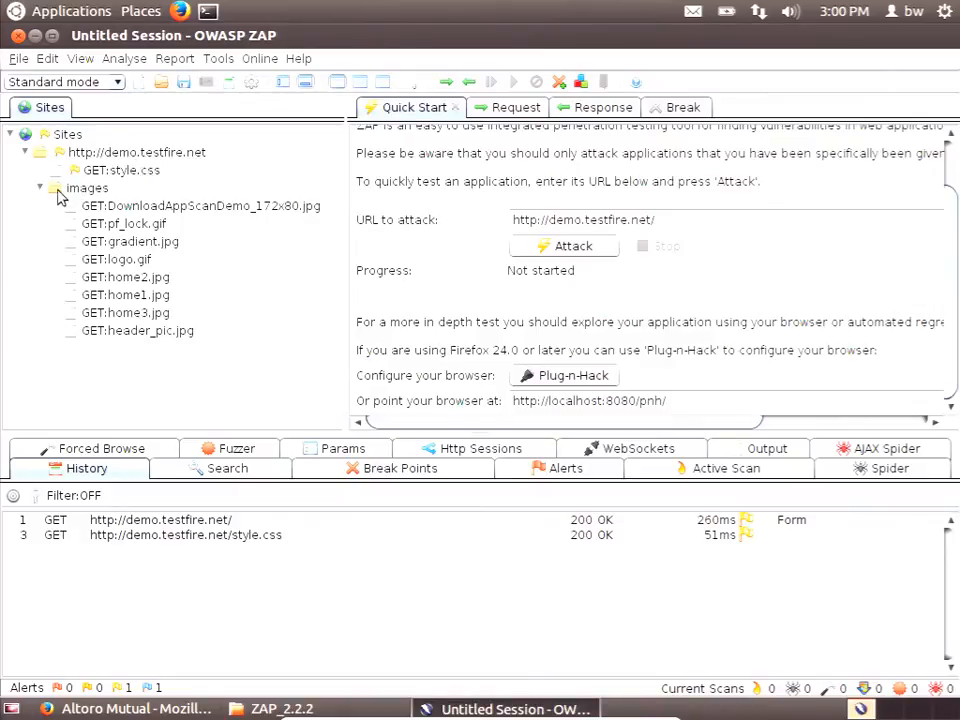
pyautogui.moveTo(104, 176)
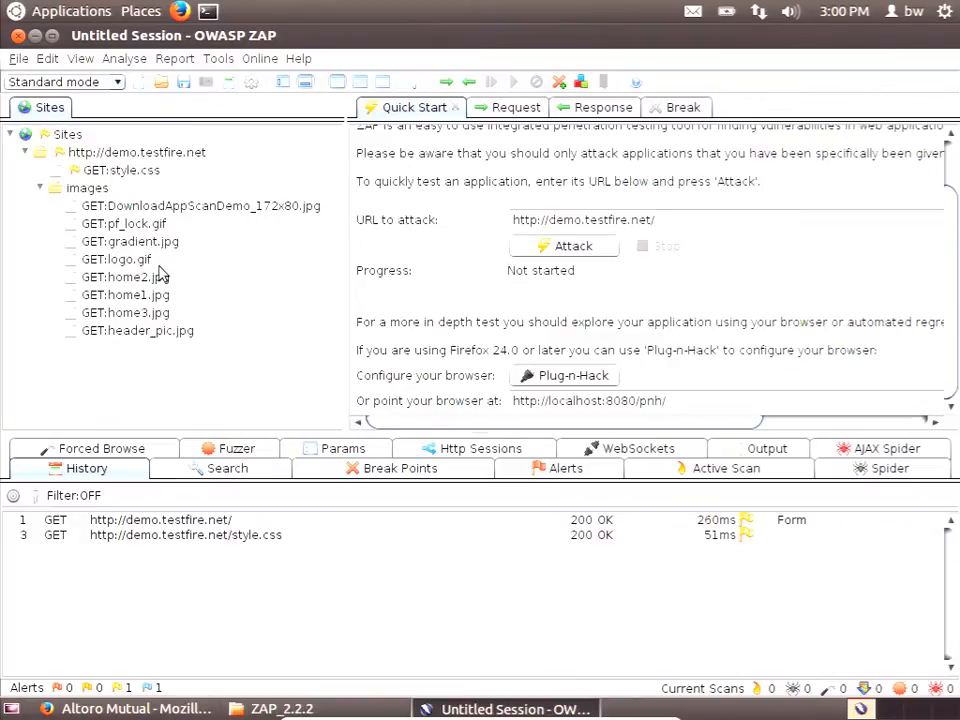
pyautogui.moveTo(178, 308)
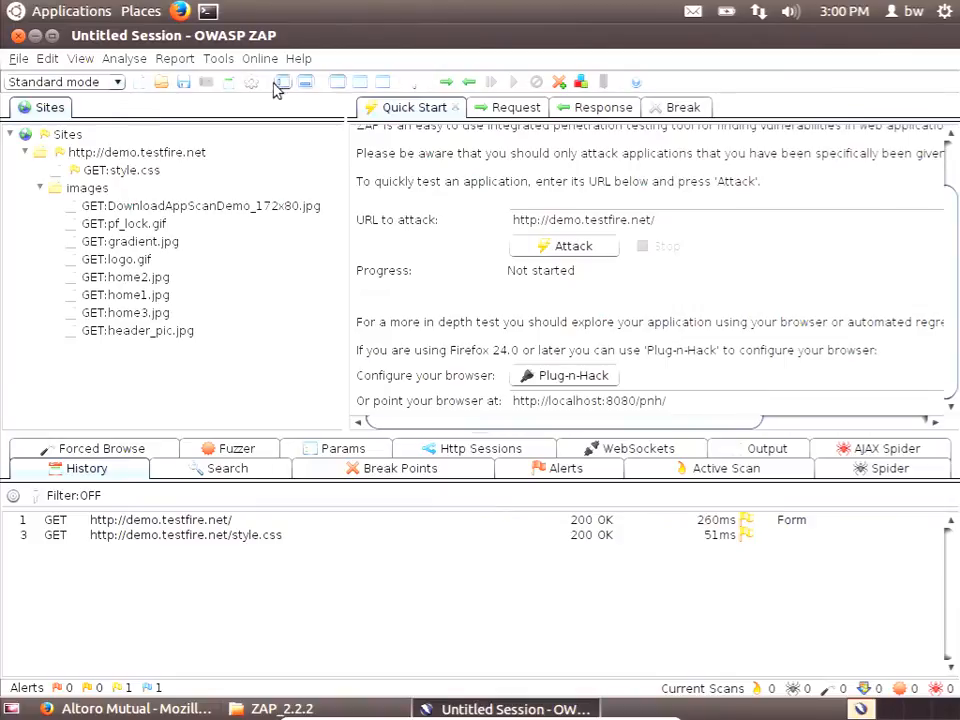
pyautogui.click(218, 58)
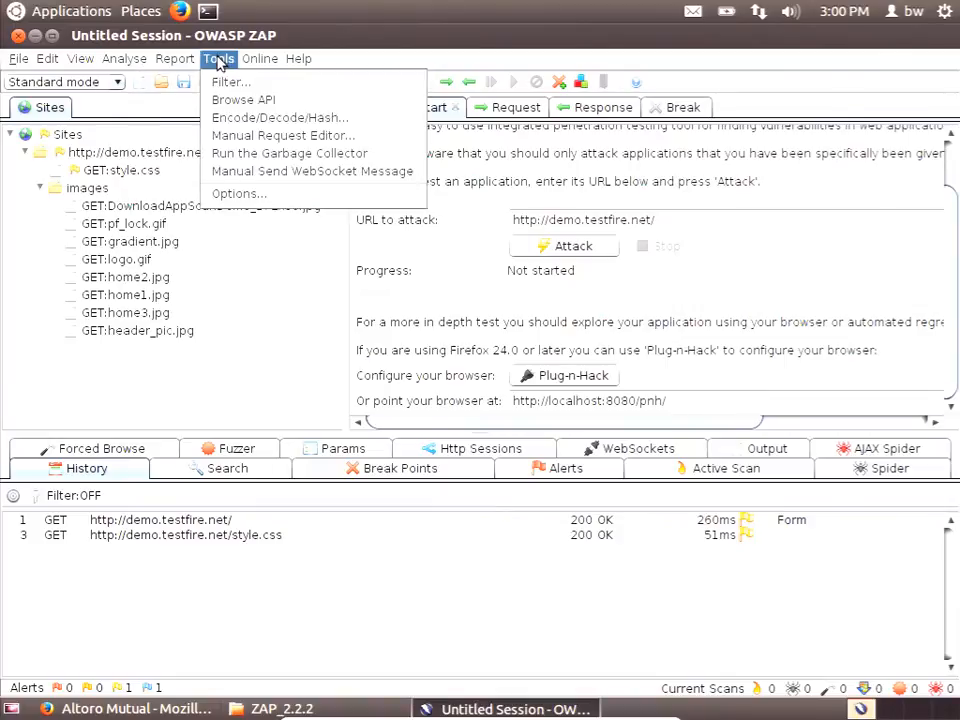
pyautogui.moveTo(232, 82)
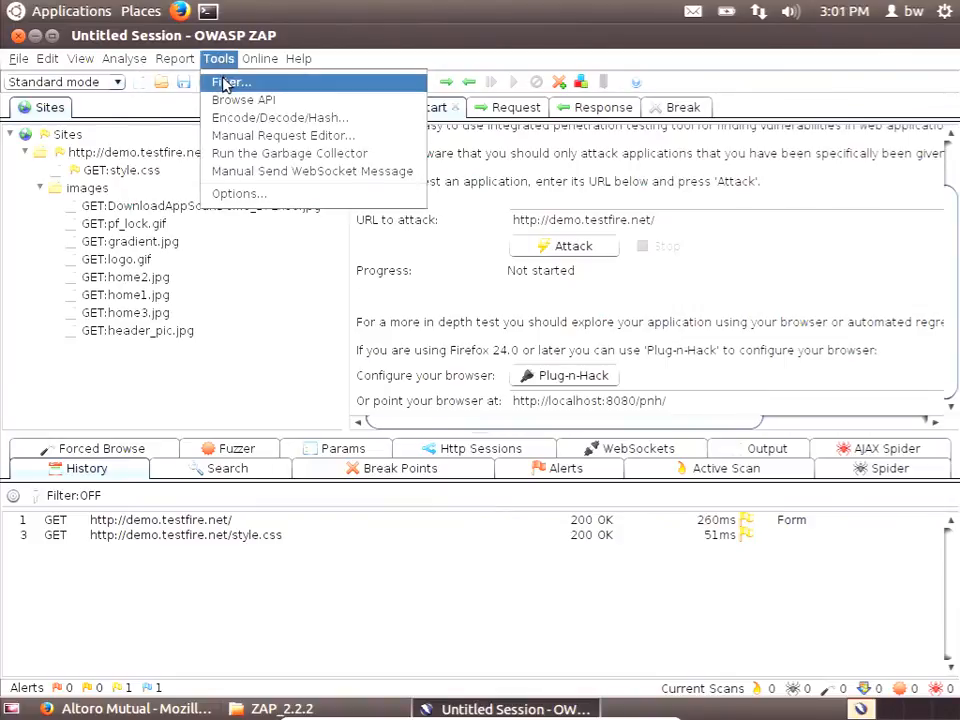
pyautogui.click(228, 82)
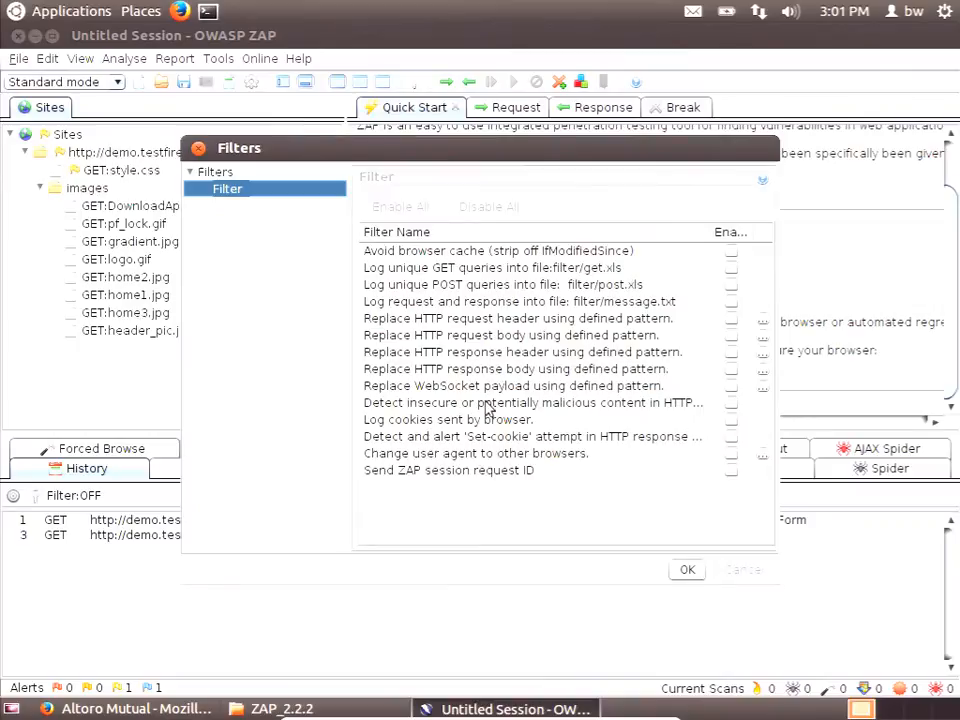
pyautogui.moveTo(488, 318)
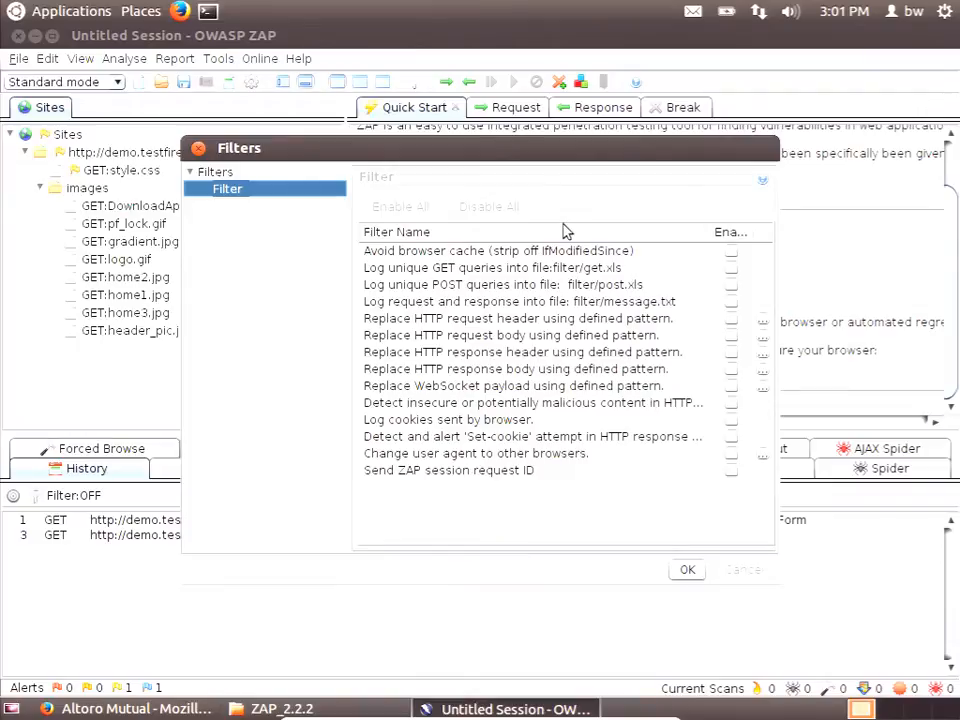
pyautogui.moveTo(556, 228)
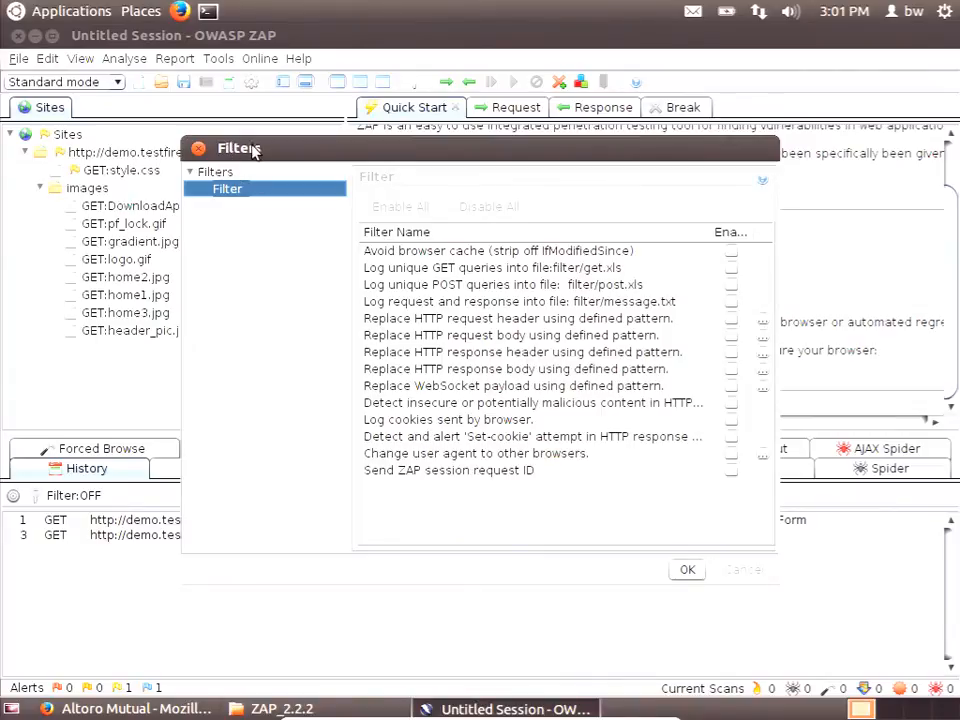
pyautogui.moveTo(340, 182)
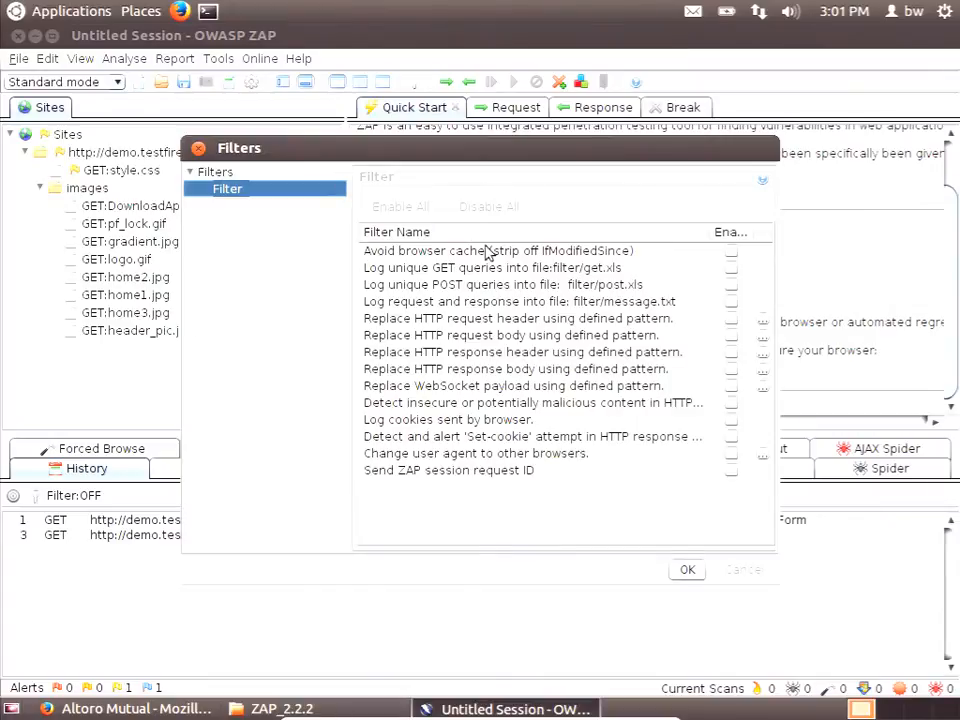
pyautogui.moveTo(476, 258)
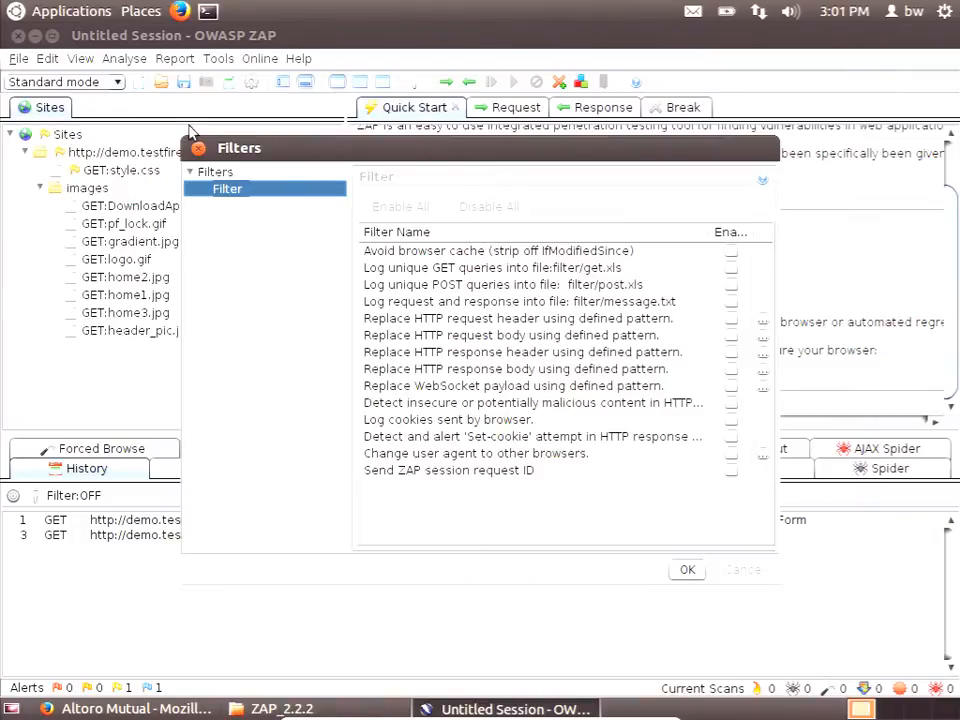
pyautogui.click(218, 58)
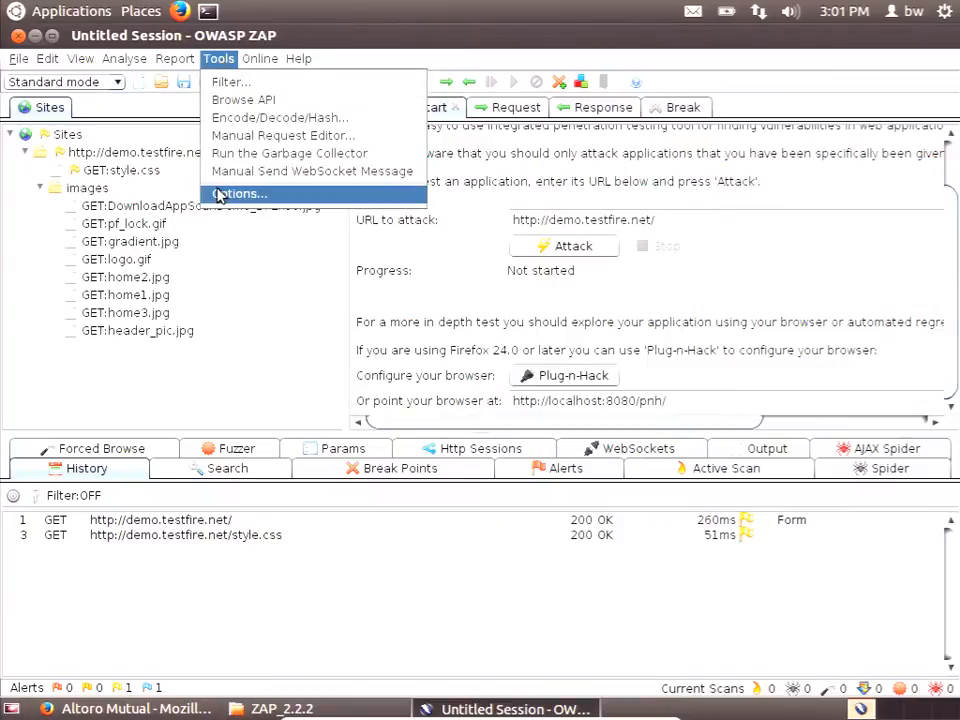
pyautogui.click(236, 192)
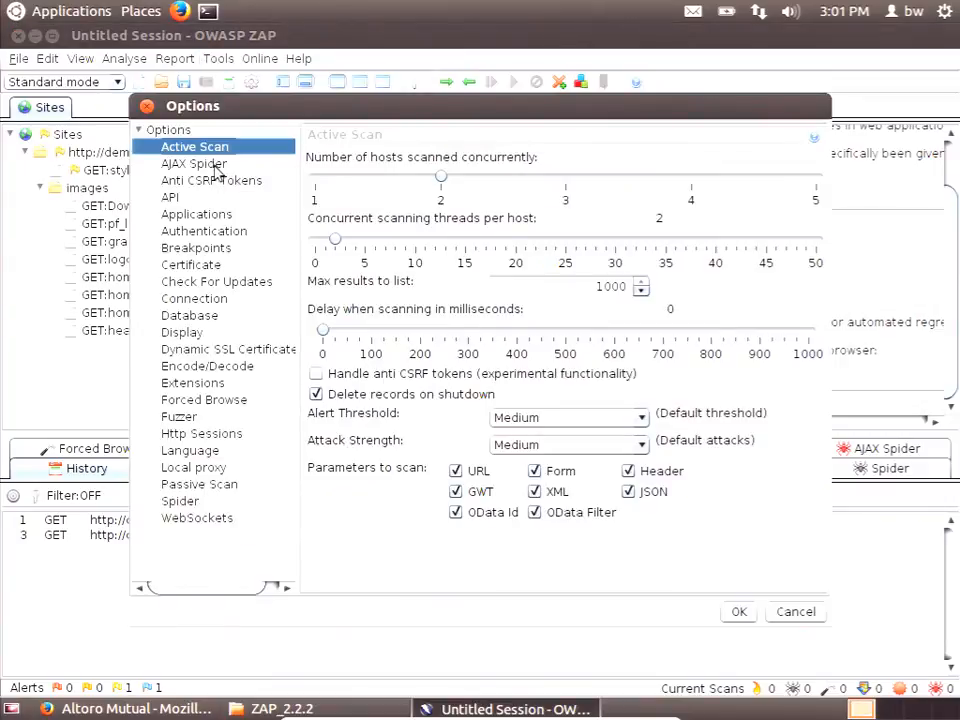
pyautogui.moveTo(208, 416)
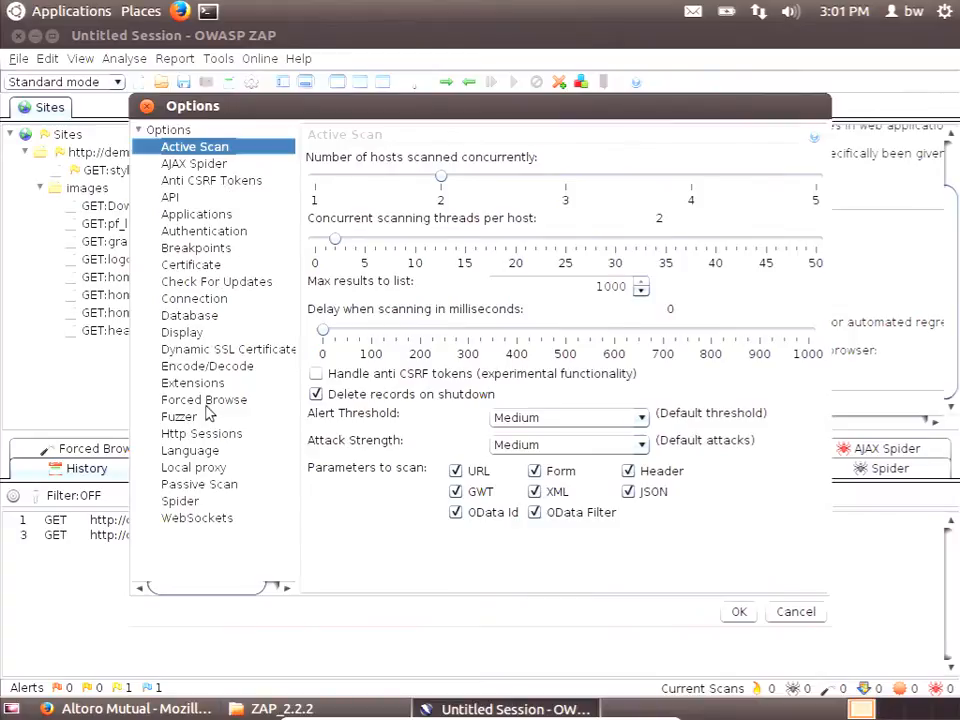
pyautogui.moveTo(216, 332)
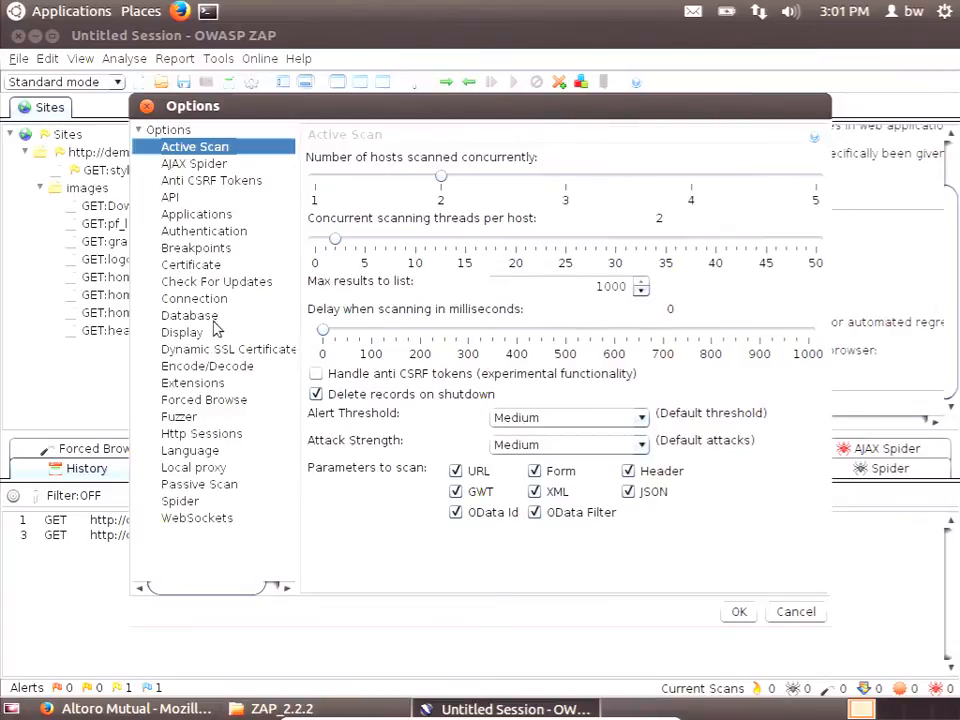
pyautogui.click(194, 468)
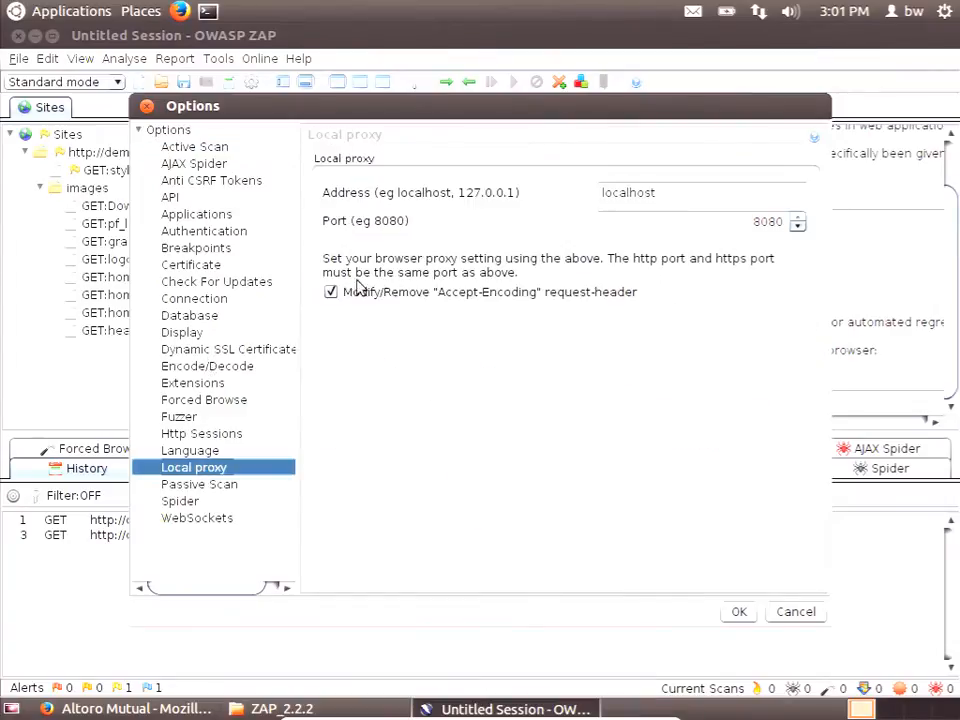
pyautogui.moveTo(570, 544)
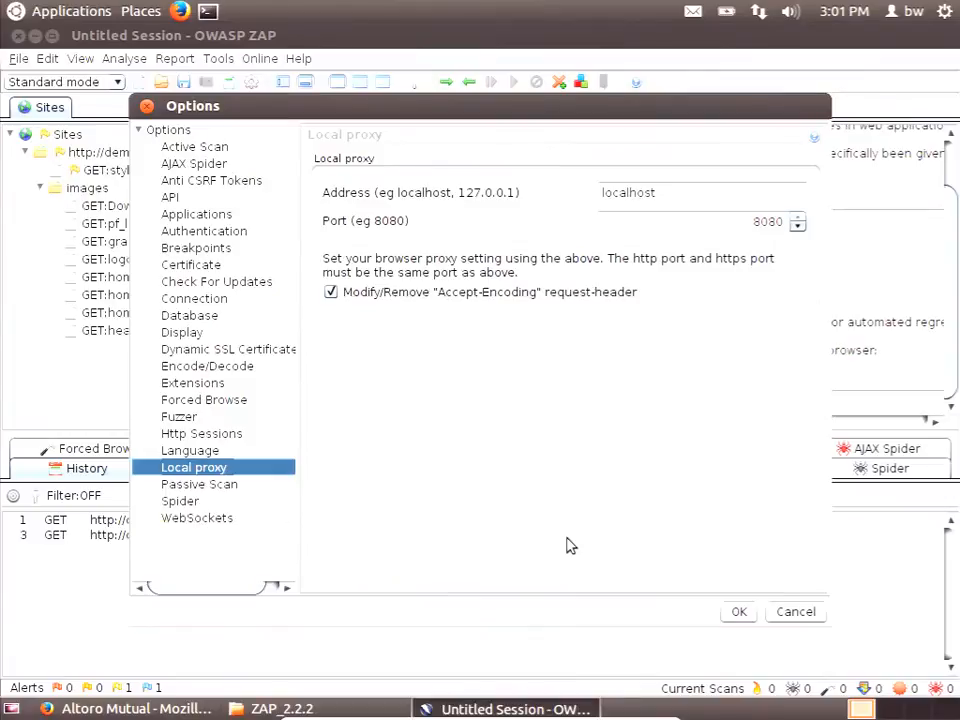
pyautogui.click(738, 612)
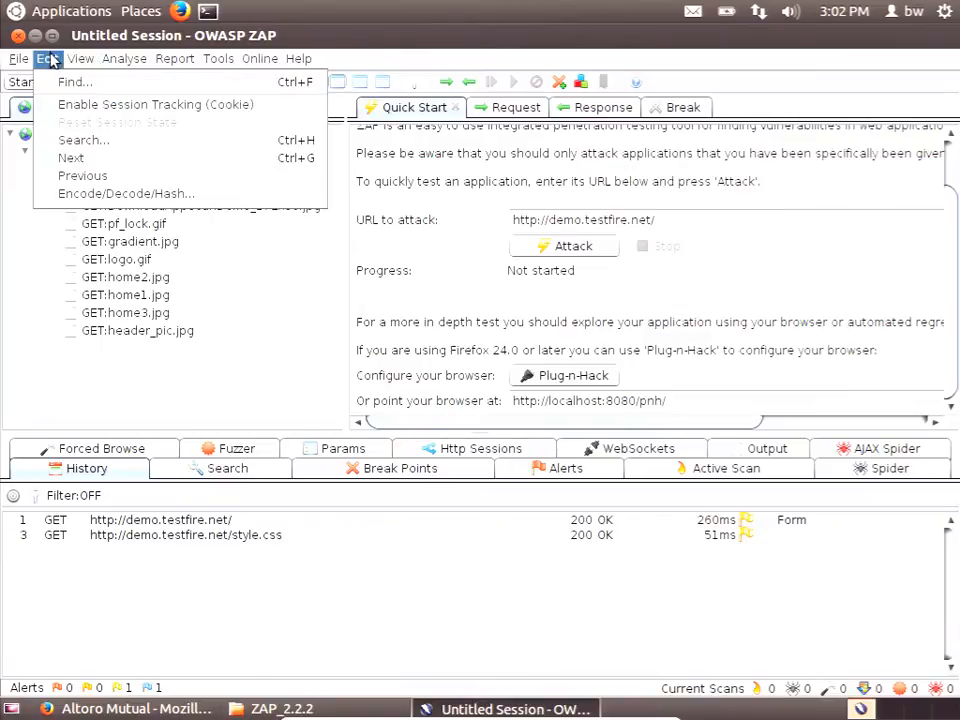
pyautogui.moveTo(156, 104)
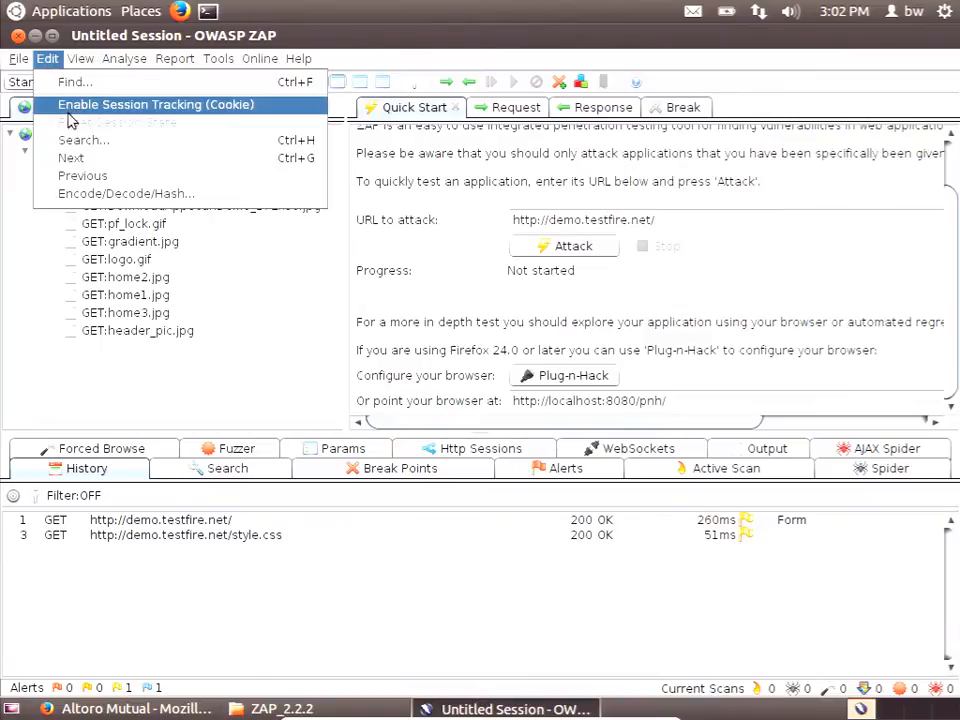
pyautogui.moveTo(52, 112)
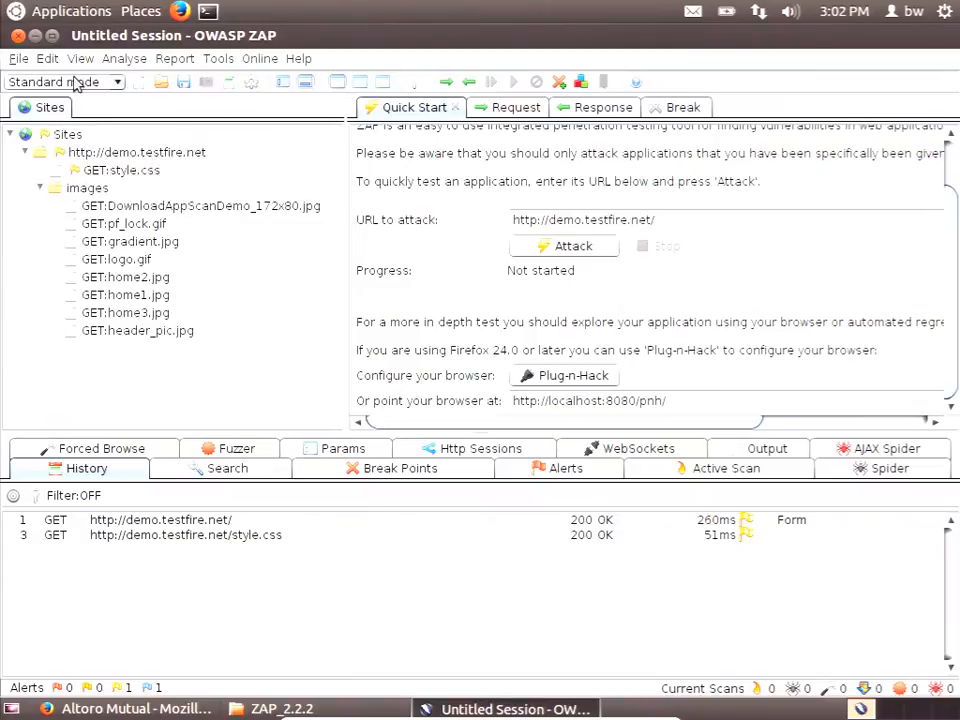
# - Enable cookie-based session tracking from the Edit menu
pyautogui.click(42, 58)
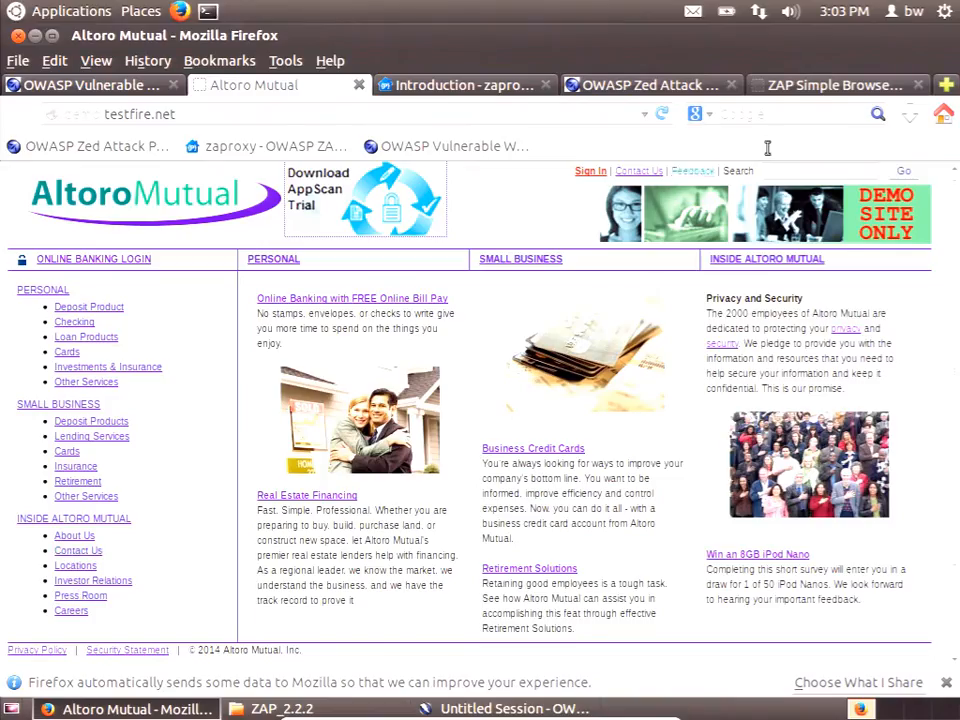
# - Log in to Altoro Mutual online banking as jsmith so ZAP captures the login requests
pyautogui.click(92, 258)
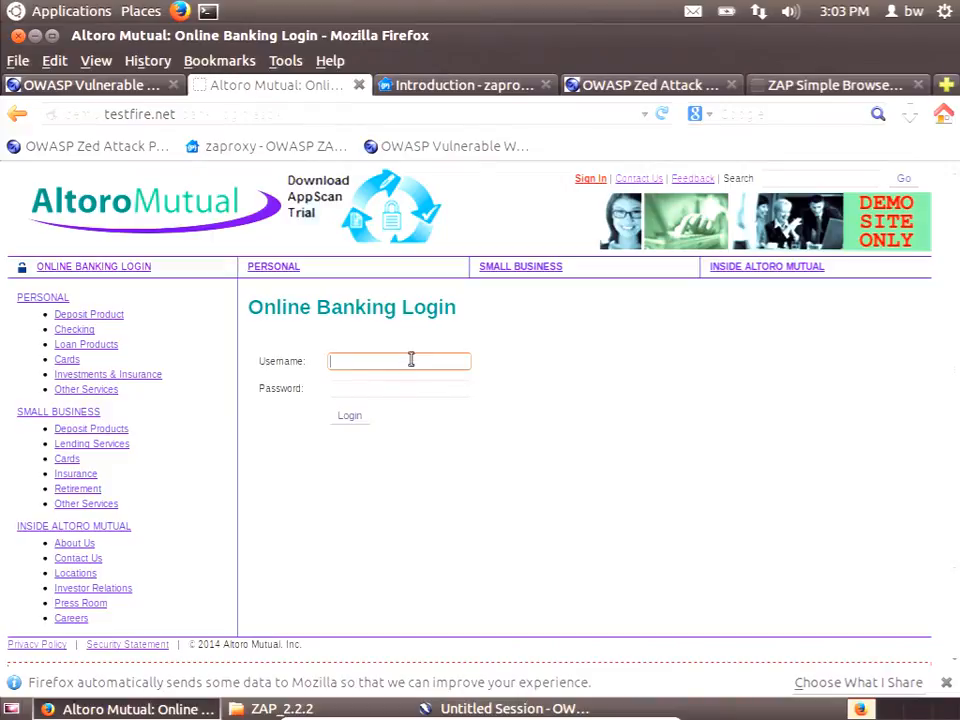
pyautogui.write('jsmith')
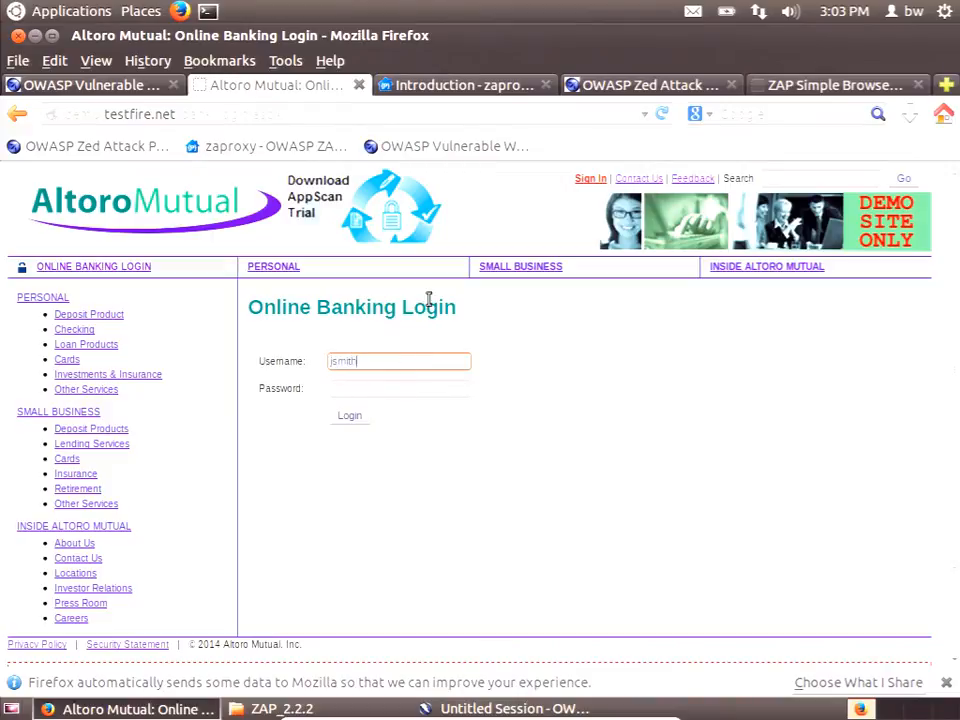
pyautogui.click(62, 84)
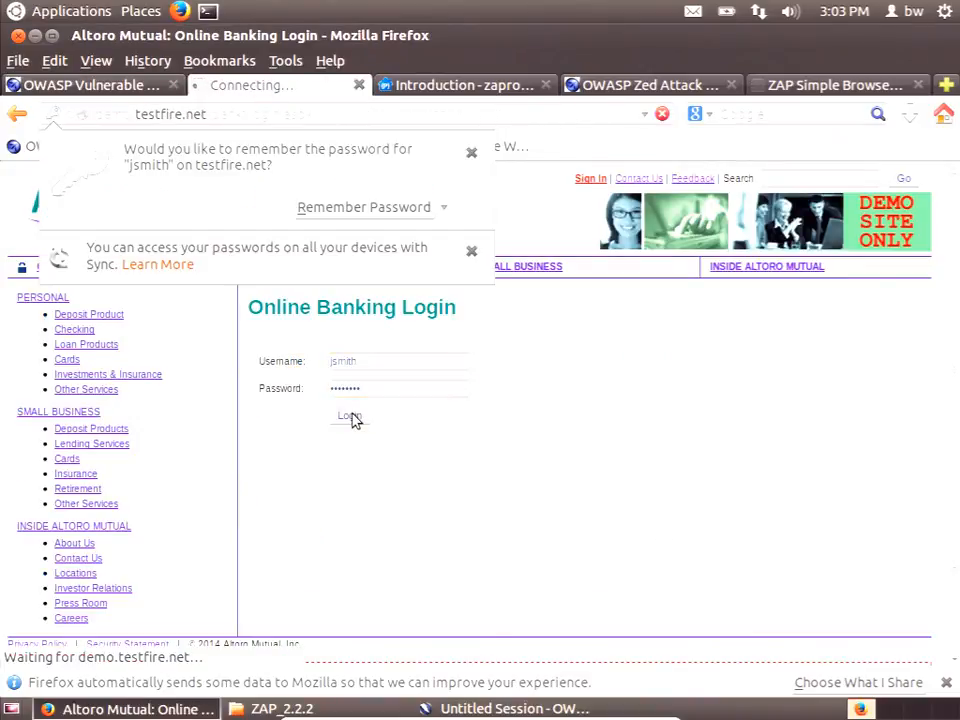
pyautogui.click(344, 416)
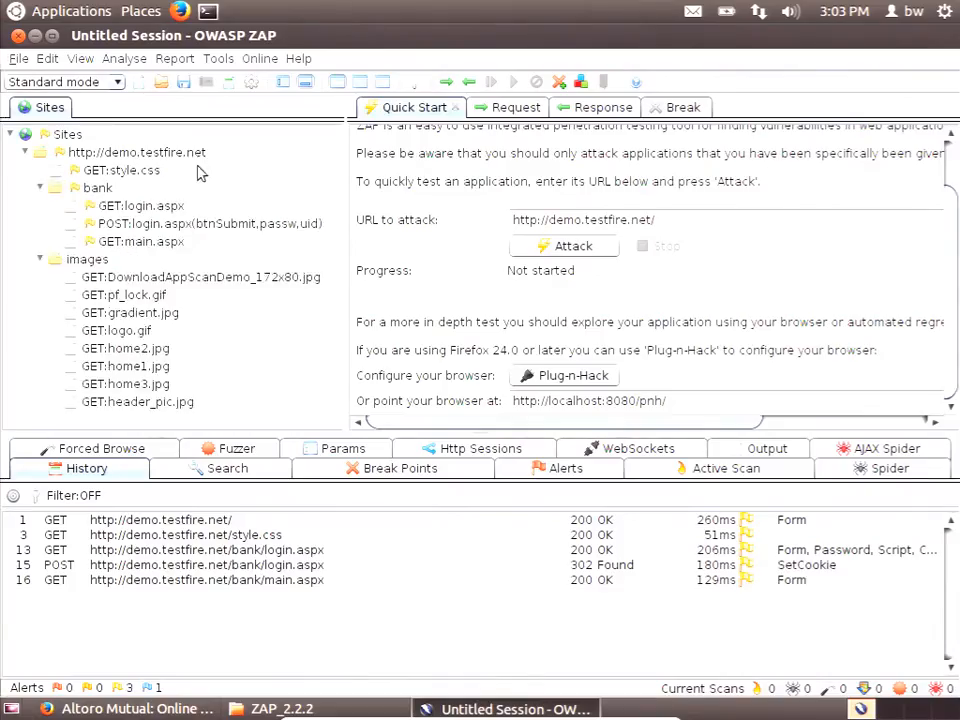
pyautogui.moveTo(190, 218)
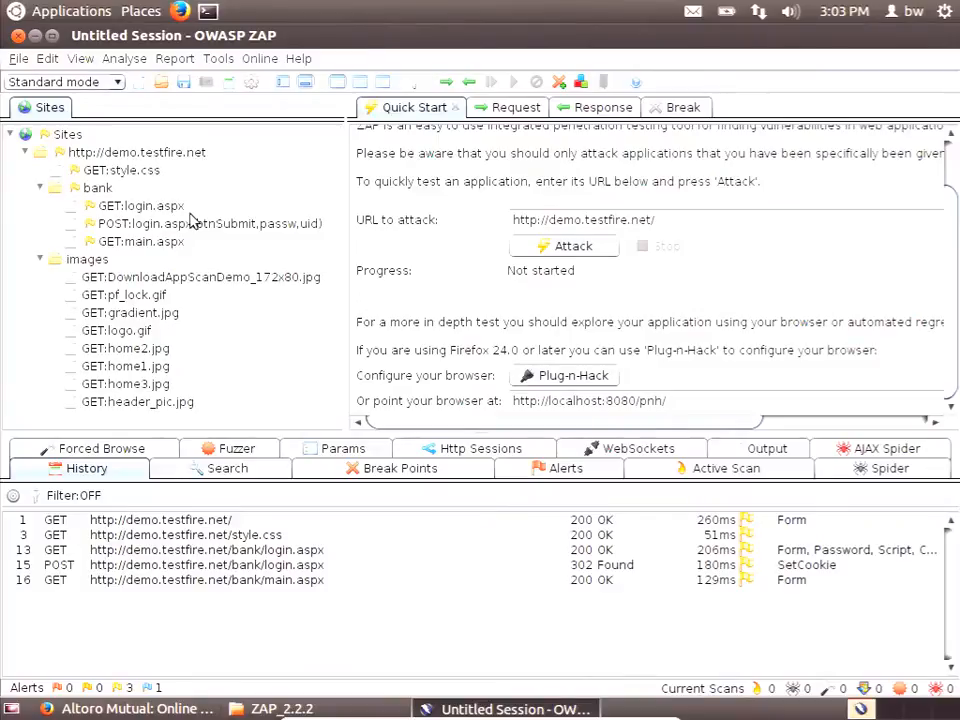
pyautogui.moveTo(192, 228)
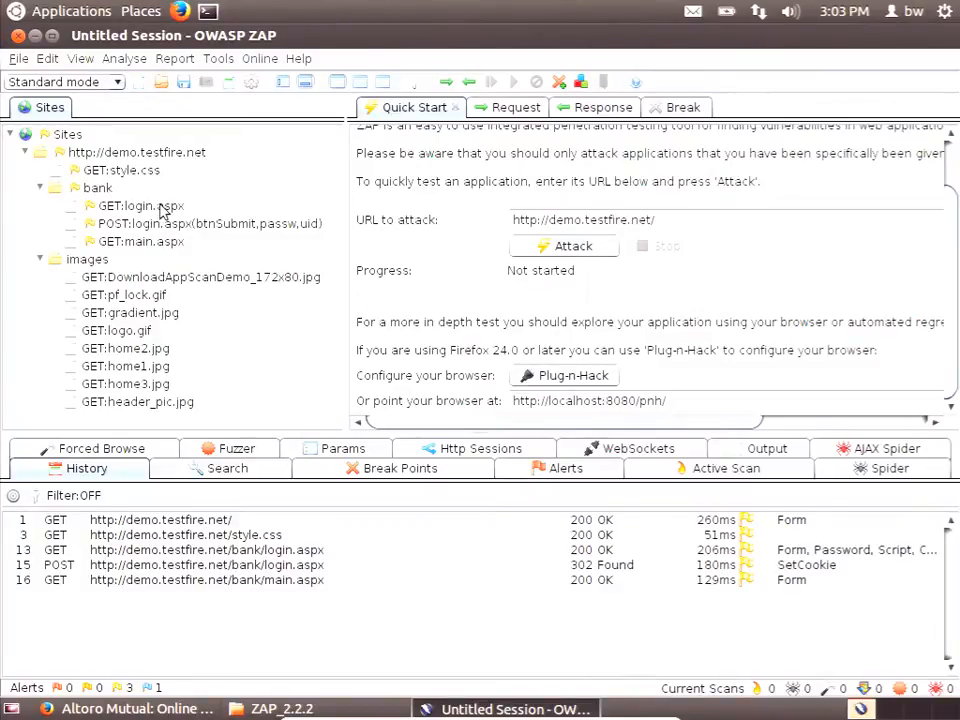
pyautogui.click(126, 204)
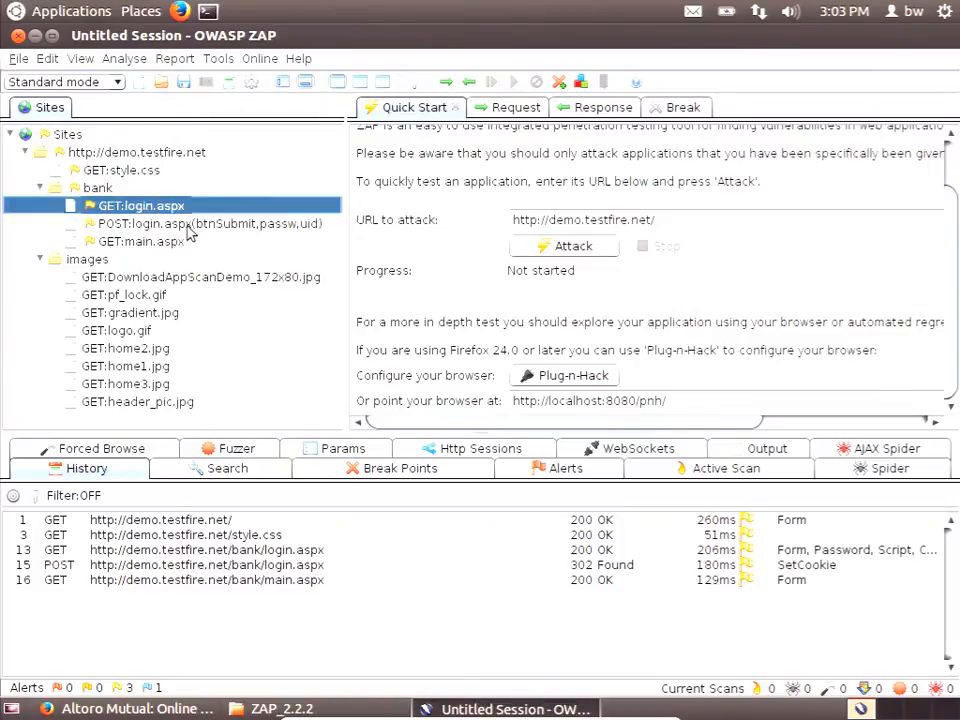
pyautogui.click(200, 224)
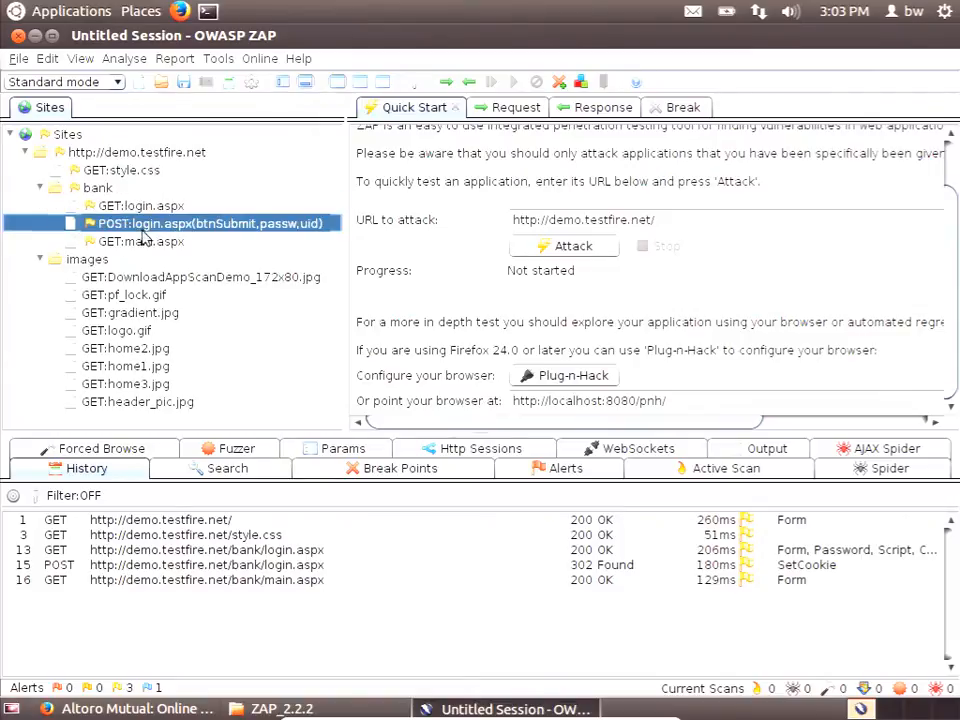
pyautogui.moveTo(276, 228)
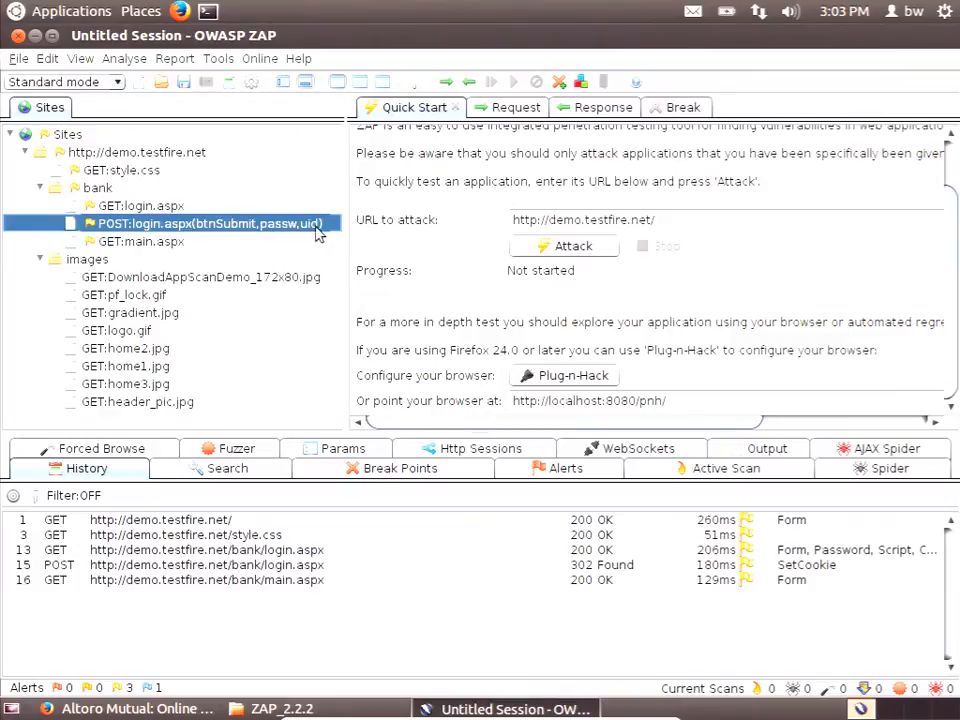
pyautogui.moveTo(96, 190)
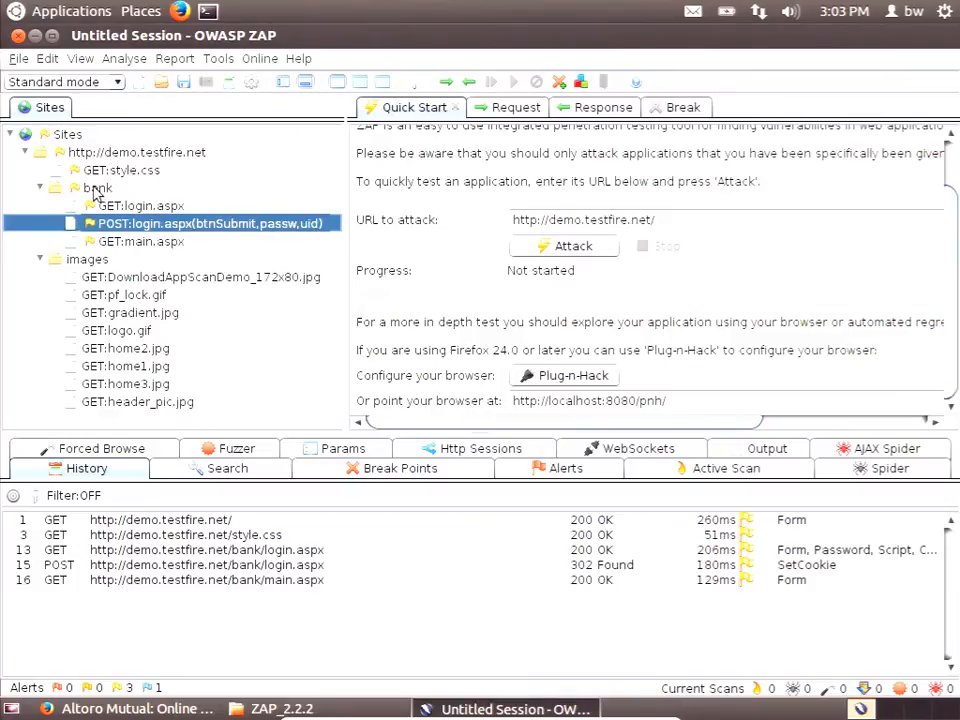
# - Flag POST:login.aspx as context 1's login request, then sign off in the bank site
pyautogui.rightClick(210, 222)
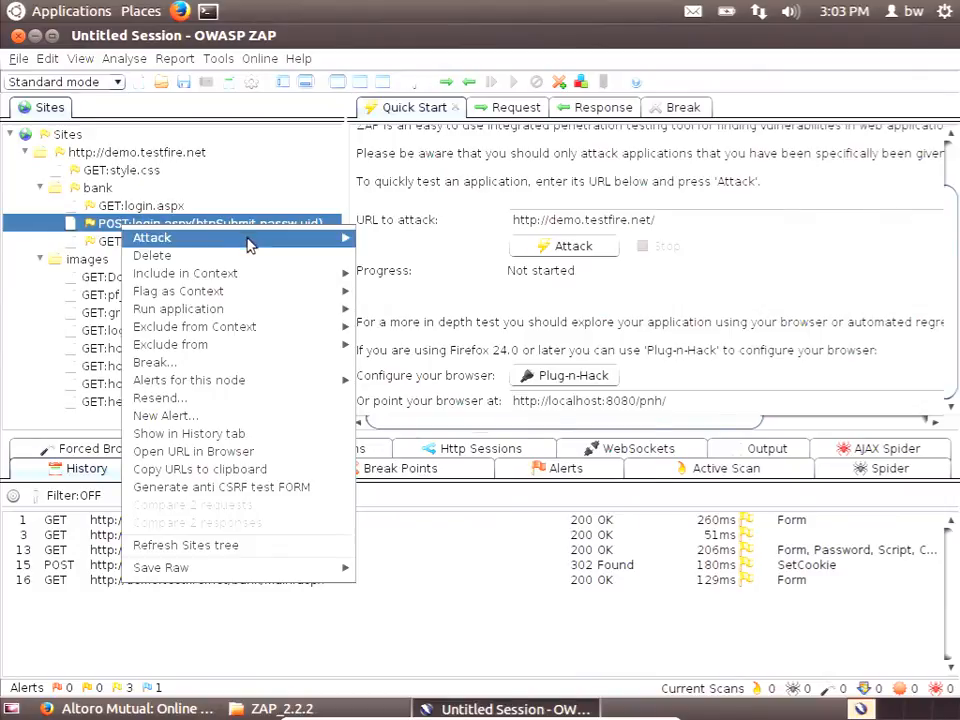
pyautogui.moveTo(184, 272)
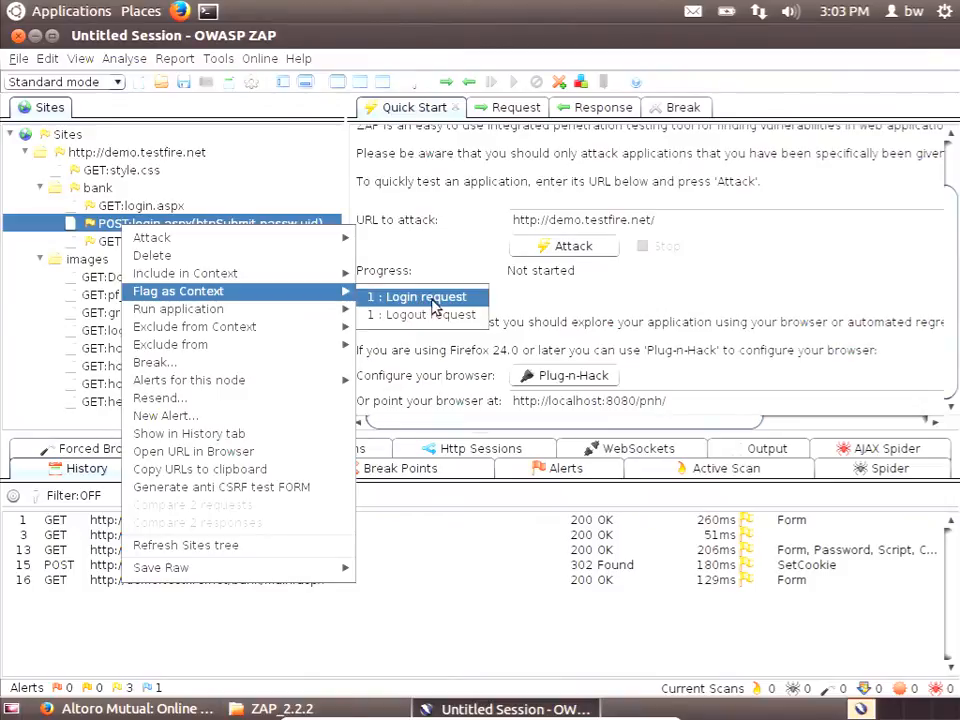
pyautogui.click(422, 296)
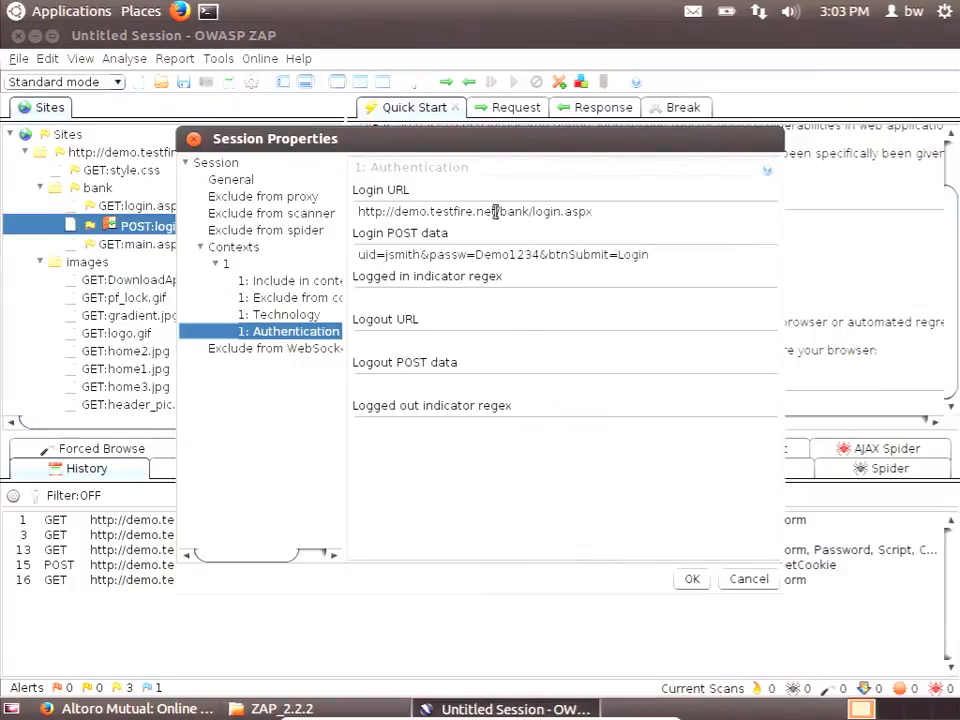
pyautogui.moveTo(448, 338)
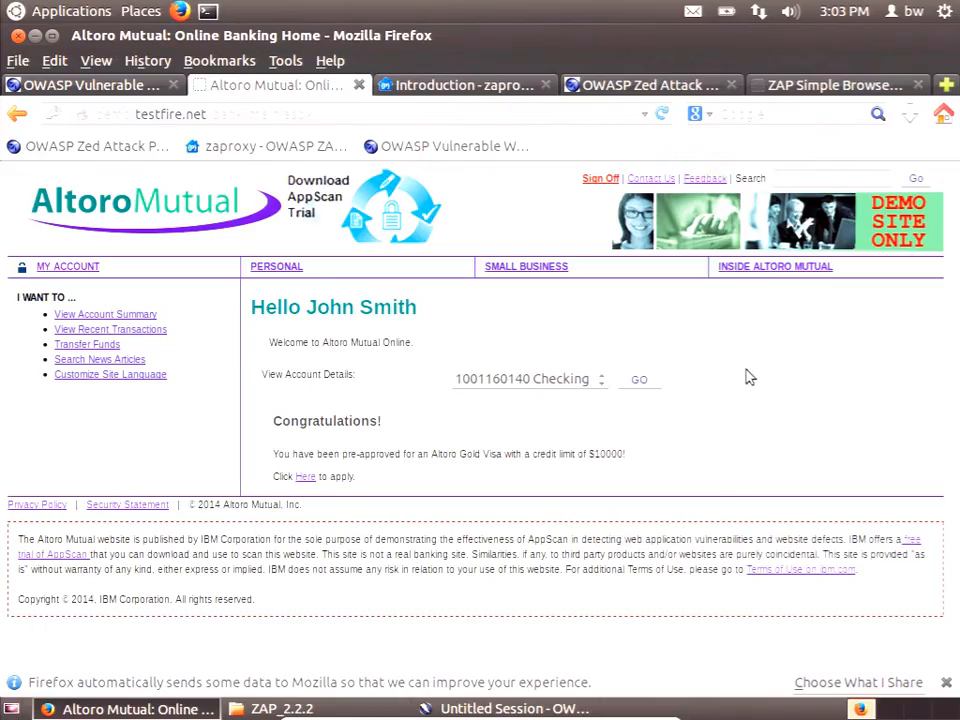
pyautogui.click(600, 178)
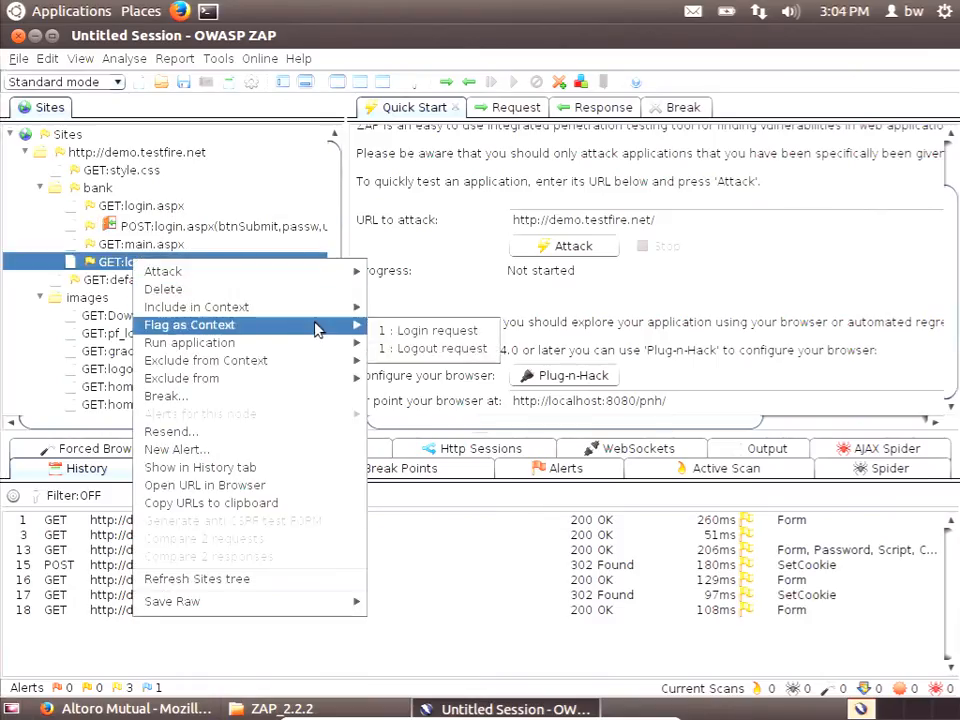
# - Flag GET:logout.aspx as context 1's logout request
pyautogui.click(436, 348)
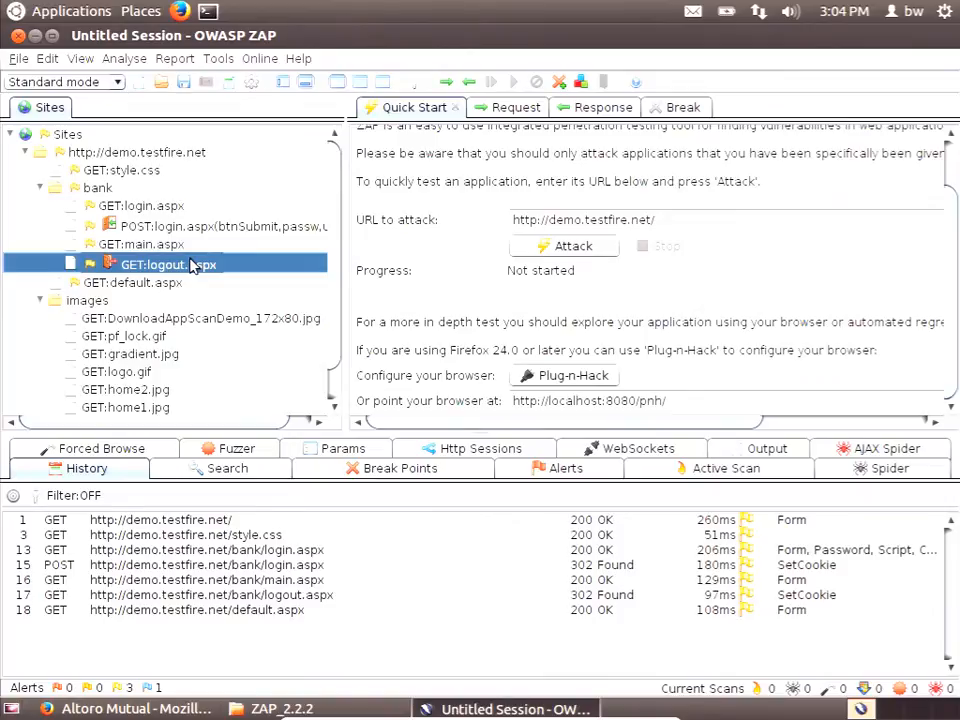
pyautogui.click(18, 58)
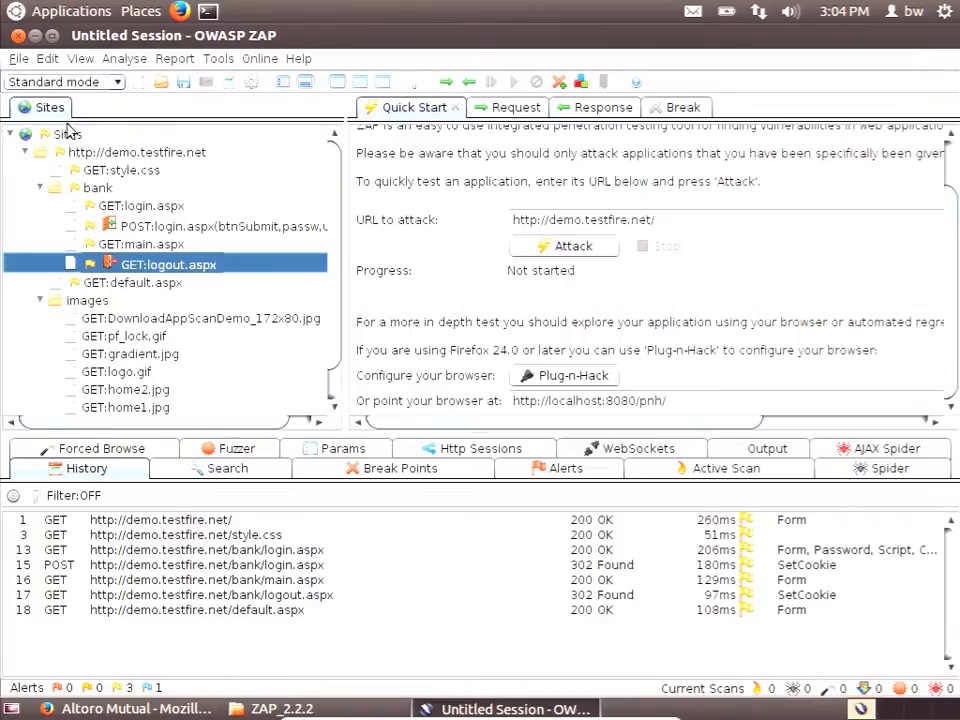
# - Bring up the context actions for the GET:logout.aspx request
pyautogui.rightClick(168, 264)
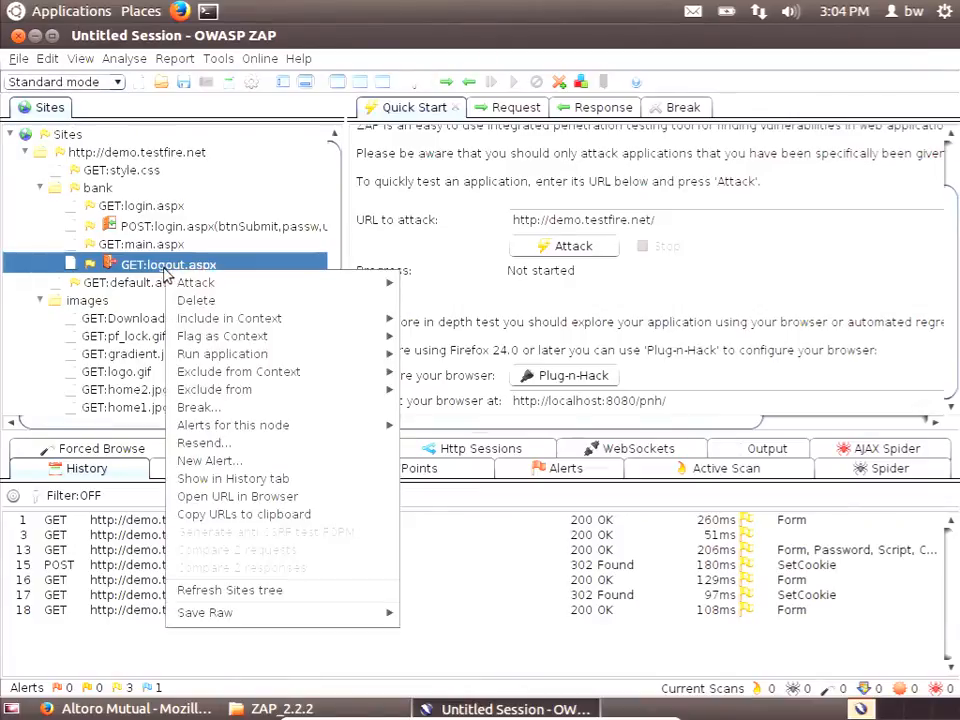
pyautogui.moveTo(228, 318)
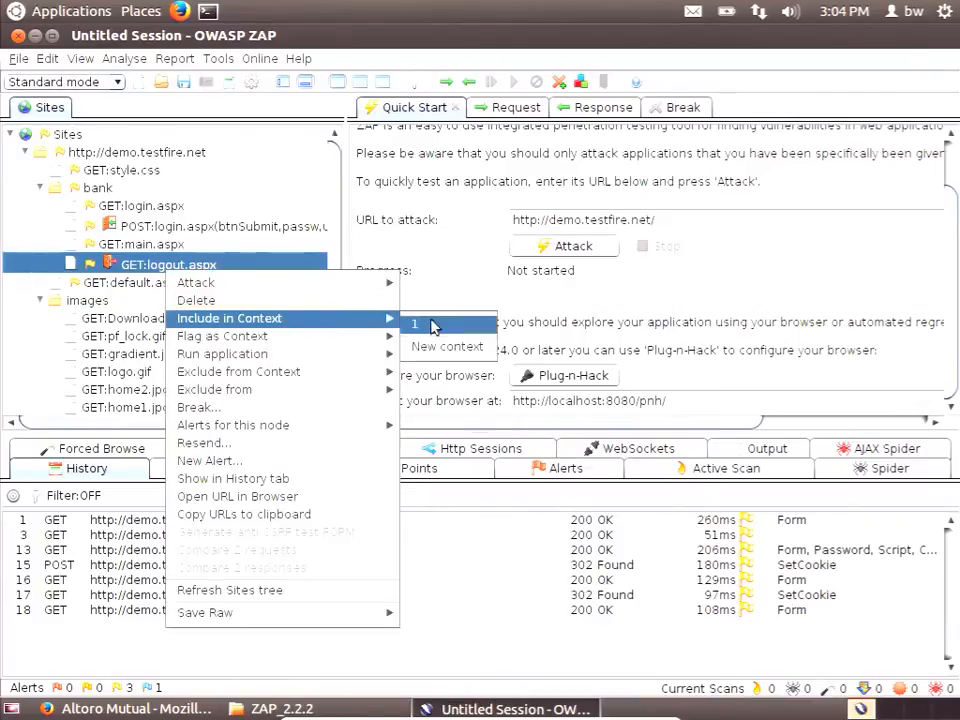
pyautogui.moveTo(196, 282)
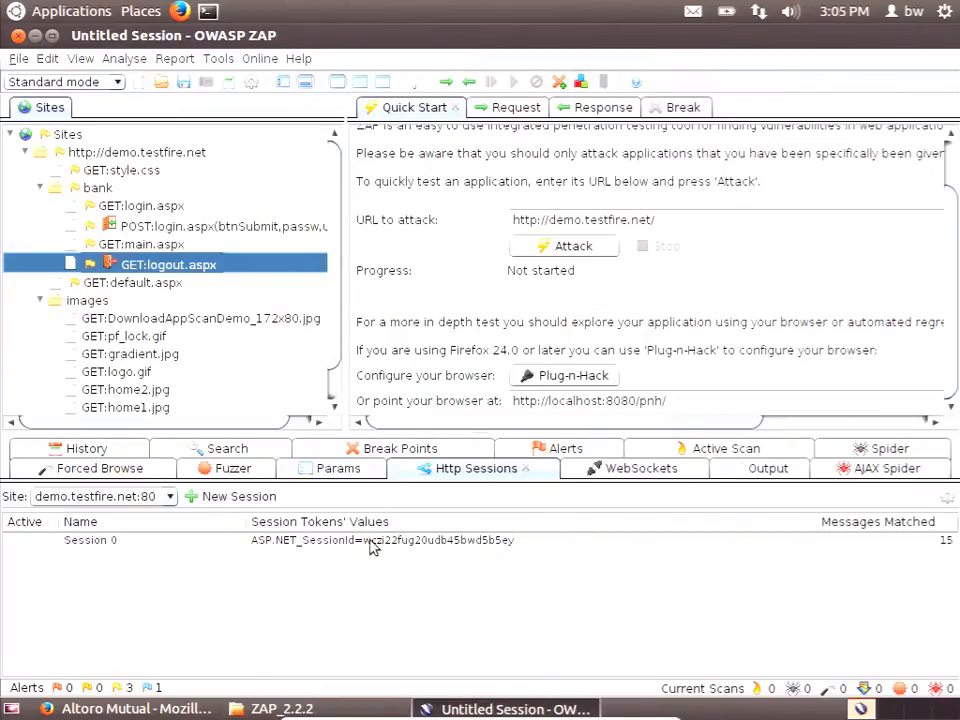
pyautogui.moveTo(398, 556)
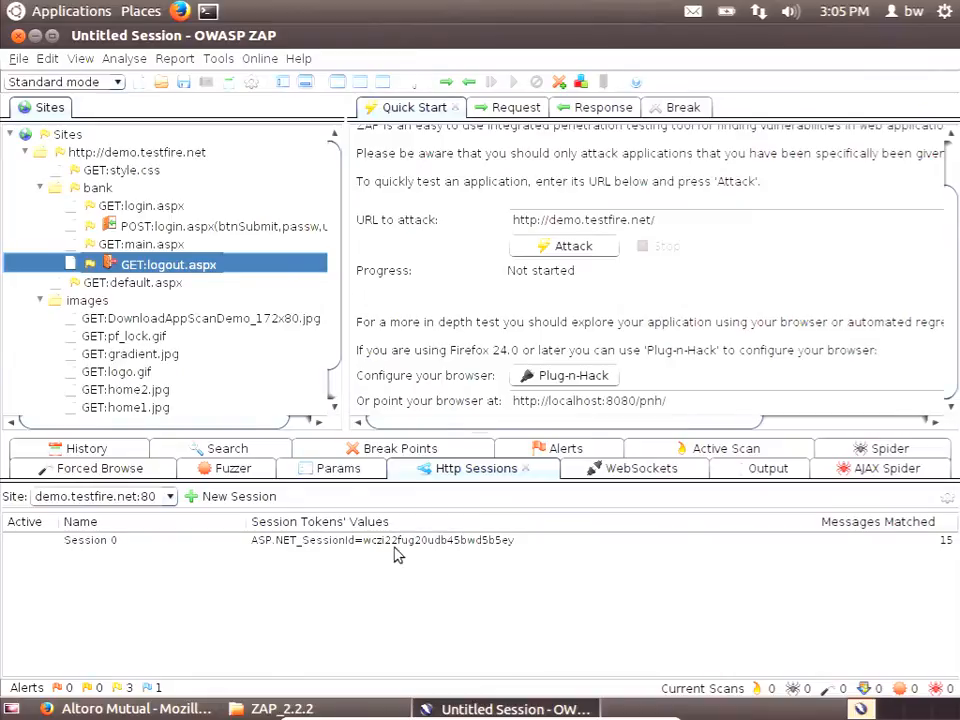
pyautogui.moveTo(362, 556)
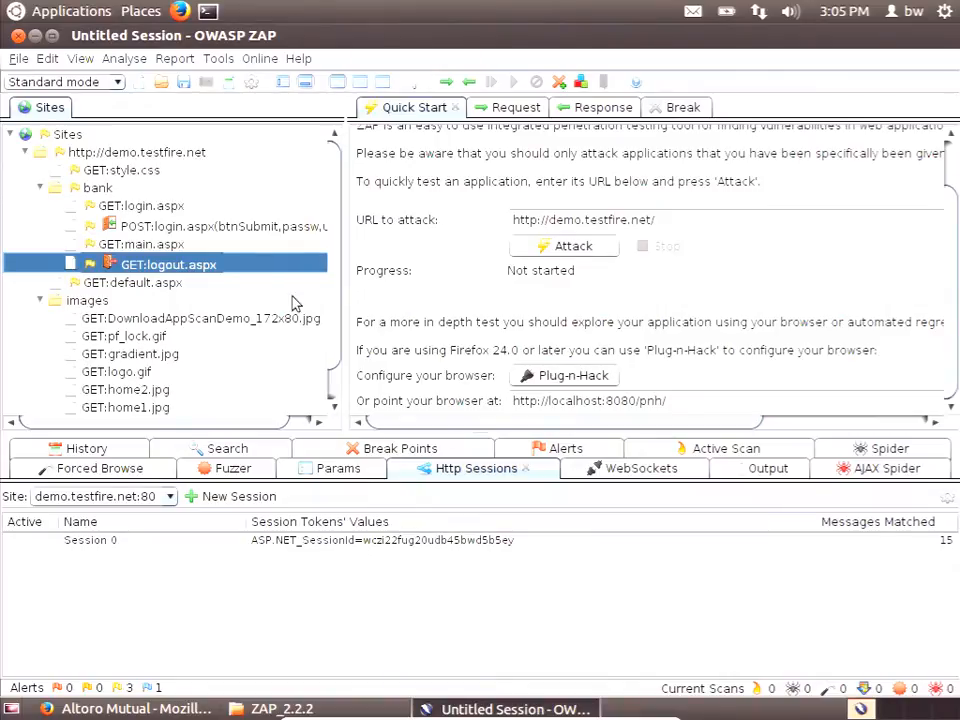
pyautogui.moveTo(208, 286)
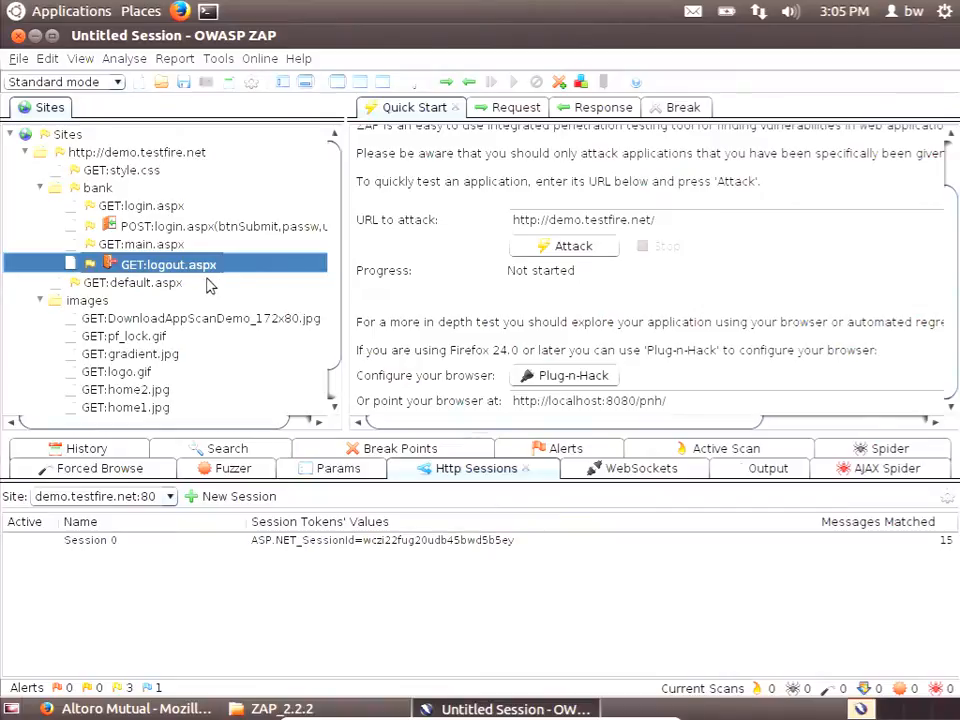
pyautogui.moveTo(156, 226)
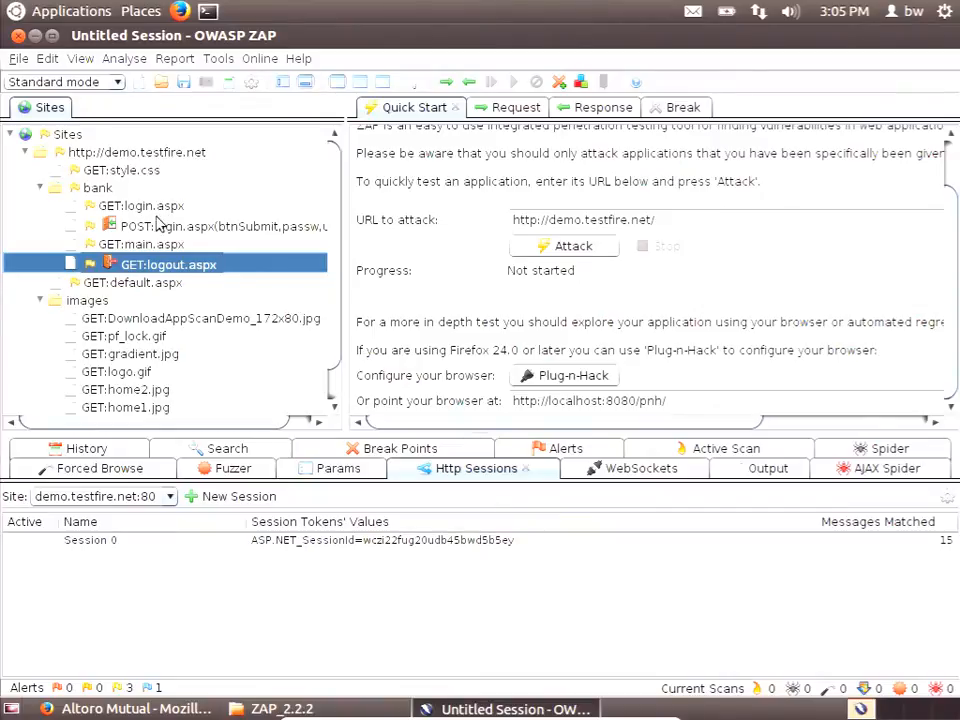
pyautogui.moveTo(152, 292)
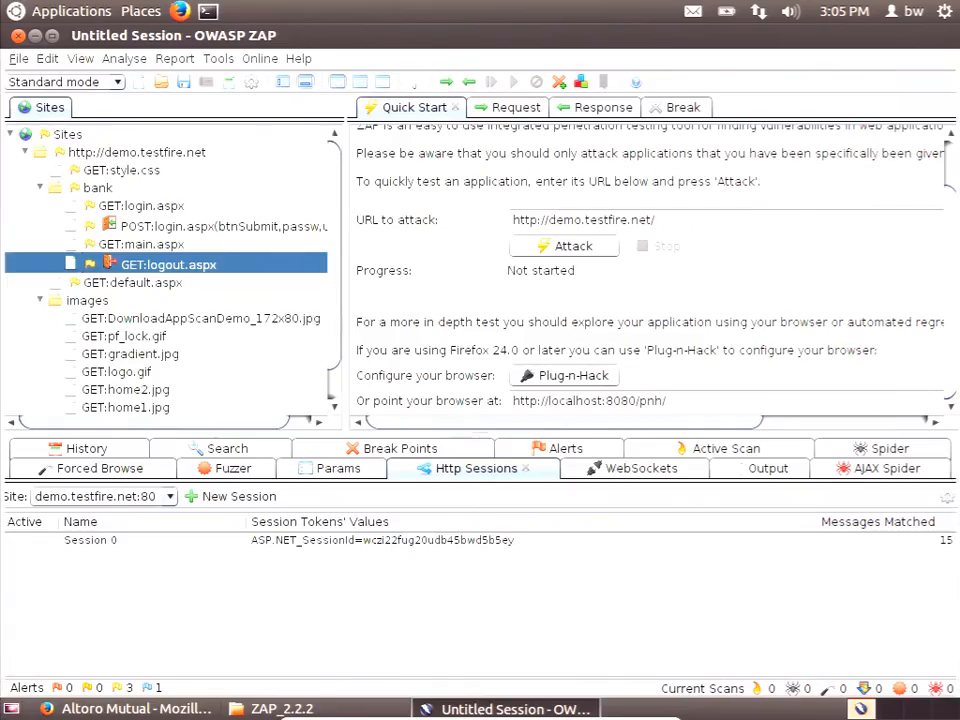
pyautogui.moveTo(376, 262)
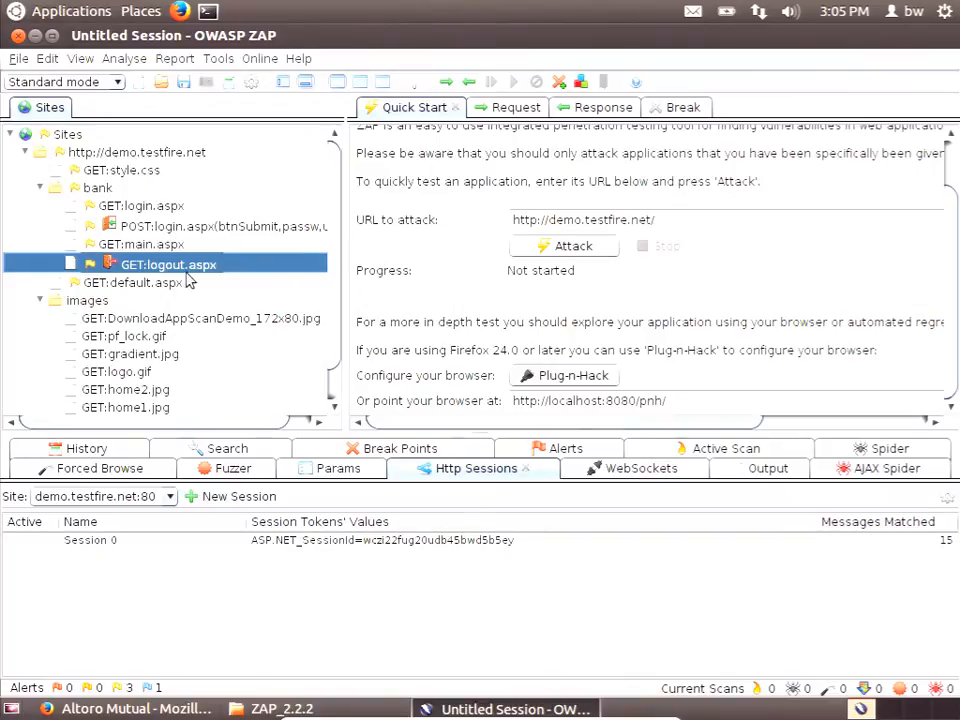
pyautogui.moveTo(328, 468)
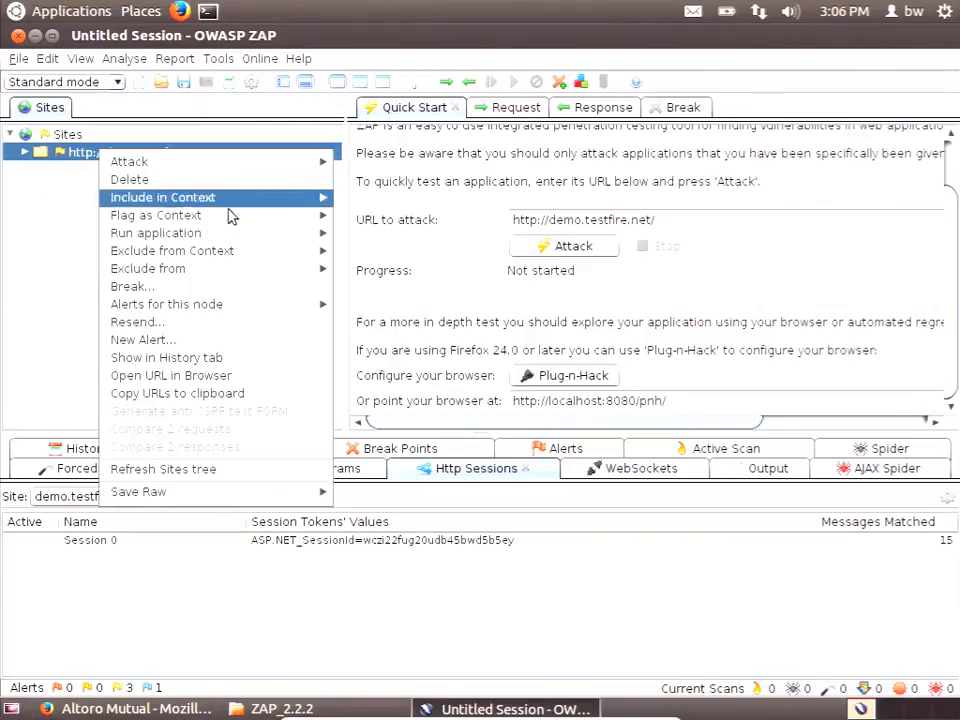
pyautogui.moveTo(128, 160)
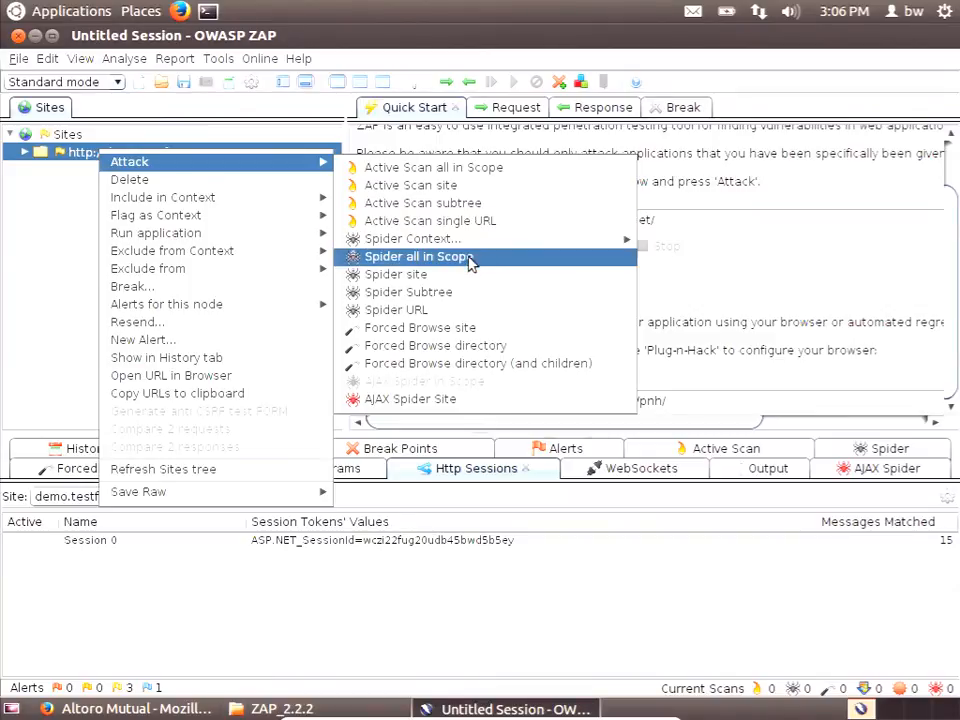
# - Run Spider all in Scope on demo.testfire.net, discovering 154 URIs
pyautogui.click(418, 256)
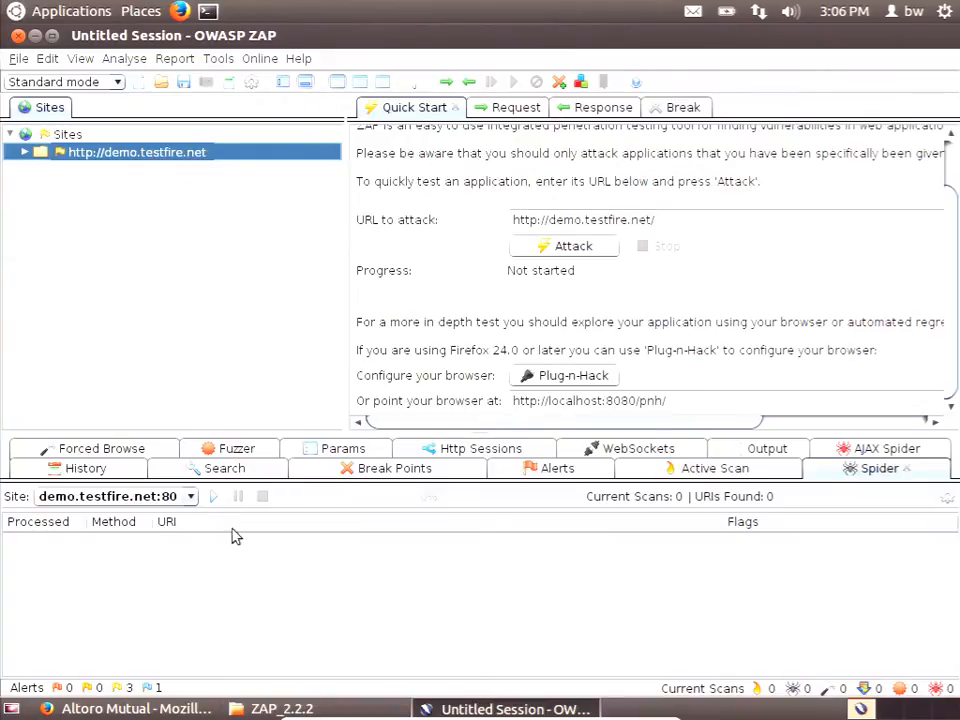
pyautogui.moveTo(212, 498)
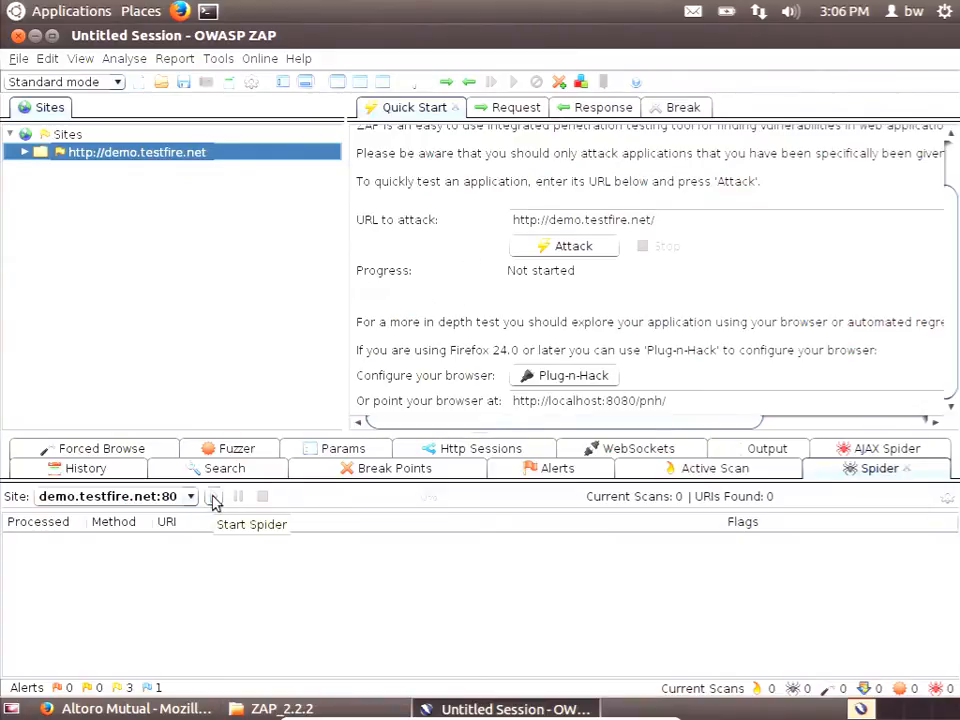
pyautogui.click(212, 496)
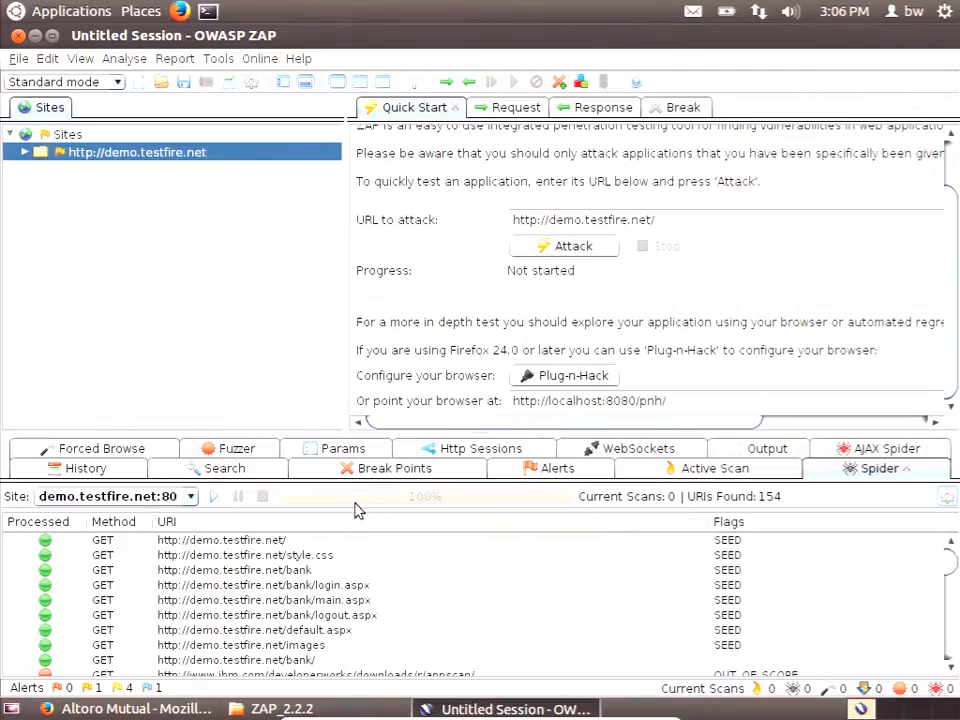
pyautogui.moveTo(334, 584)
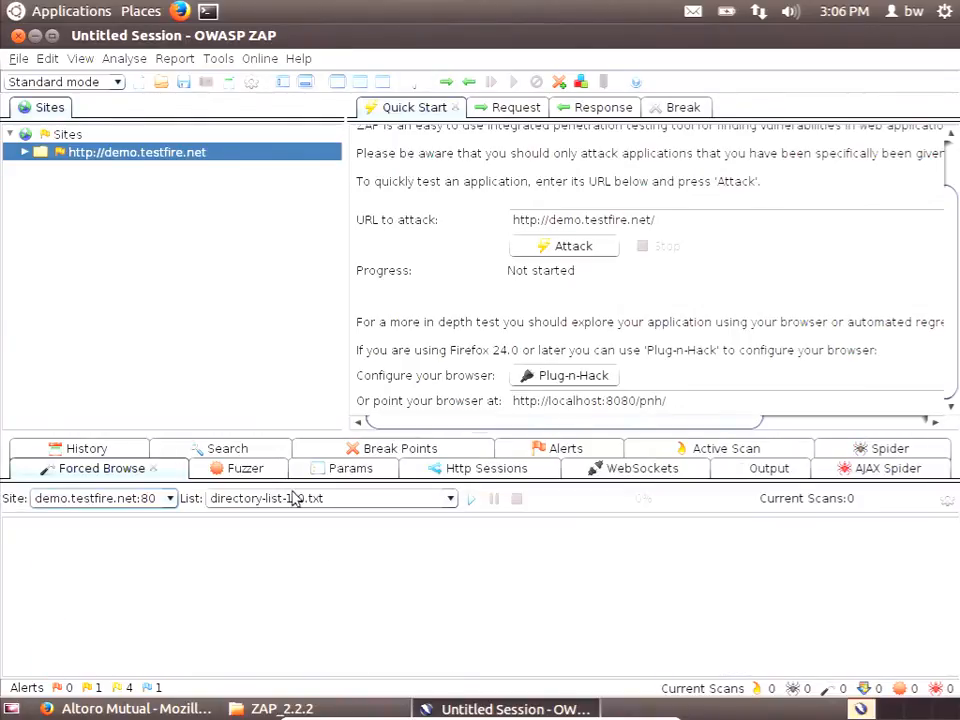
# - Start a forced browse of demo.testfire.net with the directory-list-1.0.txt wordlist
pyautogui.click(448, 498)
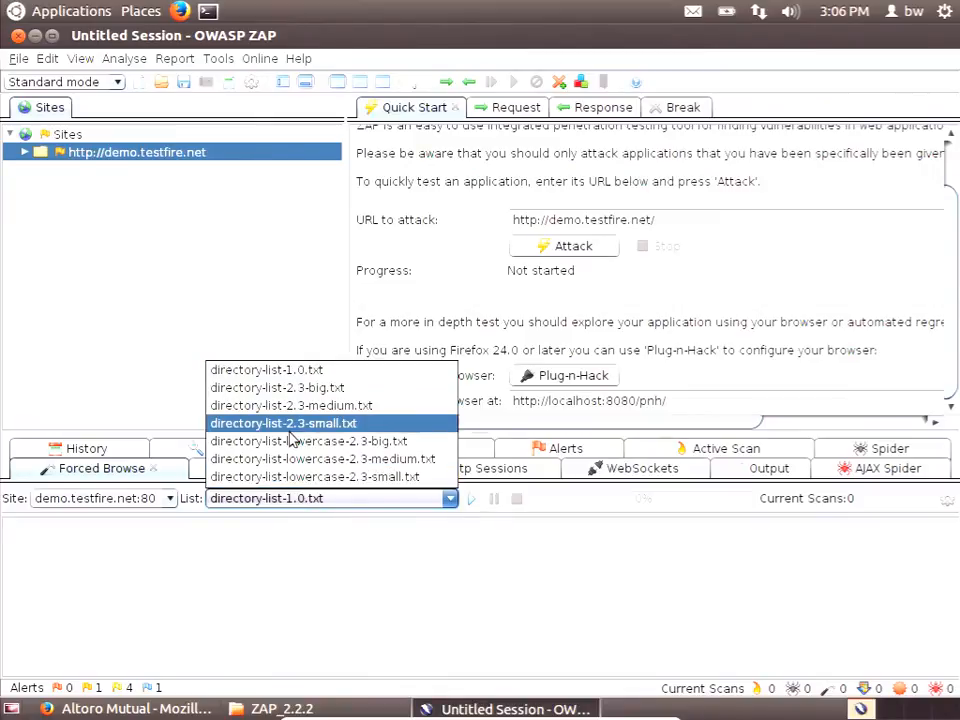
pyautogui.moveTo(296, 388)
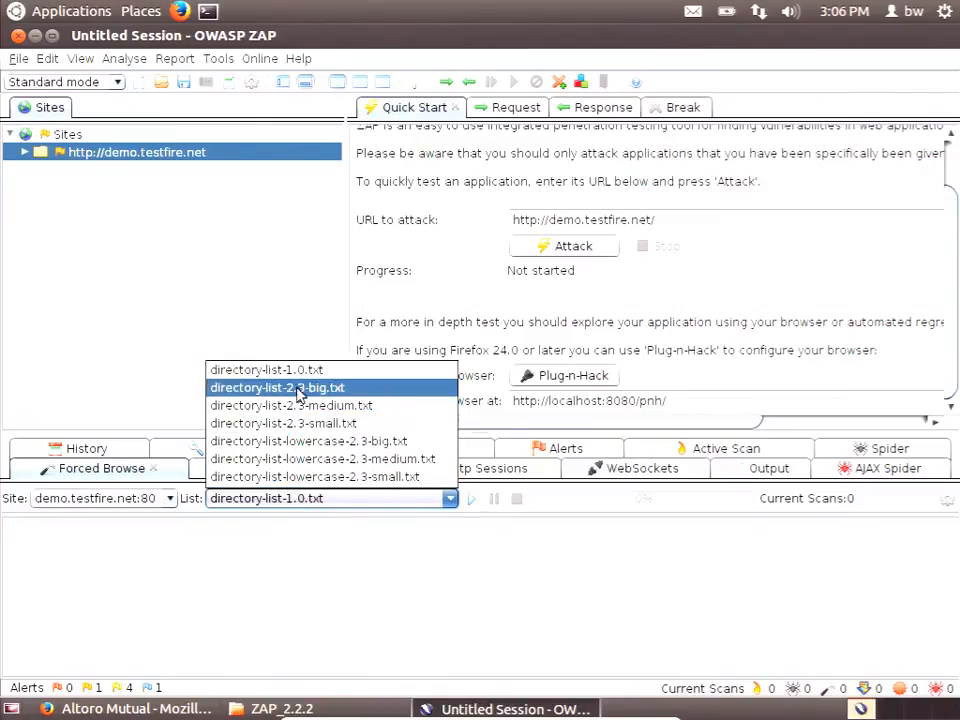
pyautogui.moveTo(268, 368)
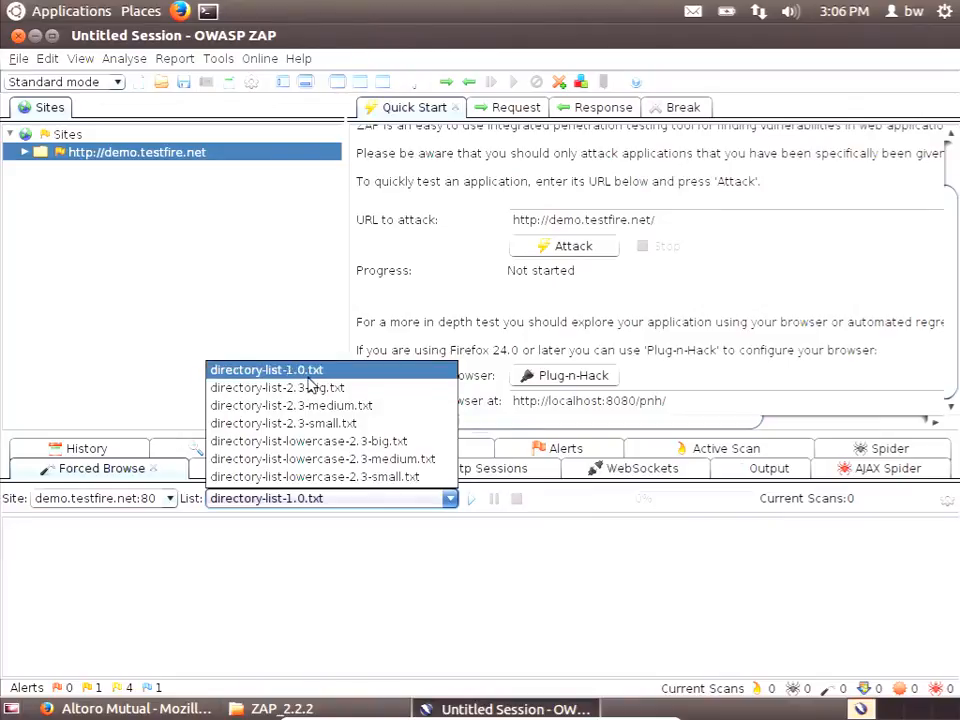
pyautogui.click(268, 370)
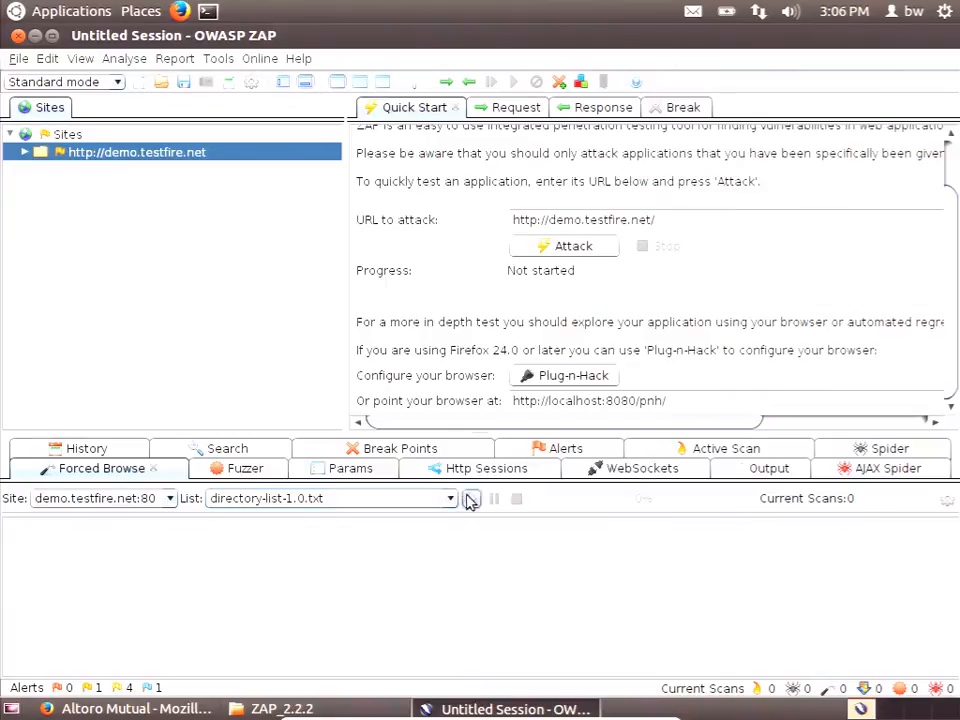
pyautogui.click(470, 498)
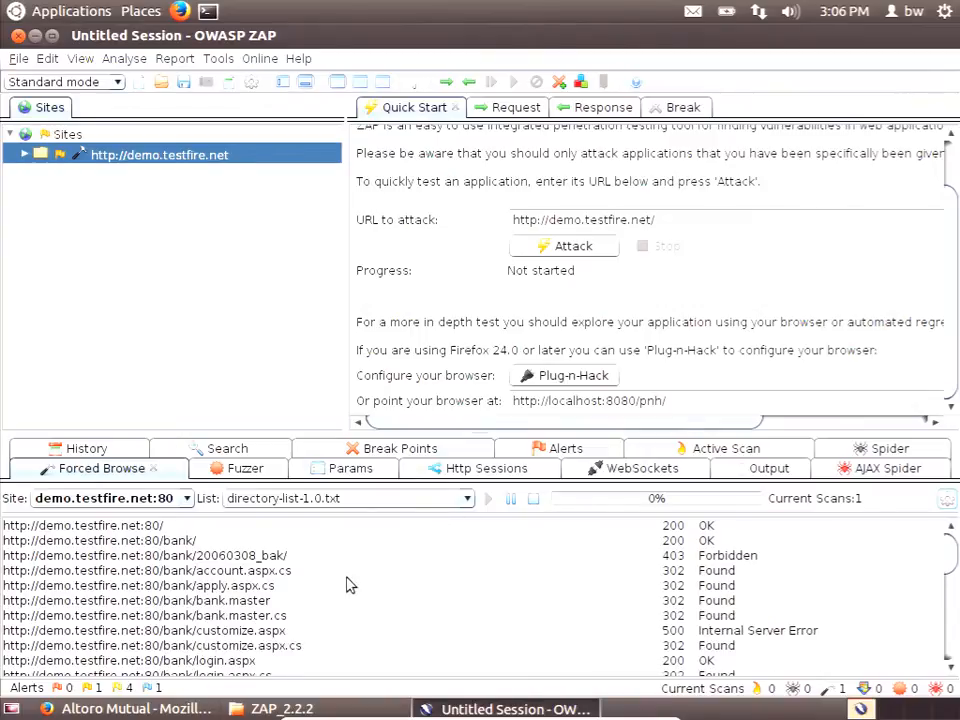
pyautogui.scroll(-3)
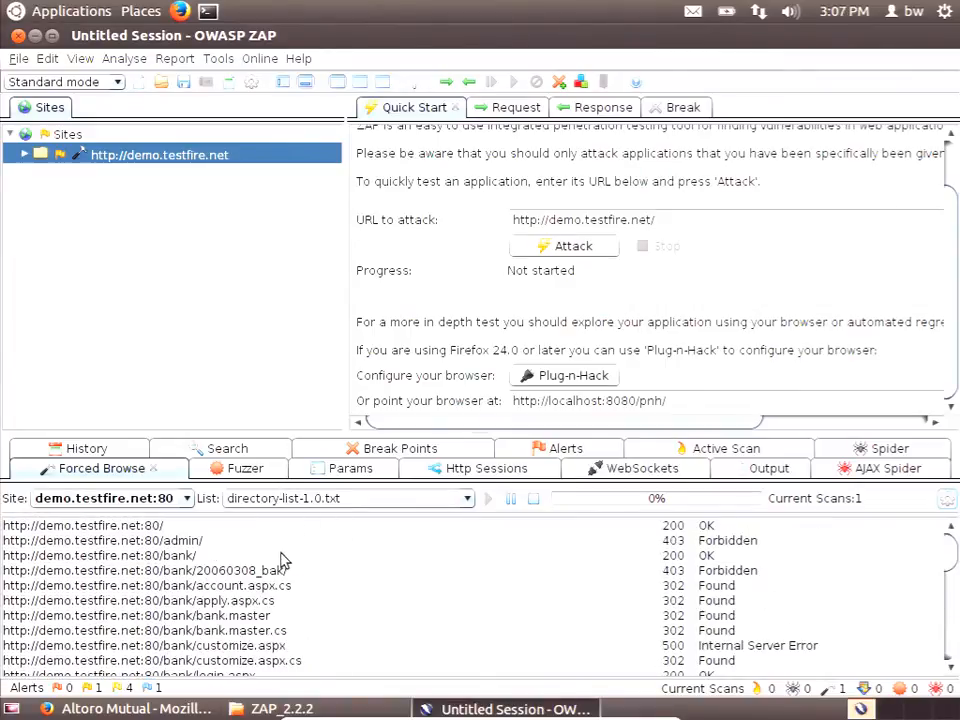
pyautogui.moveTo(368, 524)
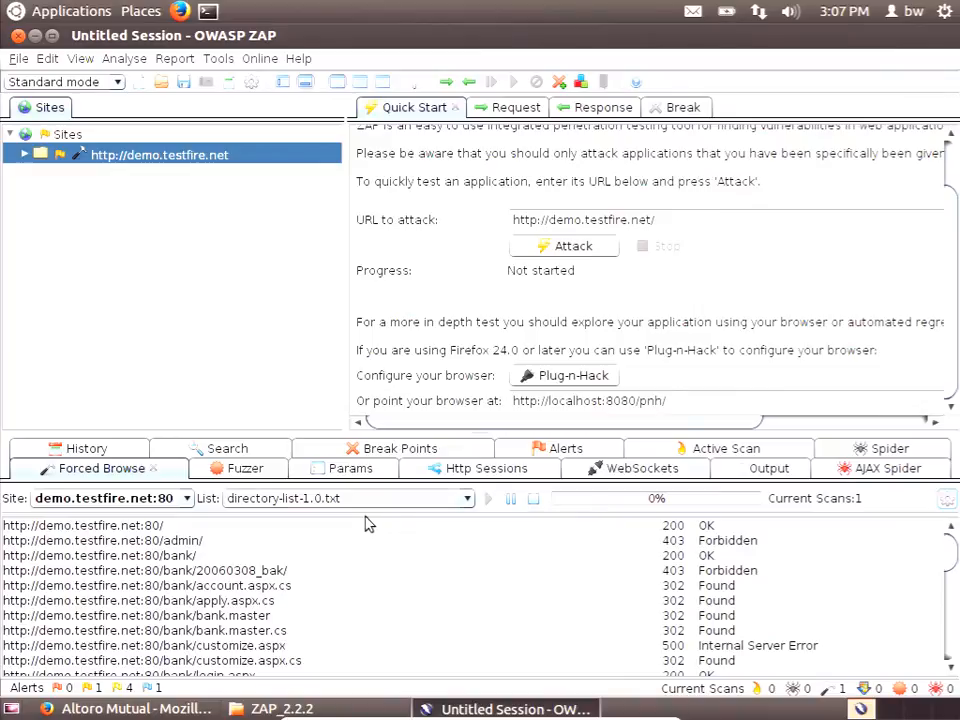
pyautogui.click(22, 154)
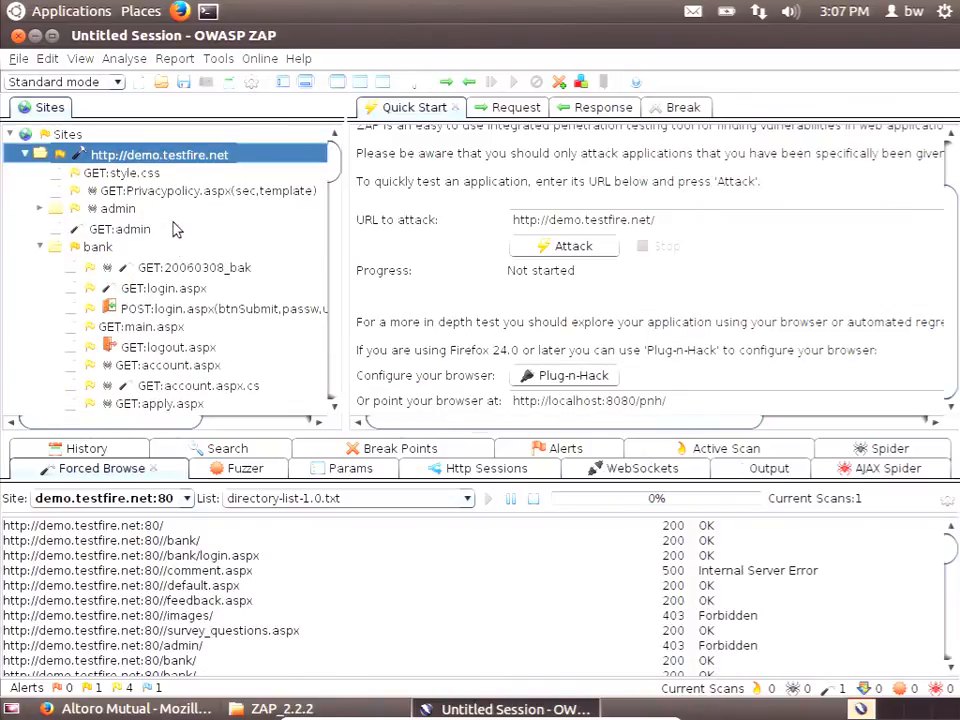
pyautogui.moveTo(196, 218)
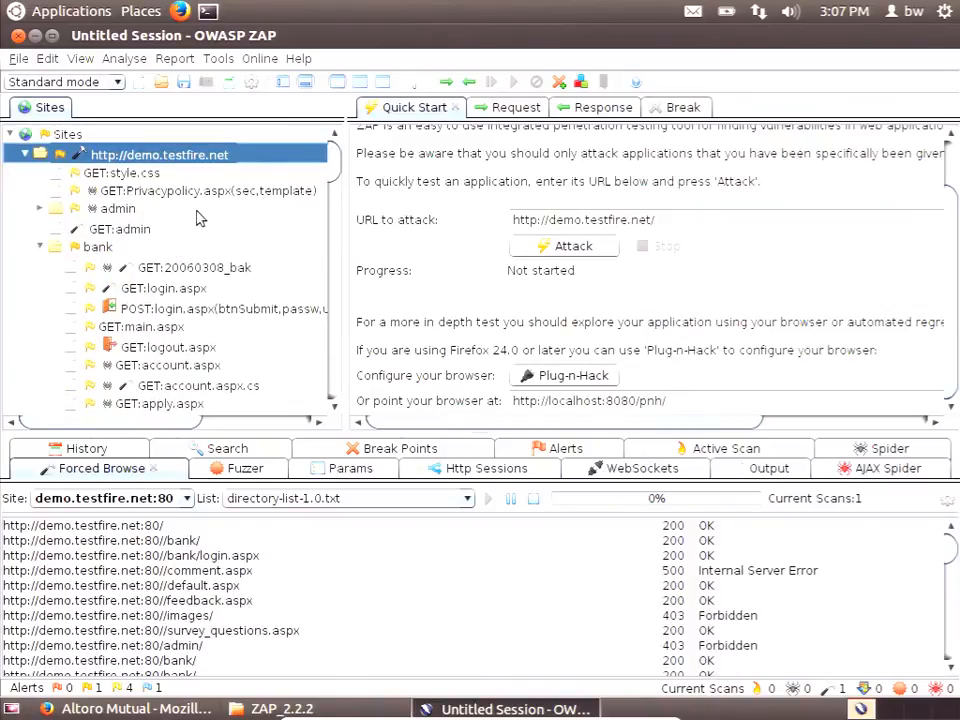
pyautogui.moveTo(220, 212)
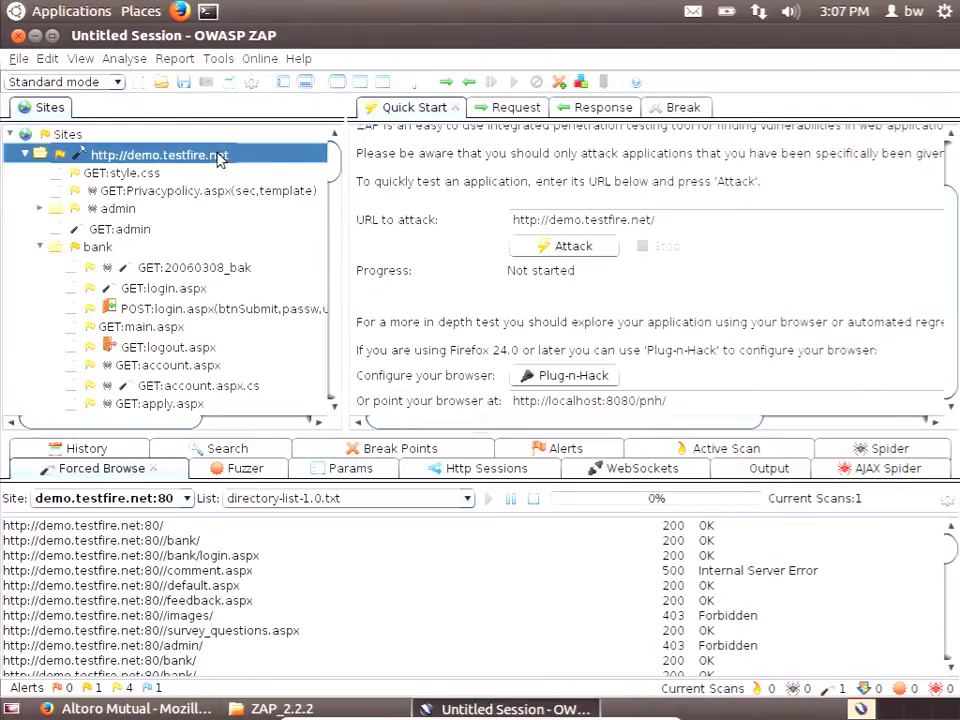
pyautogui.rightClick(158, 156)
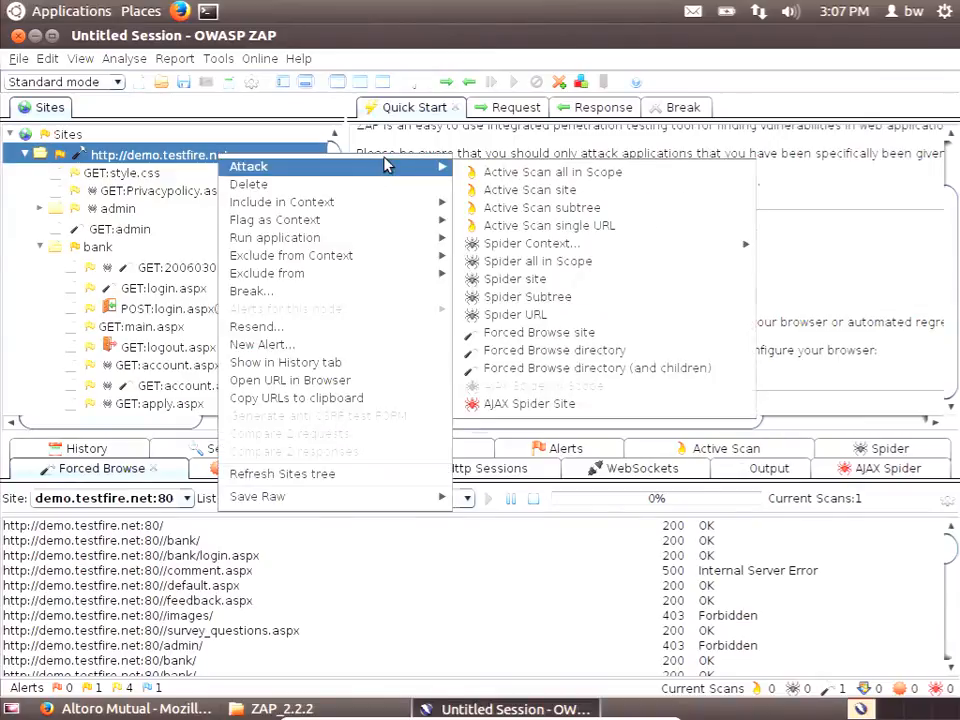
pyautogui.moveTo(280, 202)
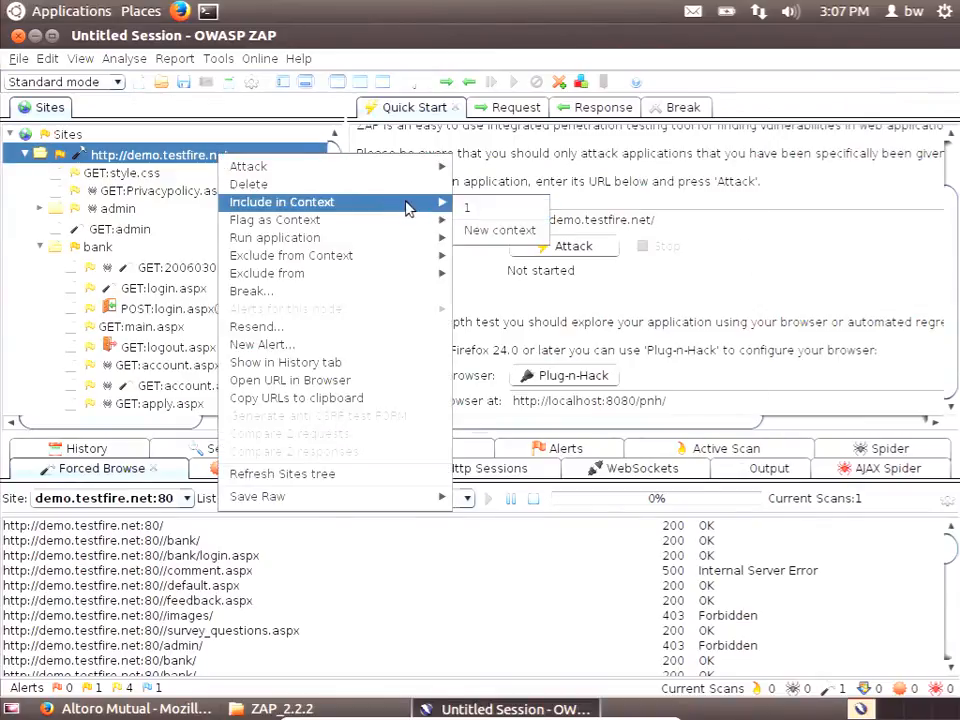
pyautogui.moveTo(436, 206)
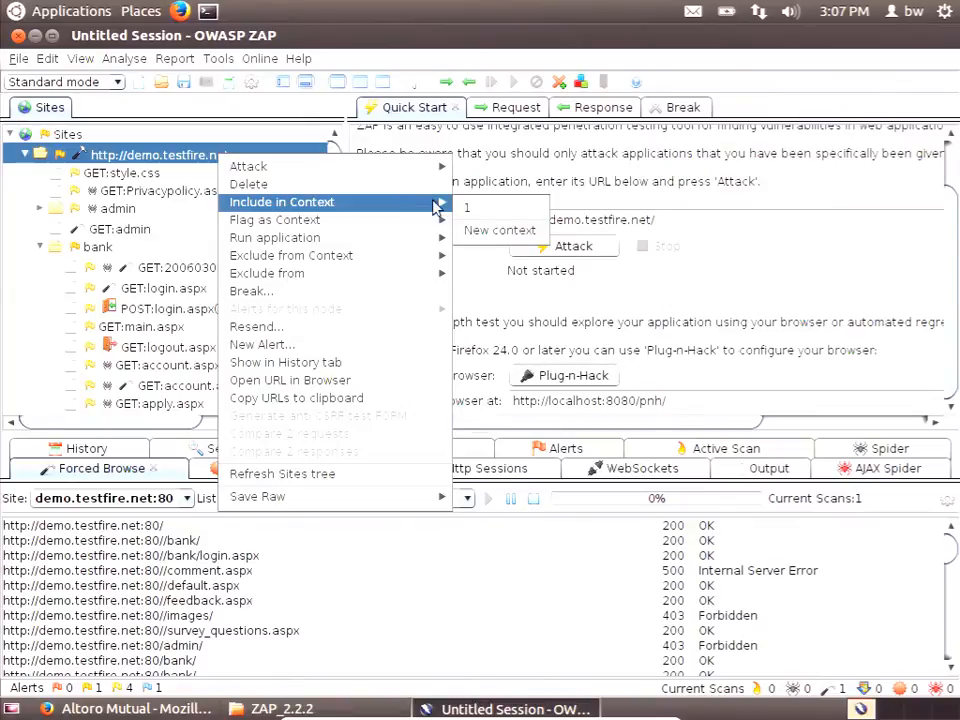
pyautogui.click(464, 206)
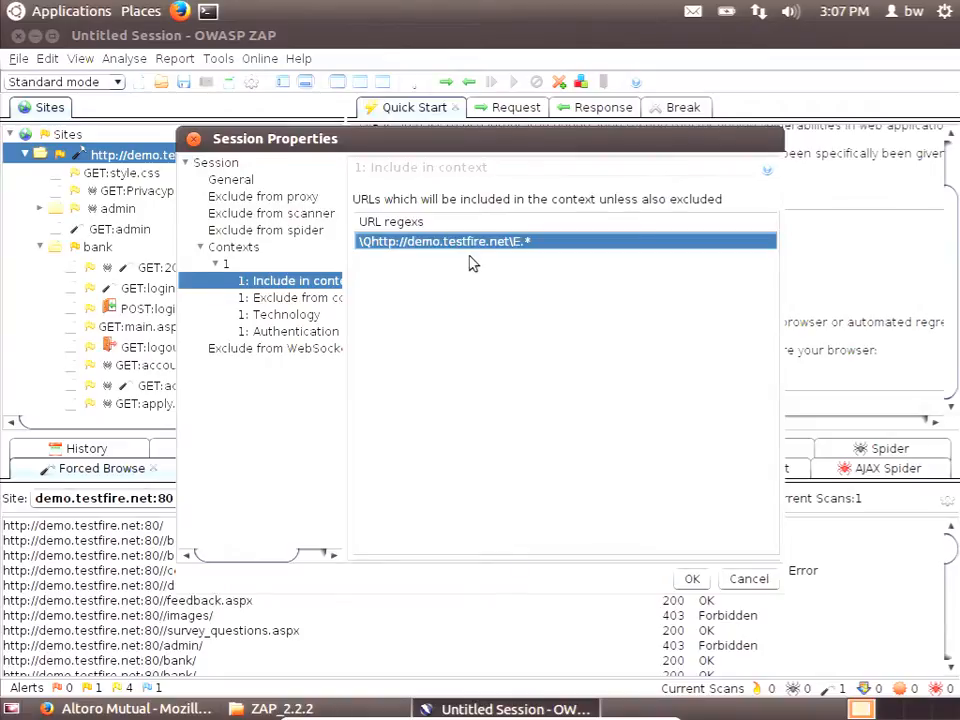
# - Add *.yahoo.com* as an exclusion regex for context 1
pyautogui.click(290, 296)
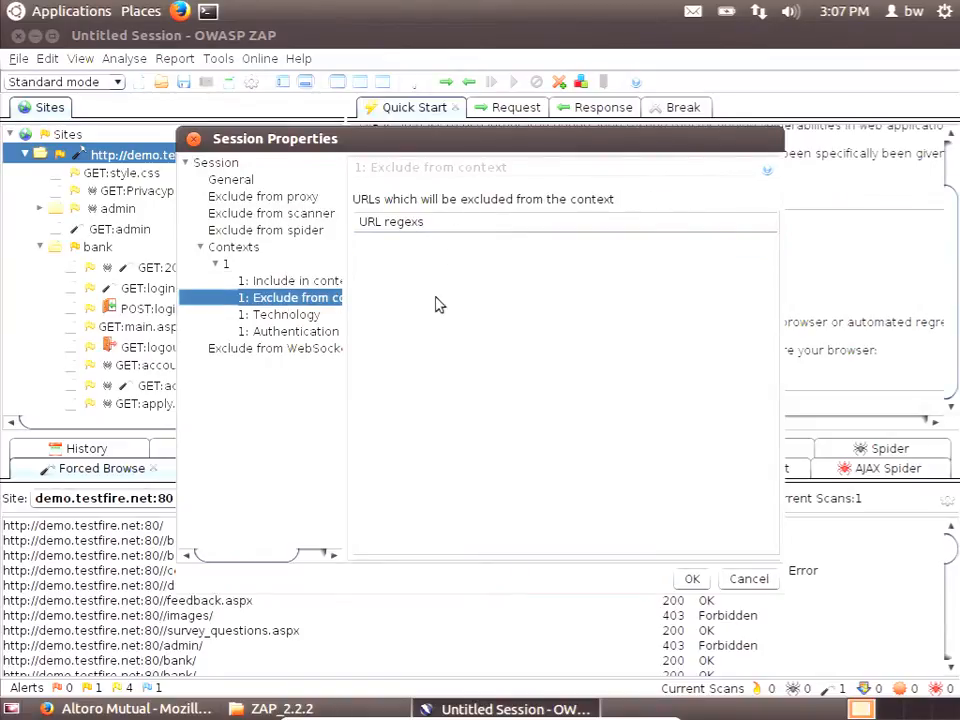
pyautogui.moveTo(436, 308)
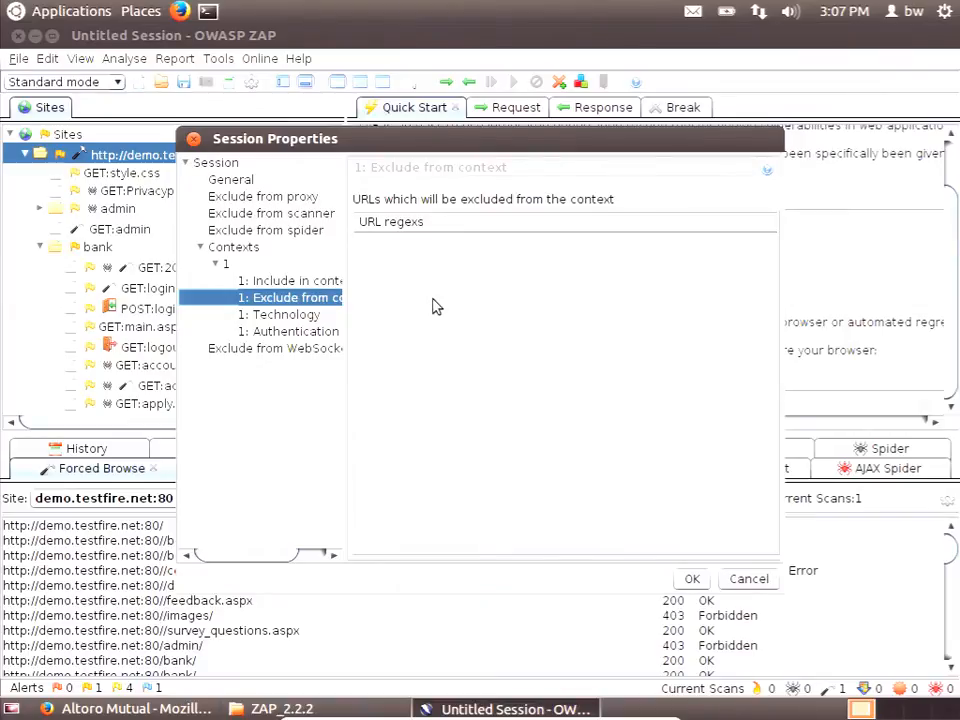
pyautogui.moveTo(424, 244)
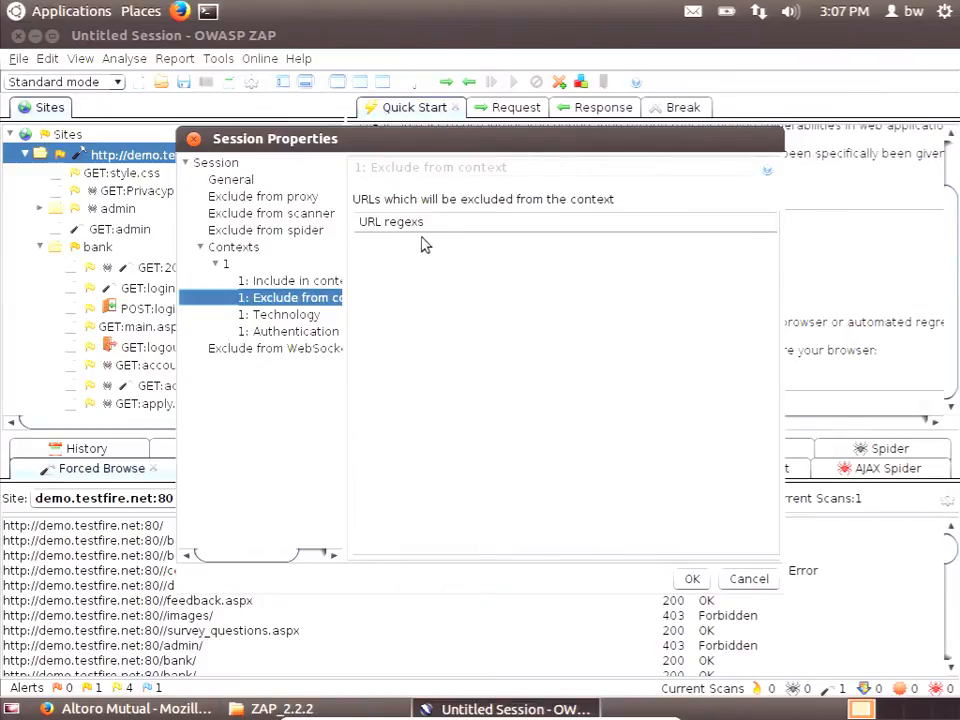
pyautogui.moveTo(436, 248)
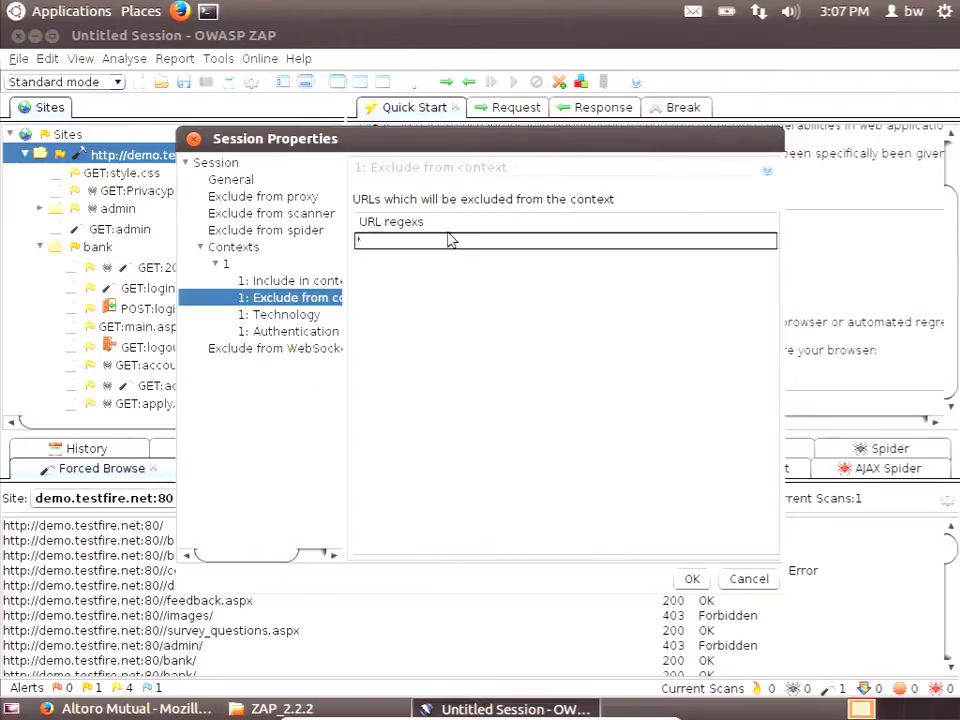
pyautogui.write('*.yahoo.com*')
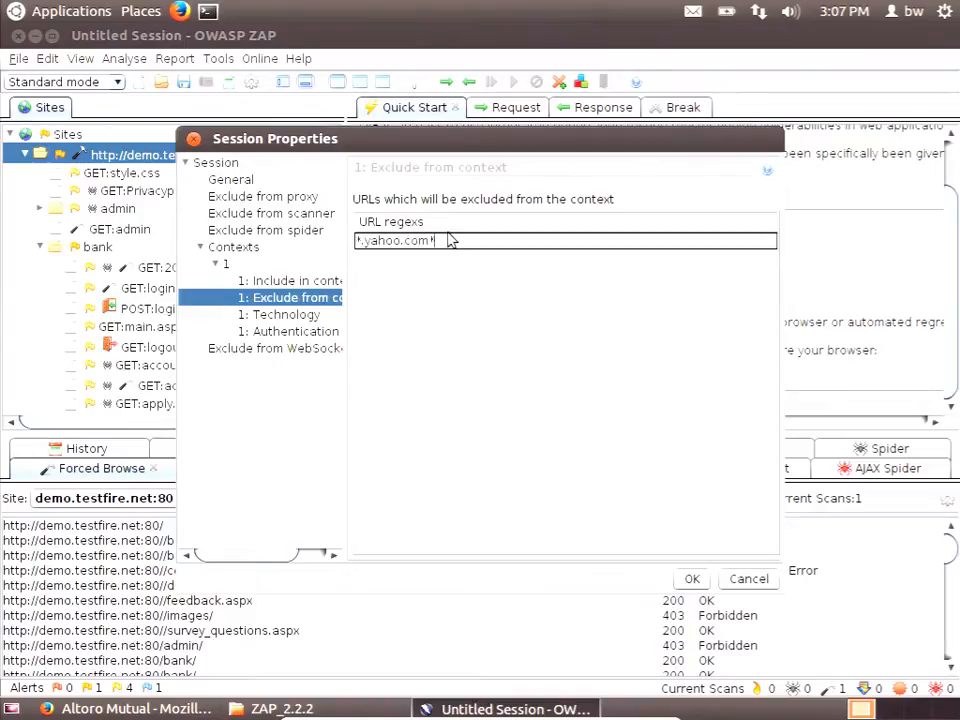
pyautogui.moveTo(444, 220)
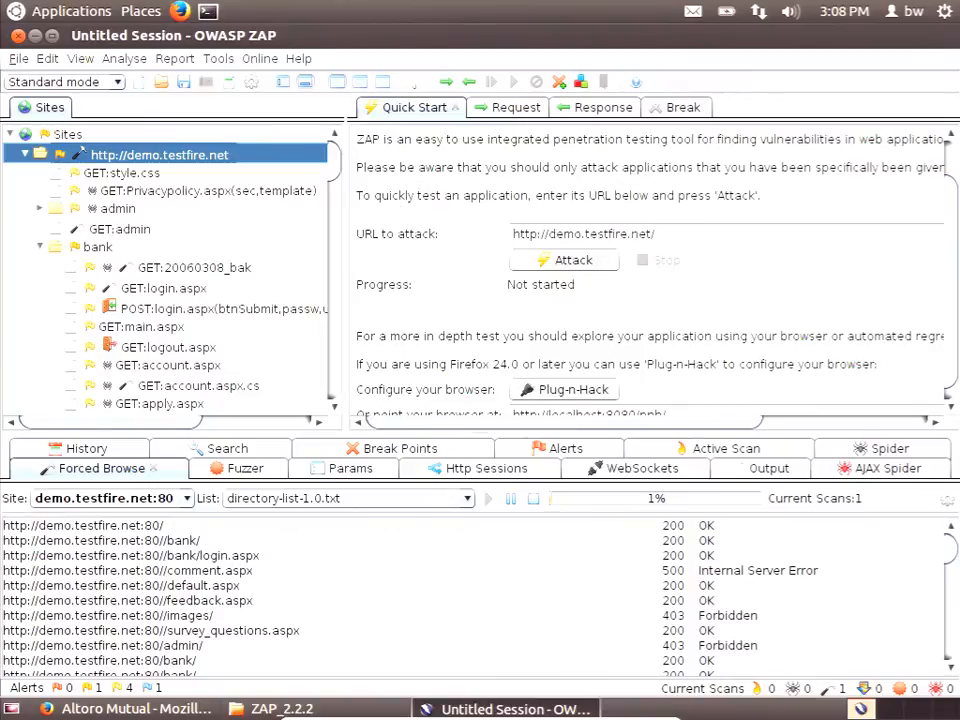
pyautogui.rightClick(160, 154)
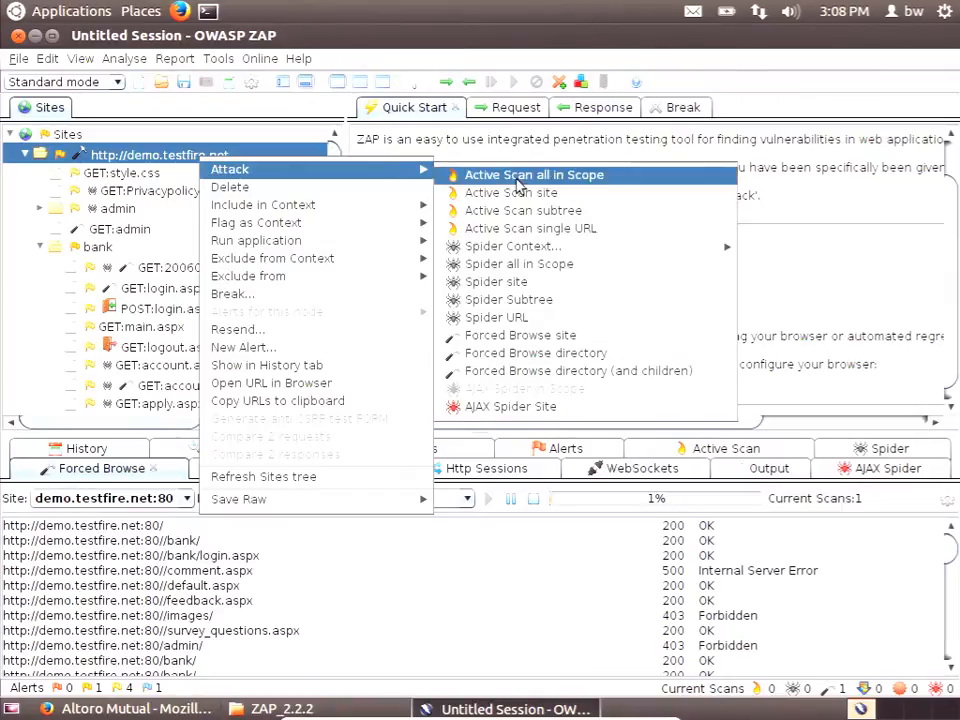
pyautogui.moveTo(516, 178)
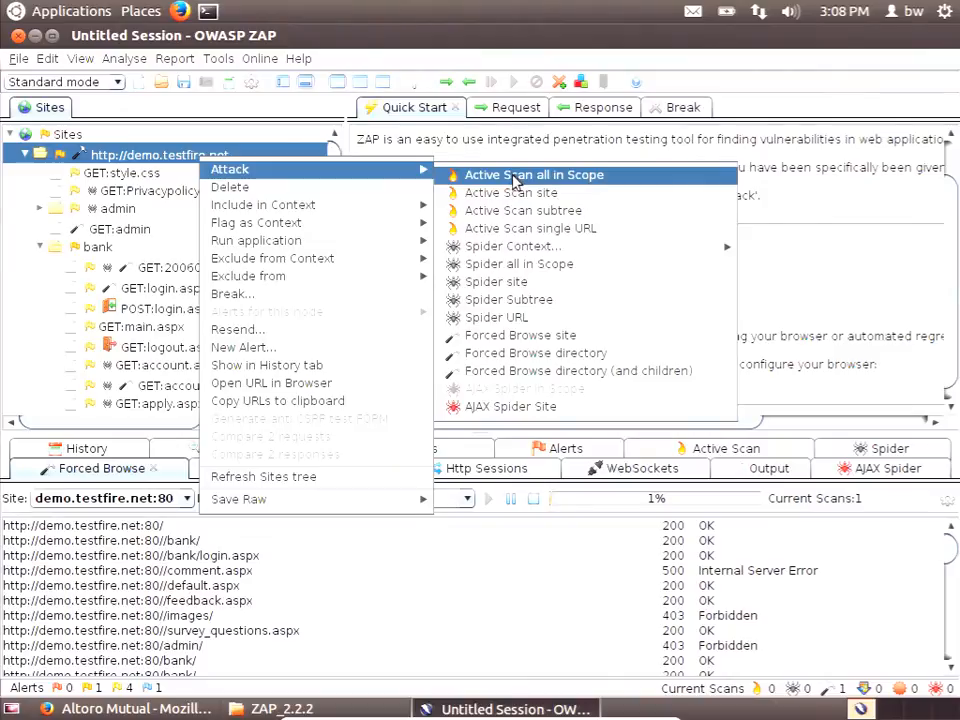
pyautogui.moveTo(168, 156)
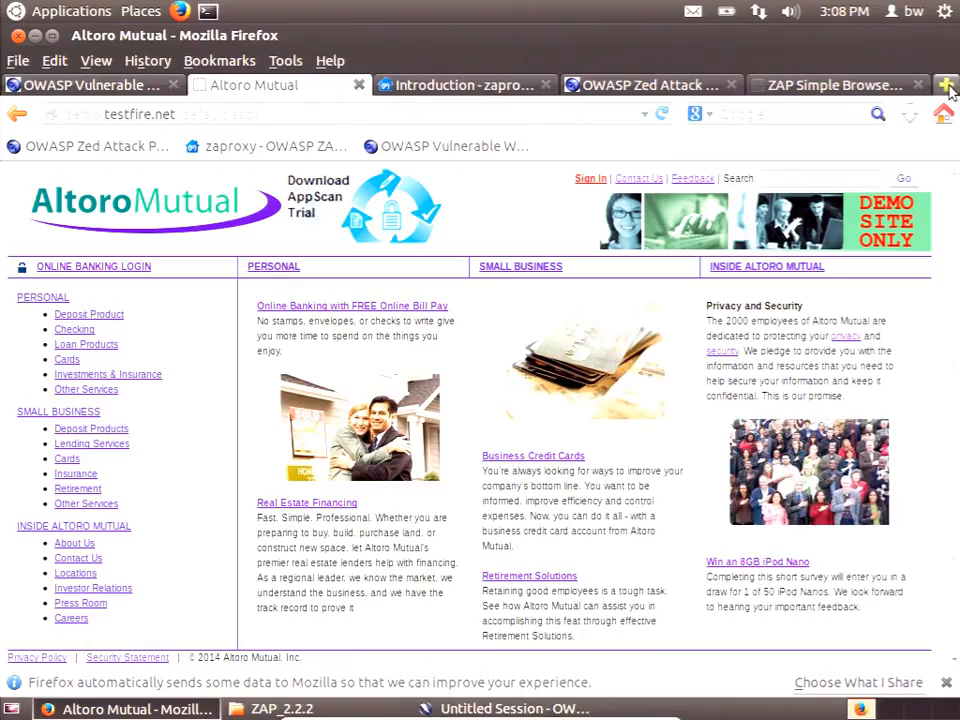
# - Load a Google page in a new Firefox tab next to the Altoro Mutual site
pyautogui.click(948, 80)
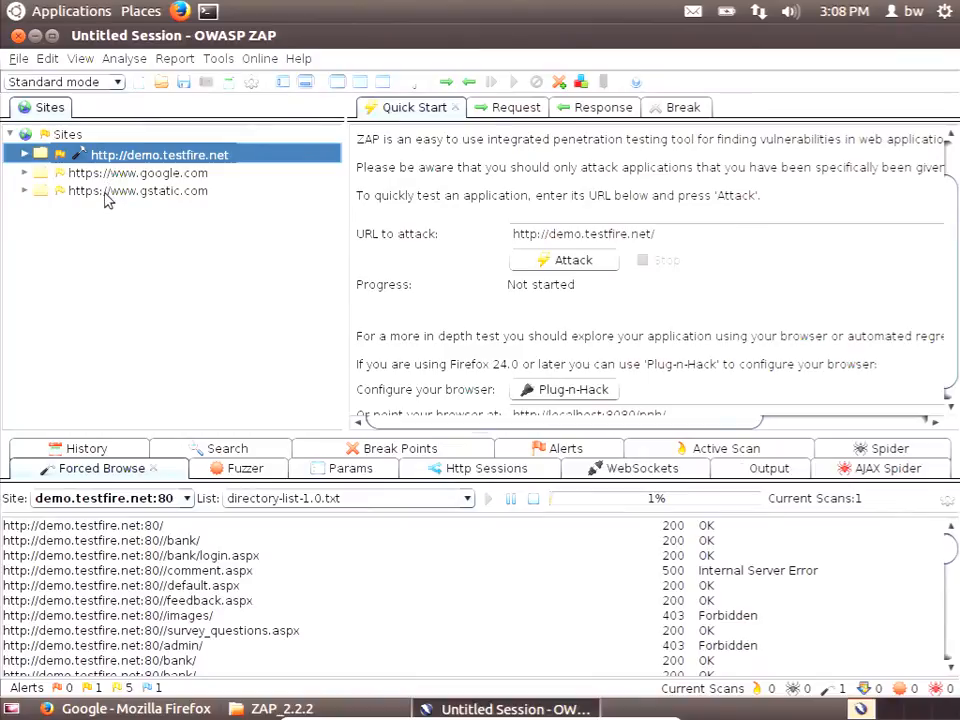
pyautogui.rightClick(160, 154)
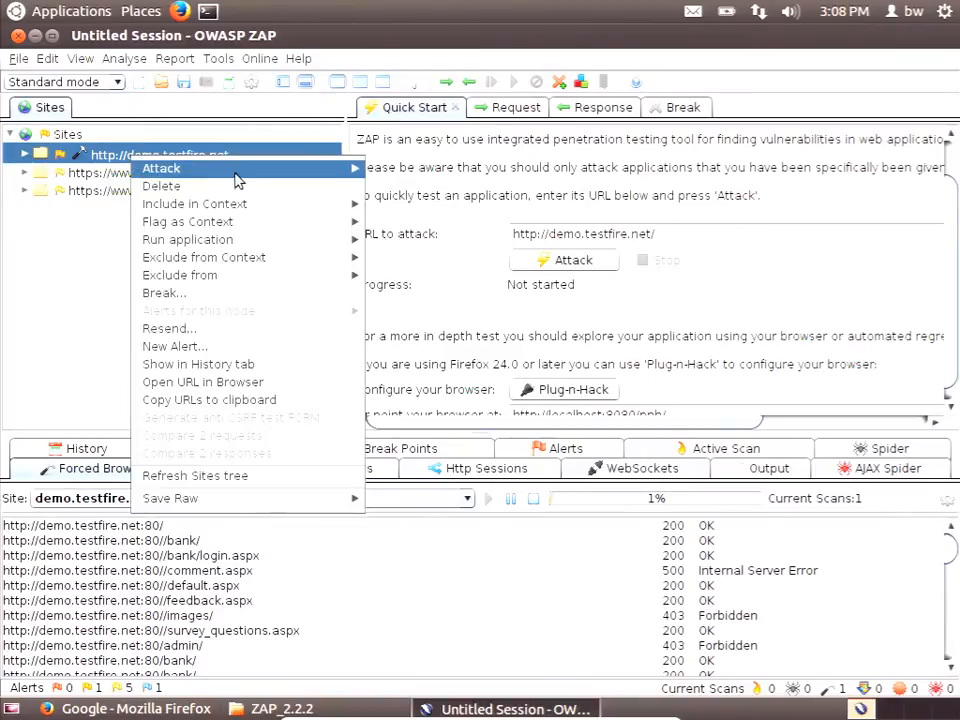
pyautogui.moveTo(194, 204)
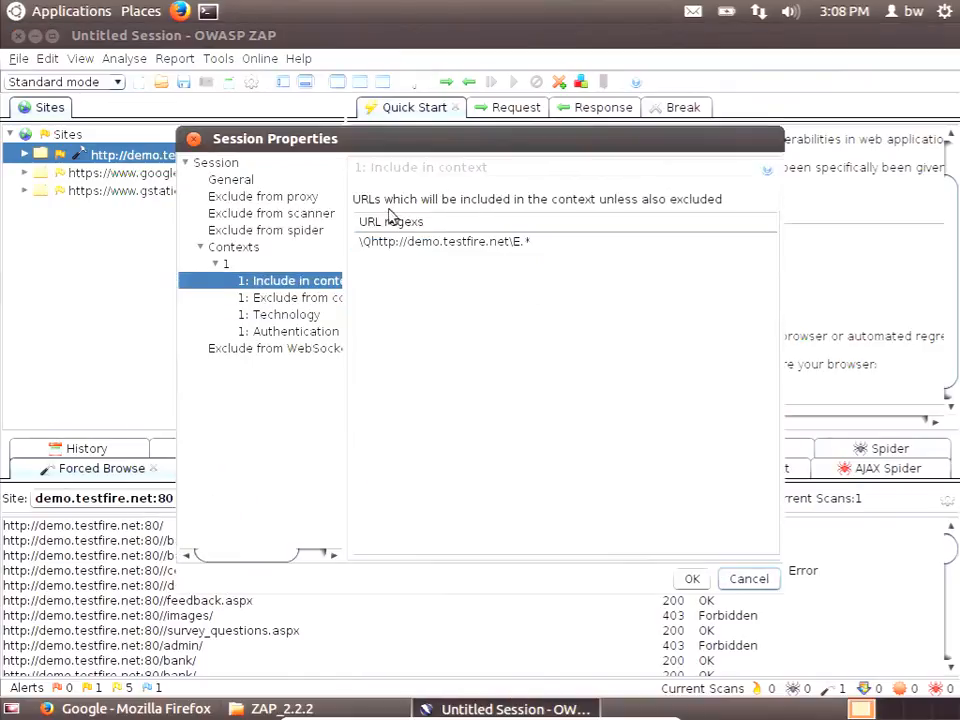
pyautogui.moveTo(220, 224)
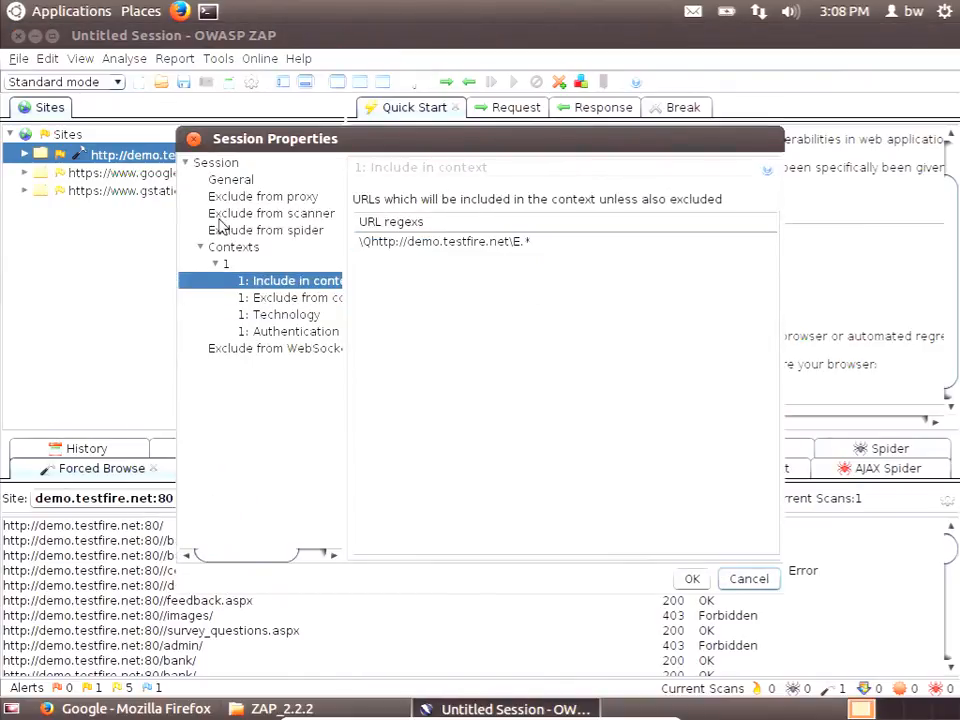
pyautogui.rightClick(140, 154)
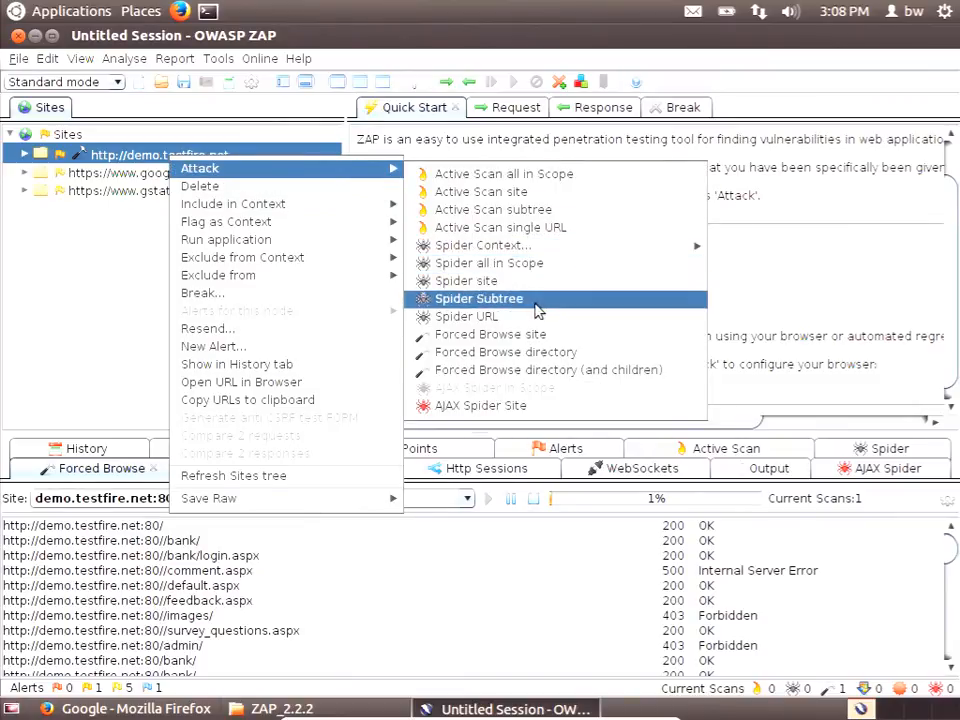
pyautogui.moveTo(484, 244)
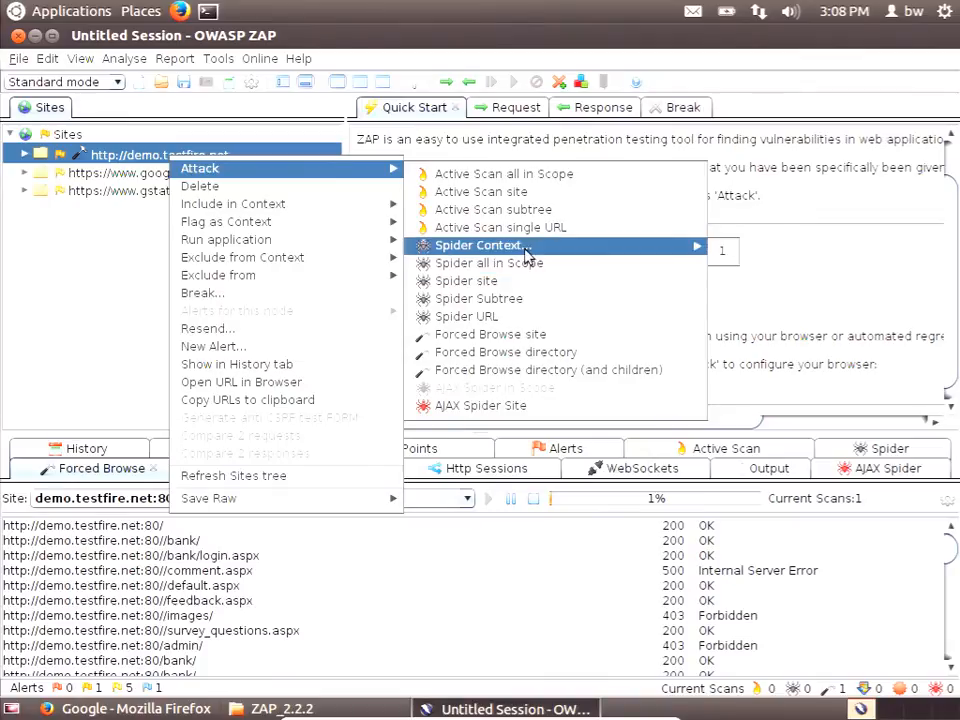
pyautogui.moveTo(524, 258)
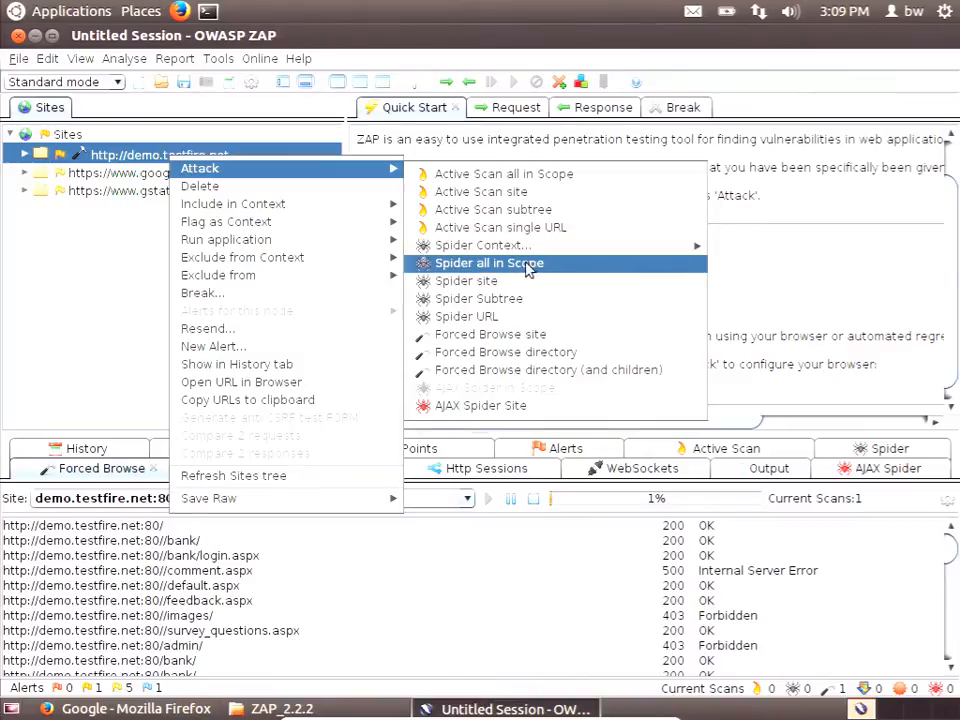
pyautogui.moveTo(536, 264)
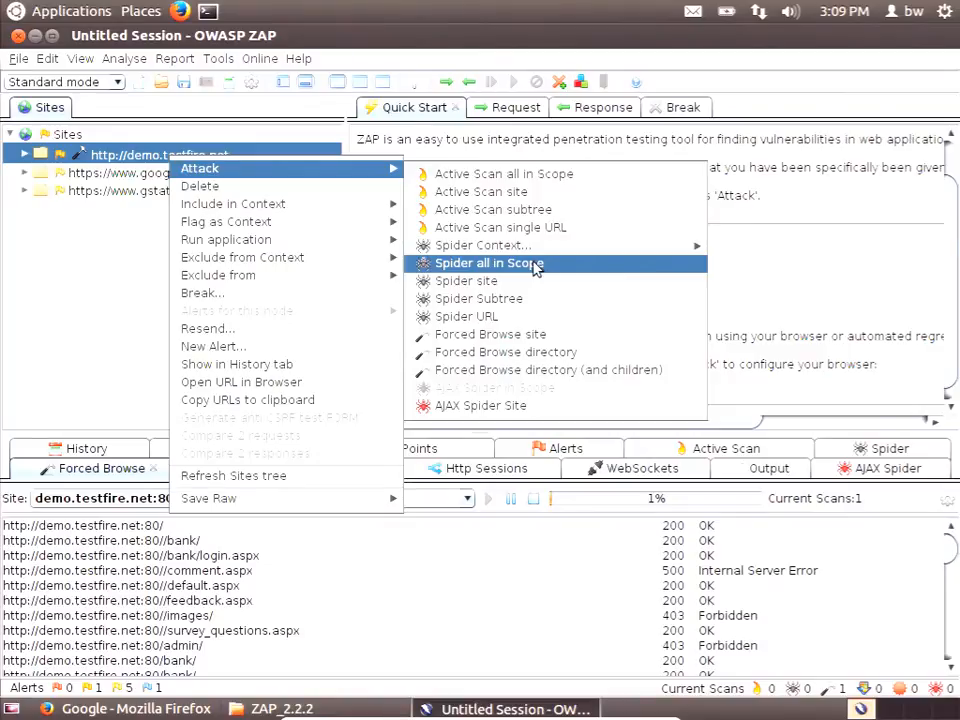
pyautogui.moveTo(460, 264)
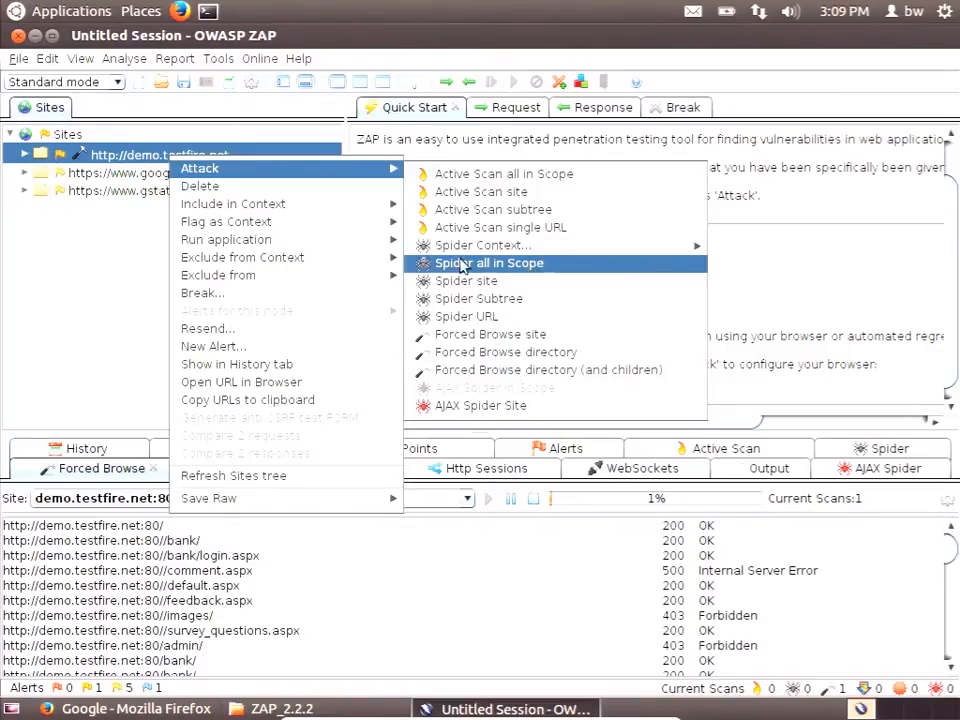
pyautogui.click(488, 262)
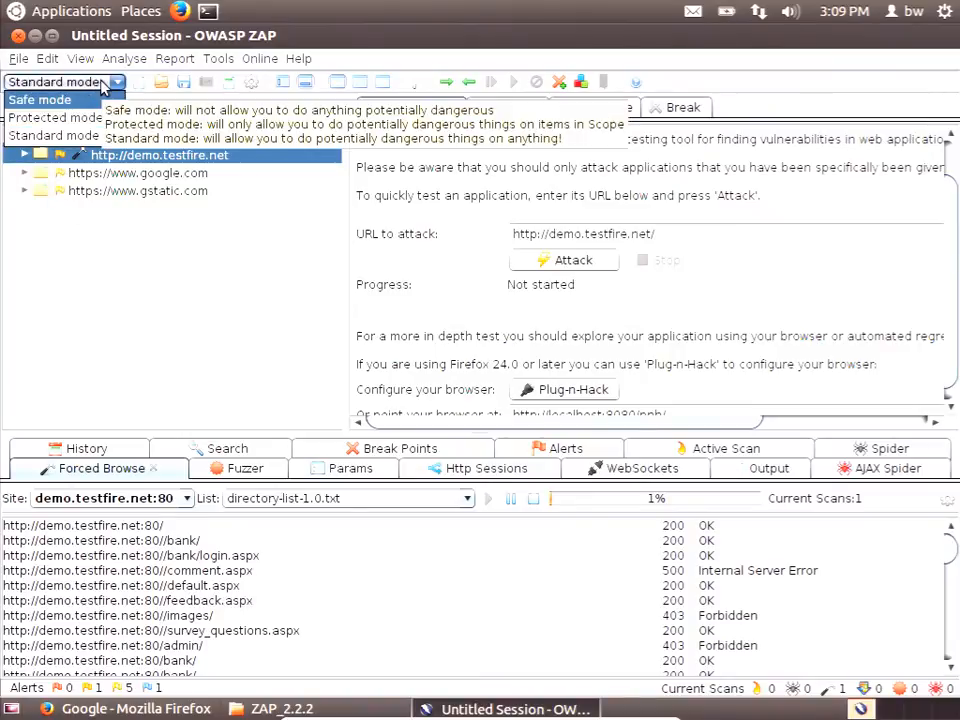
pyautogui.moveTo(88, 100)
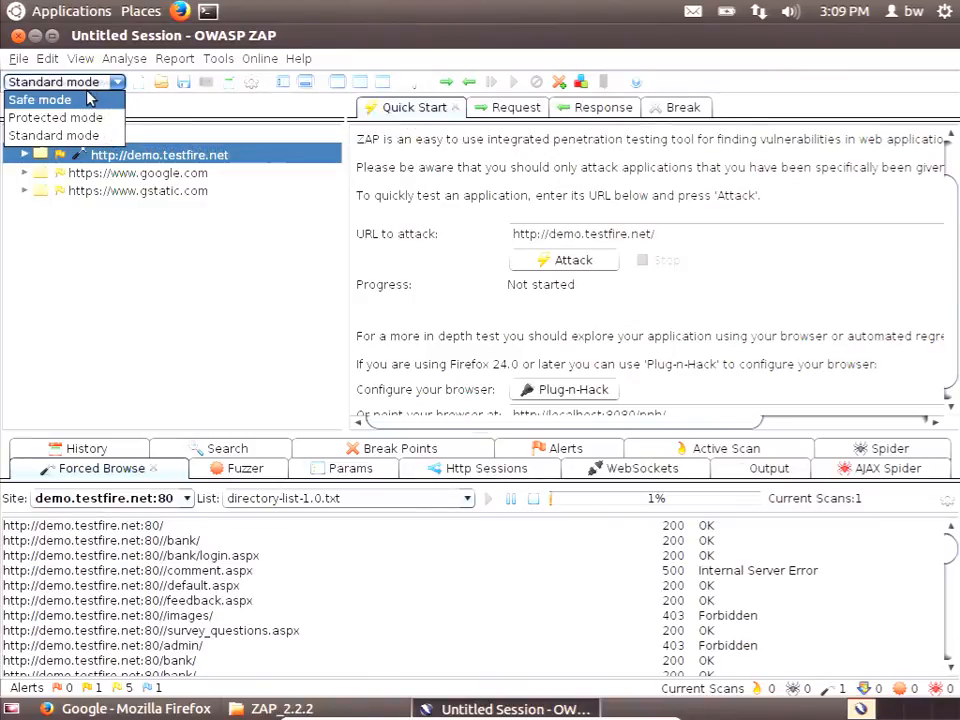
pyautogui.moveTo(60, 136)
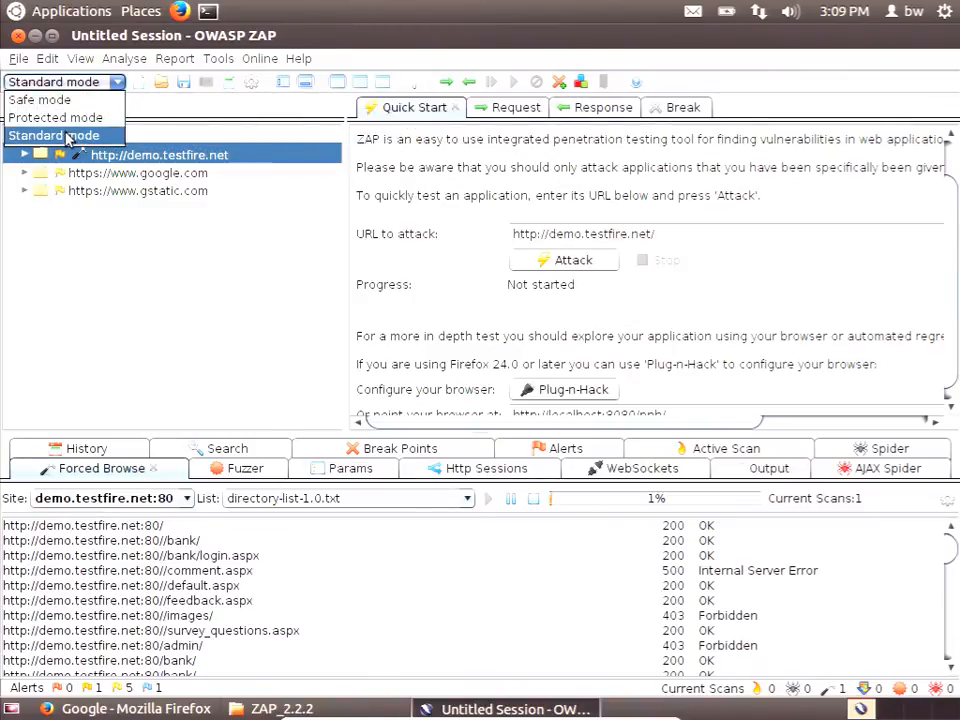
pyautogui.moveTo(62, 116)
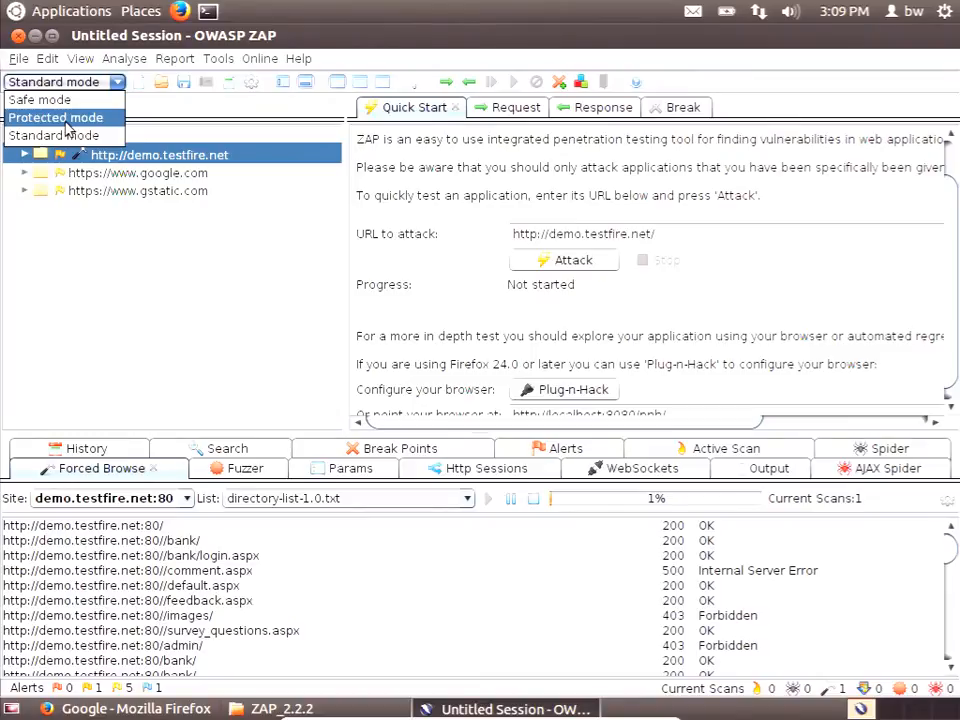
pyautogui.moveTo(56, 100)
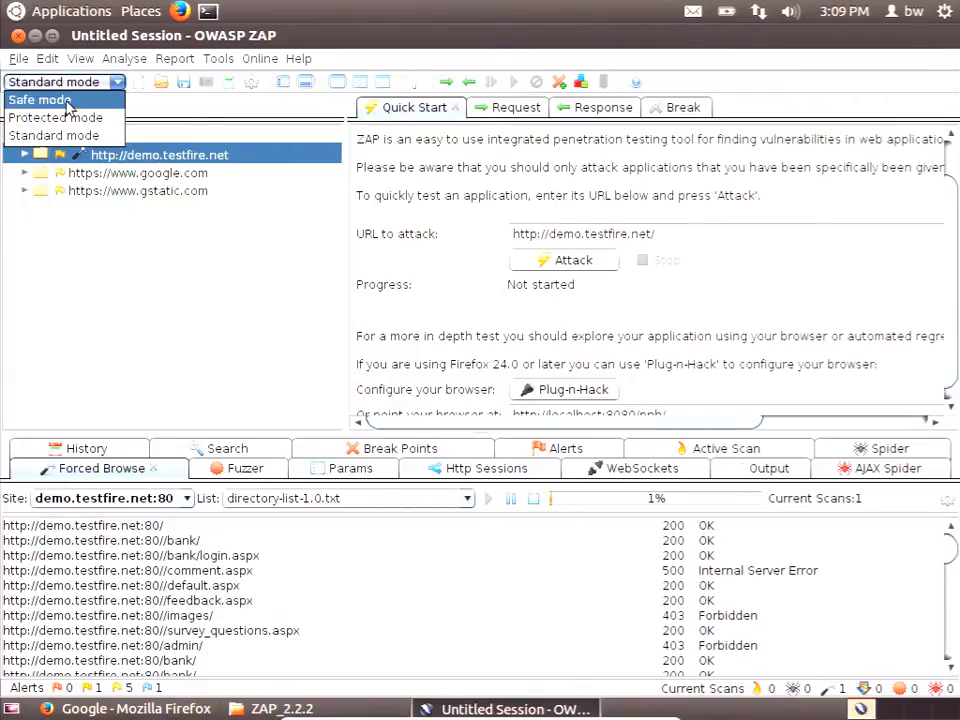
pyautogui.moveTo(84, 104)
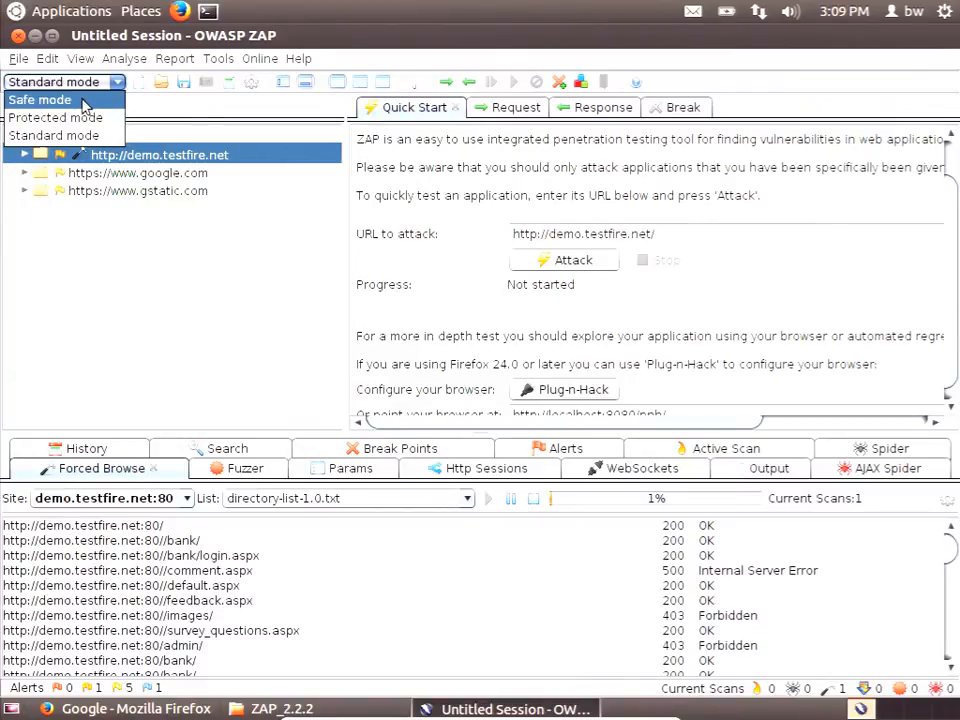
# - Set ZAP's toolbar mode dropdown to Safe mode
pyautogui.click(40, 104)
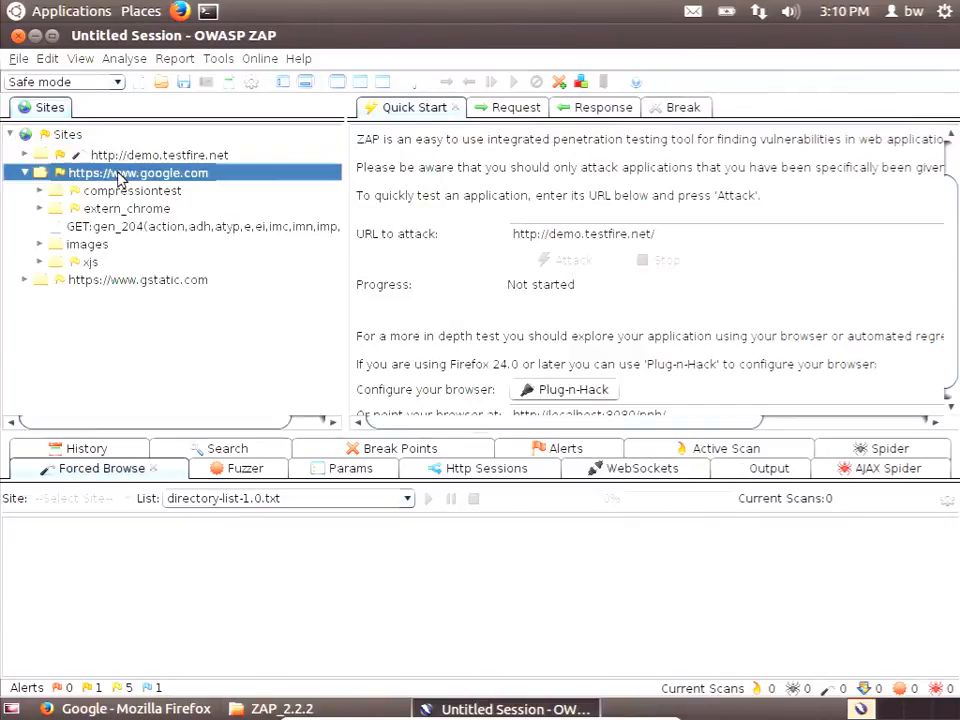
pyautogui.rightClick(138, 172)
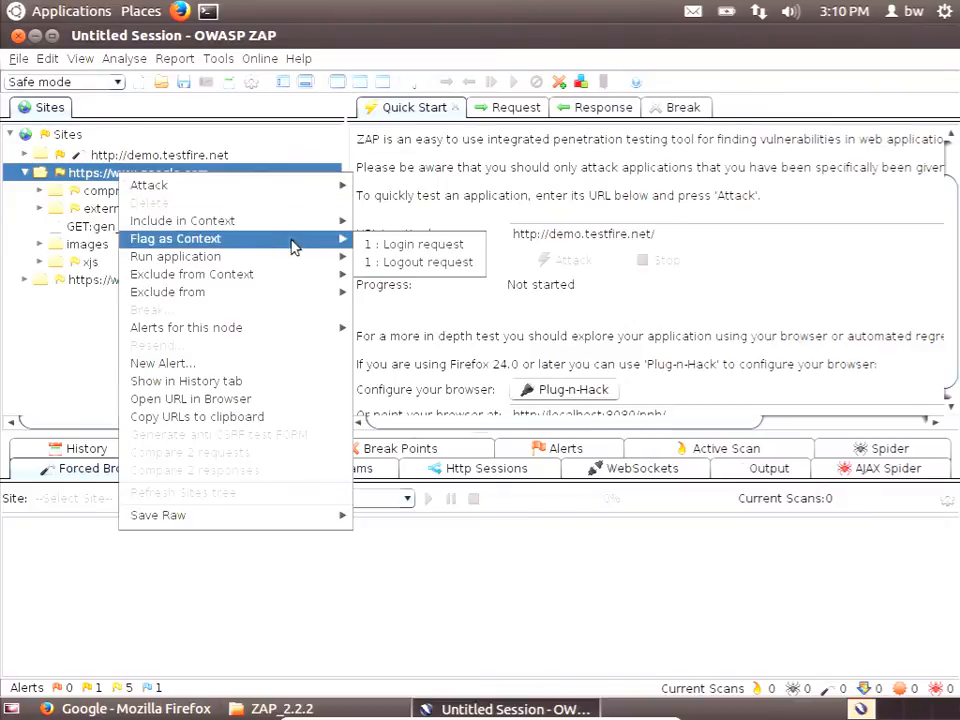
pyautogui.moveTo(182, 220)
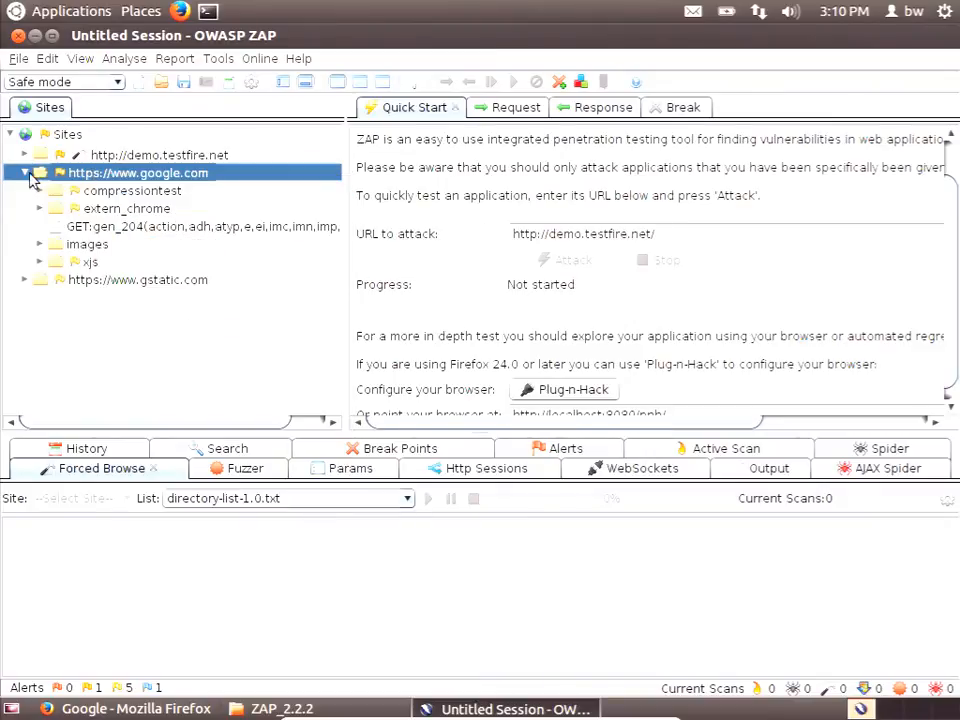
pyautogui.click(24, 172)
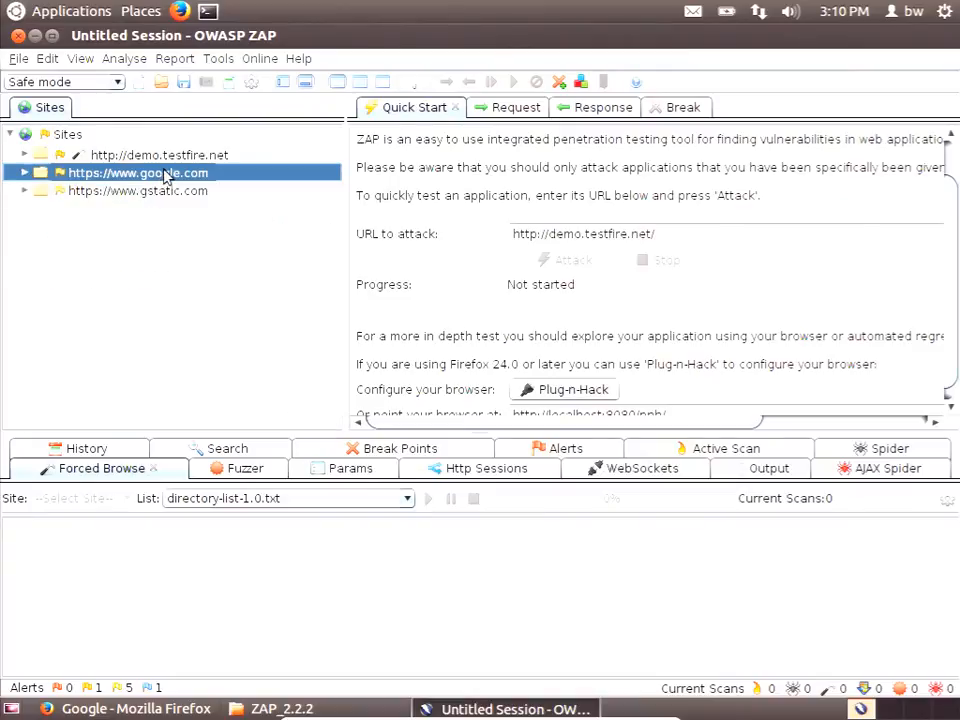
pyautogui.click(24, 156)
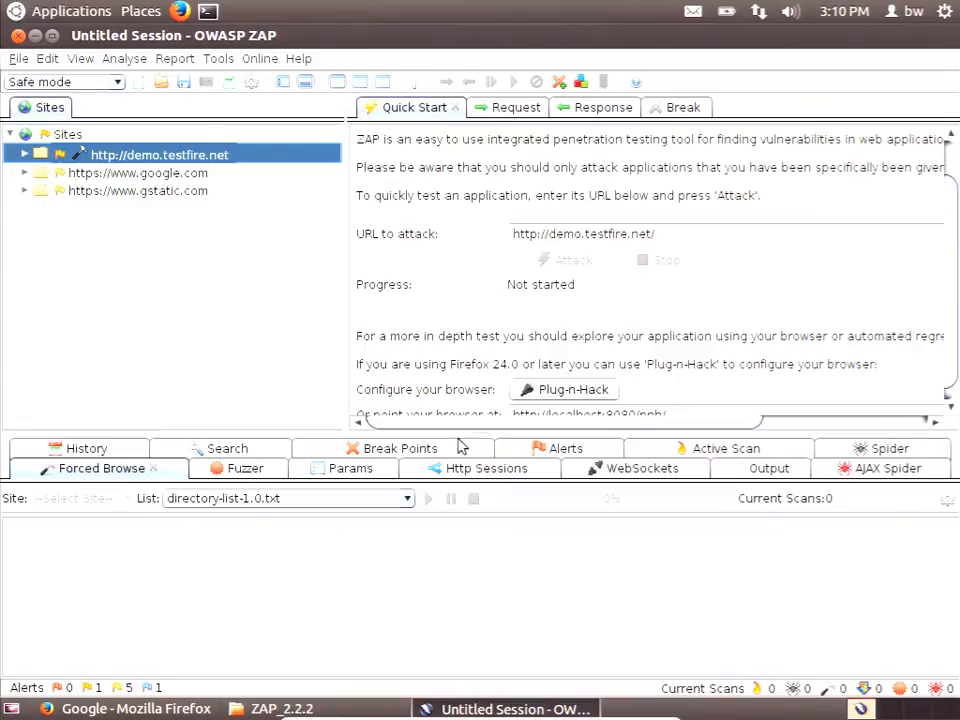
pyautogui.click(720, 448)
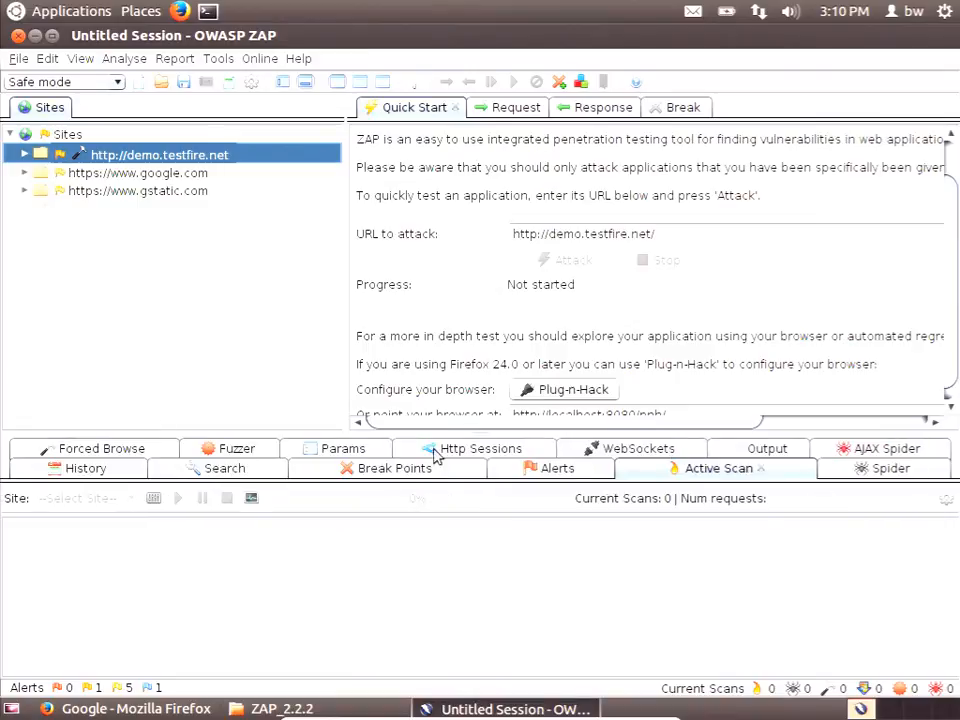
pyautogui.click(64, 132)
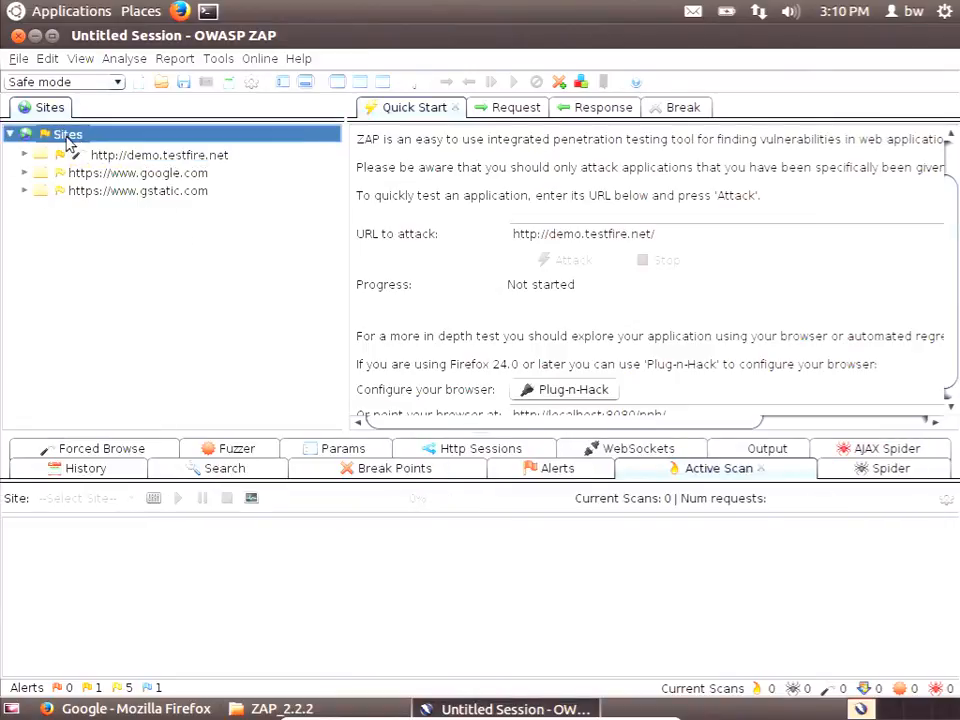
pyautogui.click(160, 154)
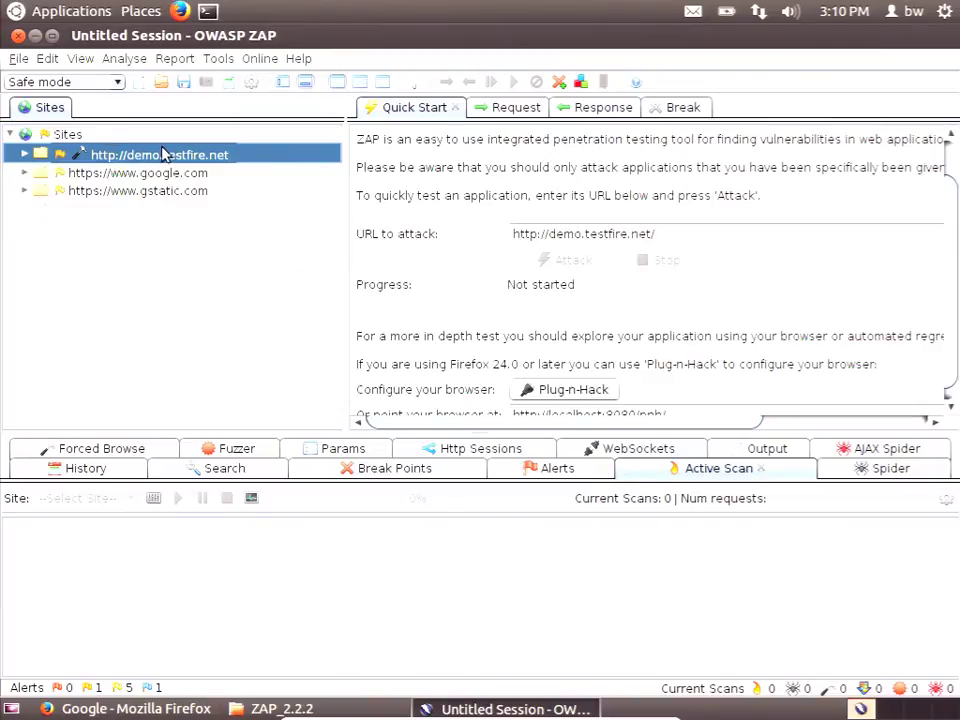
pyautogui.rightClick(160, 154)
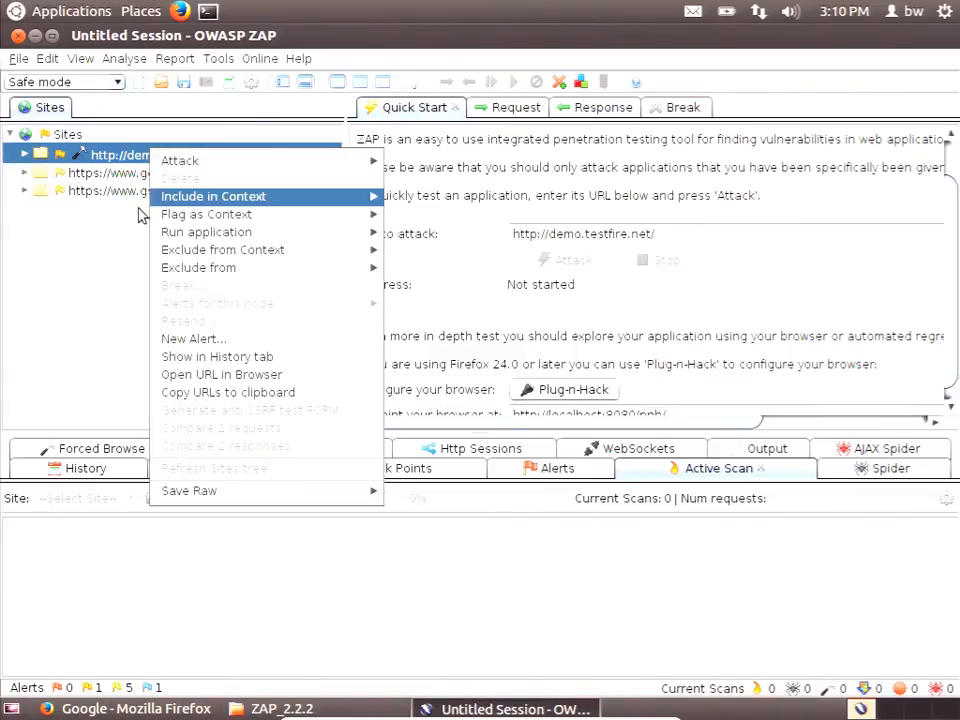
pyautogui.click(112, 254)
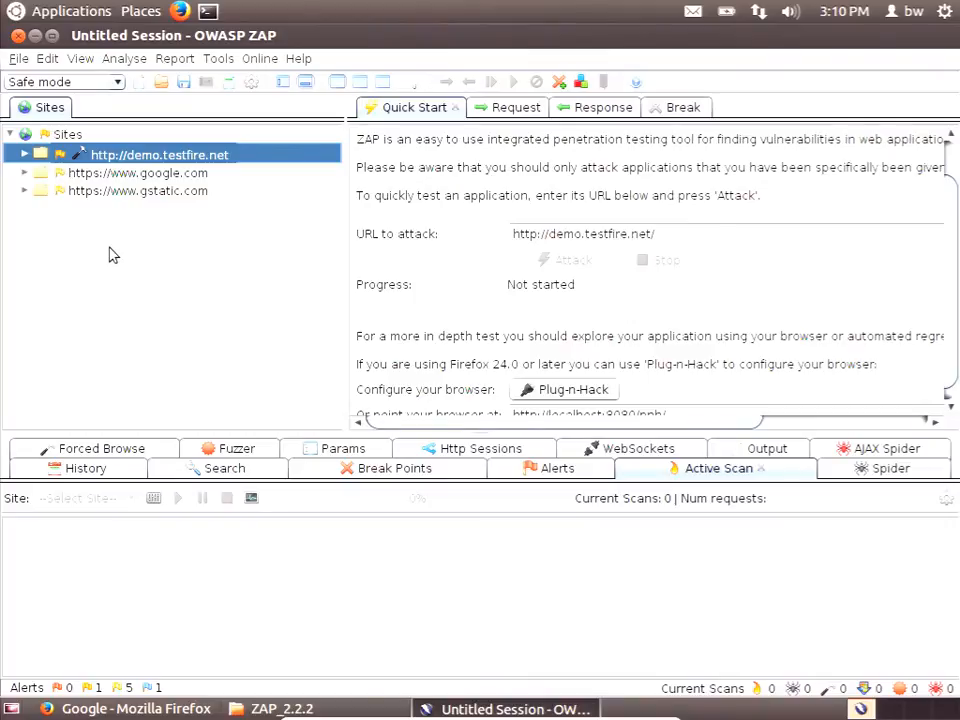
pyautogui.moveTo(30, 156)
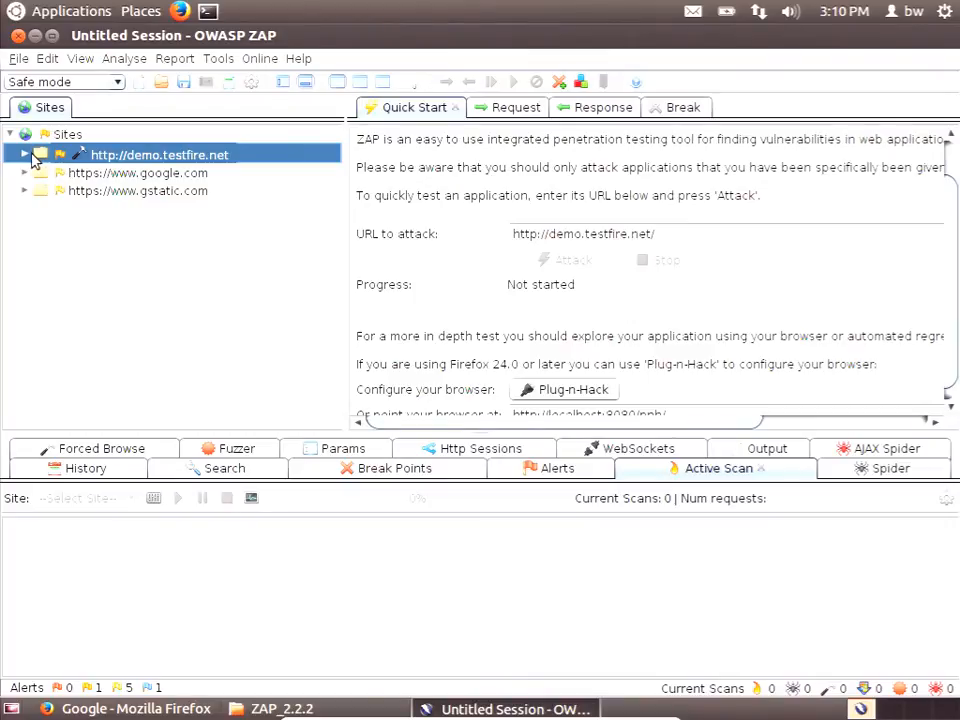
# - Include demo.testfire.net in context 1 and confirm its Session Properties
pyautogui.rightClick(160, 154)
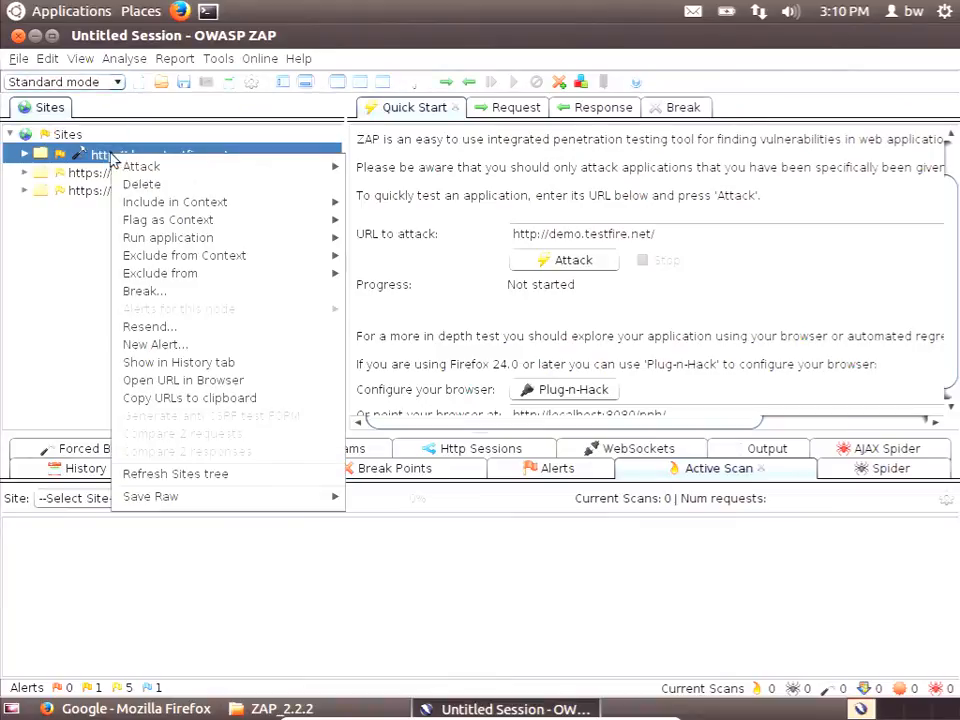
pyautogui.moveTo(176, 200)
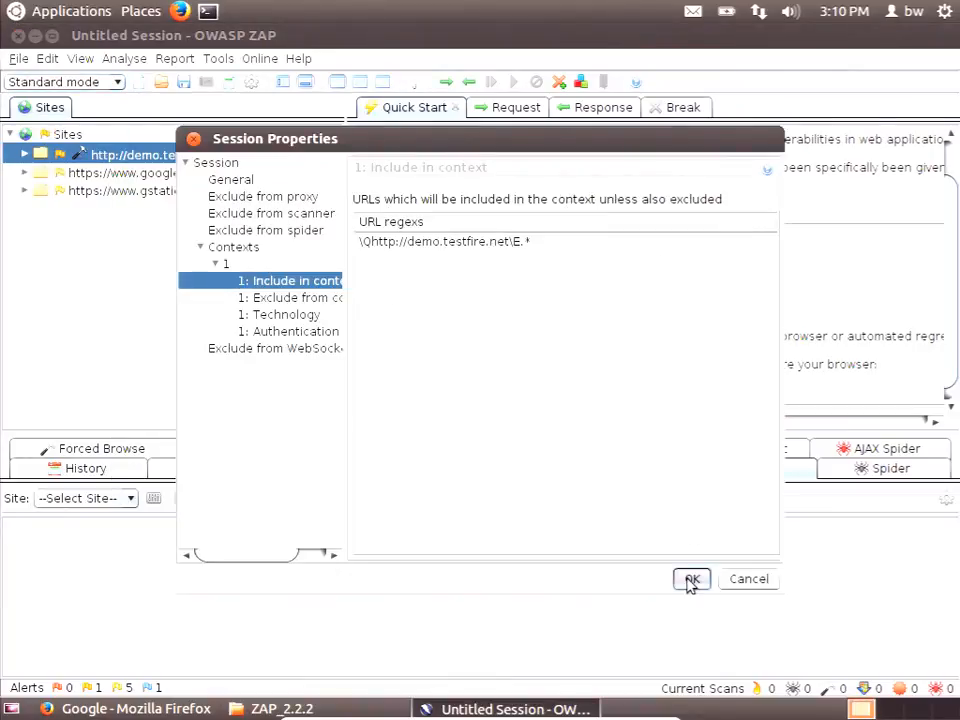
pyautogui.click(692, 580)
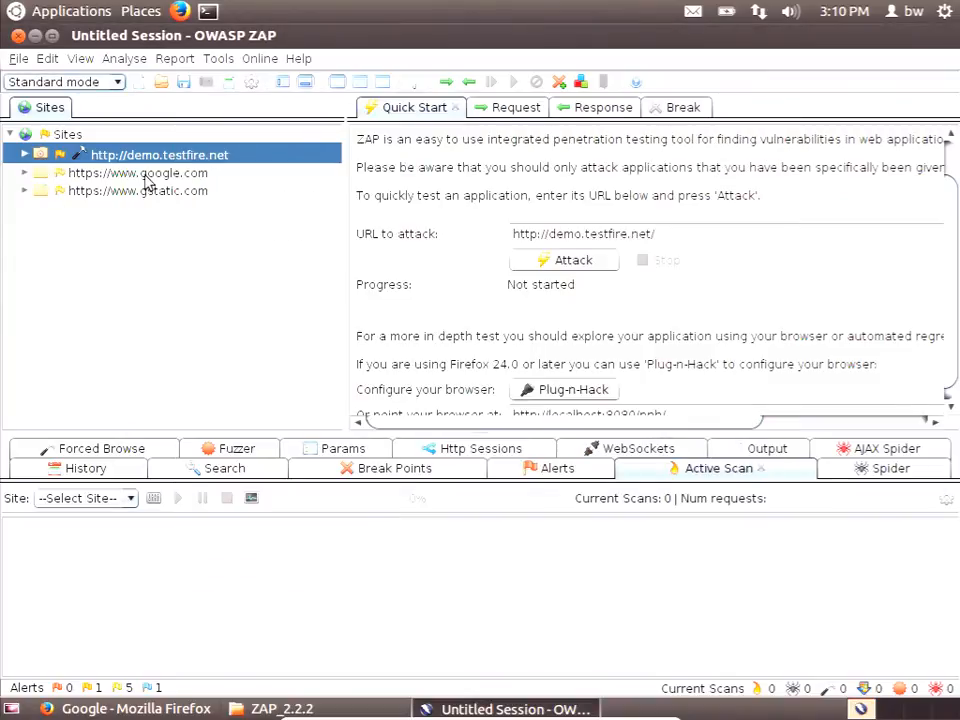
pyautogui.moveTo(250, 160)
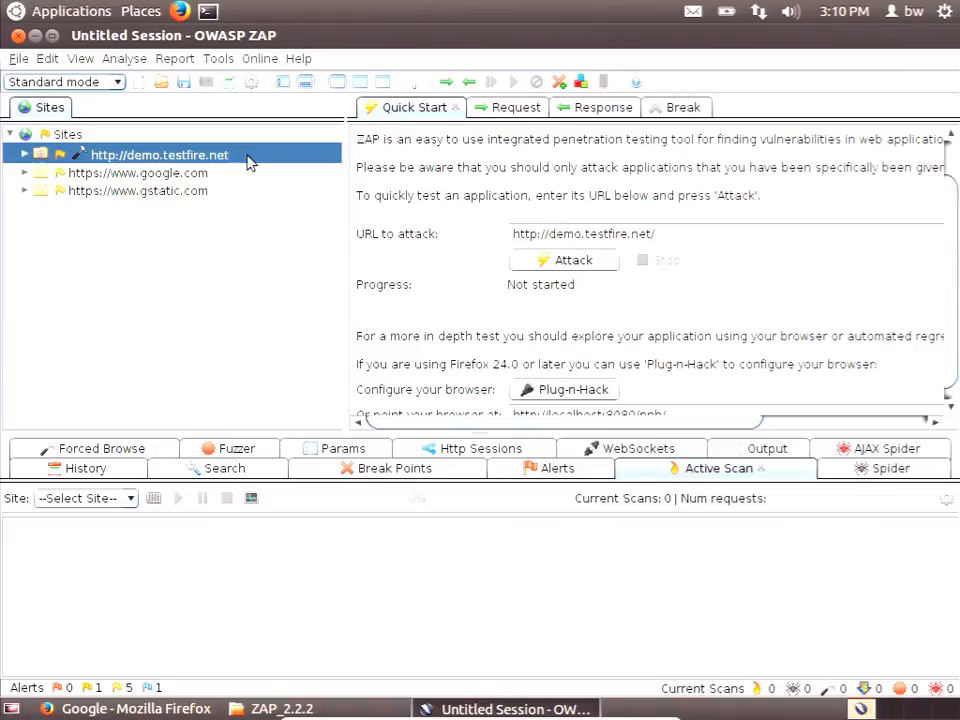
pyautogui.rightClick(160, 154)
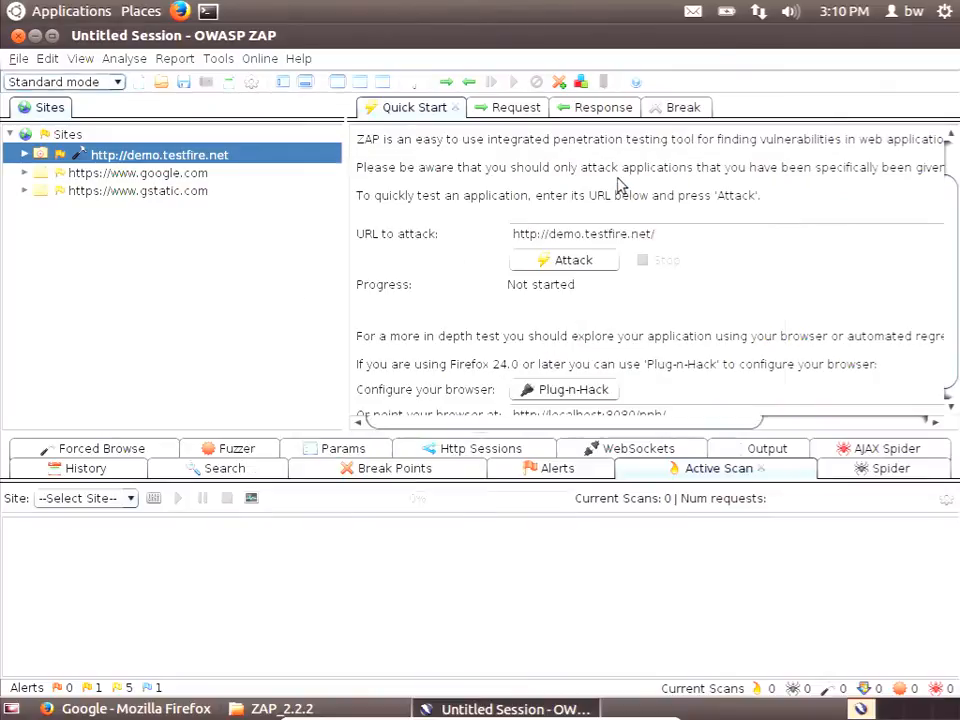
pyautogui.moveTo(154, 496)
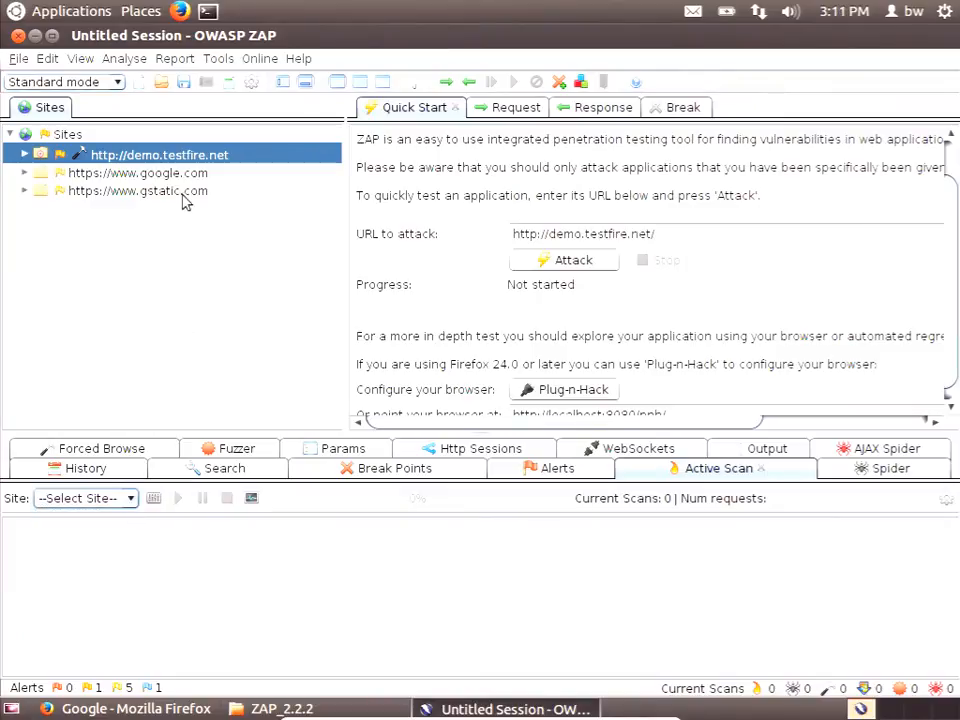
pyautogui.moveTo(412, 452)
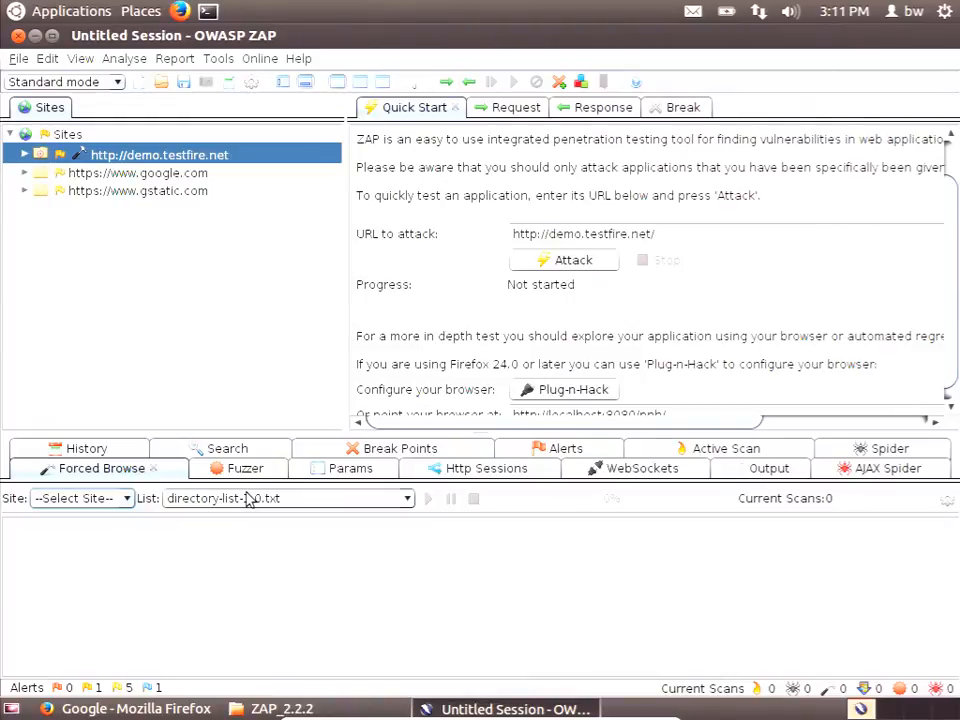
# - Look through the Forced Browse directory wordlist choices and close them
pyautogui.click(406, 498)
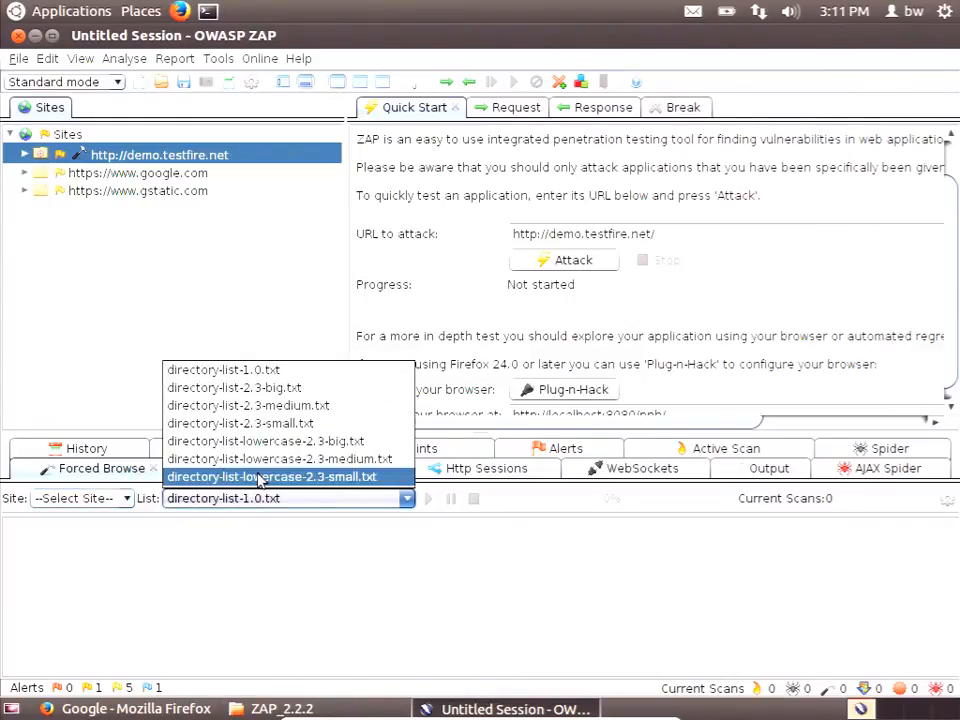
pyautogui.moveTo(220, 548)
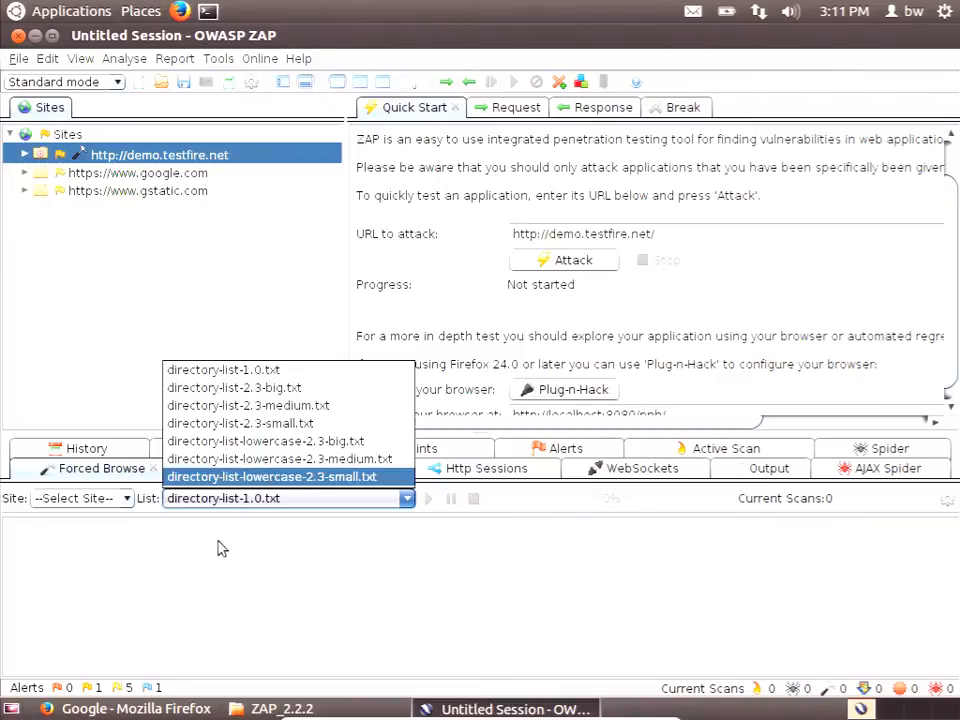
pyautogui.click(234, 468)
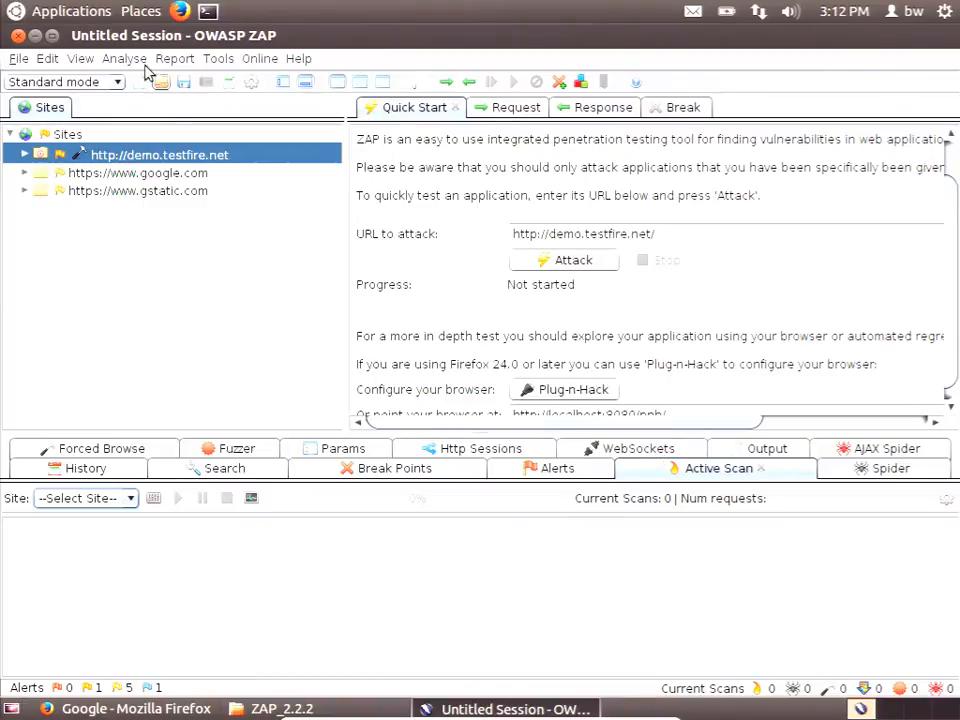
# - Glance at the Edit menu, then bring up the demo.testfire.net site node's action menu
pyautogui.click(48, 58)
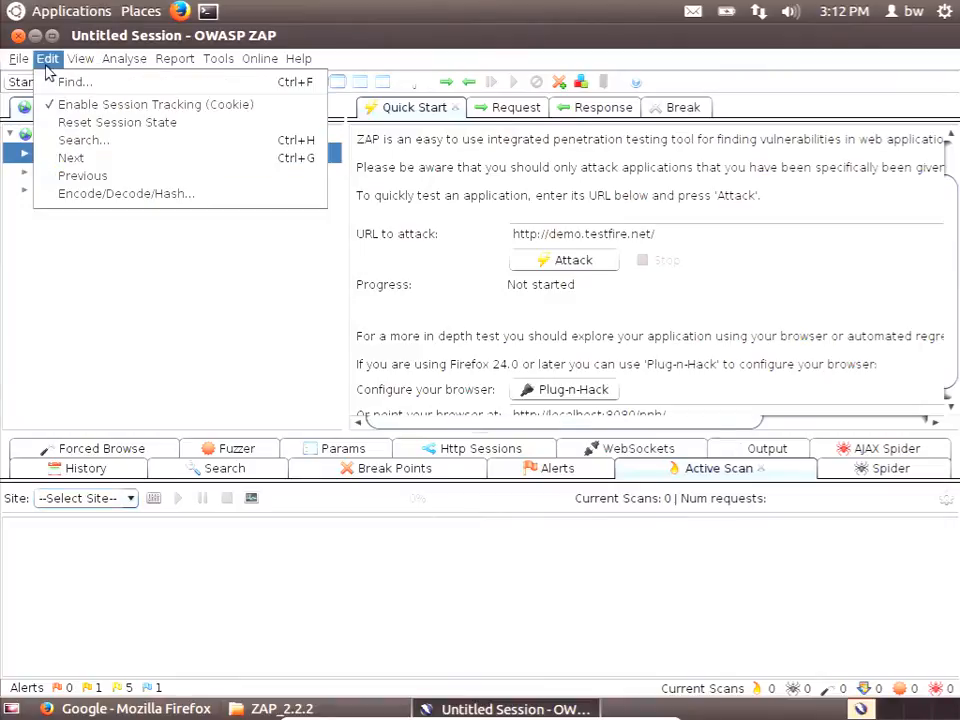
pyautogui.click(126, 192)
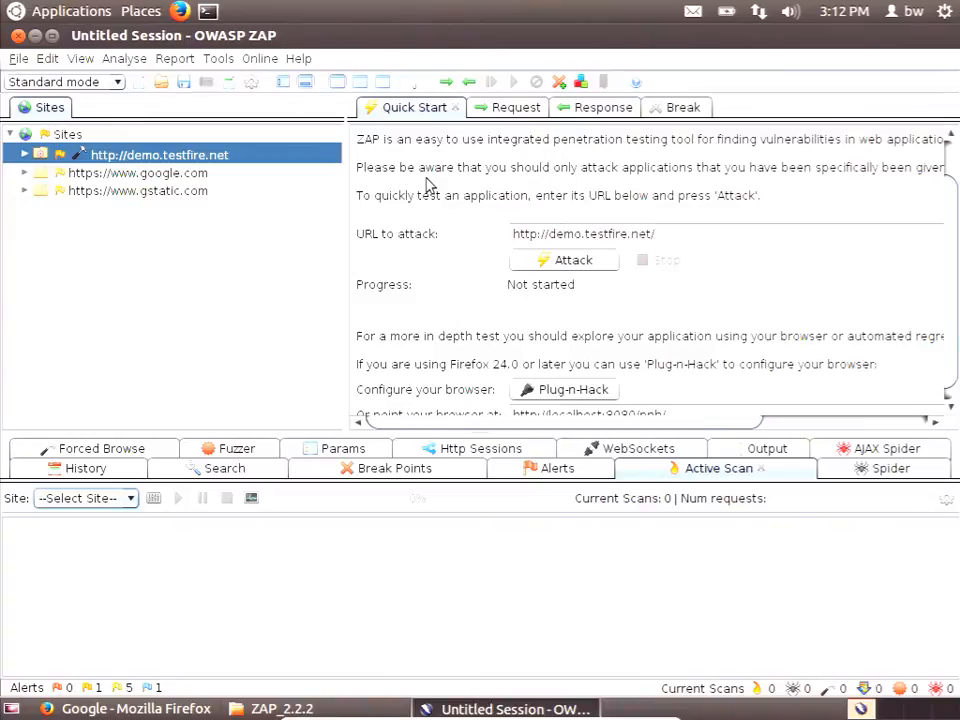
pyautogui.moveTo(260, 172)
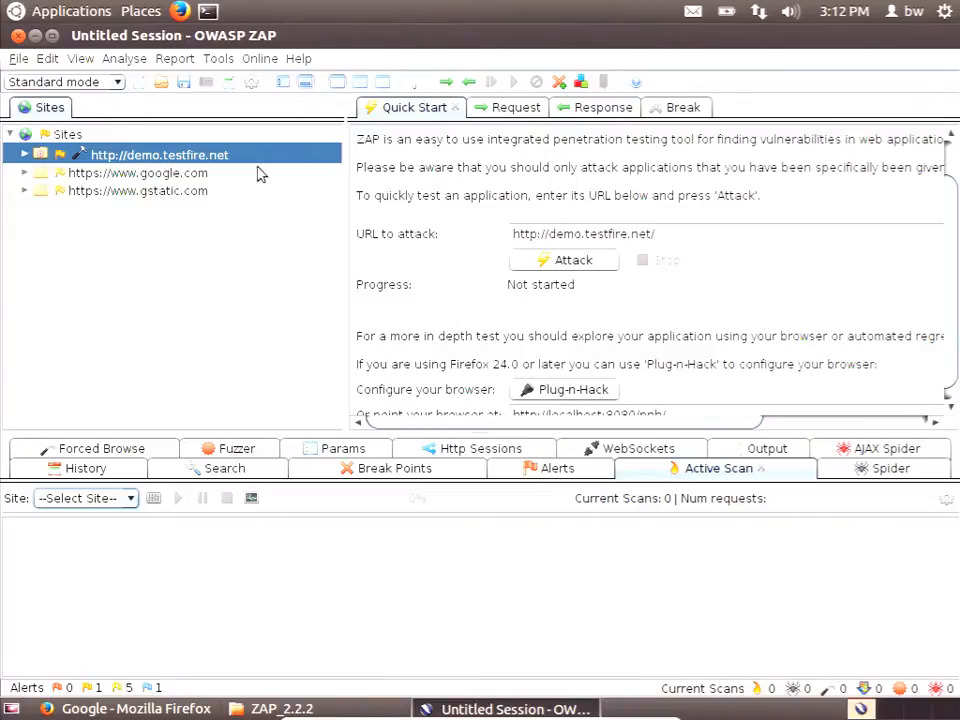
pyautogui.rightClick(160, 154)
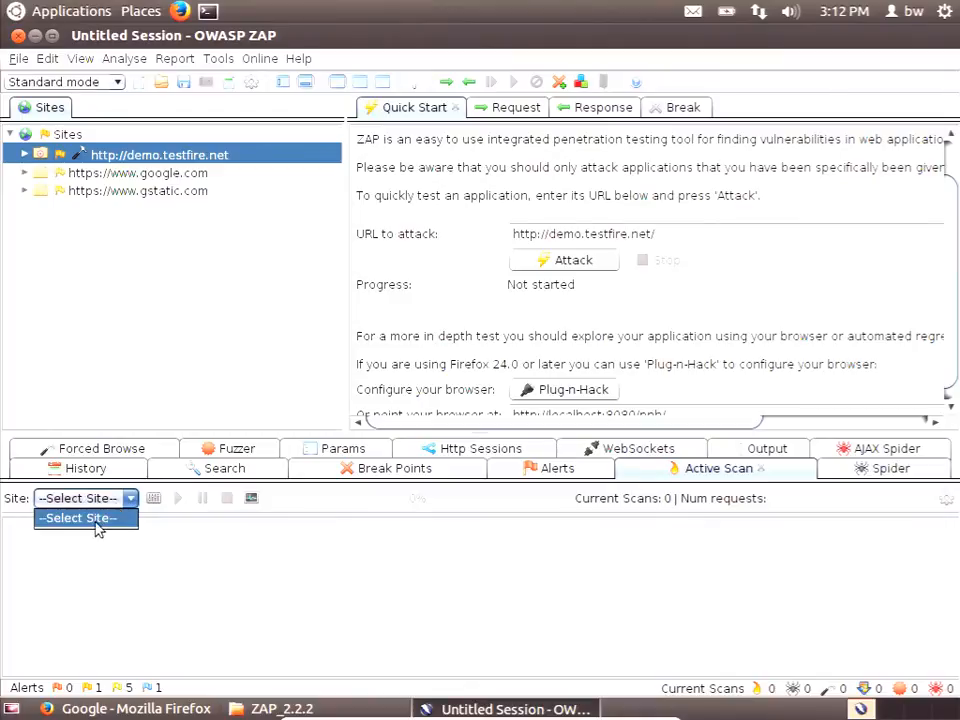
pyautogui.rightClick(160, 154)
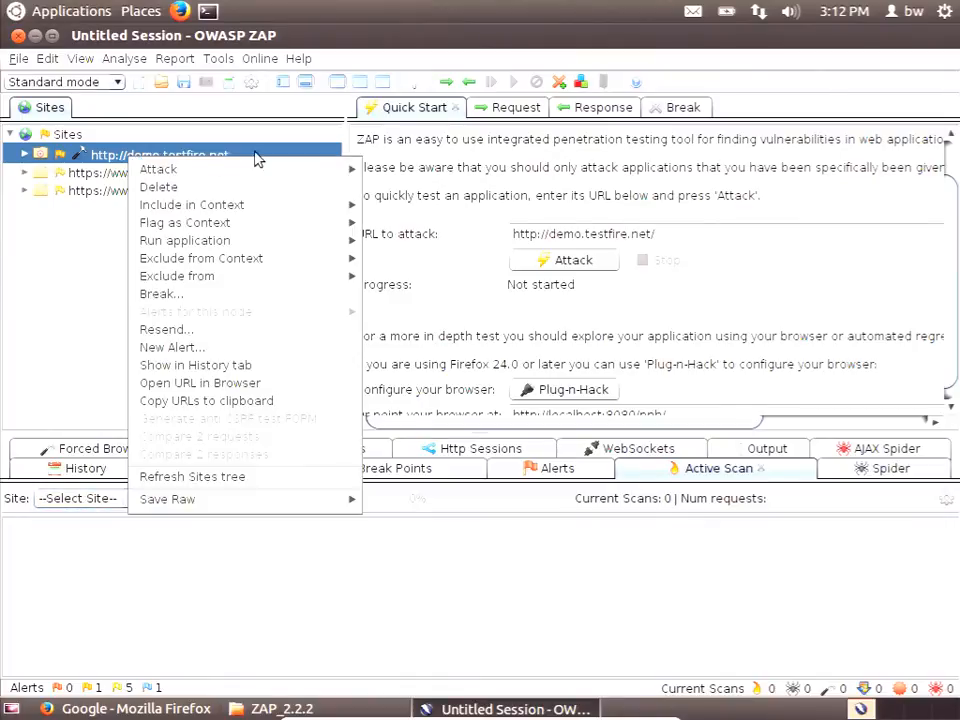
pyautogui.moveTo(158, 168)
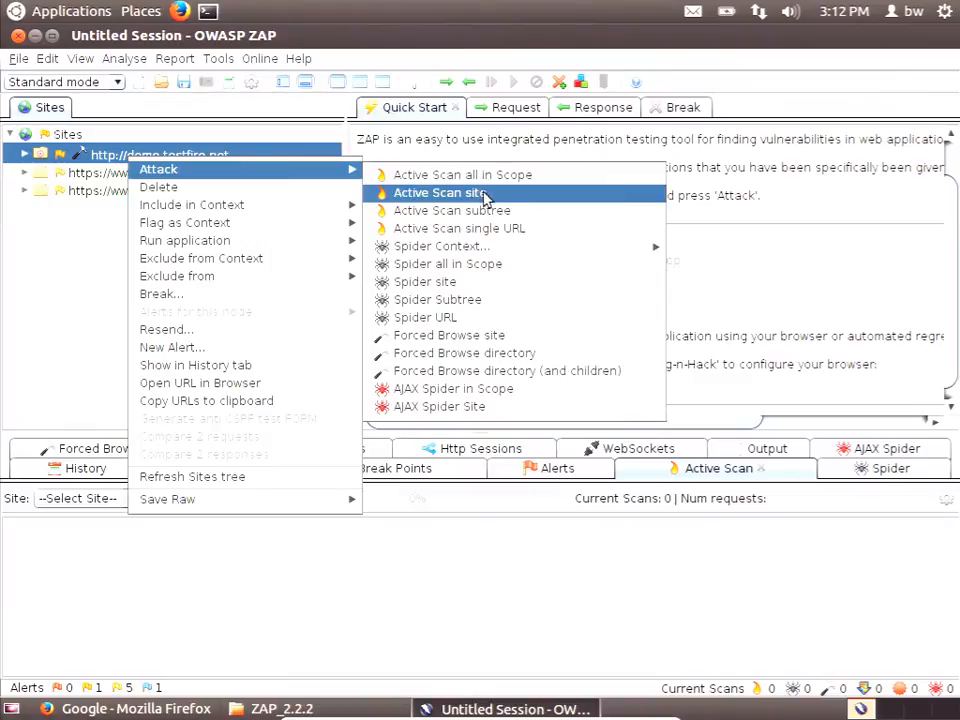
pyautogui.moveTo(462, 174)
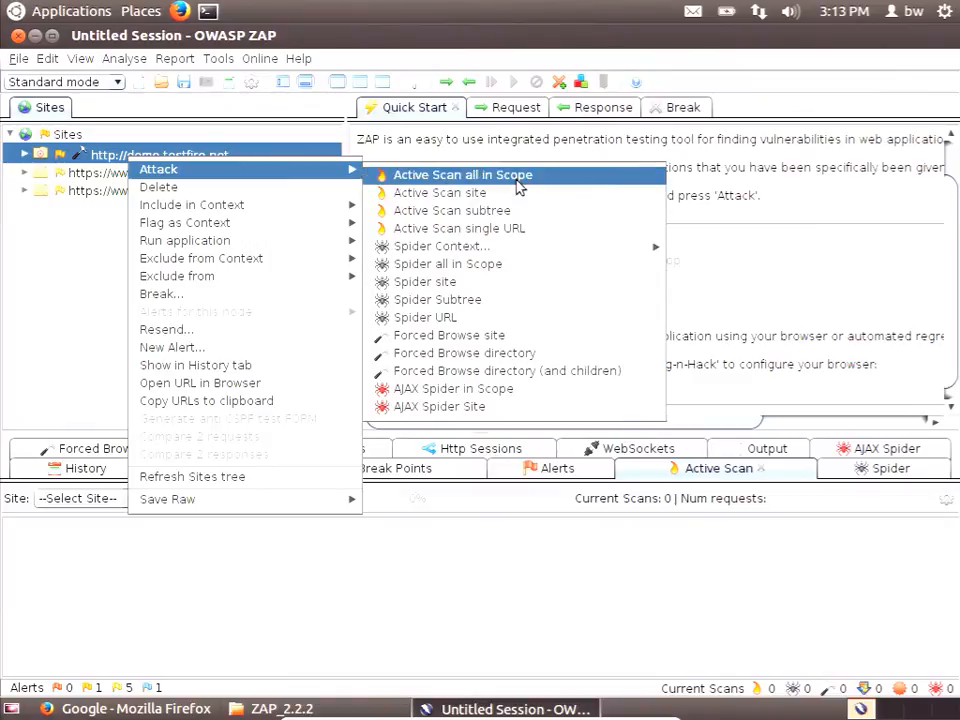
# - Launch Attack > Active Scan all in Scope against demo.testfire.net
pyautogui.click(460, 174)
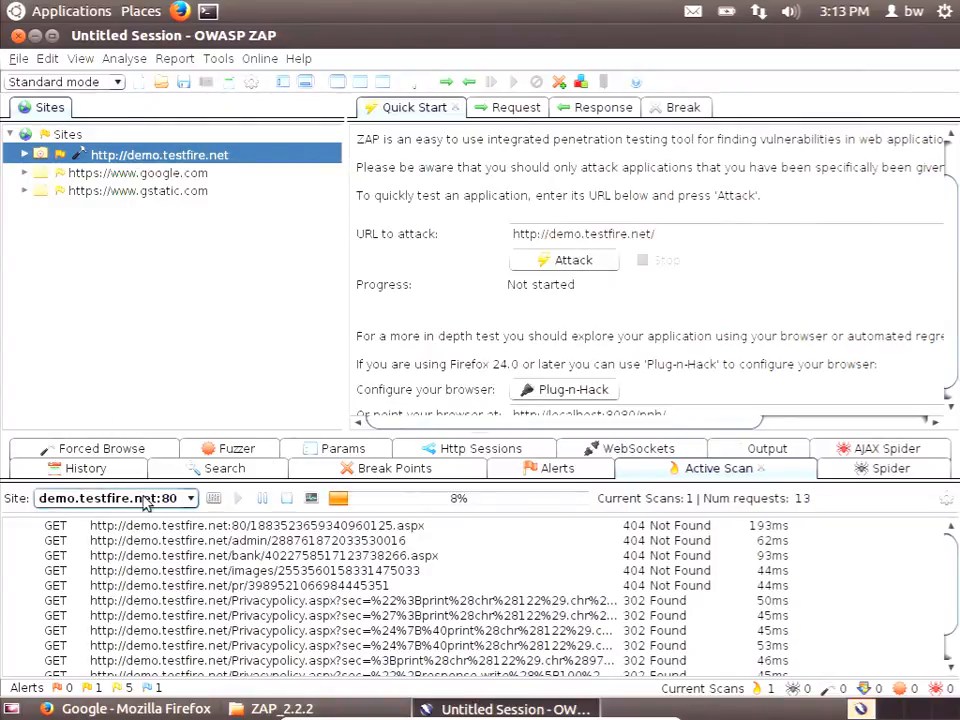
pyautogui.rightClick(158, 154)
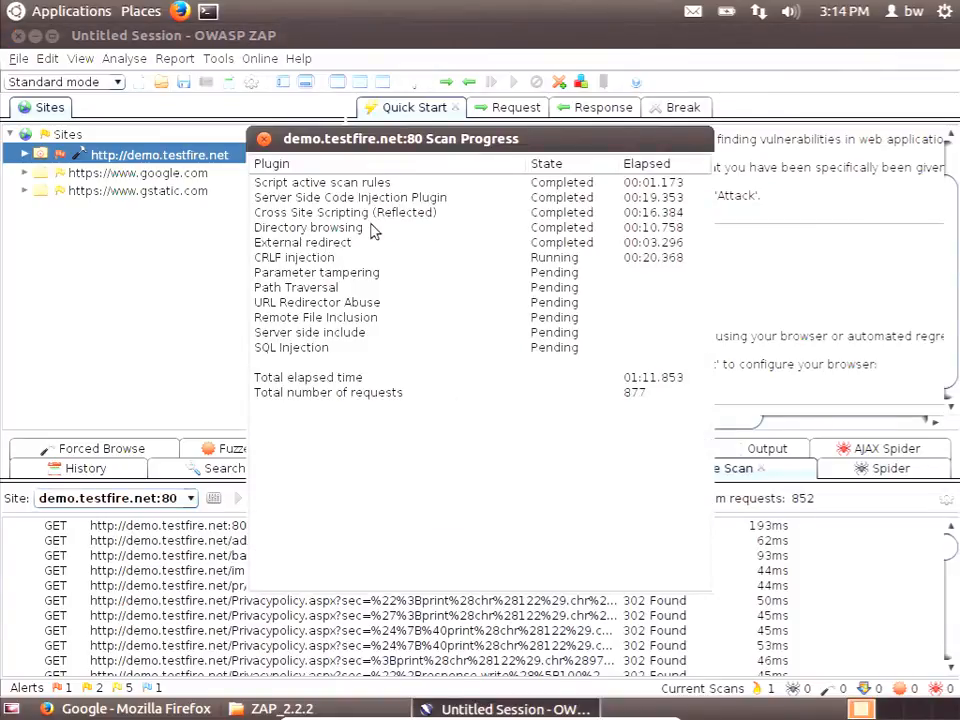
pyautogui.moveTo(392, 278)
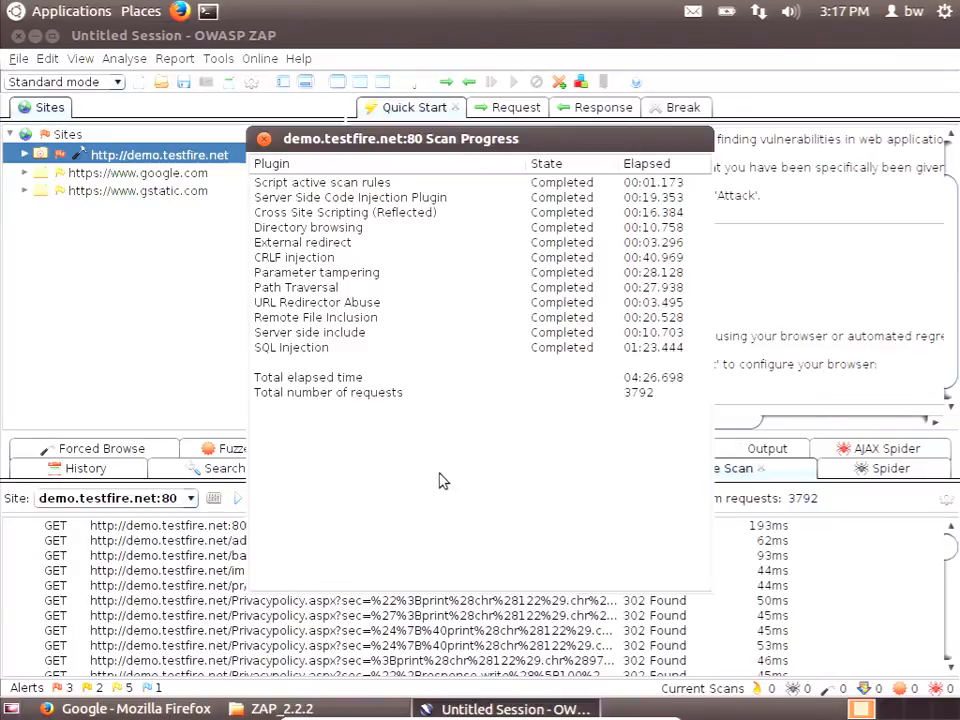
pyautogui.moveTo(384, 324)
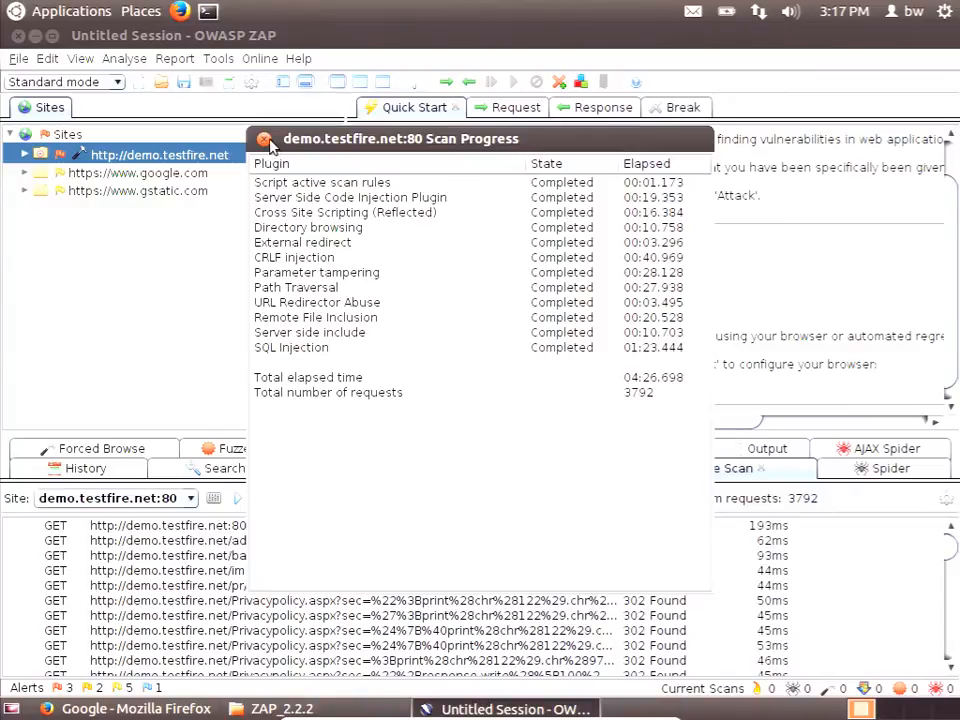
pyautogui.moveTo(172, 668)
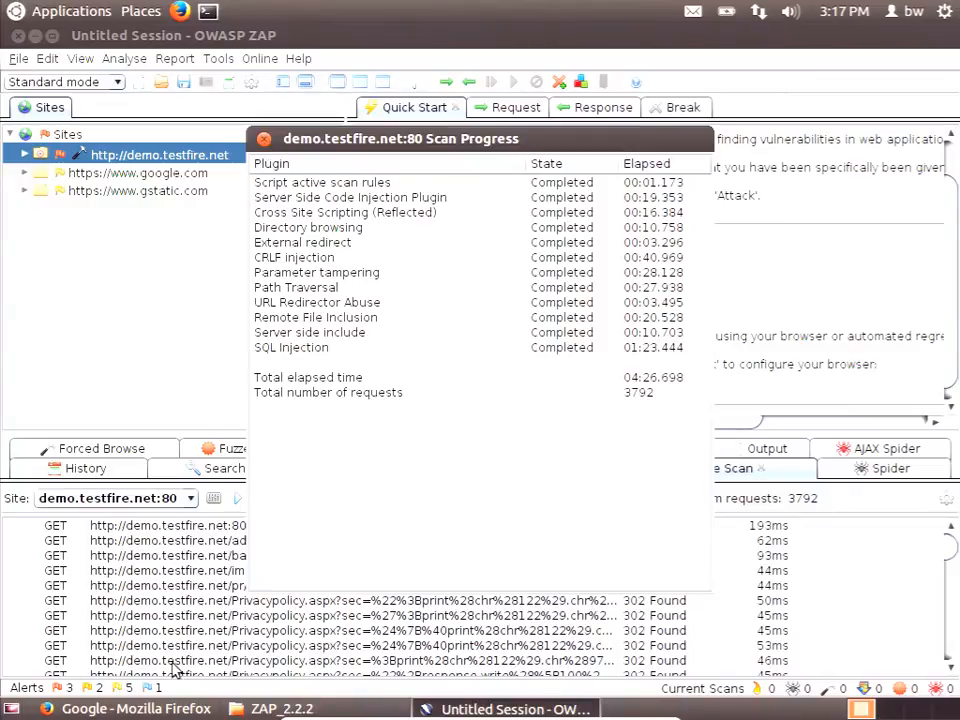
pyautogui.moveTo(372, 246)
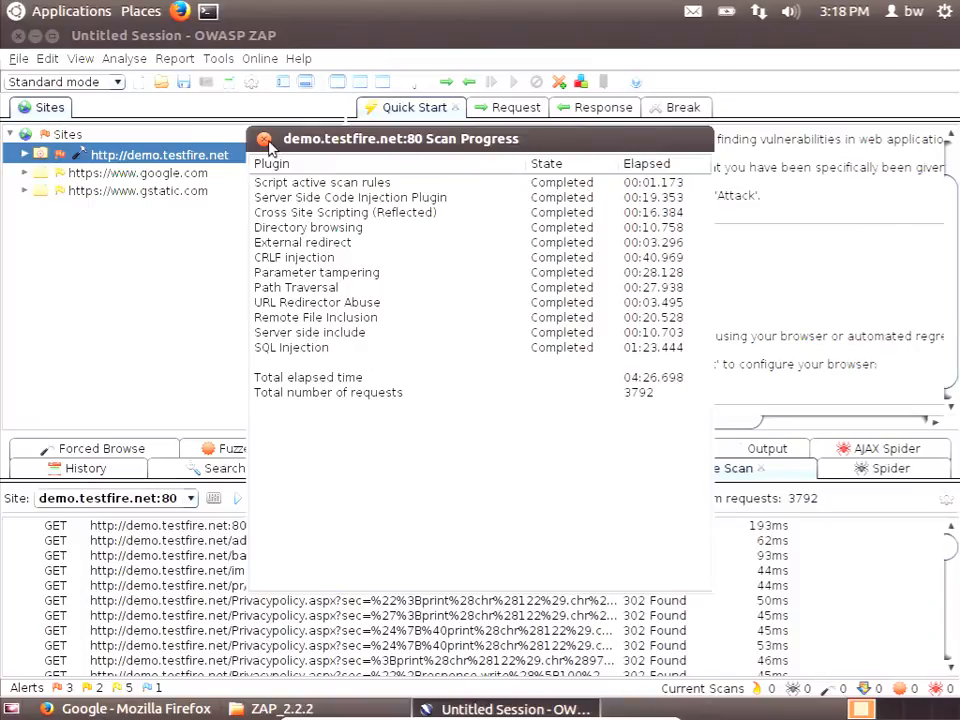
pyautogui.moveTo(384, 190)
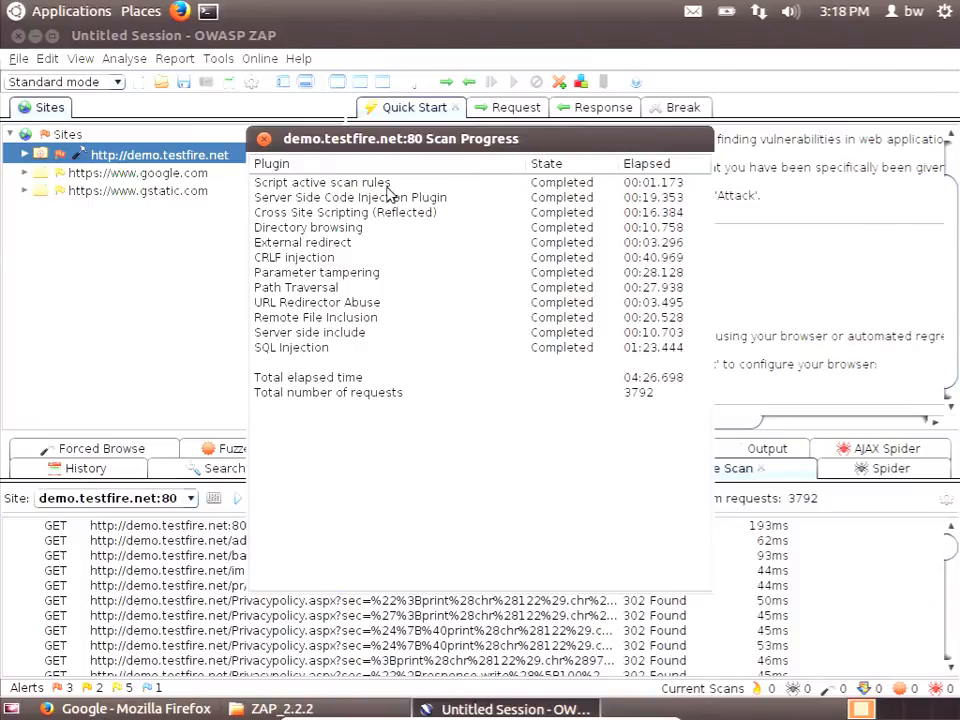
# - Show the Alerts tree listing the 11 alert types found on demo.testfire.net
pyautogui.click(264, 138)
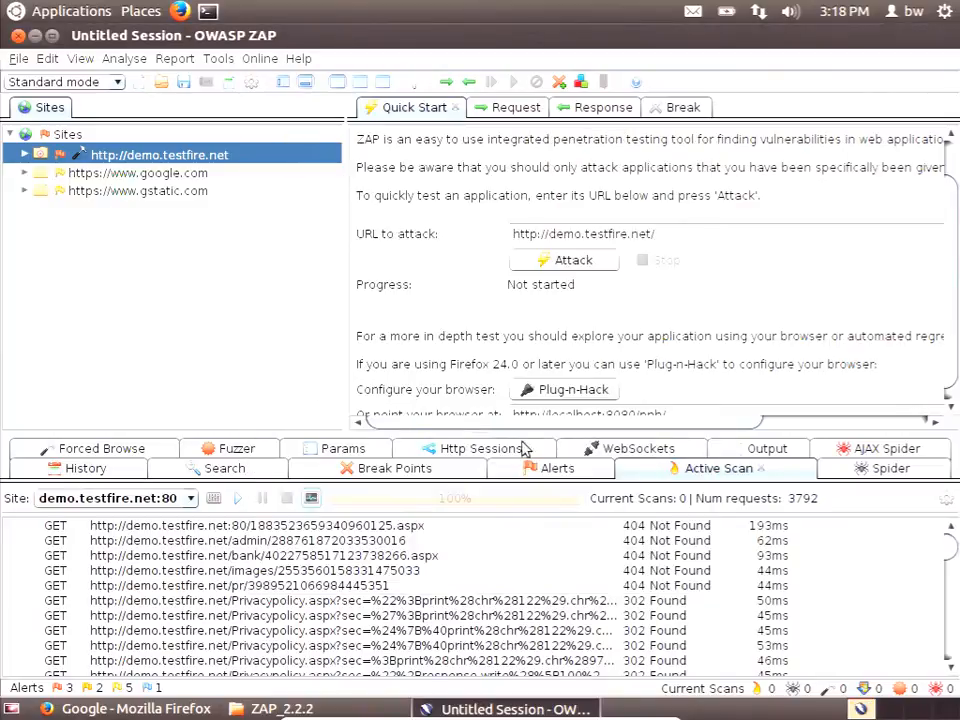
pyautogui.click(560, 468)
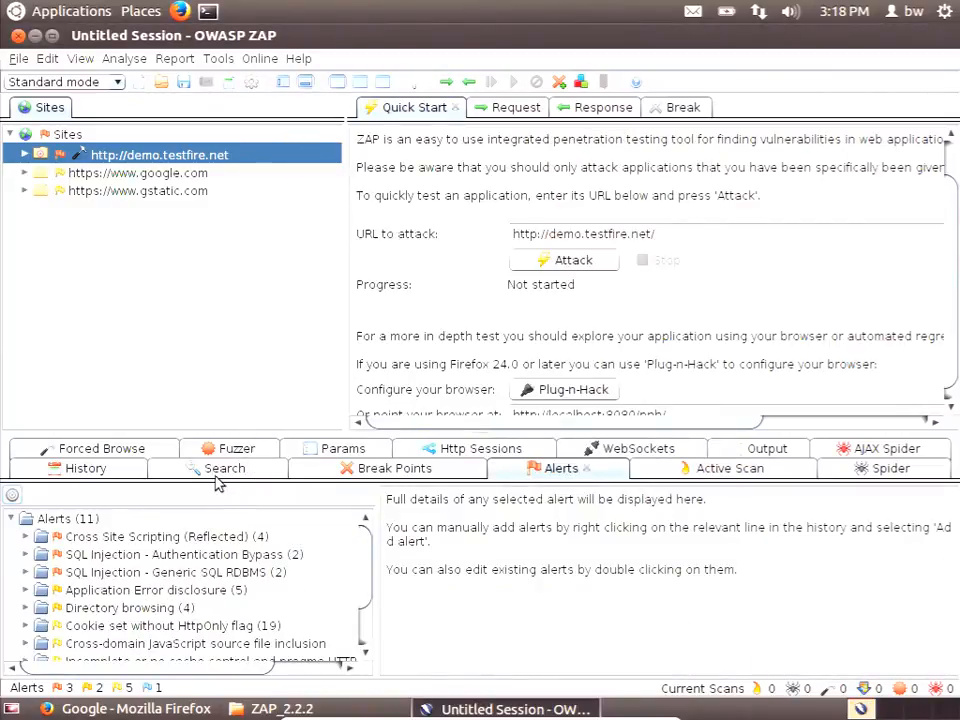
pyautogui.moveTo(444, 432)
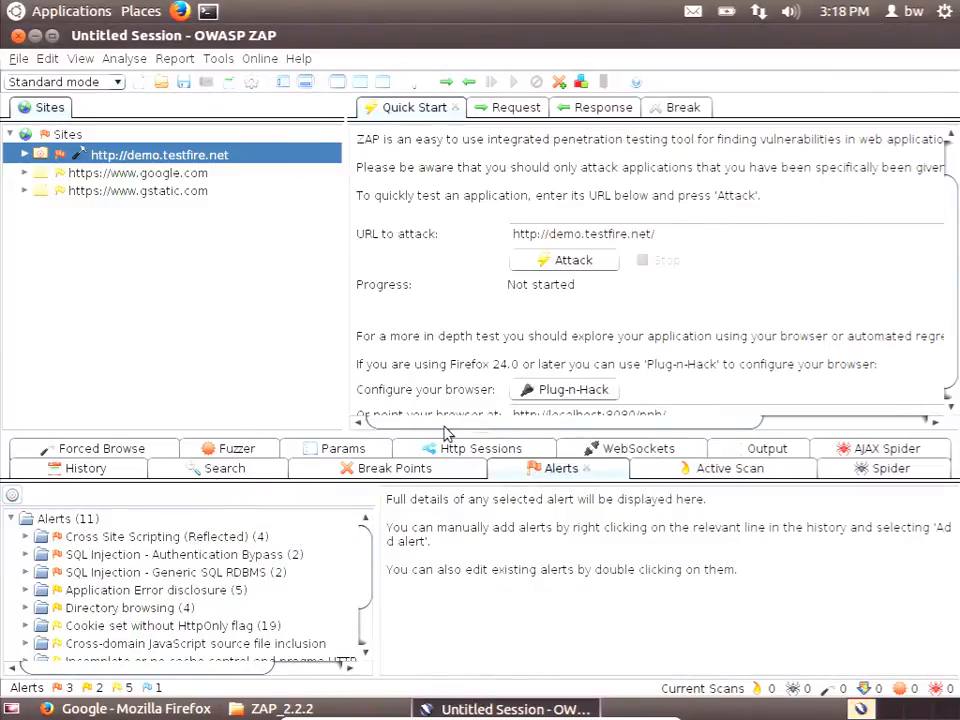
pyautogui.moveTo(476, 224)
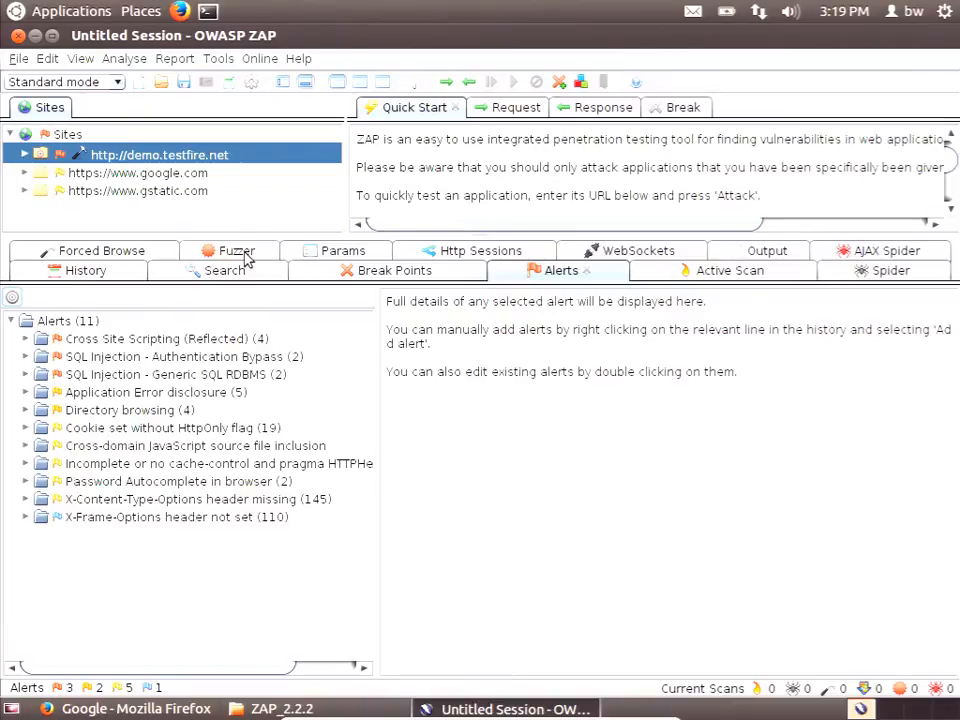
pyautogui.moveTo(18, 344)
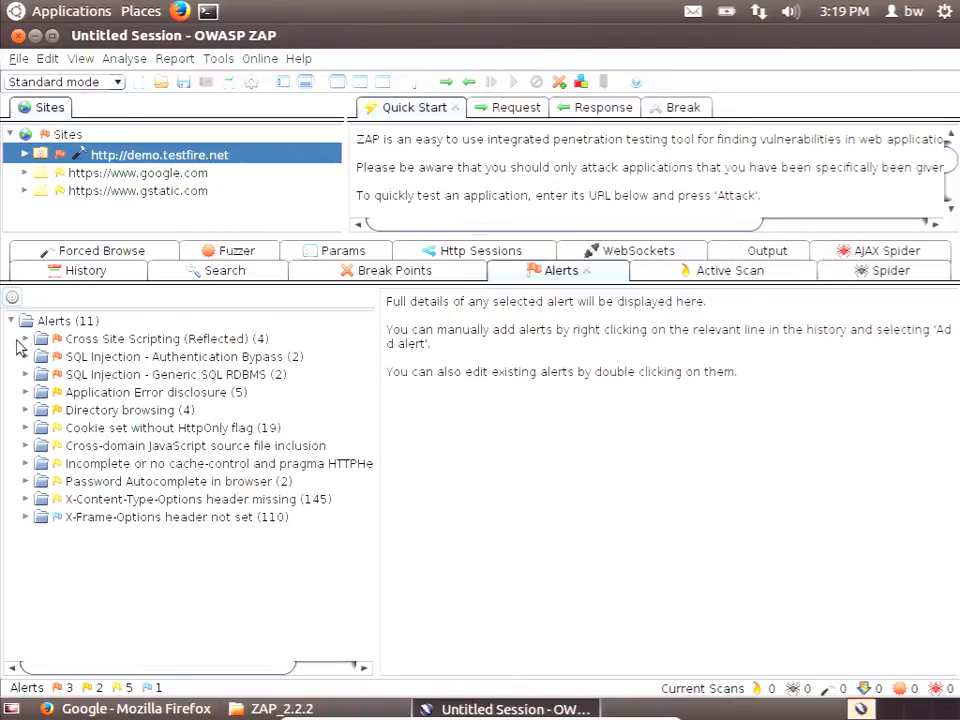
# - Expand 'Cross Site Scripting (Reflected) (4)' to list its four affected URLs
pyautogui.click(28, 338)
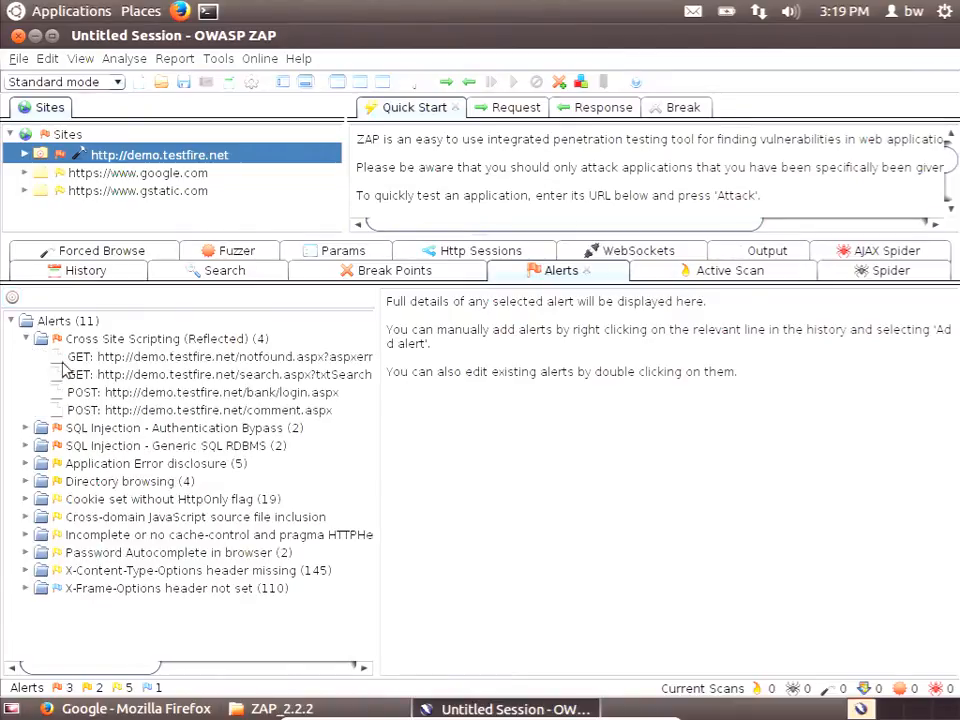
pyautogui.moveTo(140, 344)
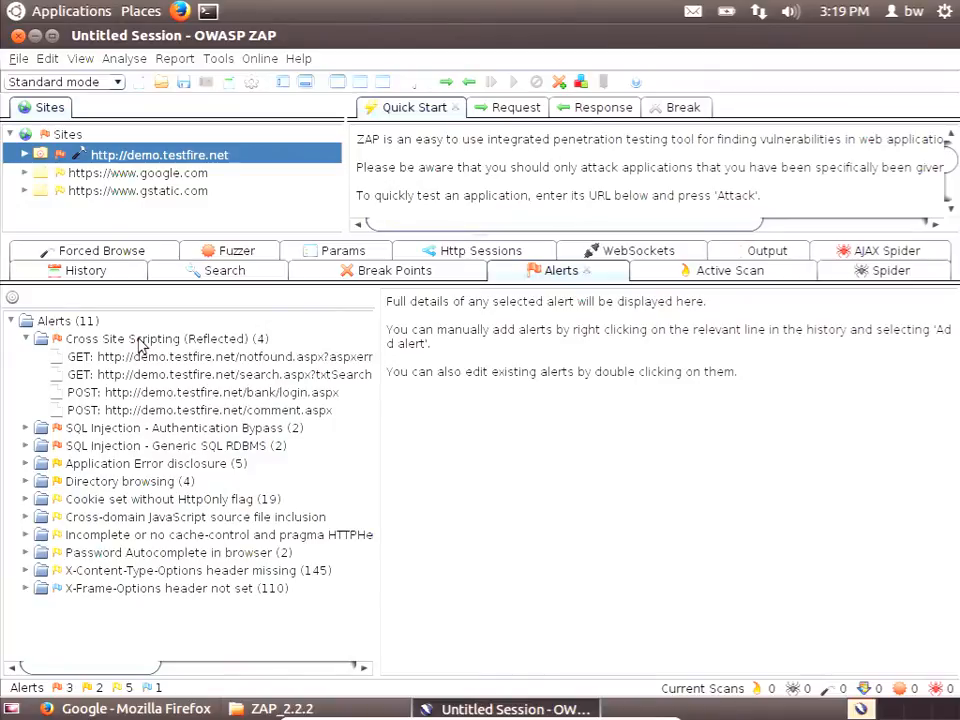
# - Select the first GET notfound.aspx XSS instance to show its High-risk, CWE 79 details
pyautogui.click(230, 356)
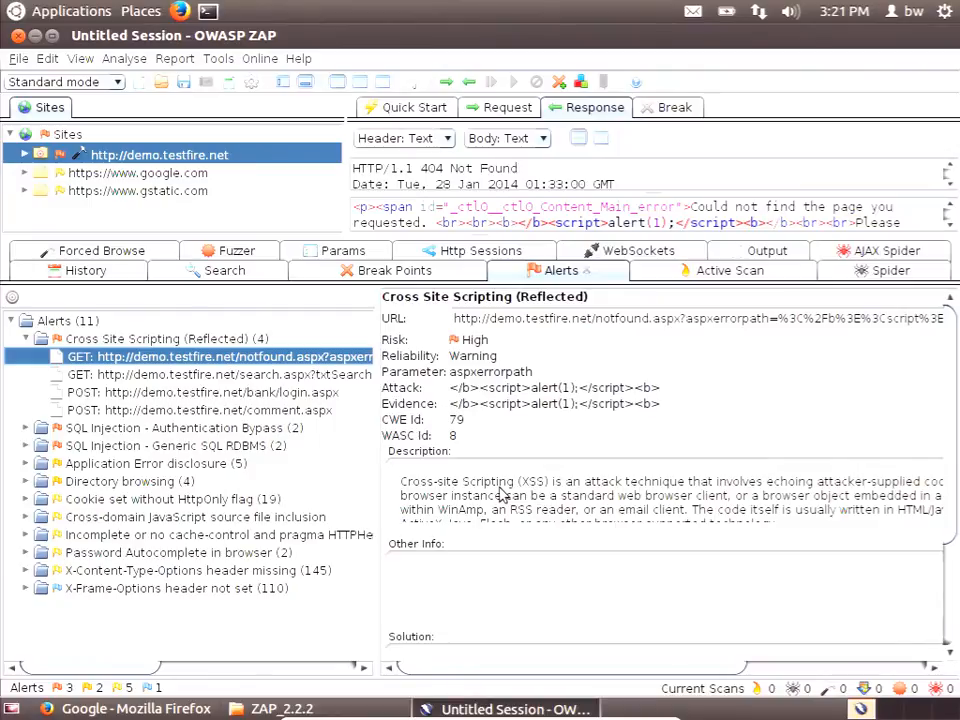
pyautogui.moveTo(484, 458)
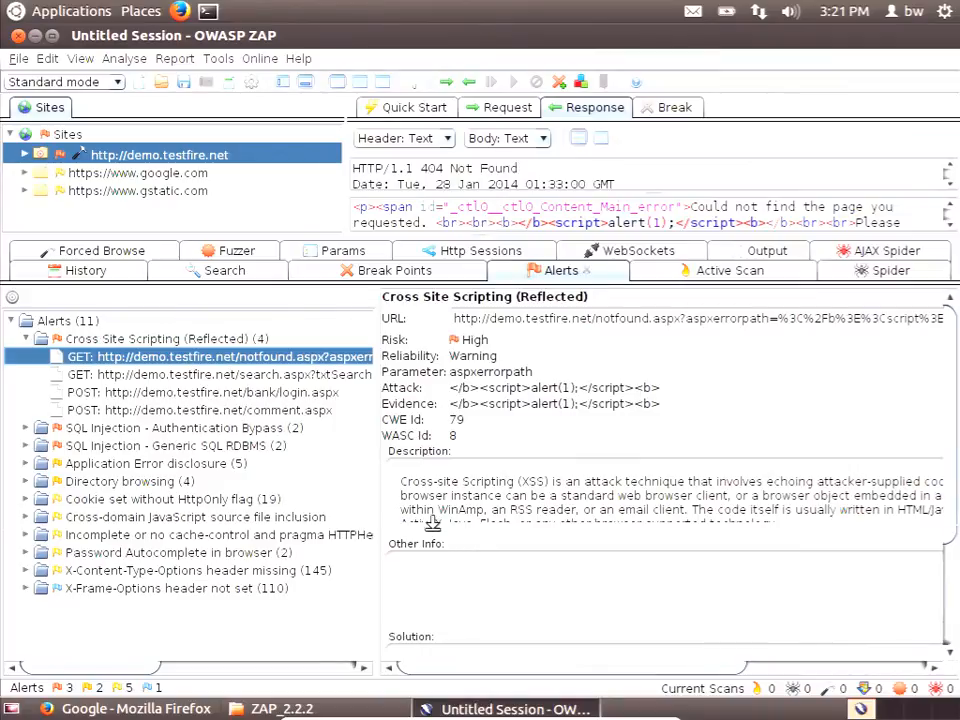
# - View the raw notfound.aspx request carrying the script payload and scroll its details
pyautogui.click(506, 108)
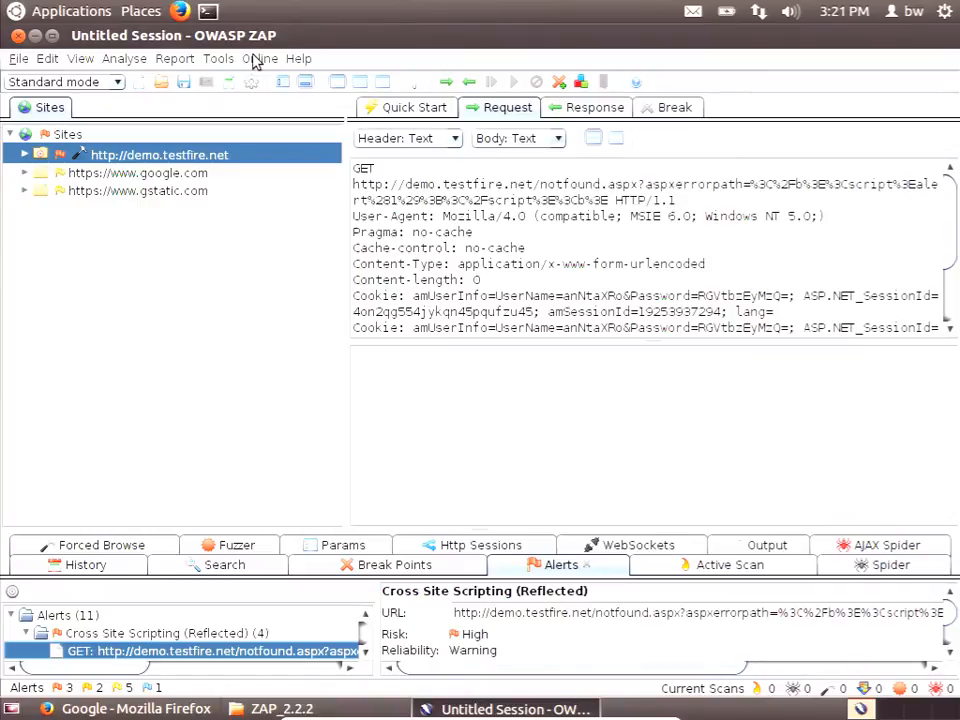
pyautogui.moveTo(482, 492)
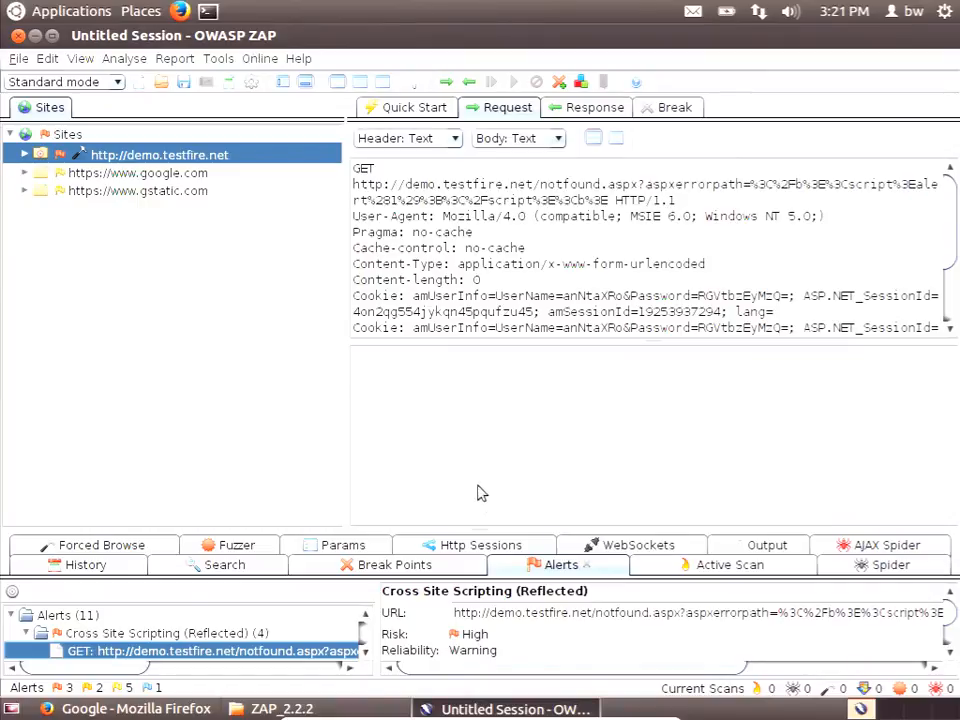
pyautogui.moveTo(444, 256)
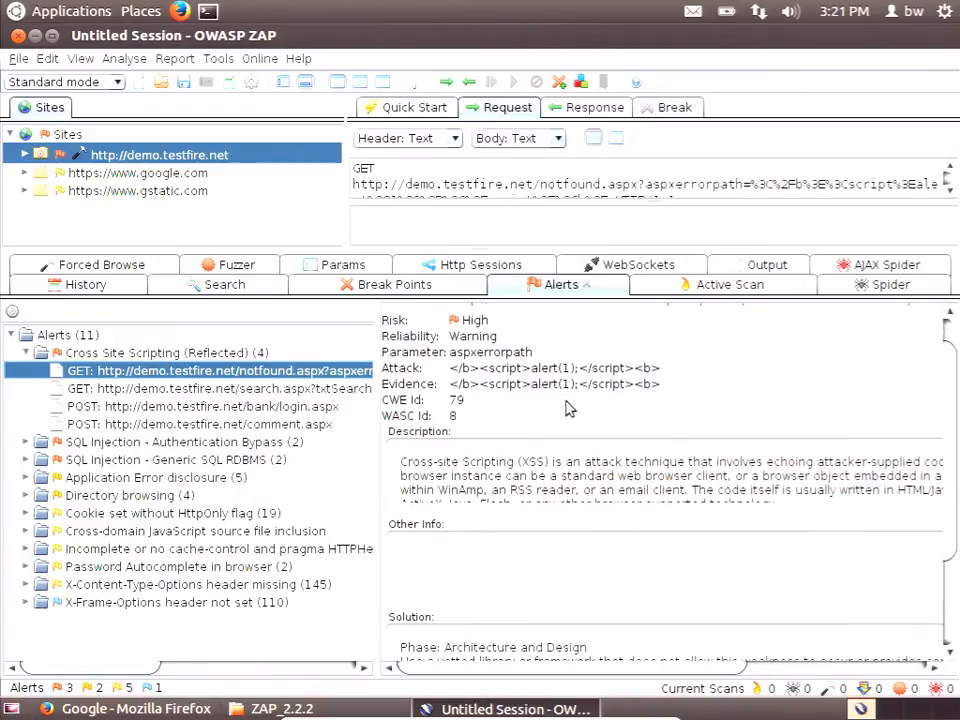
pyautogui.scroll(-3)
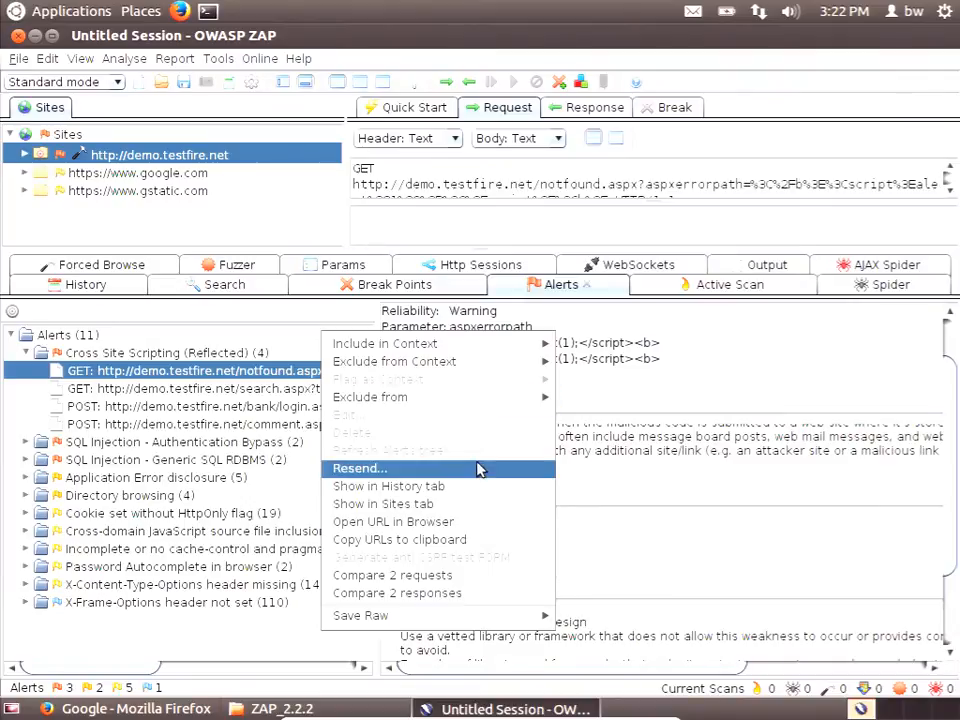
pyautogui.moveTo(656, 472)
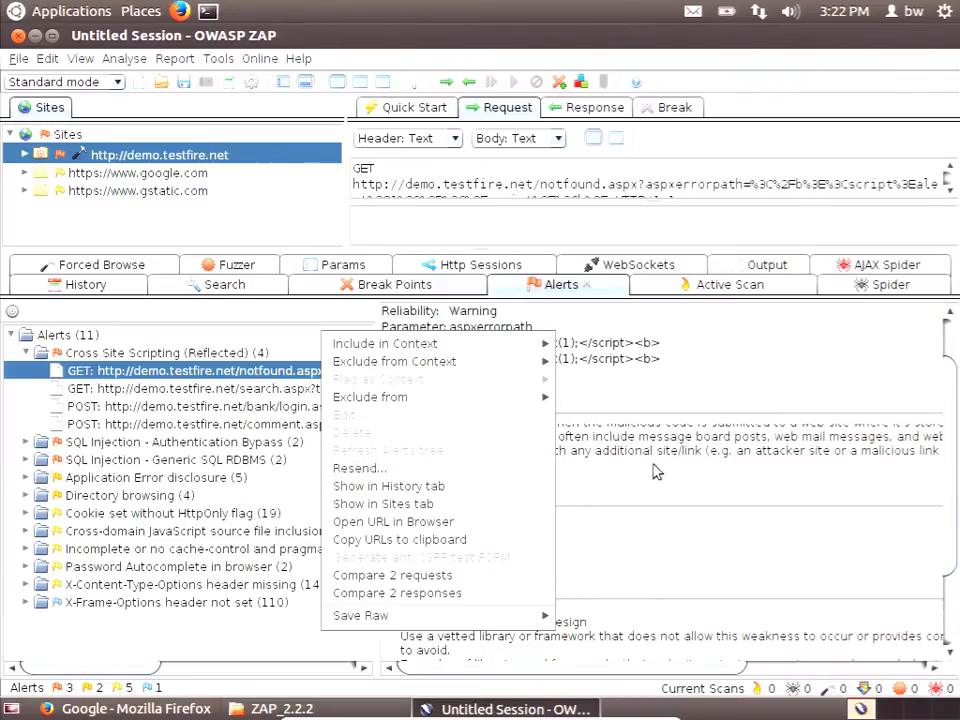
# - Dismiss the action menu and scroll the XSS alert down to Solution and the CWE reference link
pyautogui.click(670, 472)
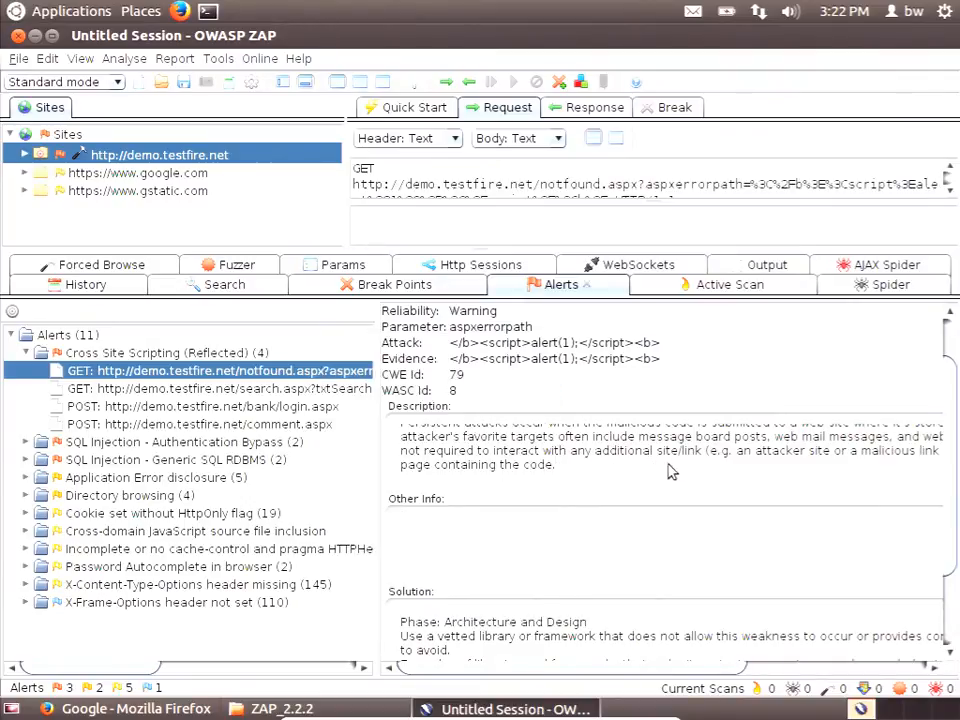
pyautogui.scroll(-3)
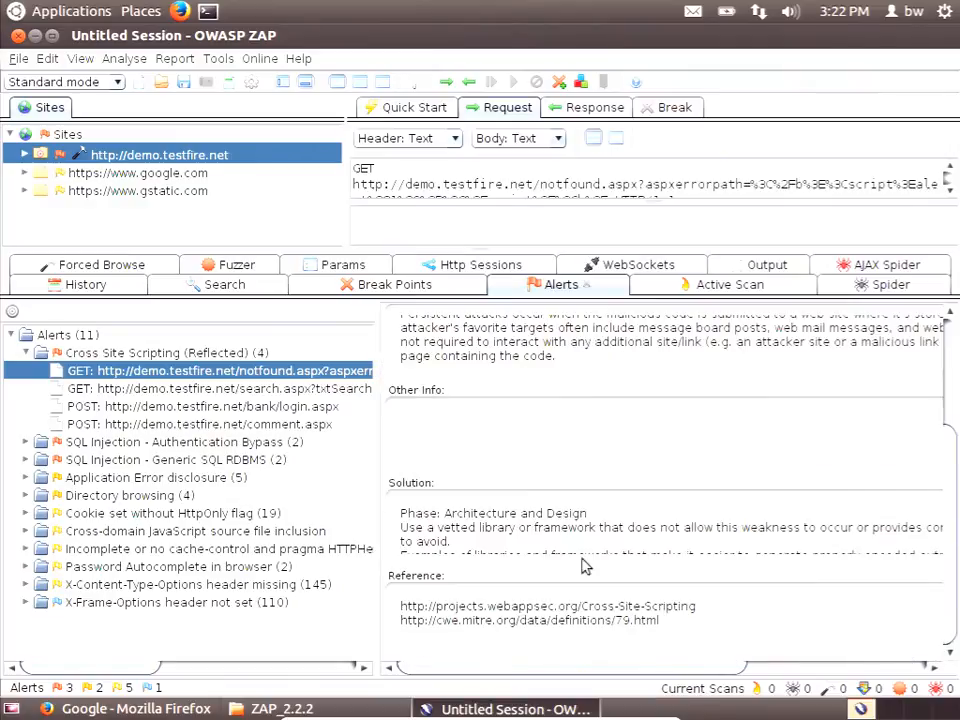
pyautogui.moveTo(470, 504); pyautogui.dragTo(480, 550)
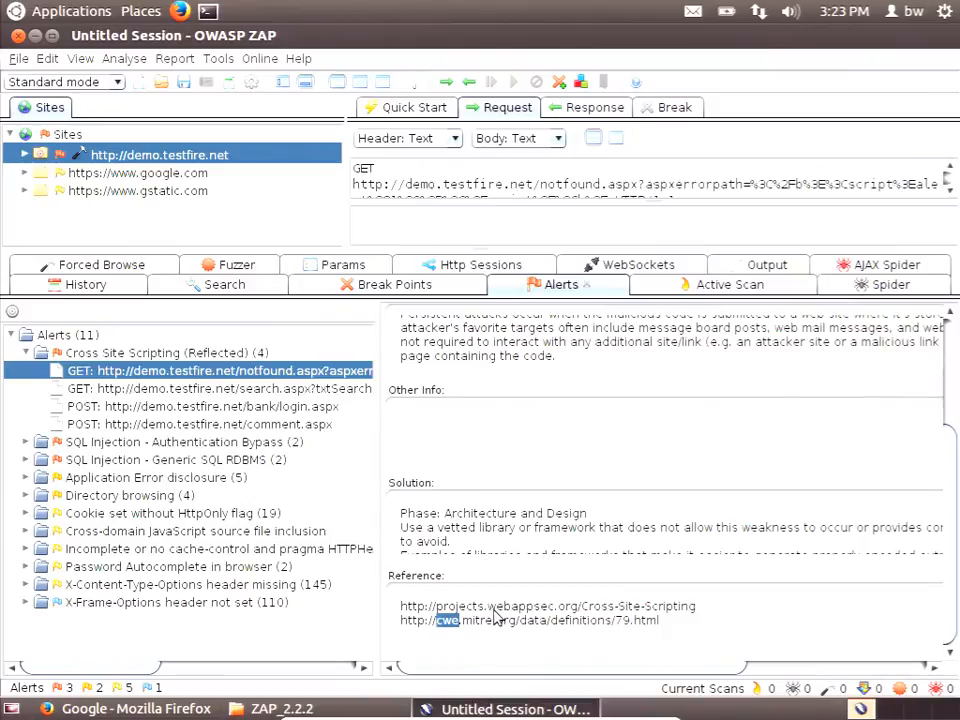
pyautogui.moveTo(452, 576)
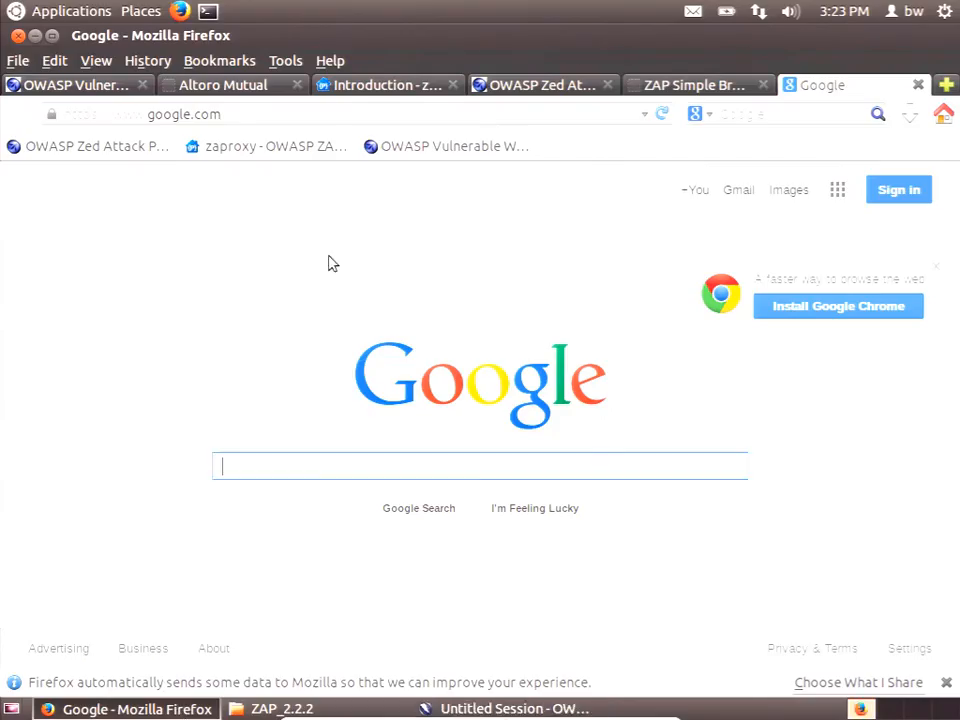
# - Bring the Firefox browser window to the front from the taskbar
pyautogui.click(228, 84)
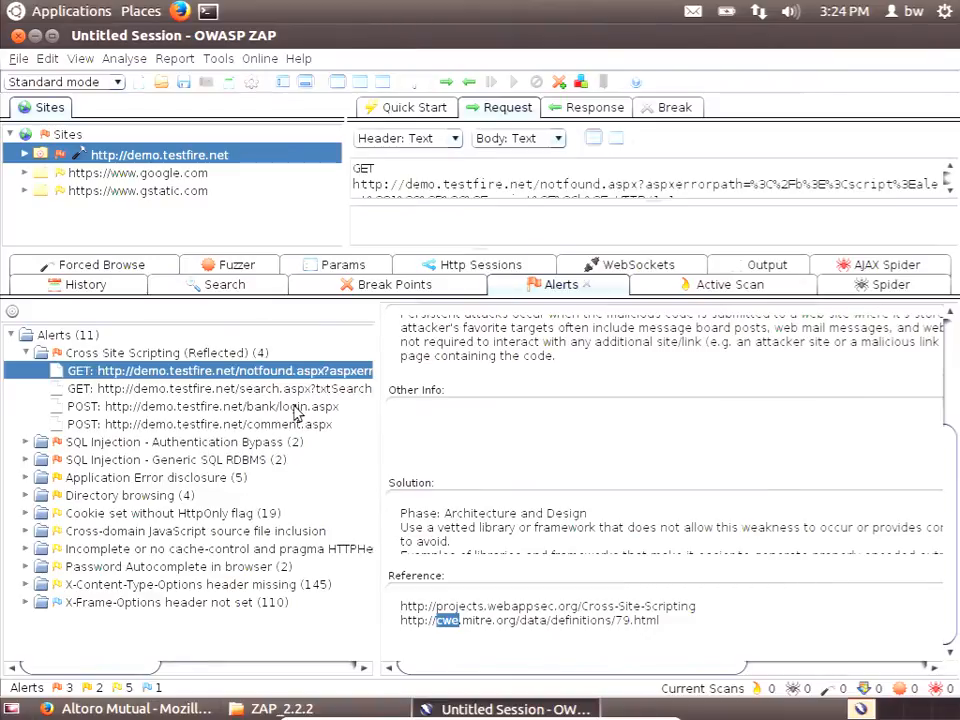
pyautogui.moveTo(248, 586)
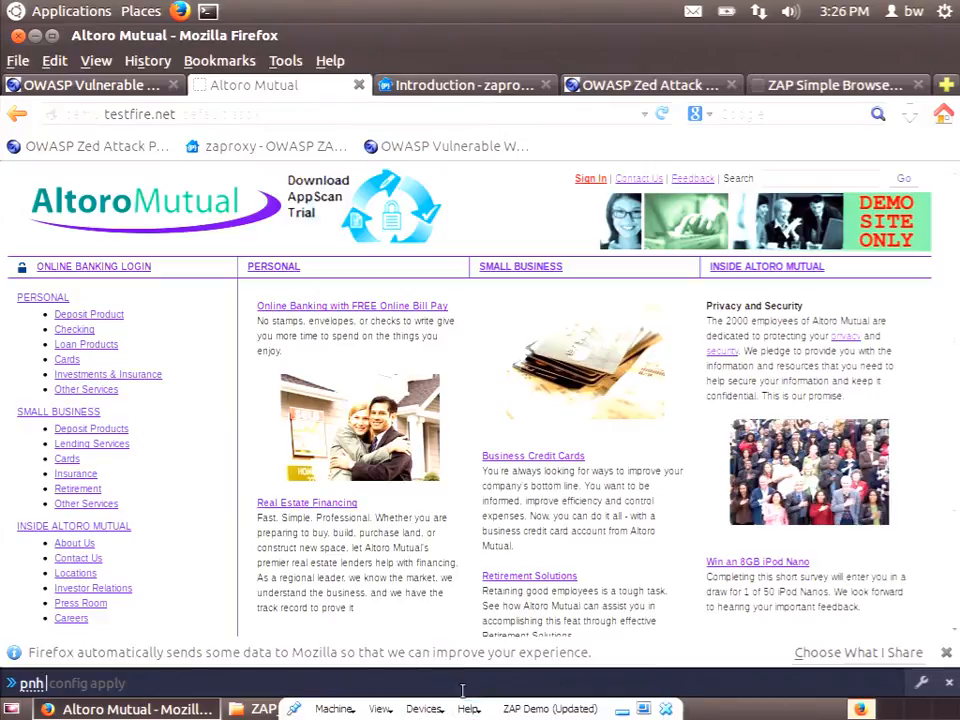
pyautogui.click(464, 708)
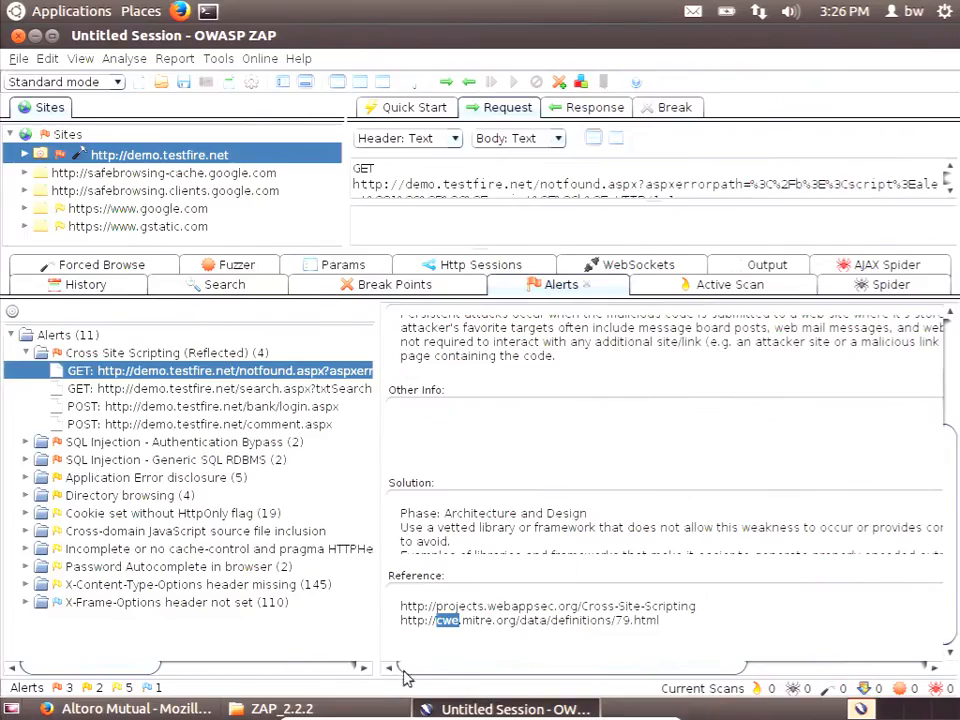
# - Show the AJAX Spider panel with its empty Unique Crawled URLs list
pyautogui.click(896, 264)
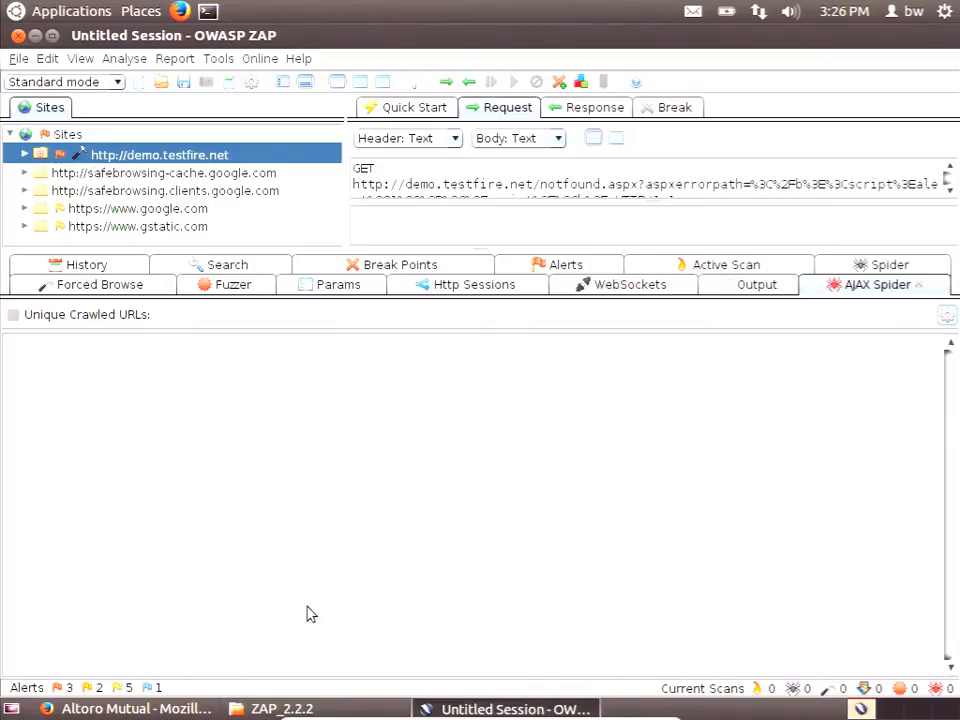
pyautogui.moveTo(288, 622)
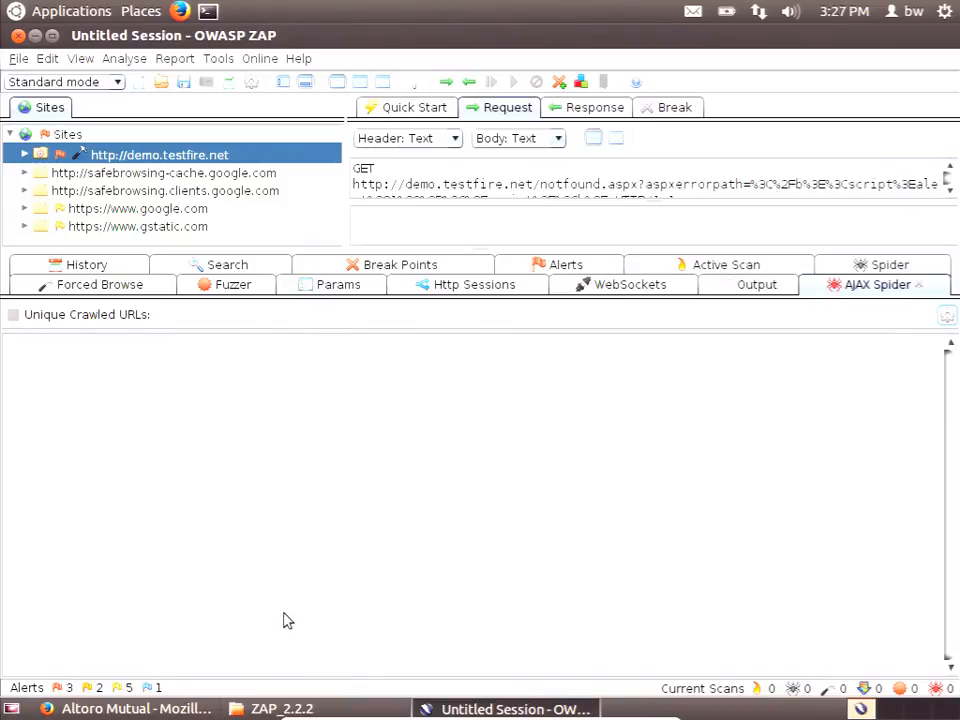
pyautogui.moveTo(282, 374)
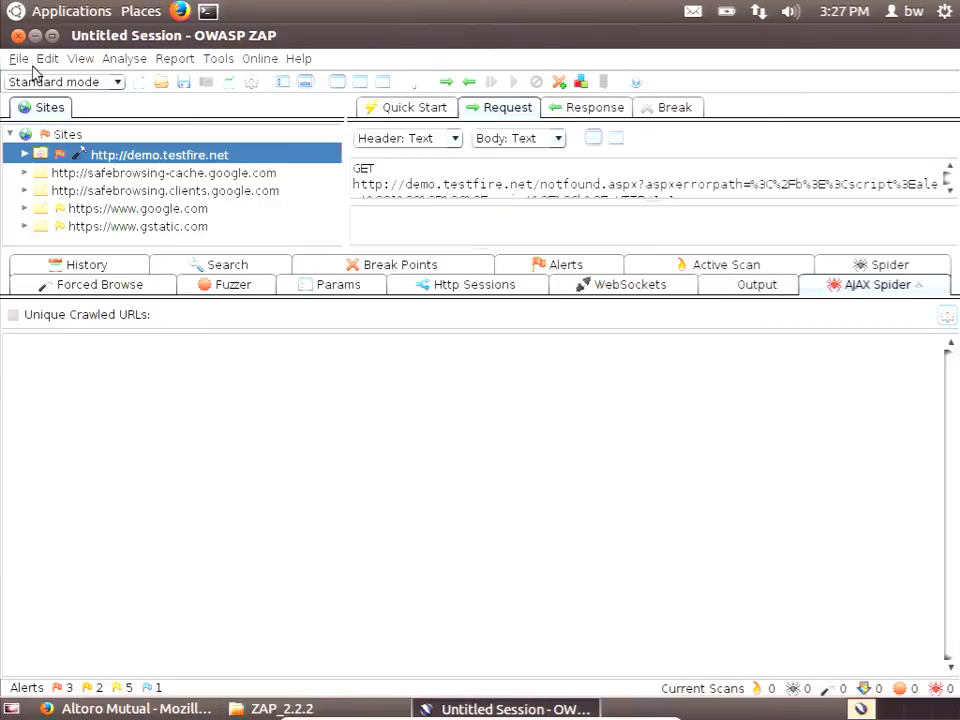
# - Review the AJAX Spider settings in ZAP's Options, including the always-in-scope domains list
pyautogui.click(218, 58)
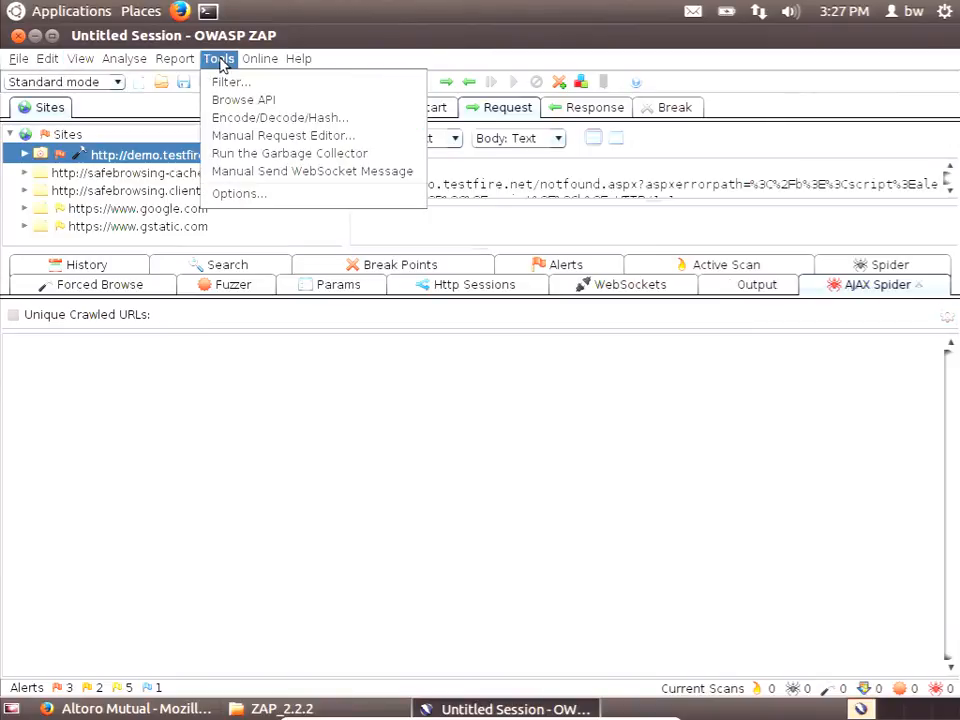
pyautogui.click(238, 192)
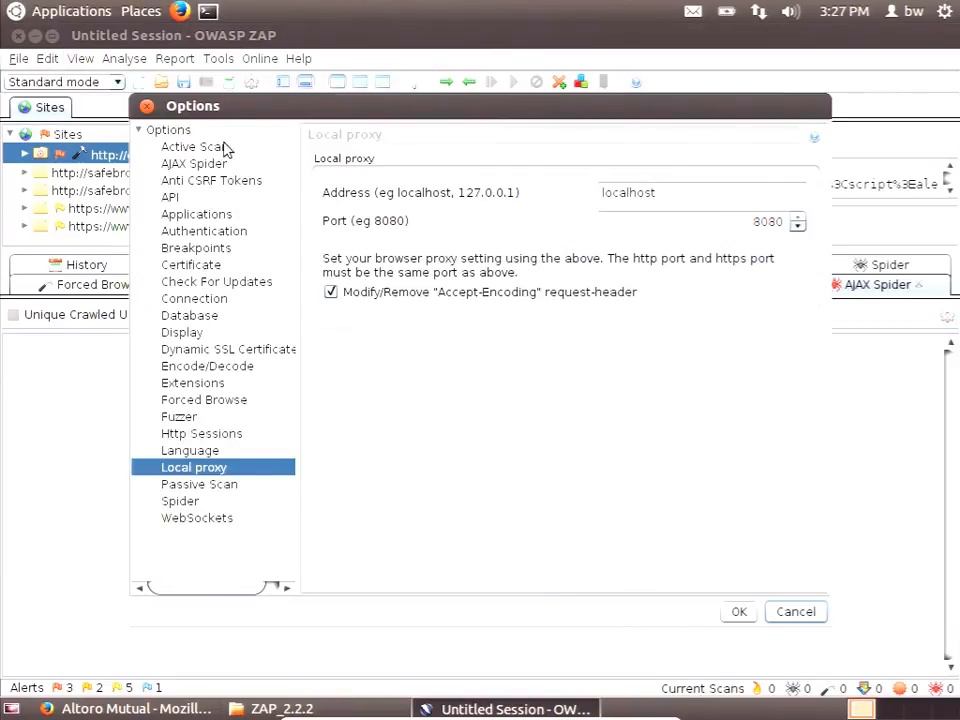
pyautogui.click(192, 164)
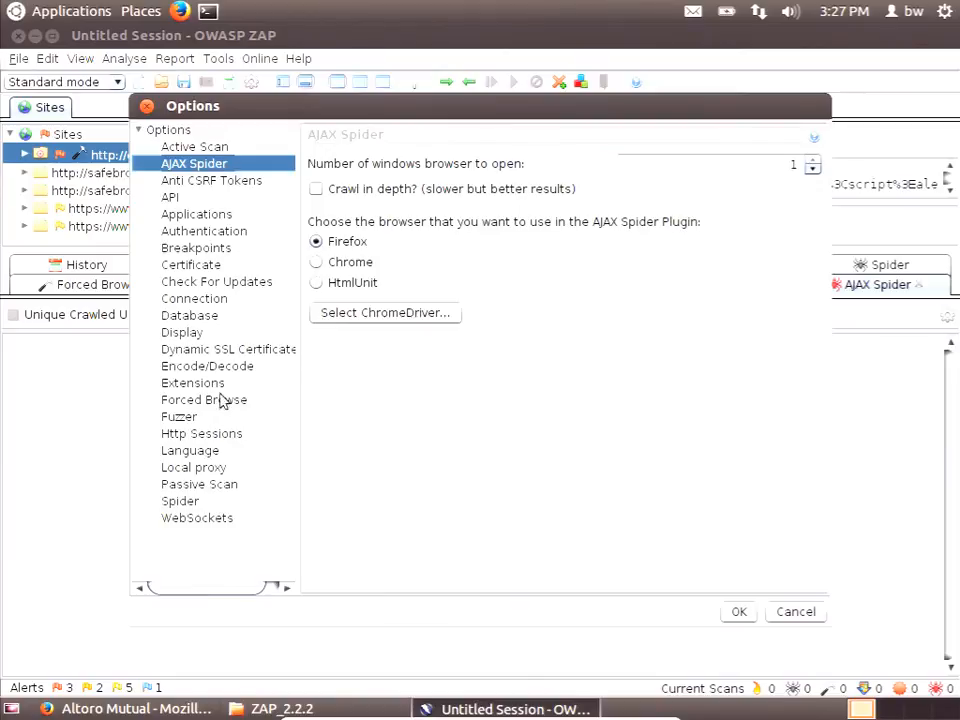
pyautogui.click(180, 500)
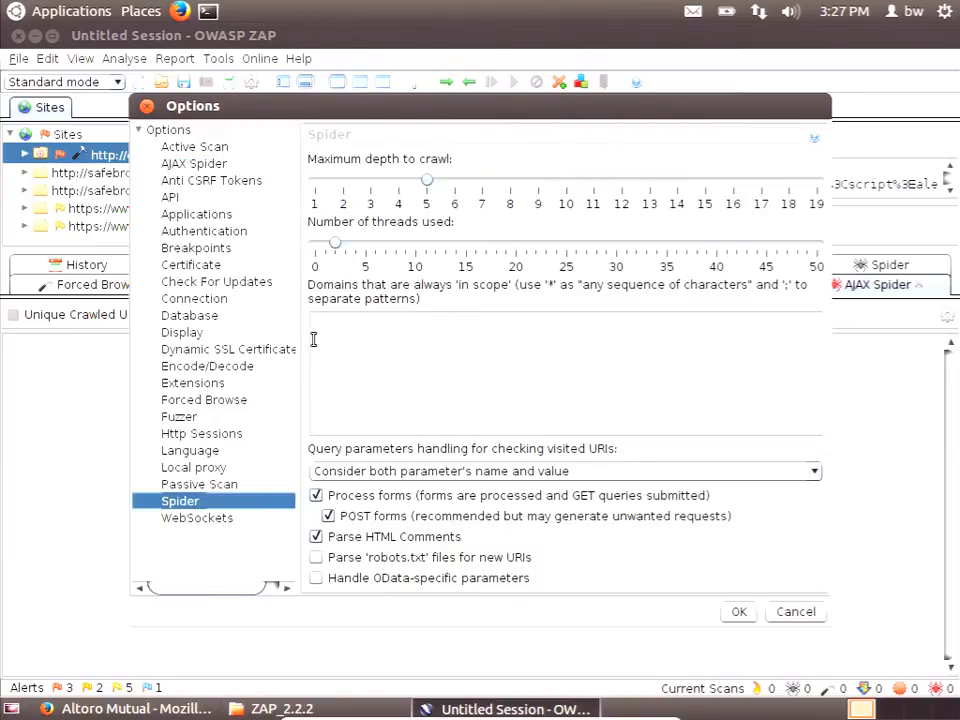
pyautogui.moveTo(448, 204)
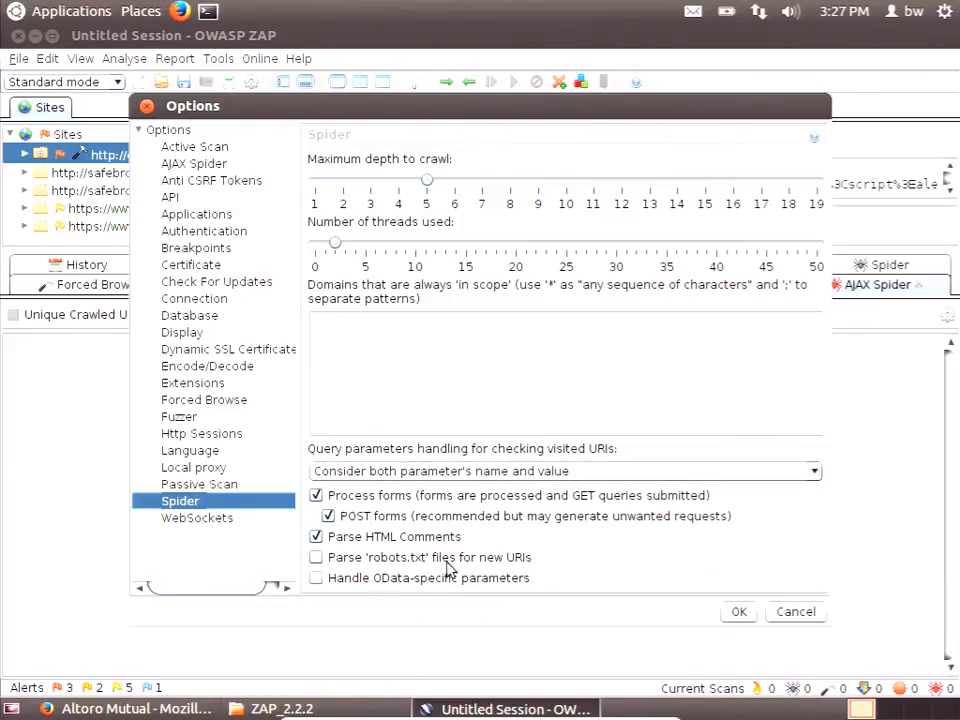
pyautogui.moveTo(468, 564)
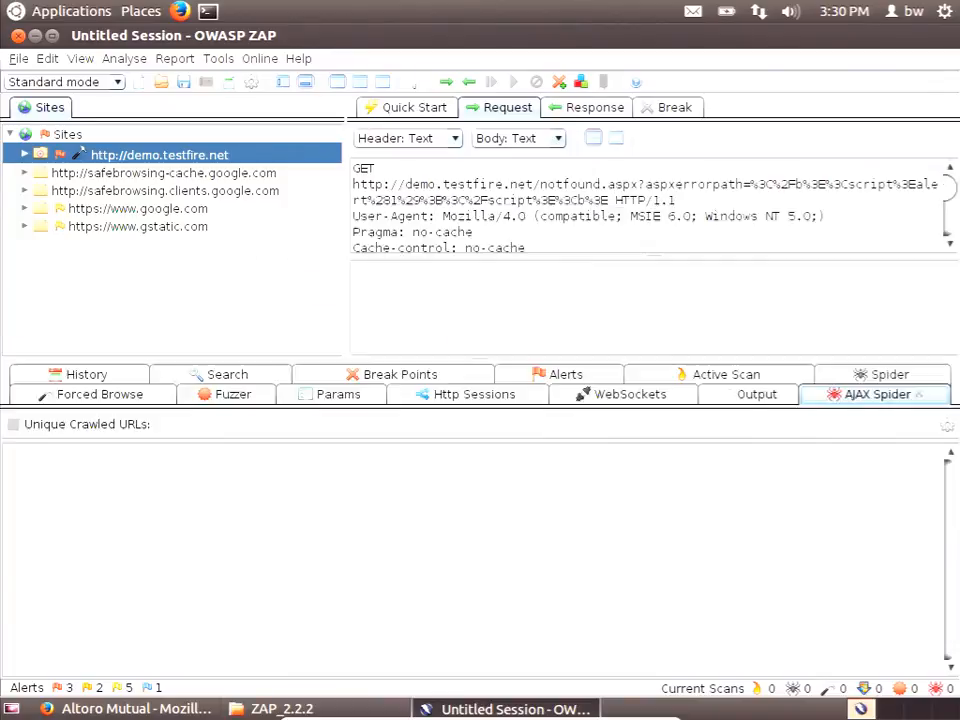
# - Show the Break Points list, then switch over to the Altoro Mutual banking site
pyautogui.click(396, 394)
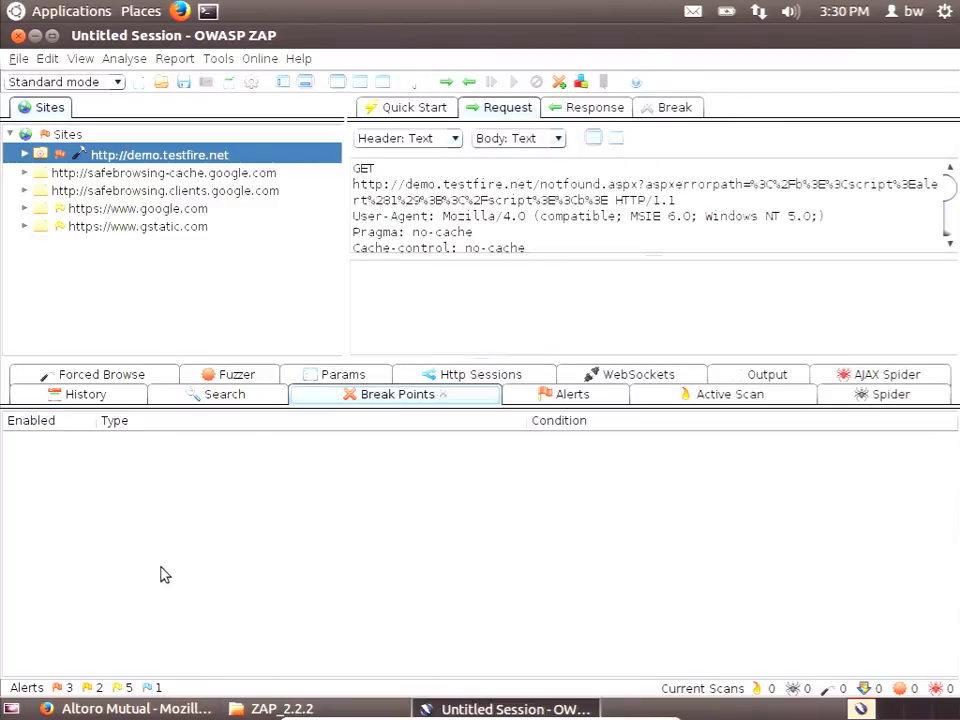
pyautogui.click(130, 708)
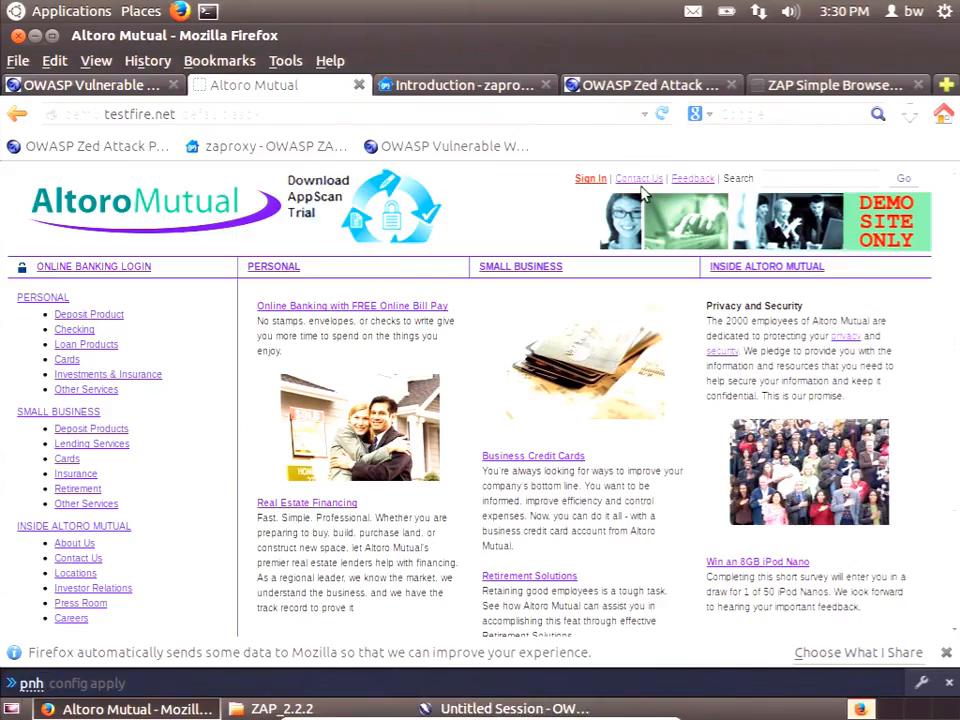
pyautogui.click(92, 266)
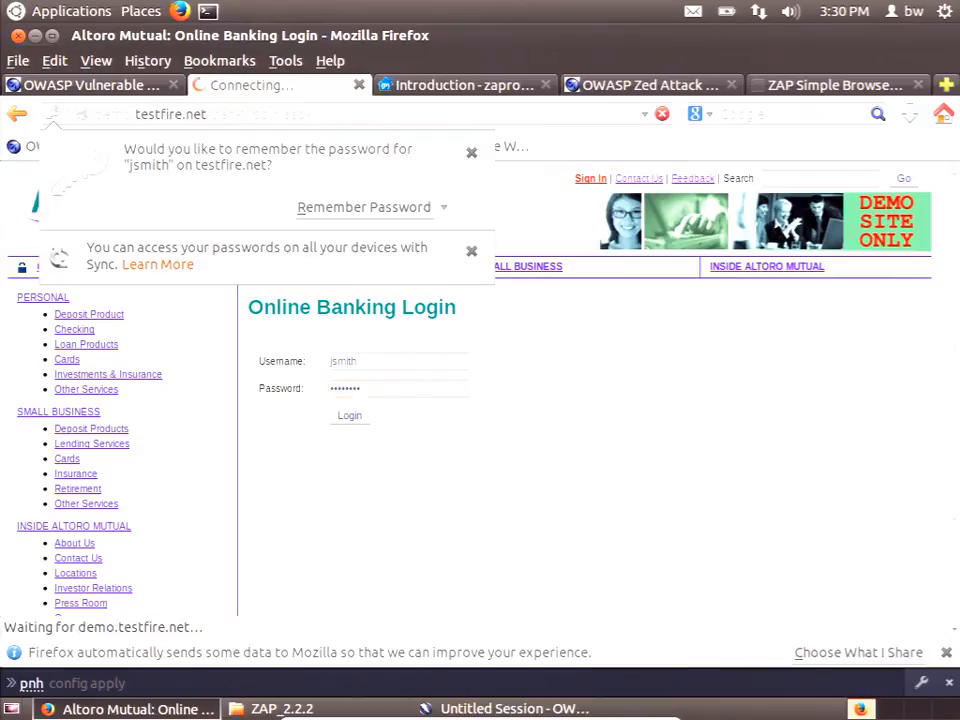
pyautogui.click(348, 414)
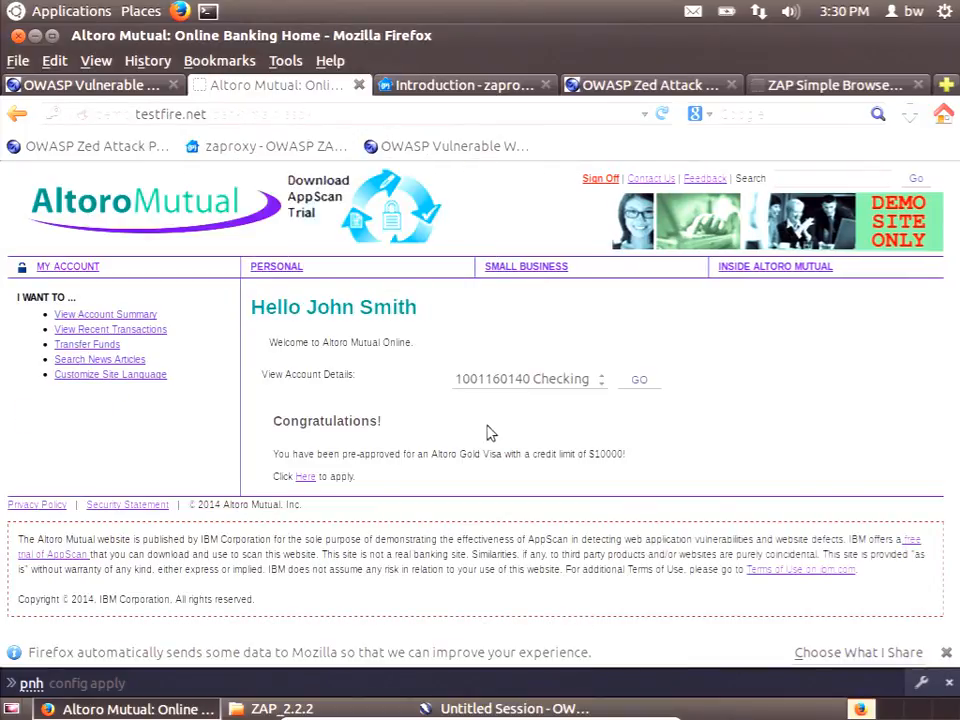
pyautogui.click(528, 380)
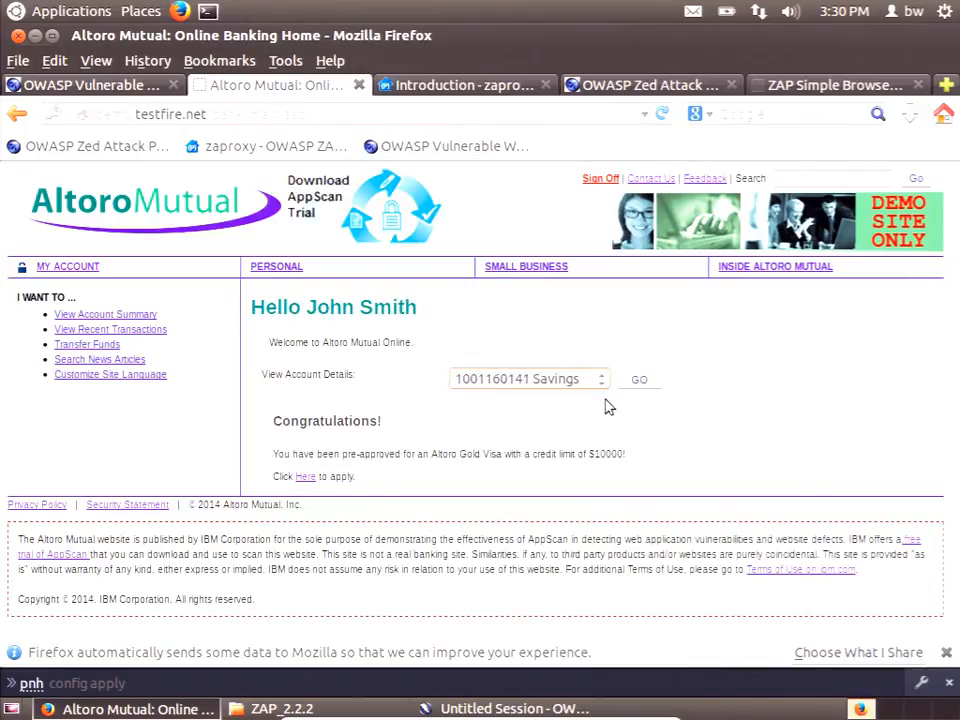
pyautogui.click(640, 380)
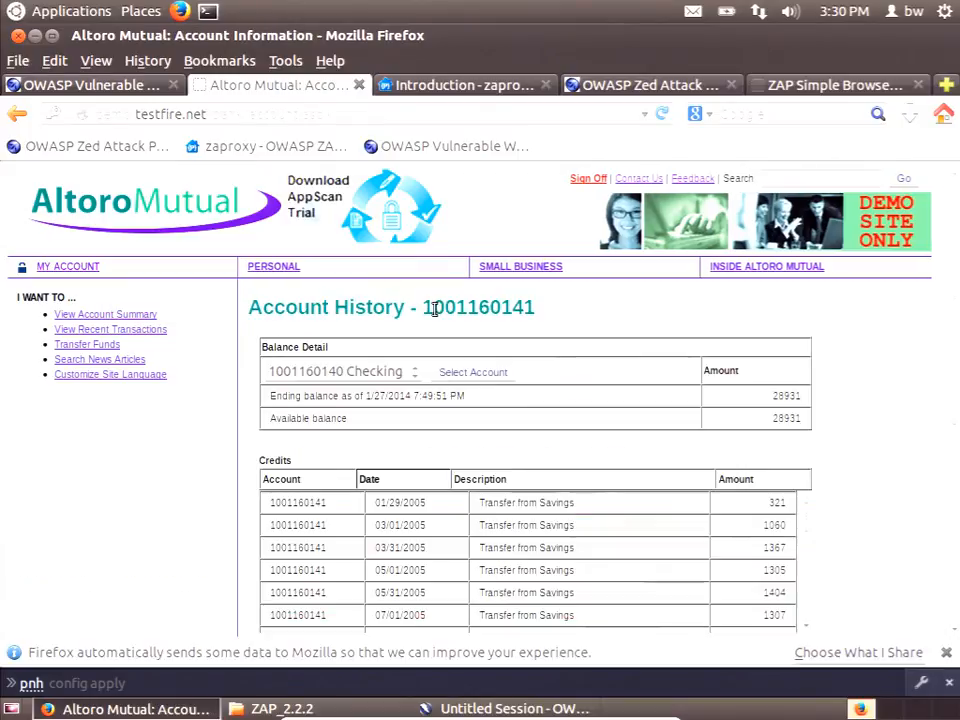
pyautogui.moveTo(372, 436)
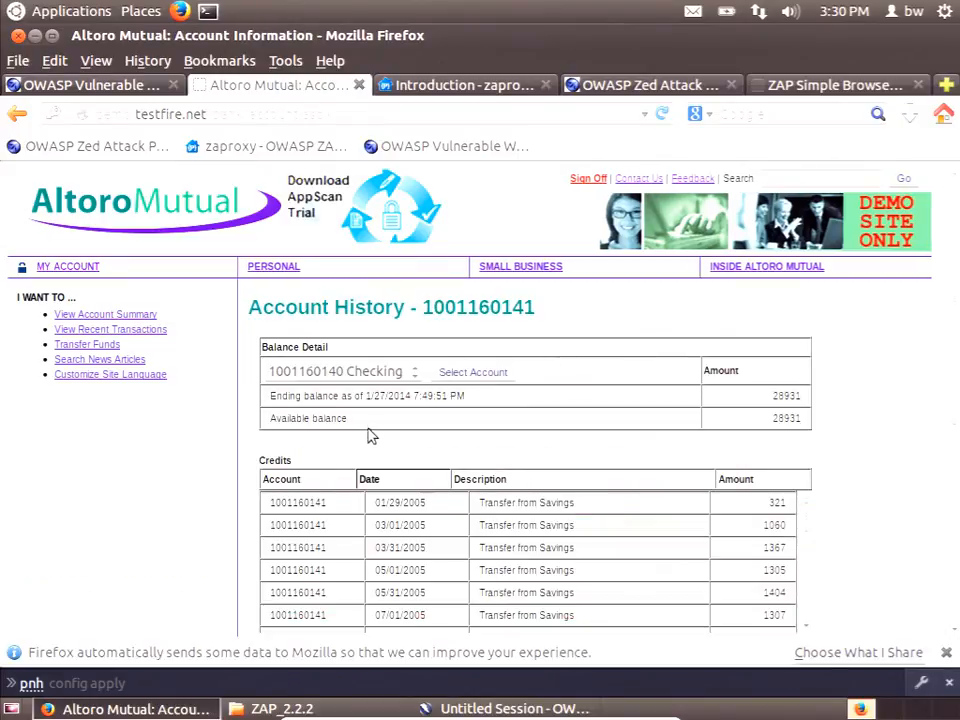
pyautogui.doubleClick(296, 502)
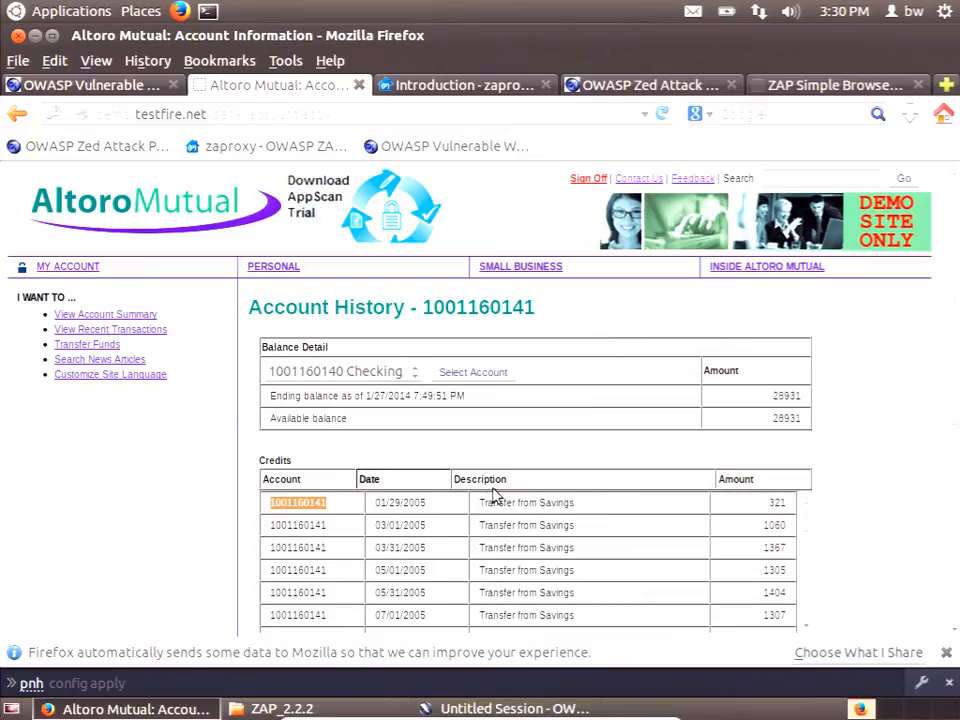
pyautogui.moveTo(488, 464)
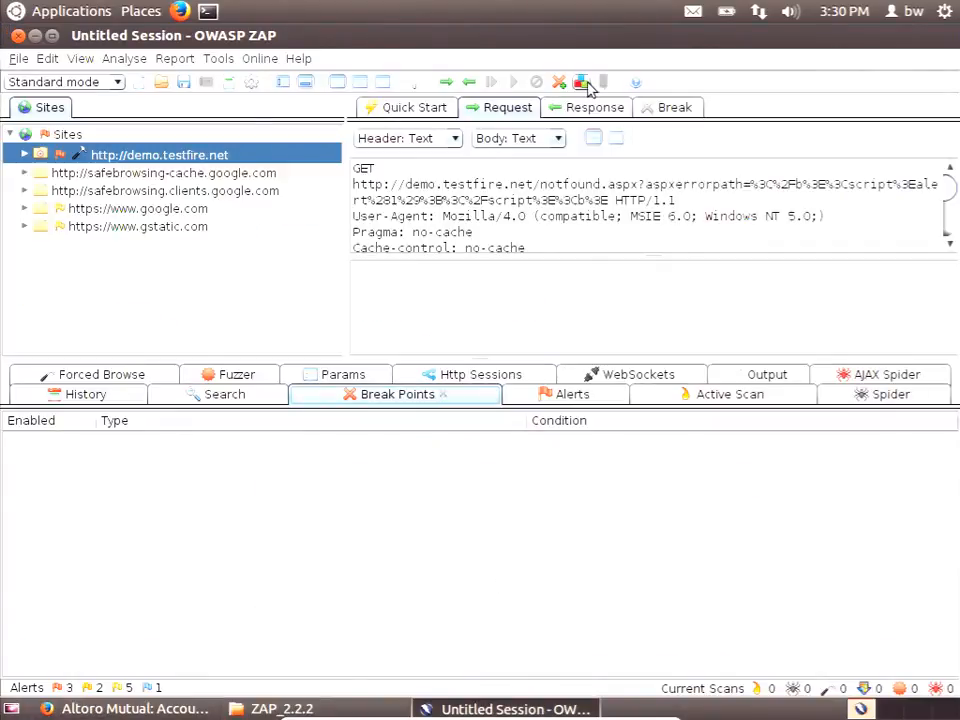
pyautogui.moveTo(558, 88)
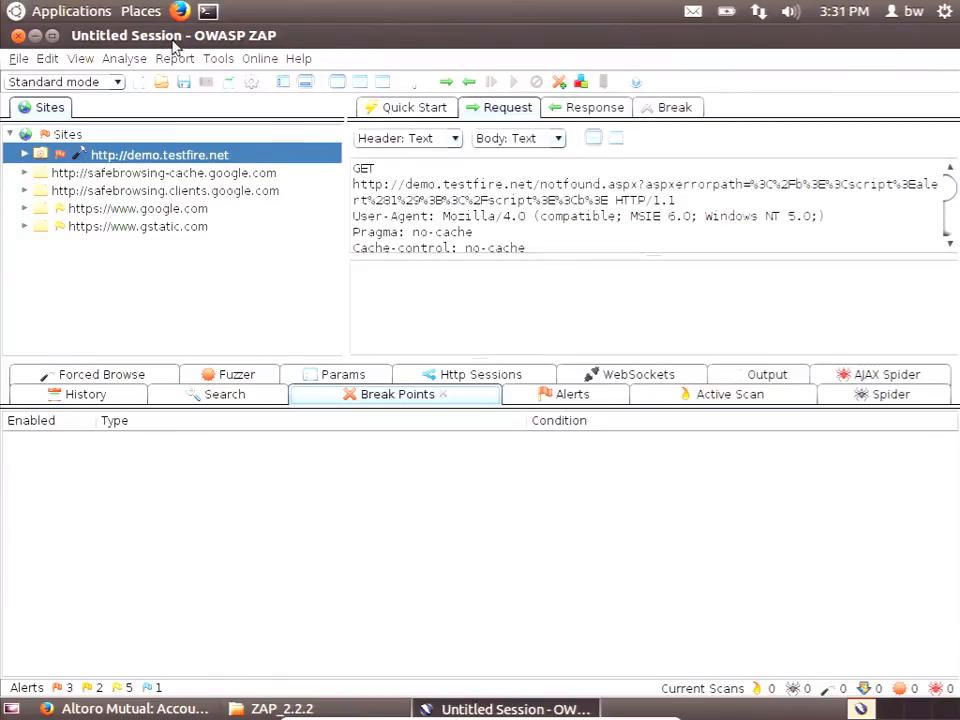
# - Start a new break point from the Privacypolicy.aspx request's Break... action
pyautogui.click(218, 58)
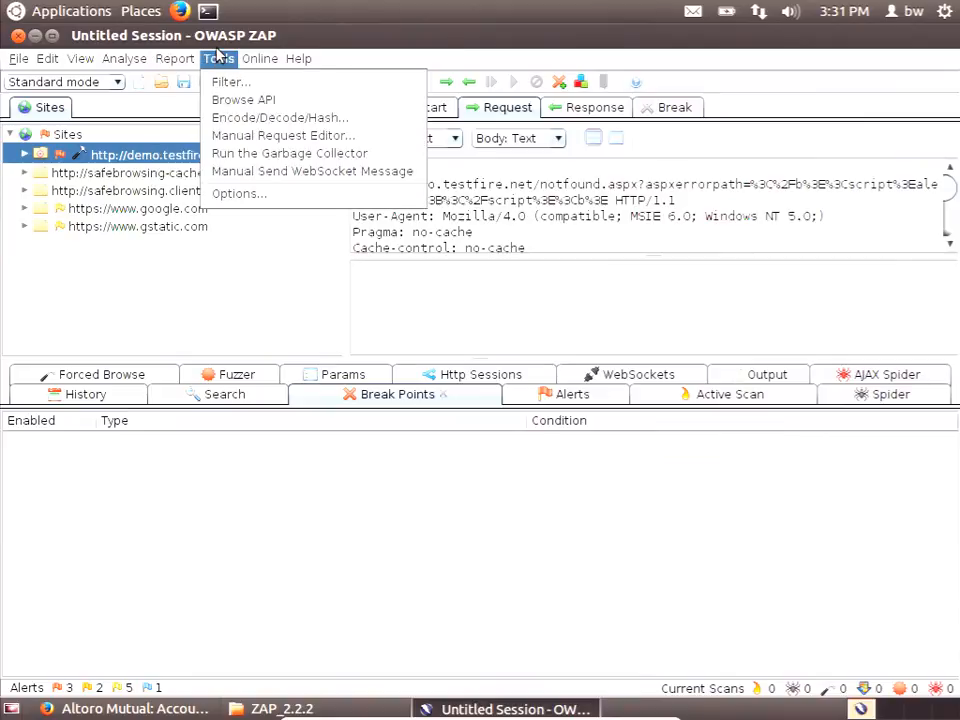
pyautogui.click(84, 58)
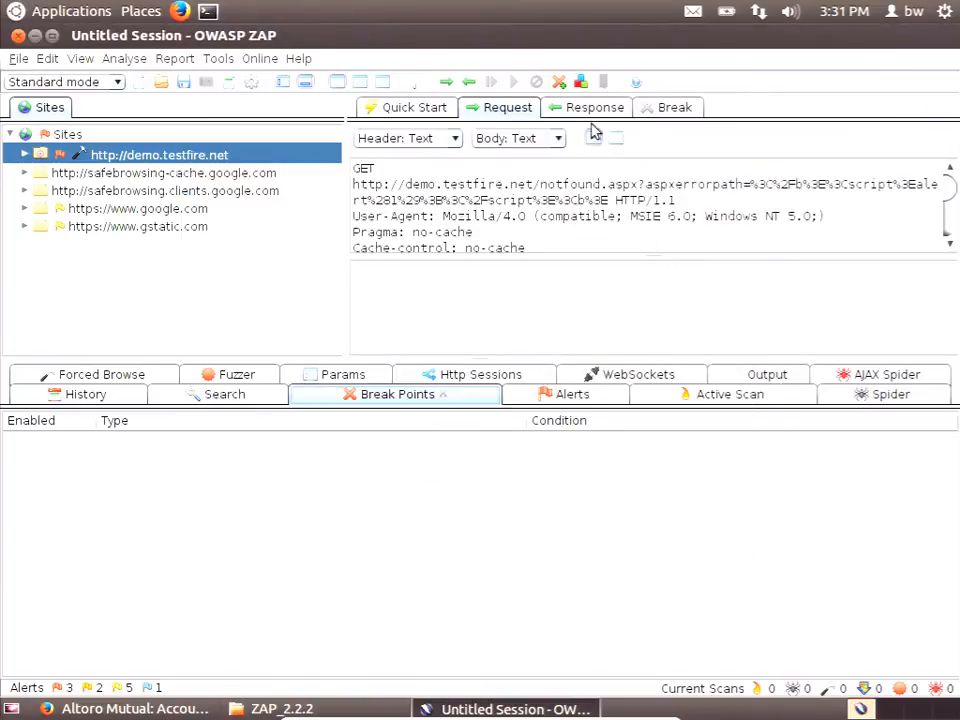
pyautogui.rightClick(396, 190)
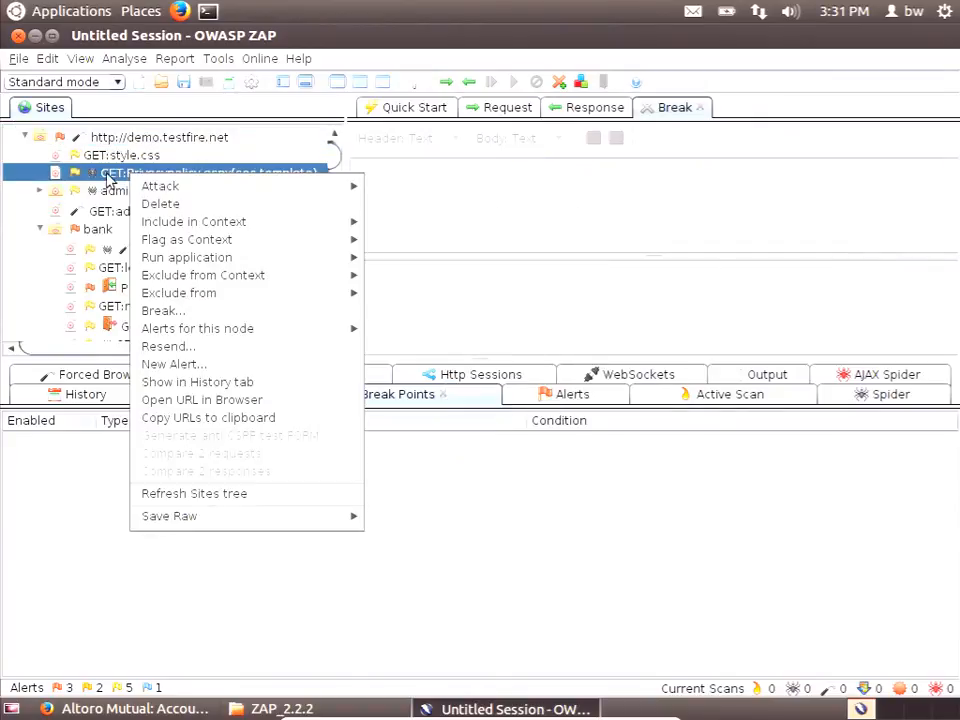
pyautogui.click(162, 310)
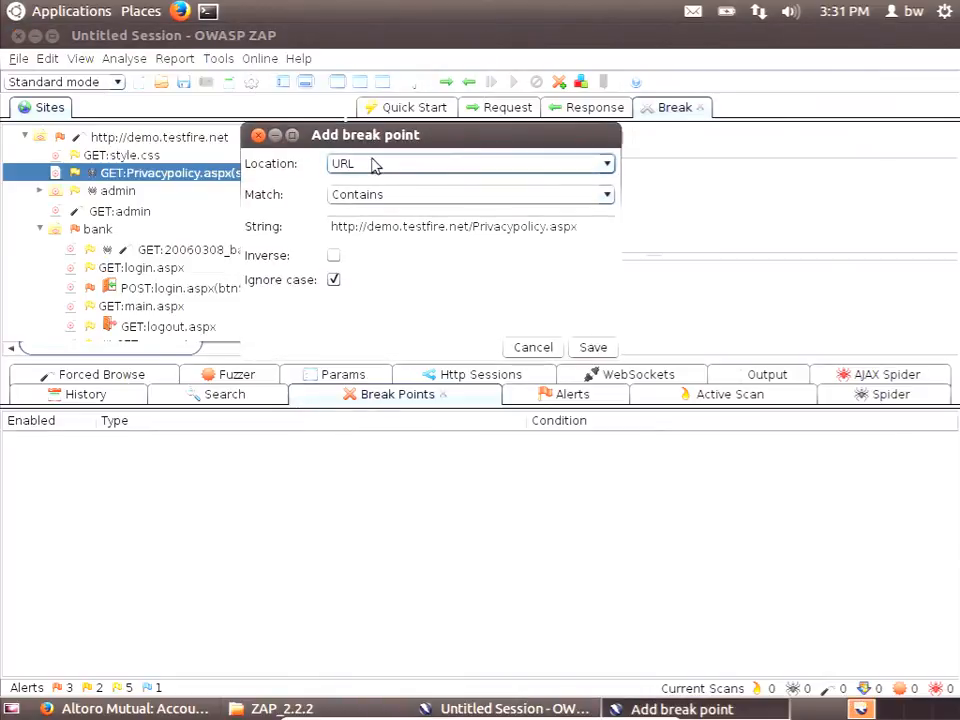
pyautogui.click(604, 164)
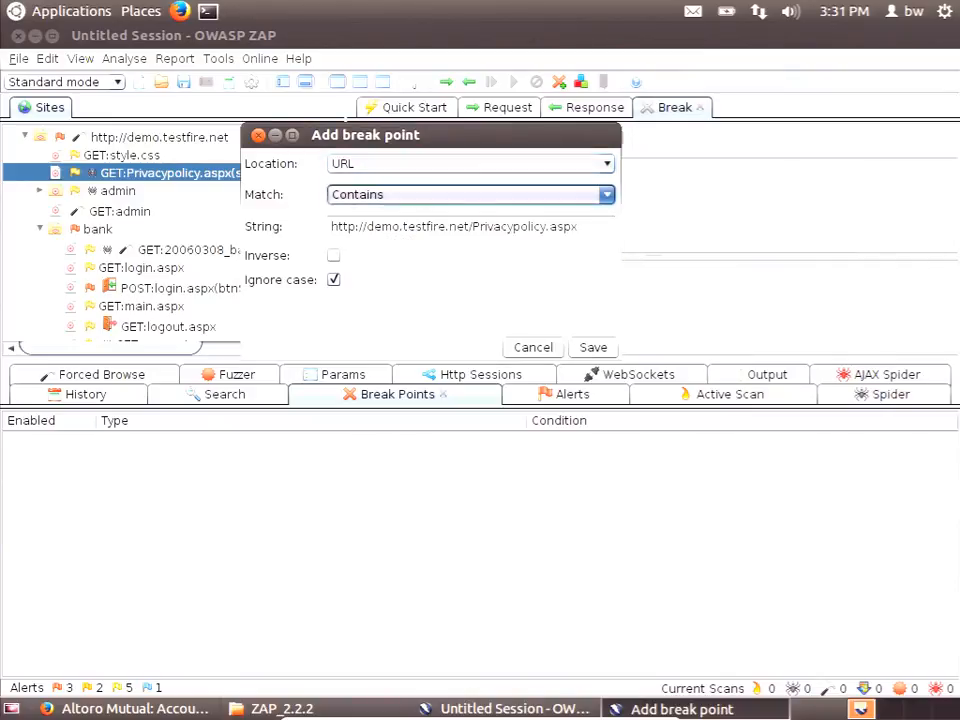
pyautogui.click(532, 348)
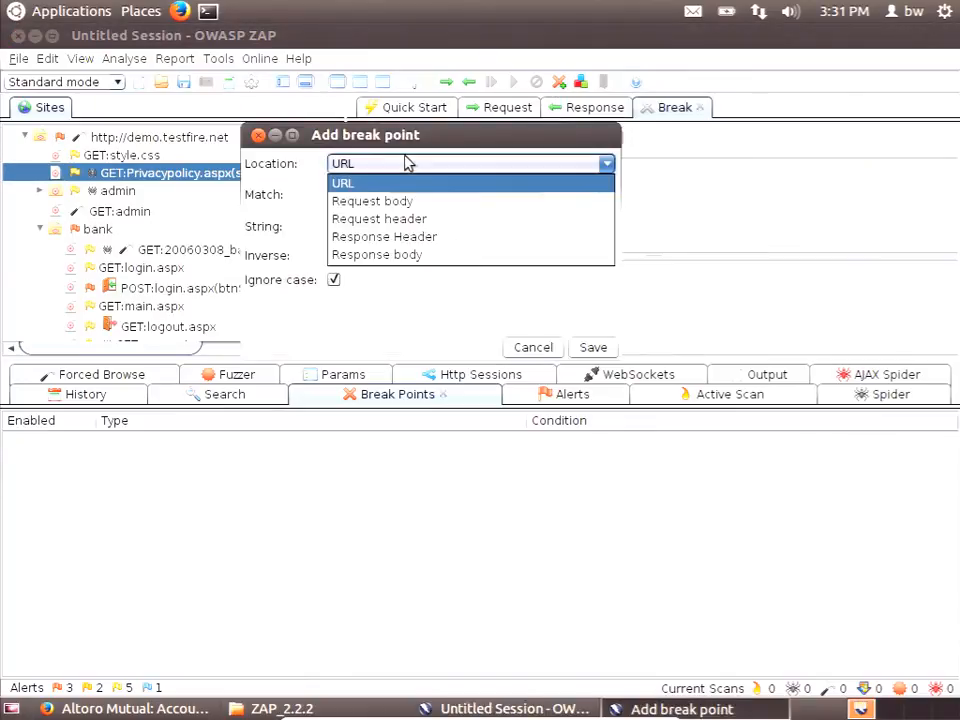
pyautogui.moveTo(400, 236)
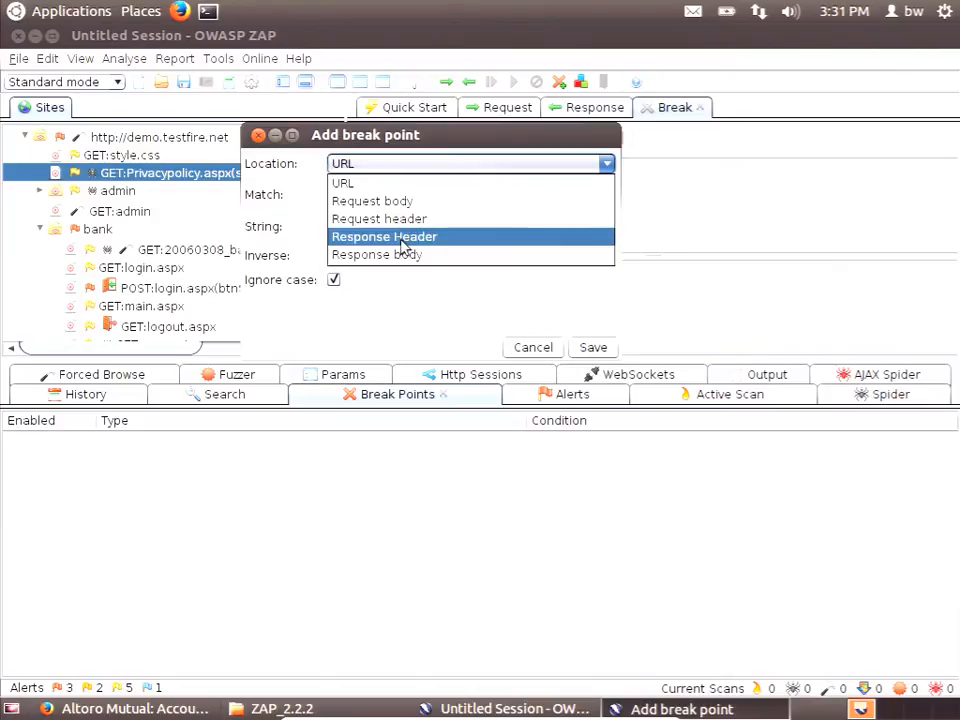
pyautogui.click(376, 254)
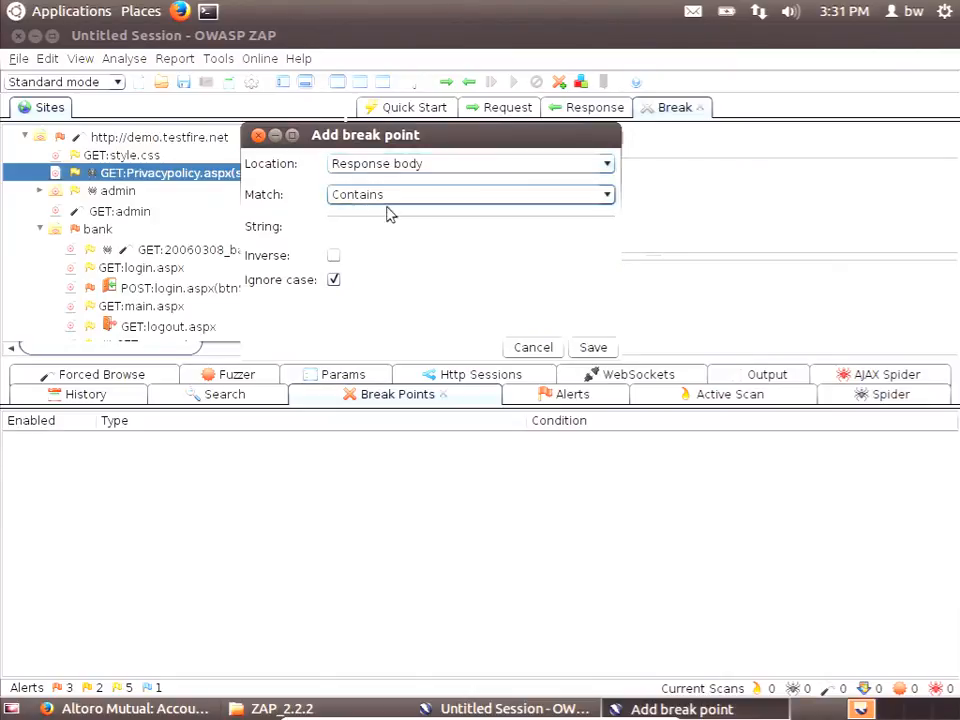
pyautogui.write('1001160141')
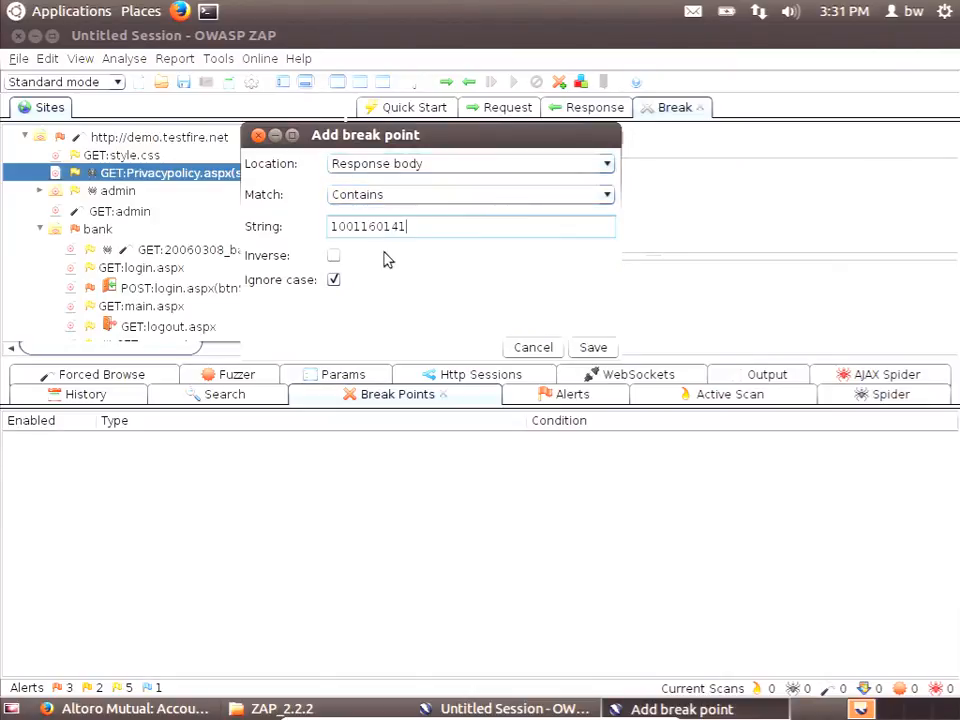
pyautogui.moveTo(616, 332)
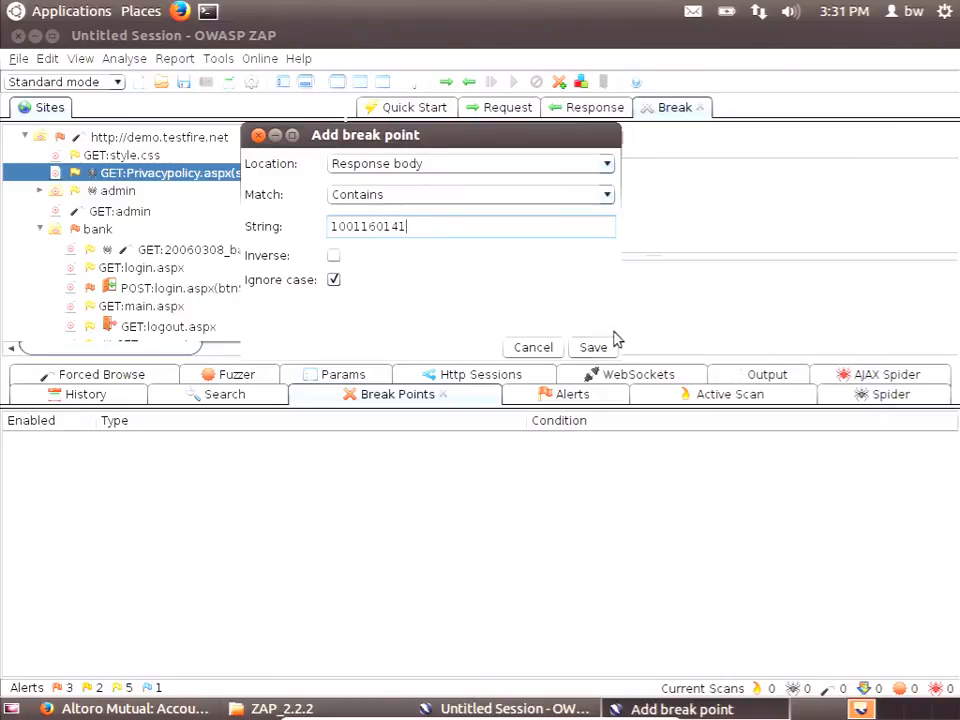
pyautogui.click(592, 348)
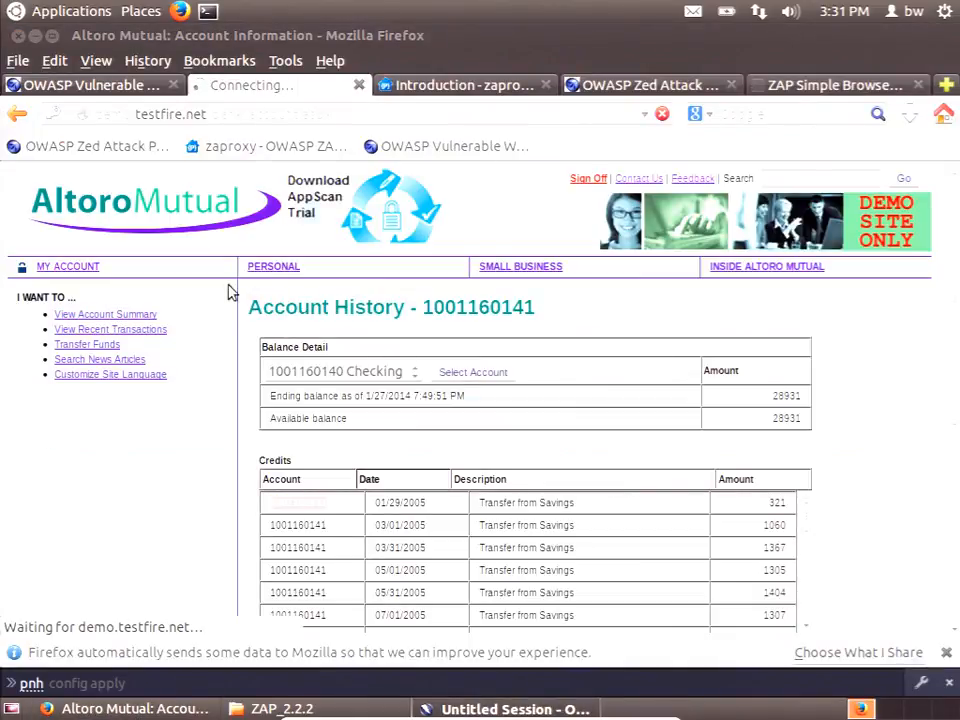
pyautogui.moveTo(242, 284)
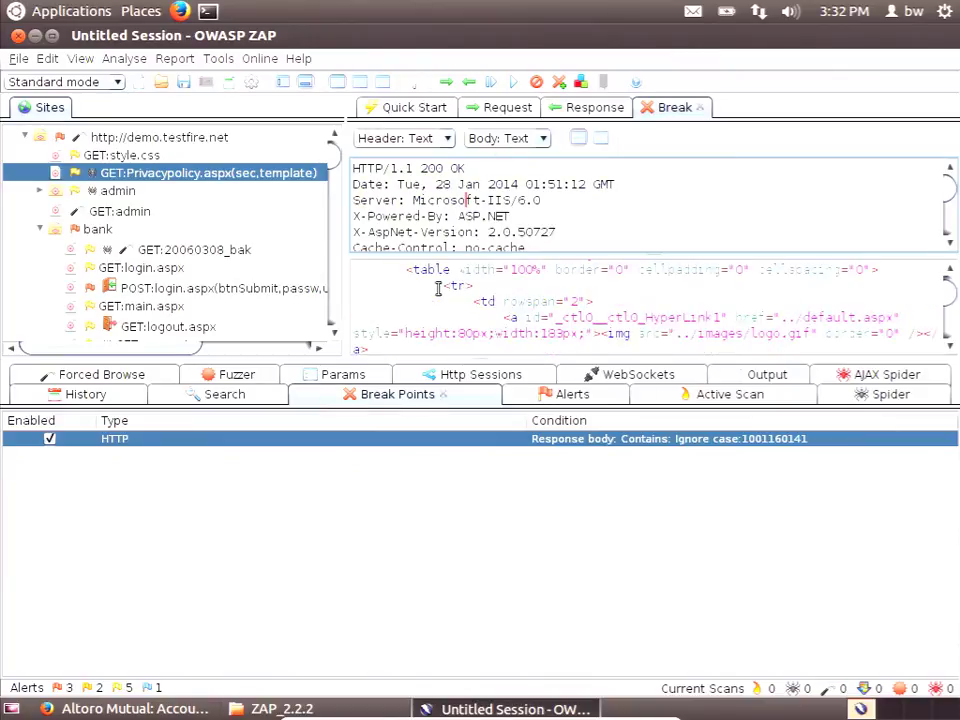
pyautogui.scroll(-3)
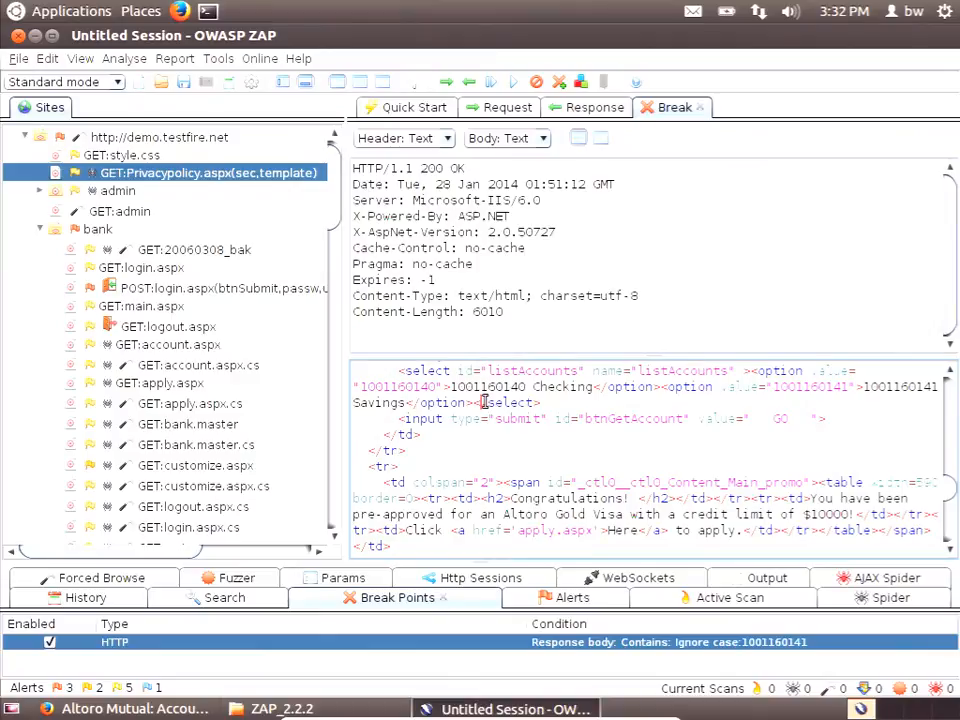
pyautogui.click(440, 394)
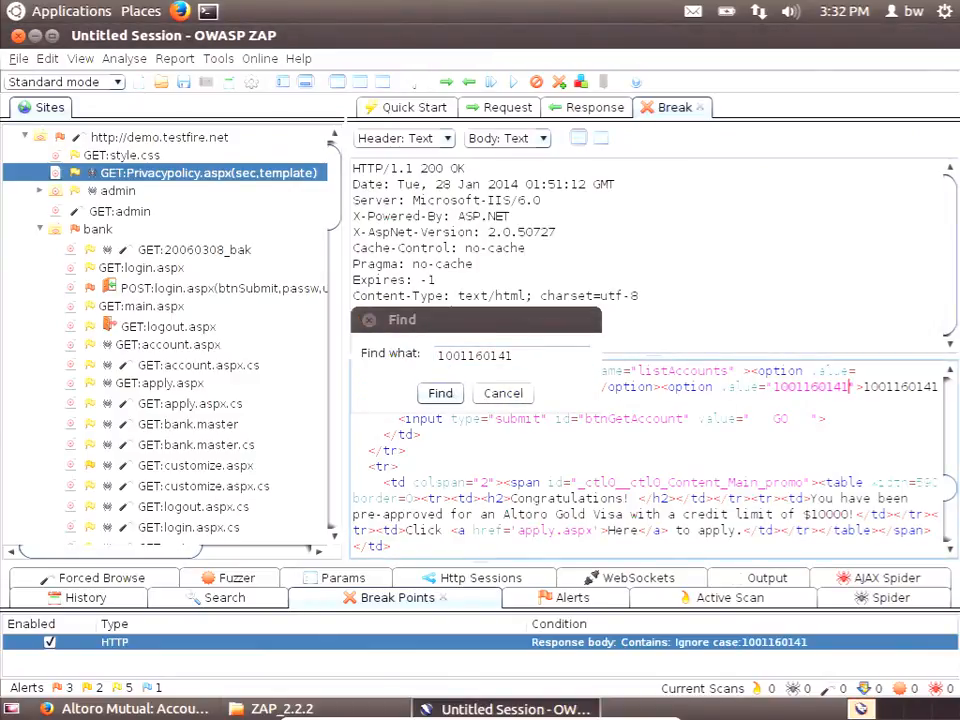
pyautogui.click(440, 392)
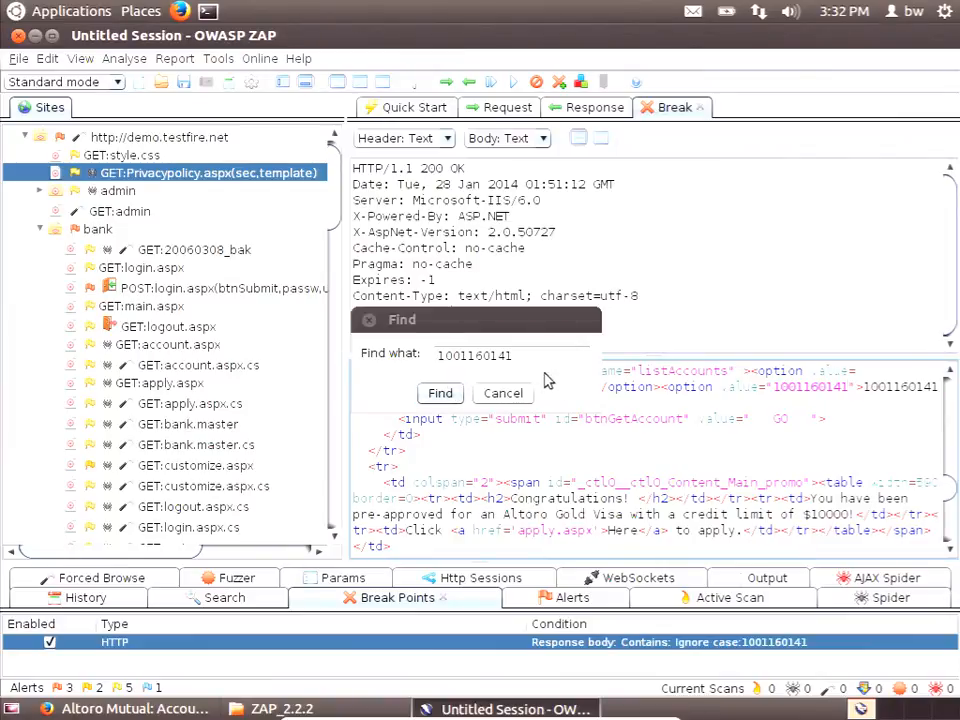
pyautogui.click(502, 392)
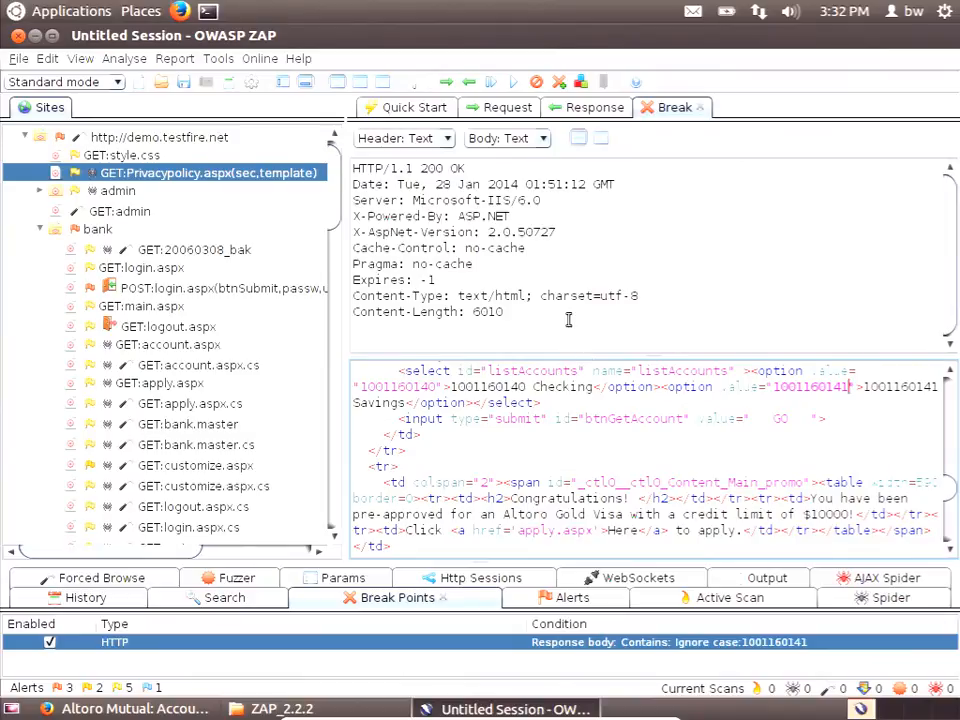
pyautogui.moveTo(608, 290)
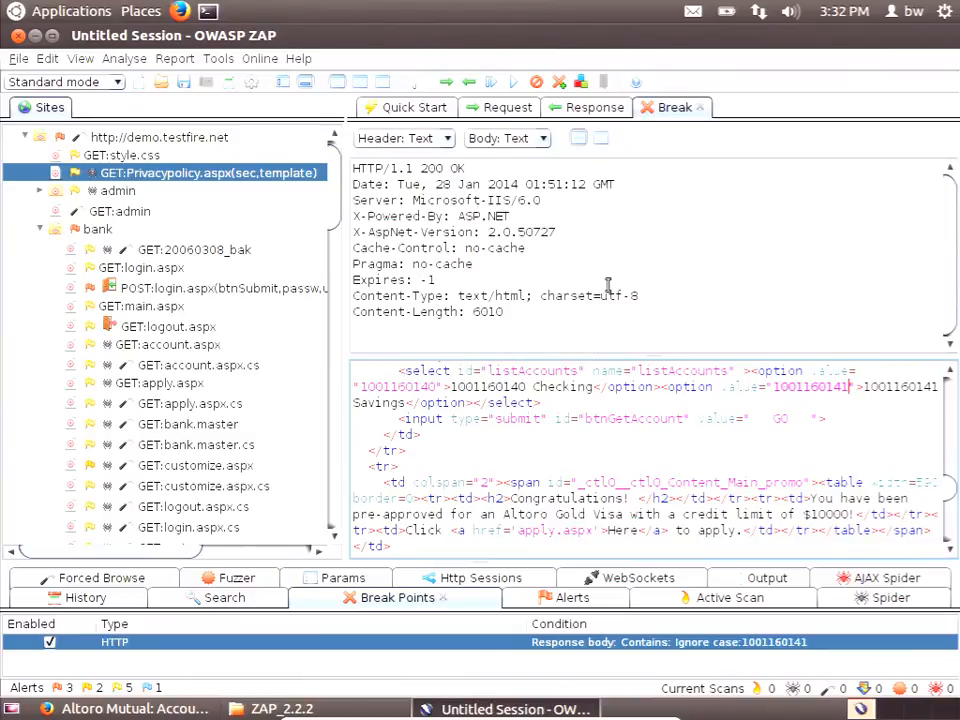
pyautogui.moveTo(584, 280)
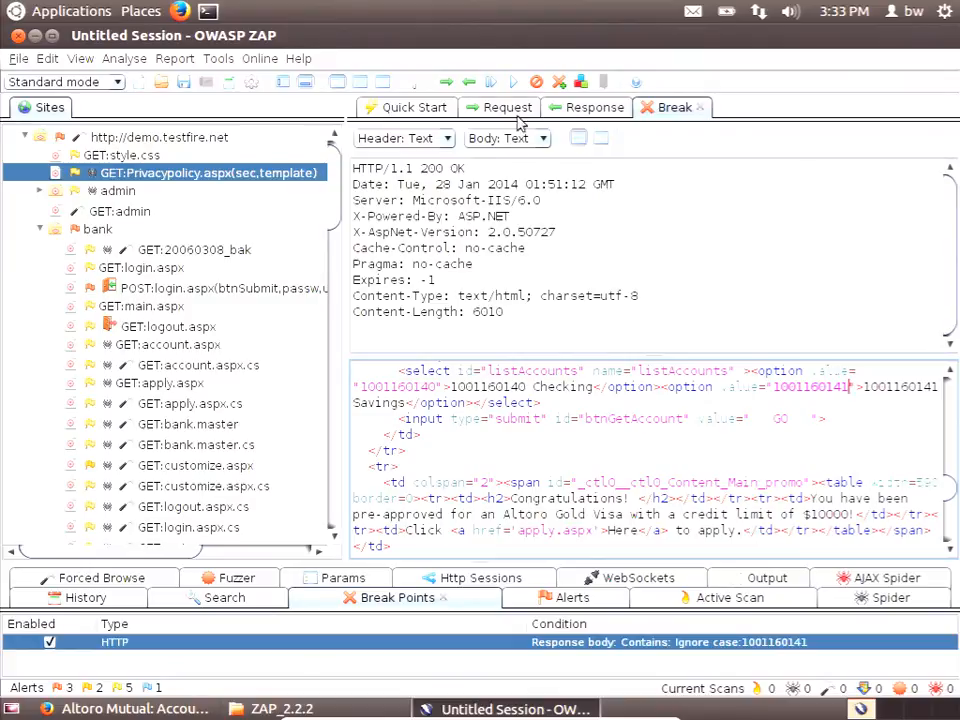
pyautogui.moveTo(600, 140)
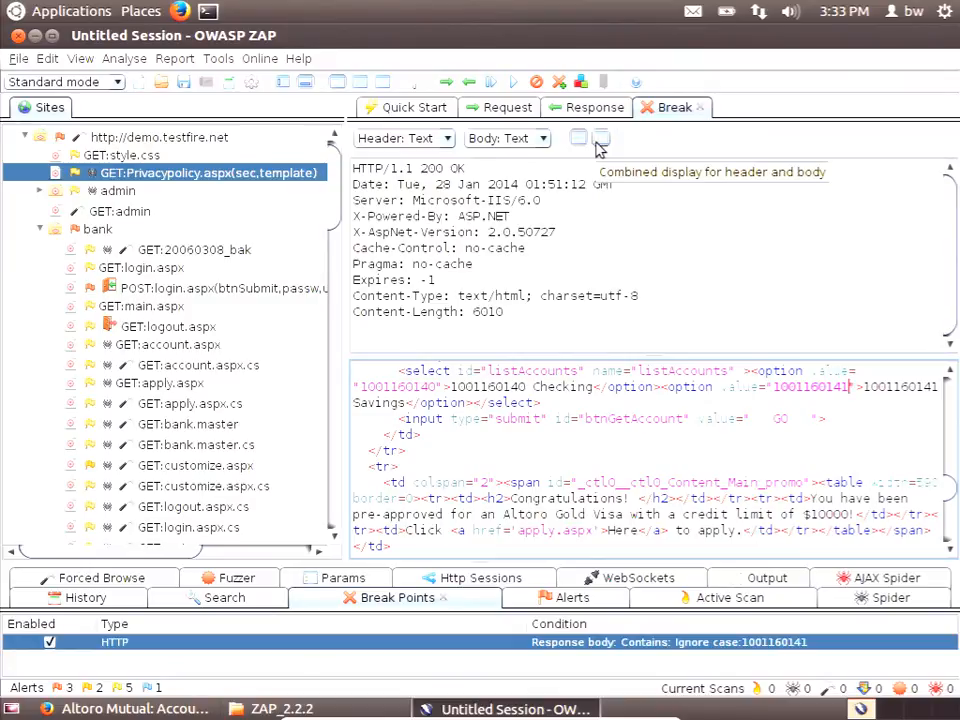
pyautogui.moveTo(572, 160)
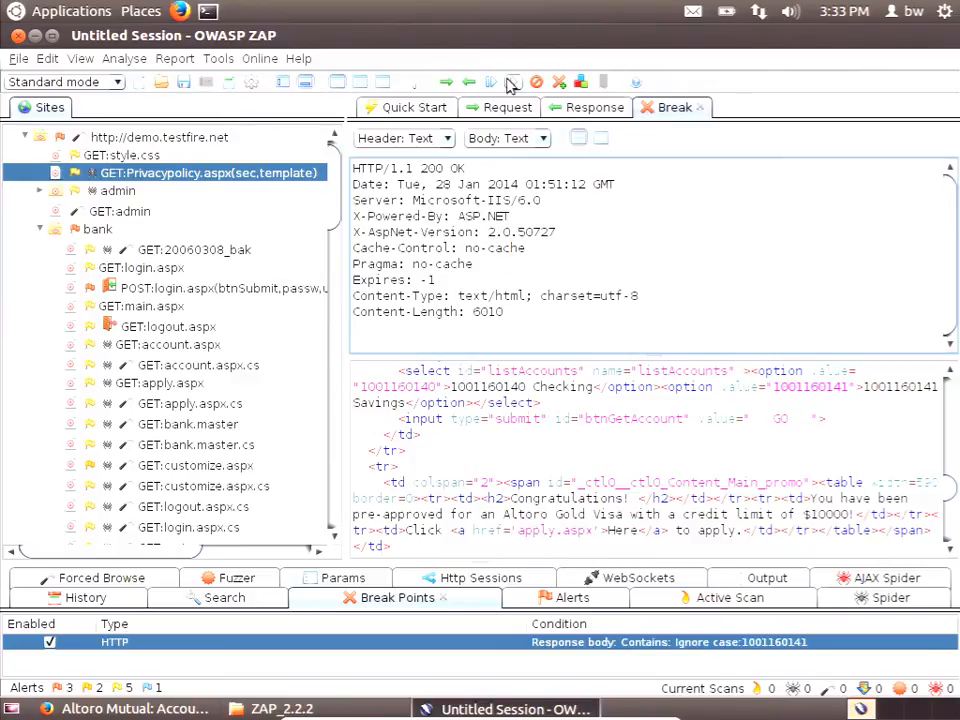
pyautogui.moveTo(452, 82)
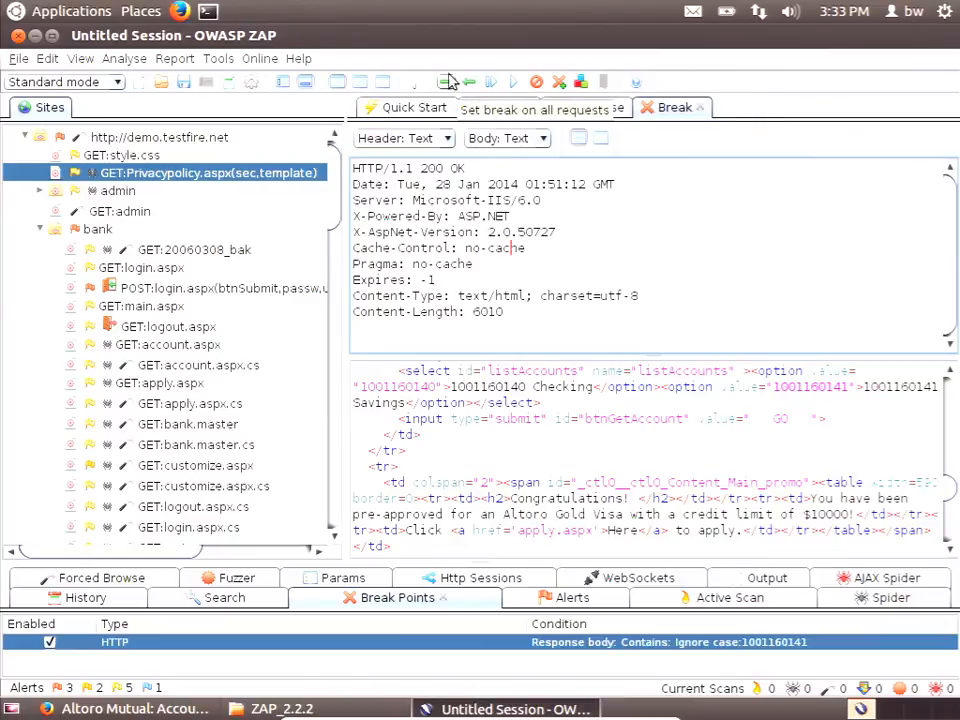
pyautogui.moveTo(488, 82)
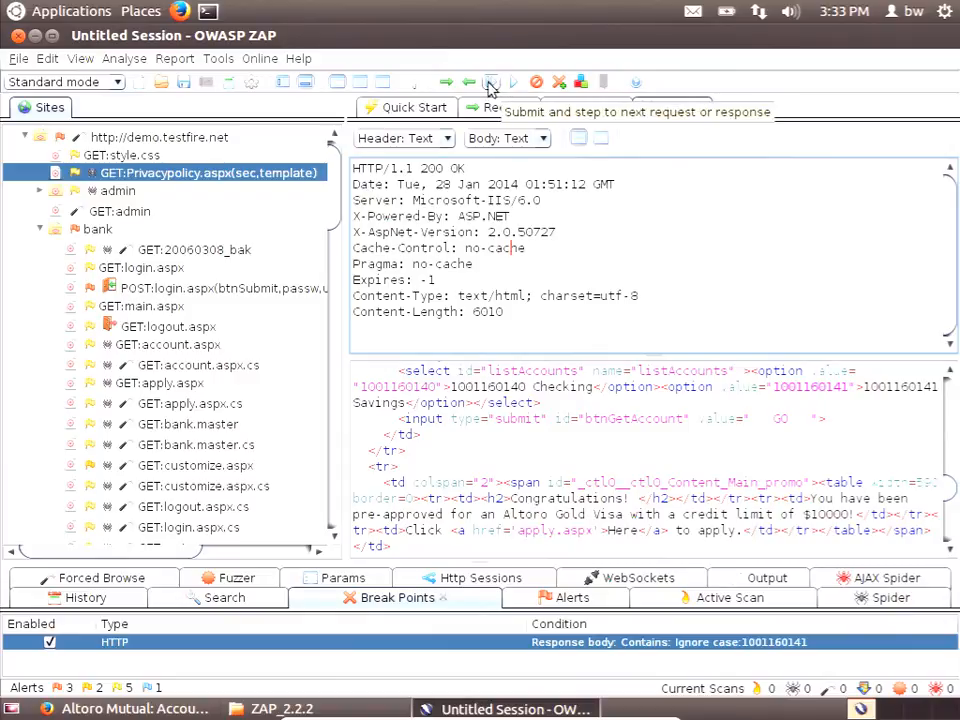
pyautogui.moveTo(488, 82)
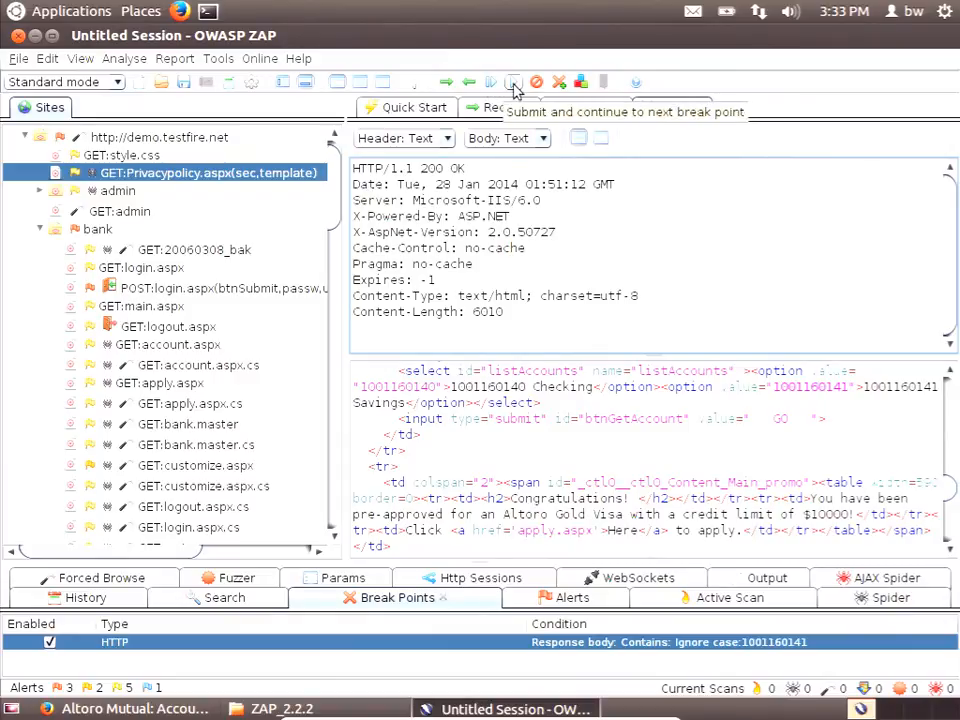
# - Submit the held response and switch to the Altoro Mutual Firefox window
pyautogui.click(516, 82)
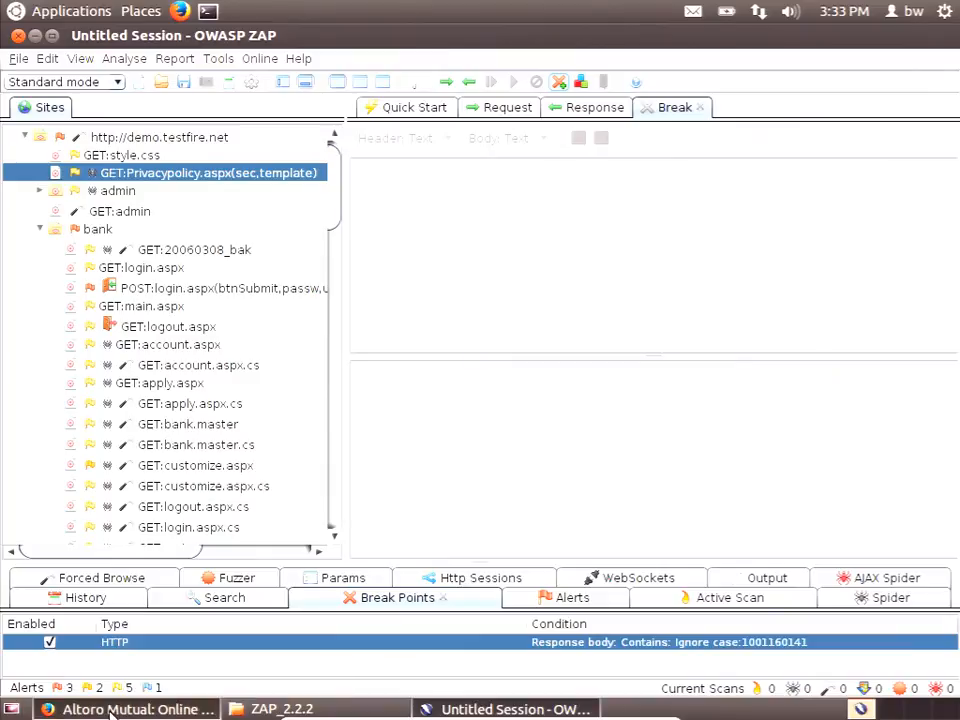
pyautogui.click(126, 708)
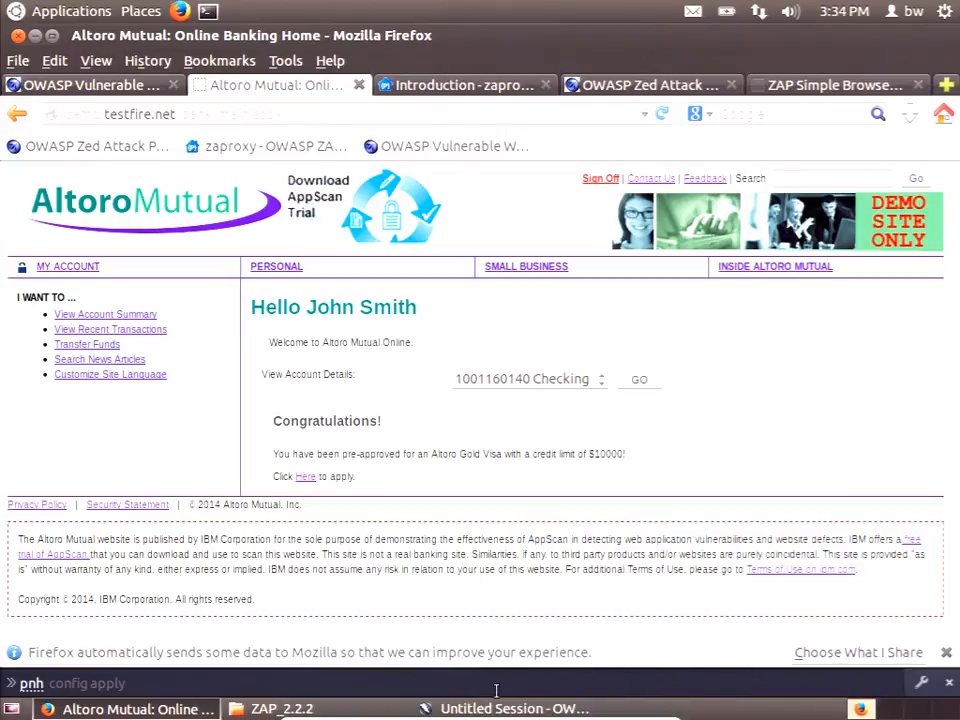
pyautogui.moveTo(486, 596)
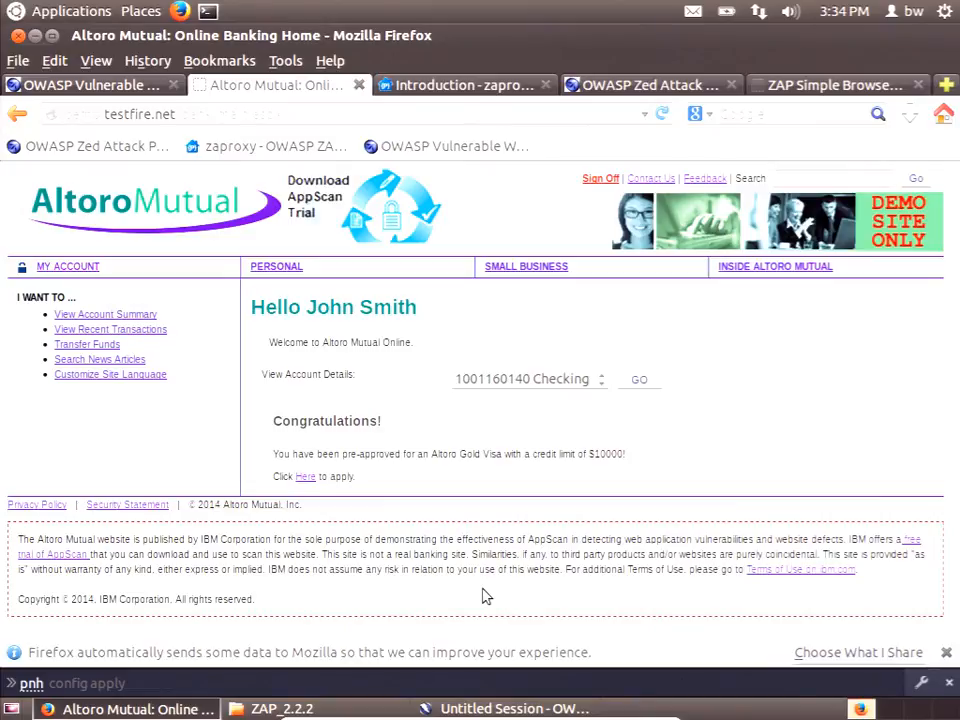
# - Return to the ZAP window from the taskbar
pyautogui.click(468, 708)
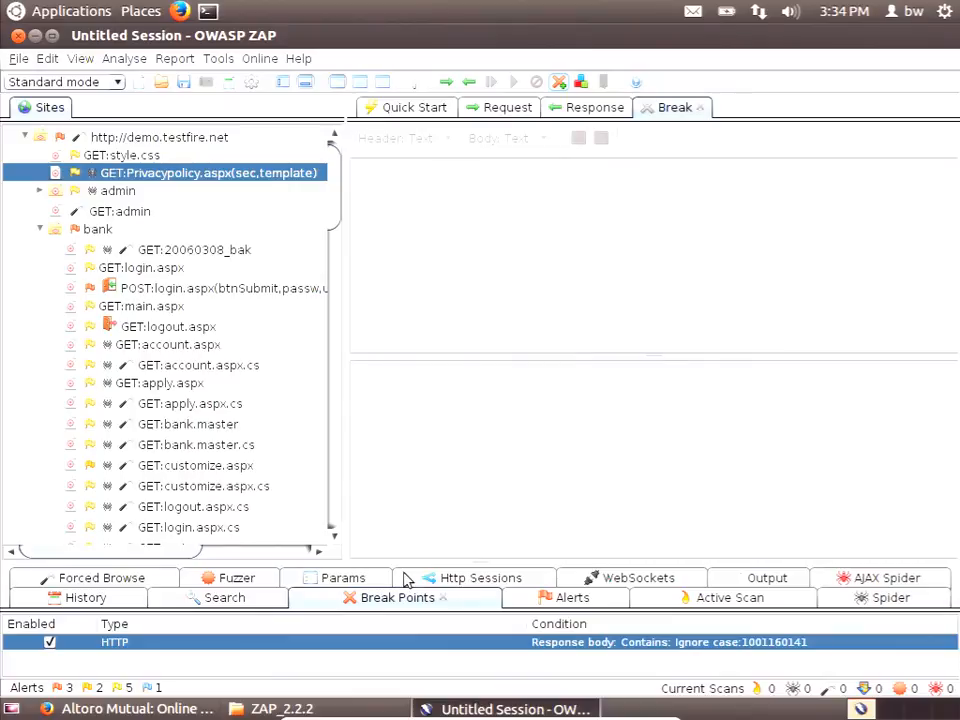
pyautogui.moveTo(516, 592)
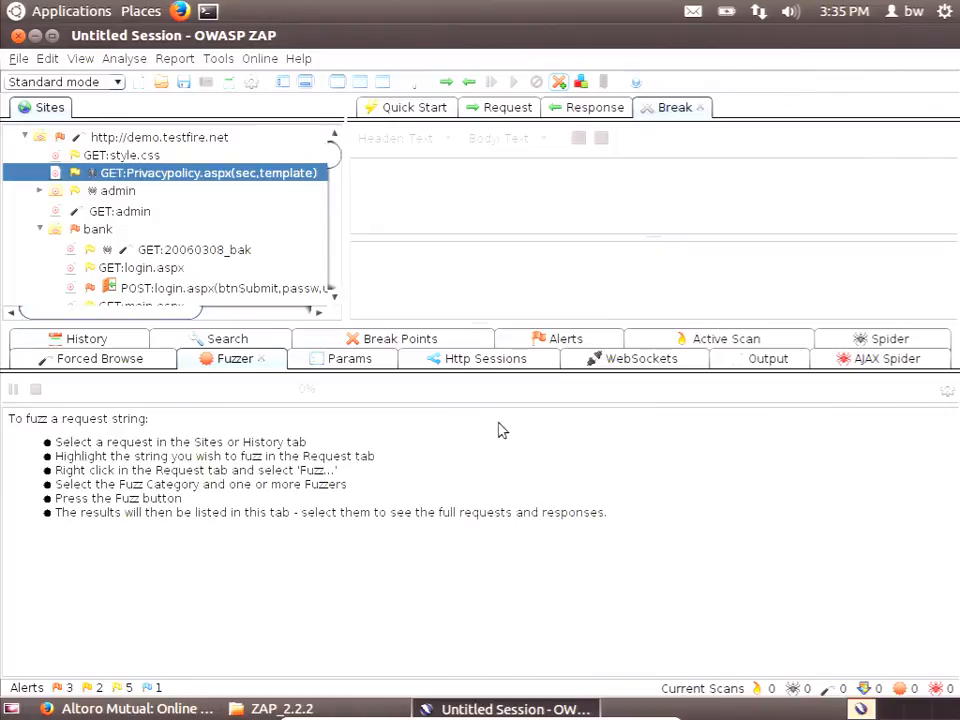
pyautogui.moveTo(580, 82)
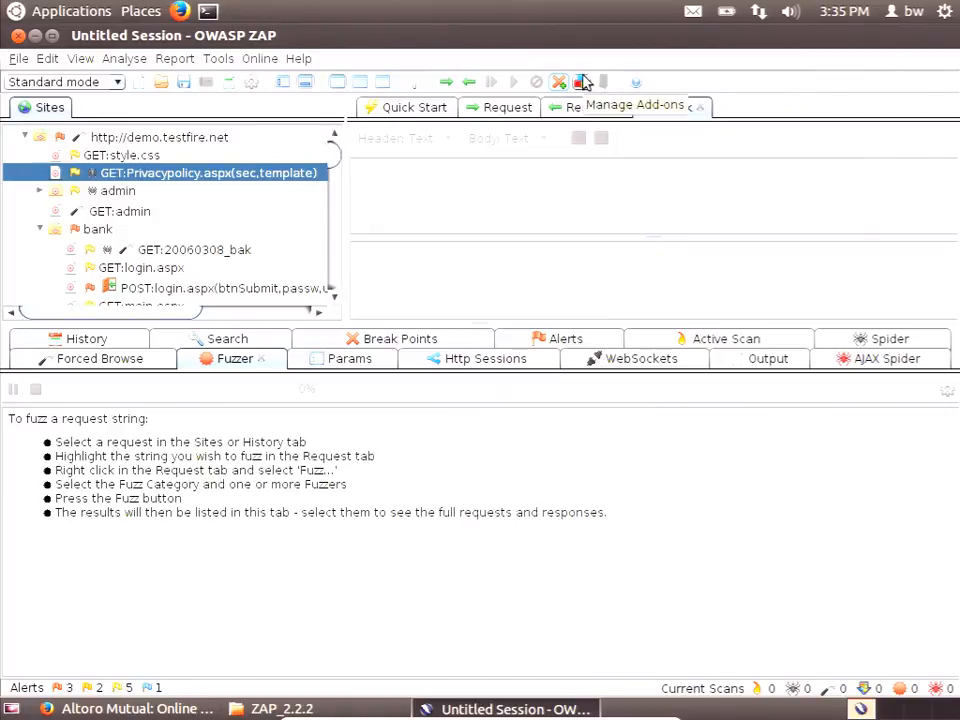
# - Show the Marketplace section of the Manage Add-ons window
pyautogui.click(582, 82)
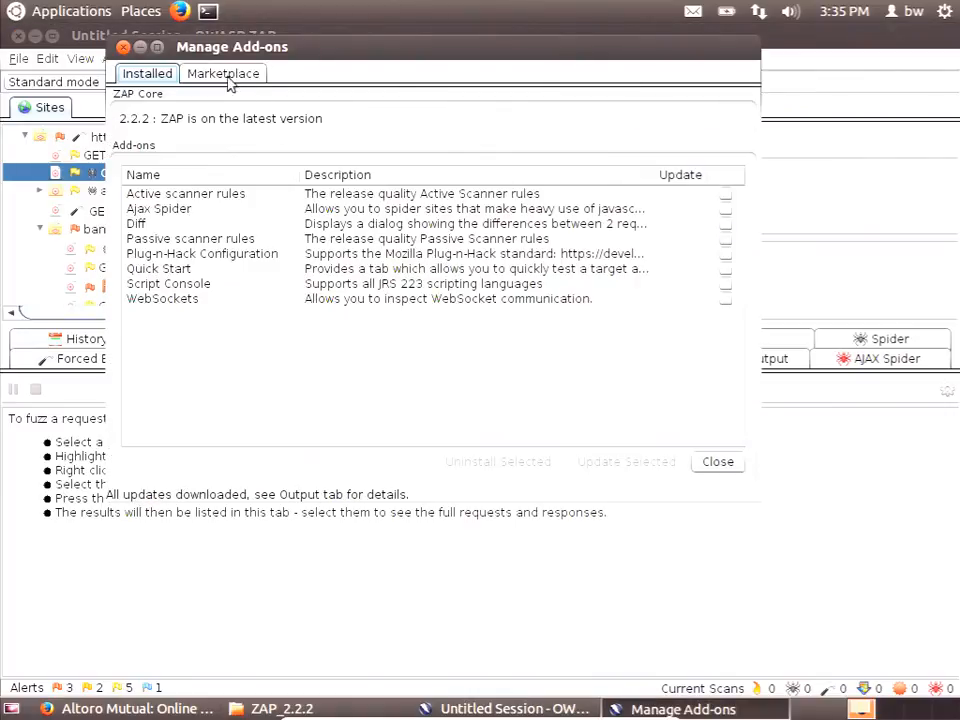
pyautogui.click(224, 72)
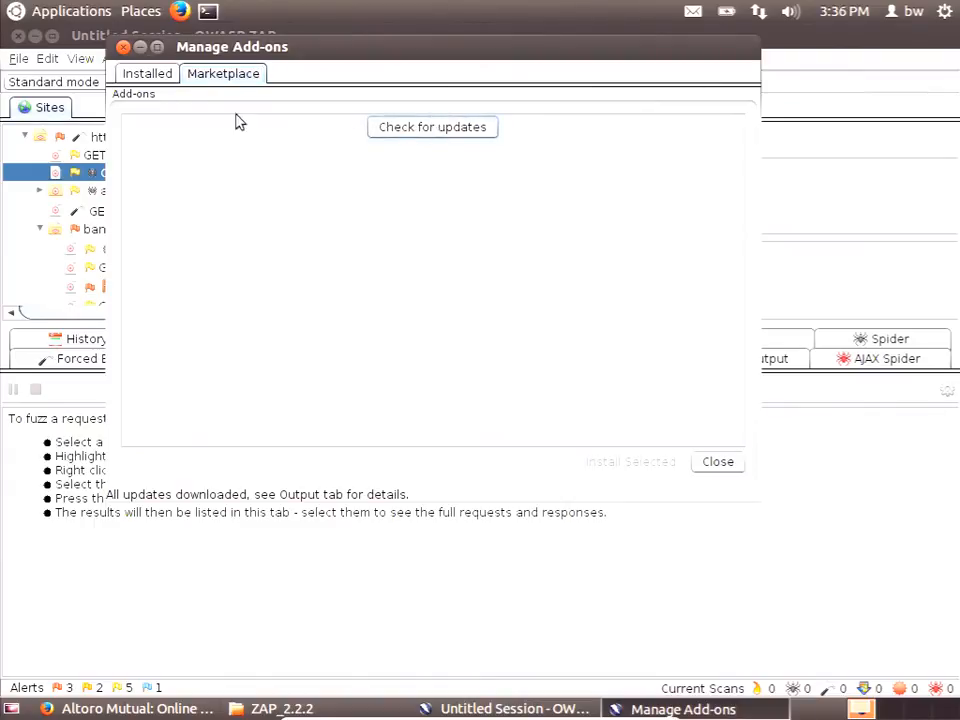
pyautogui.moveTo(330, 104)
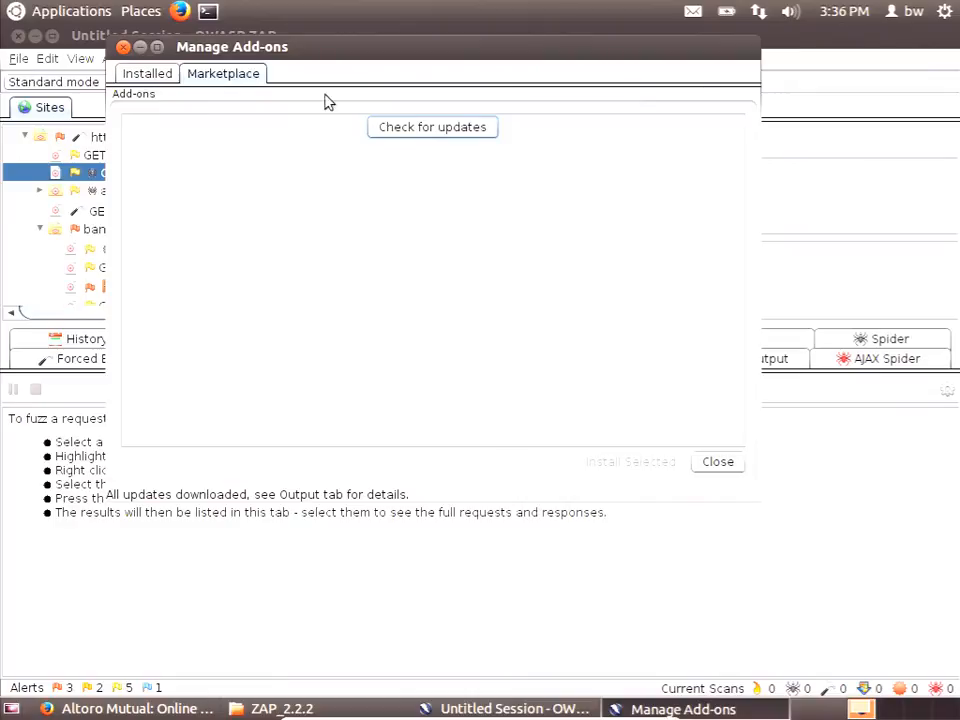
pyautogui.moveTo(68, 44)
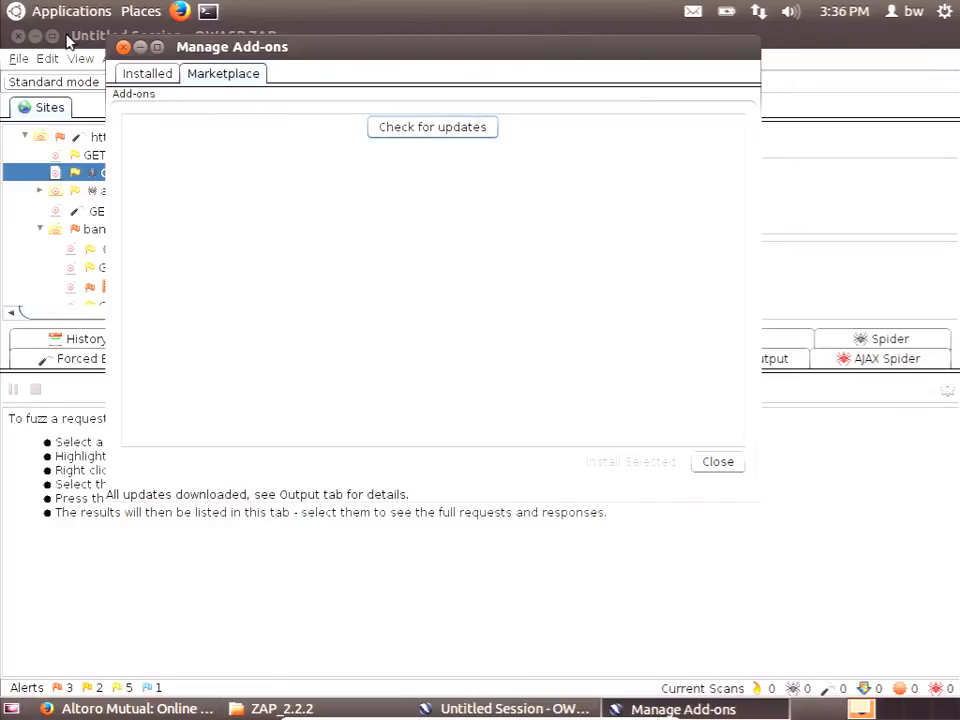
# - Close Manage Add-ons and exit ZAP via File > Exit, discarding the current session
pyautogui.click(716, 462)
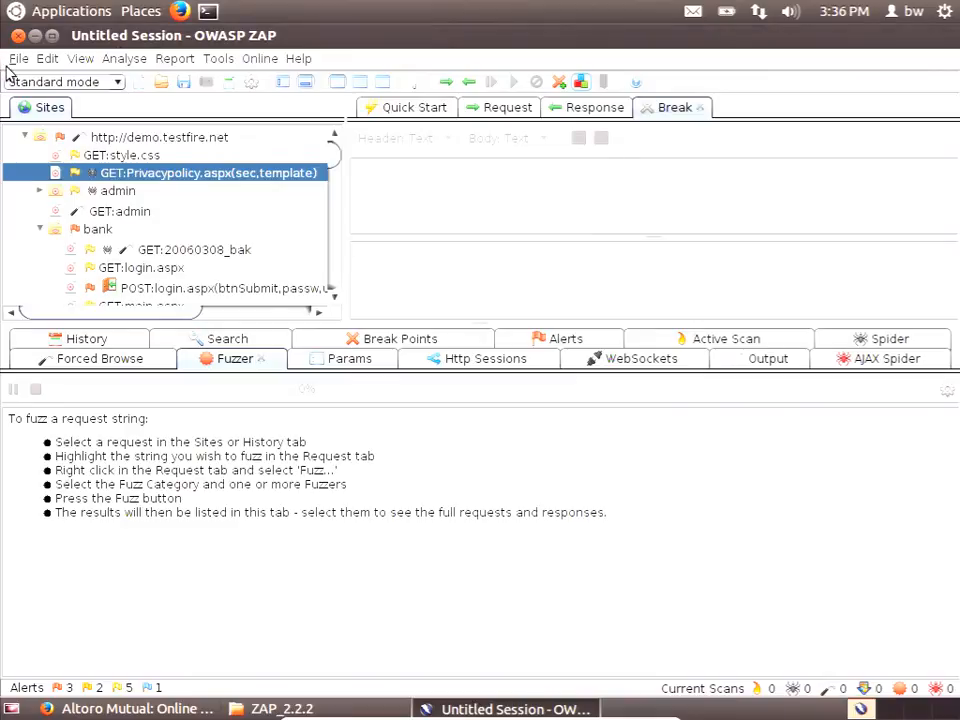
pyautogui.click(20, 58)
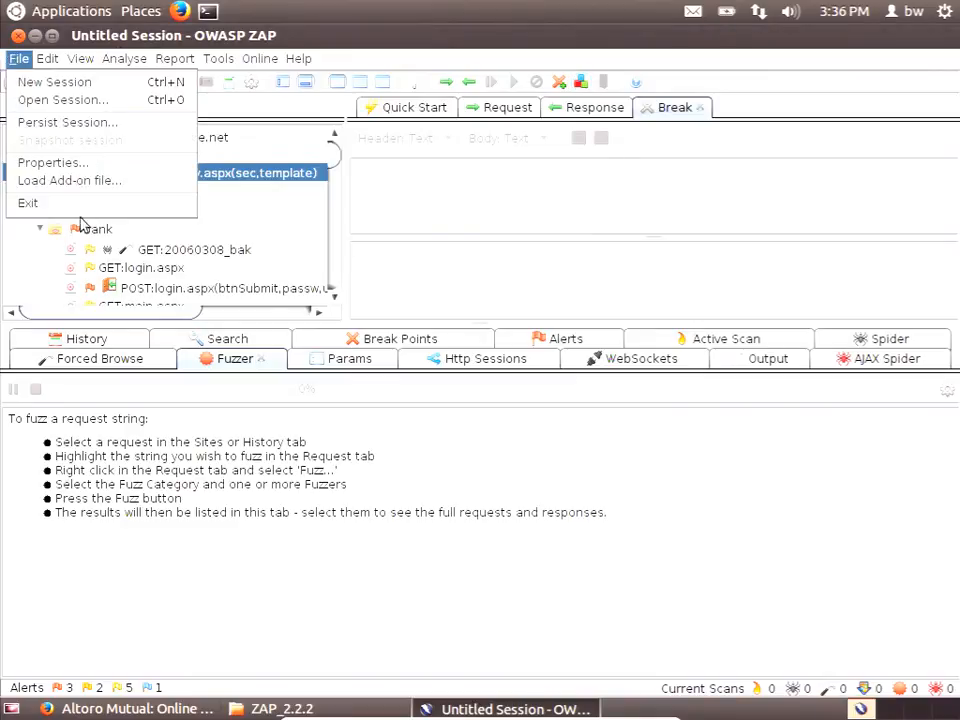
pyautogui.moveTo(28, 204)
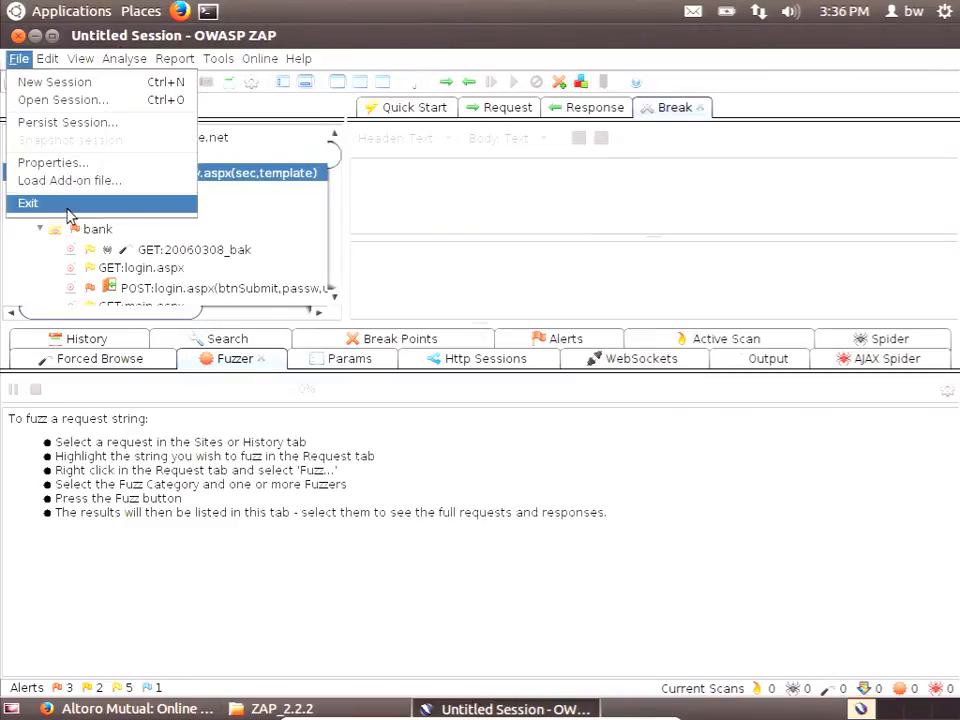
pyautogui.moveTo(68, 122)
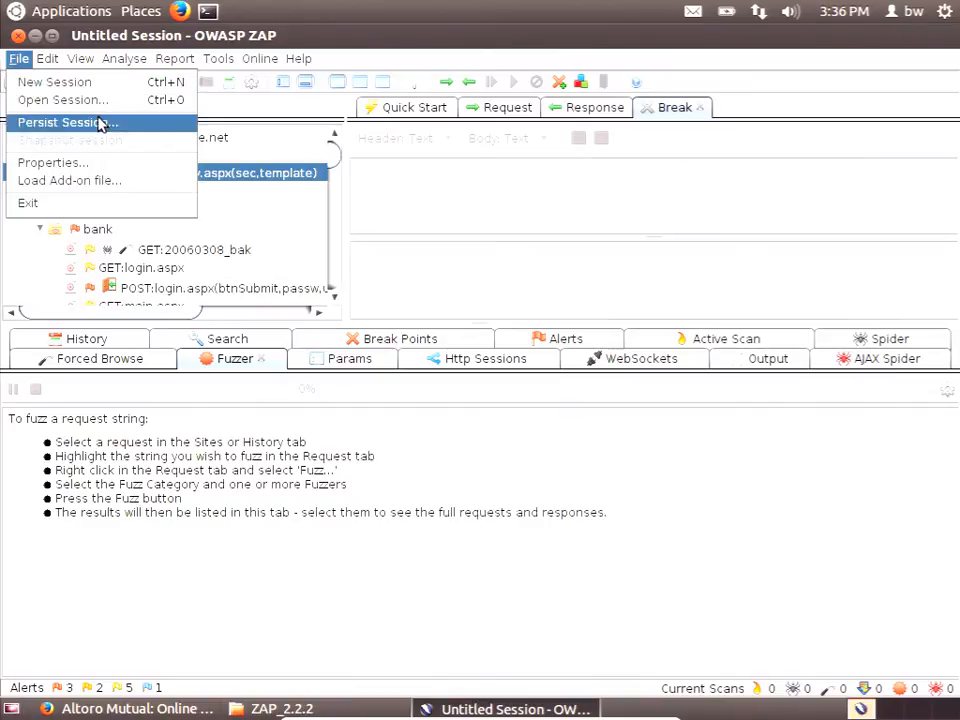
pyautogui.moveTo(56, 212)
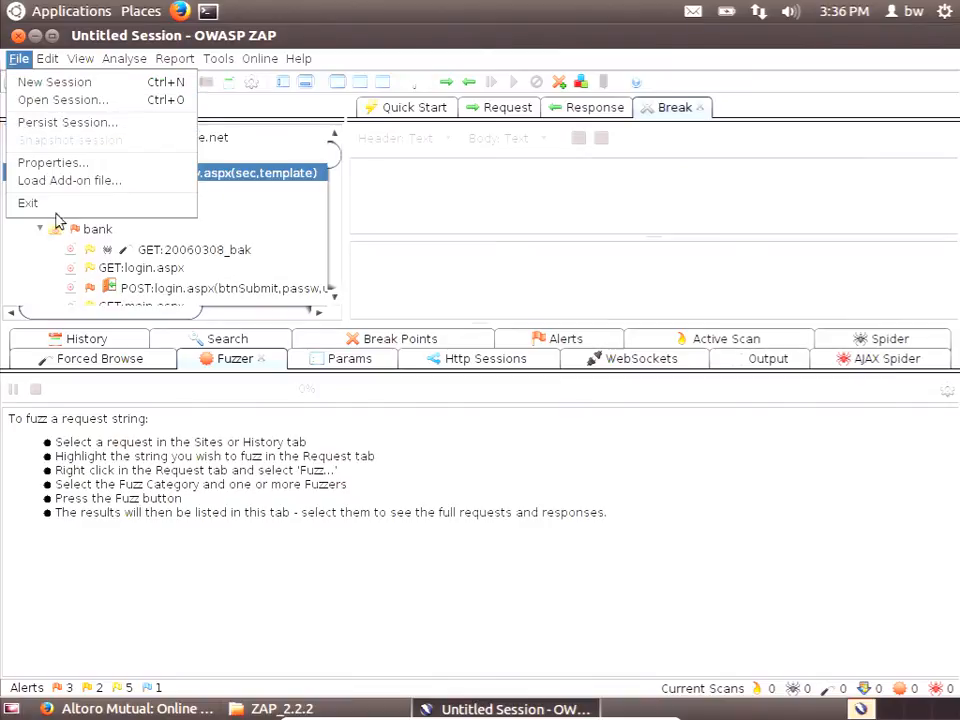
pyautogui.click(28, 204)
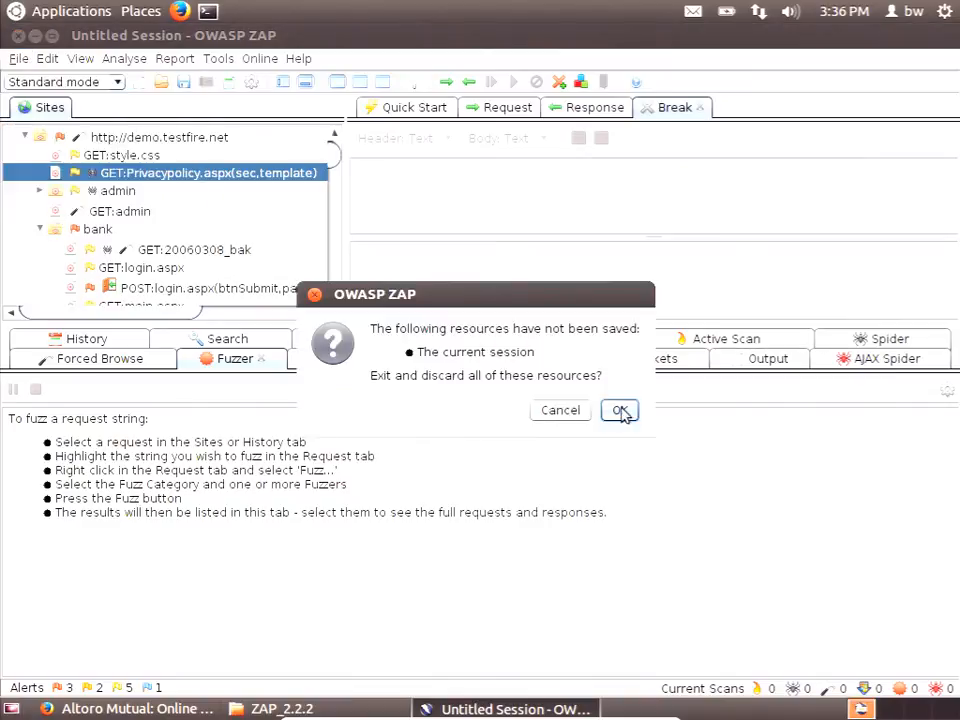
pyautogui.click(620, 410)
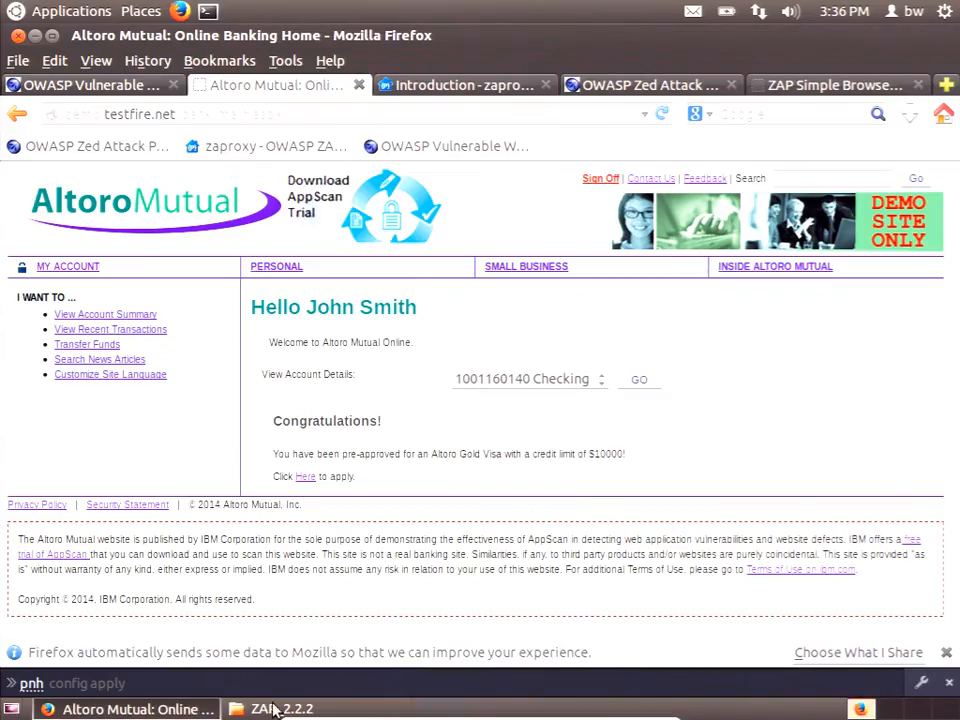
# - Run zap.sh from the ZAP_2.2.2 folder in Nautilus to relaunch OWASP ZAP
pyautogui.click(284, 708)
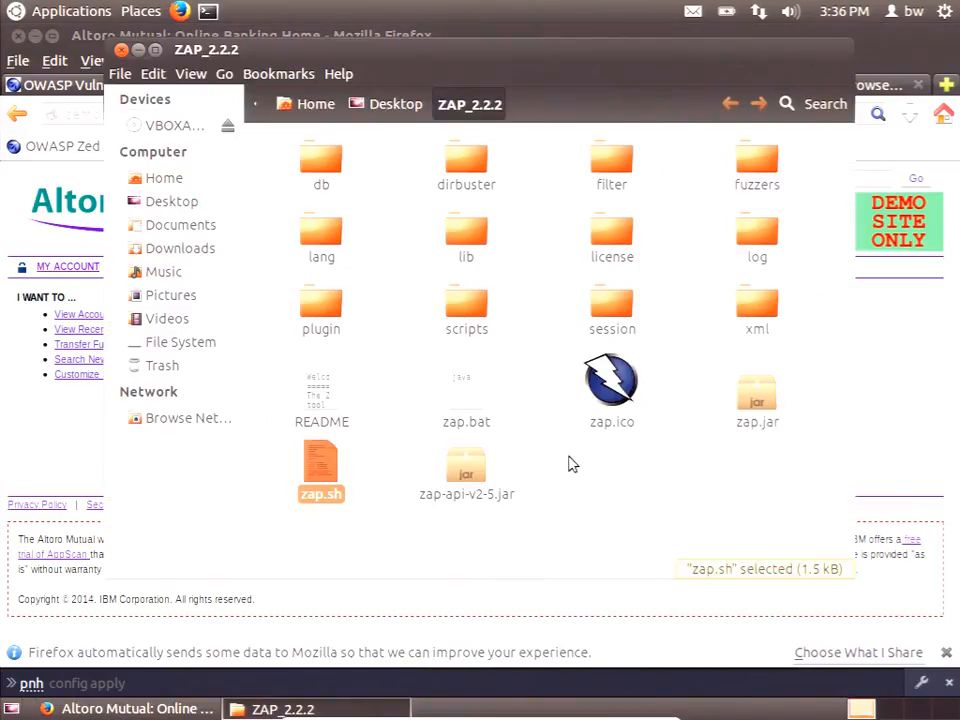
pyautogui.doubleClick(320, 470)
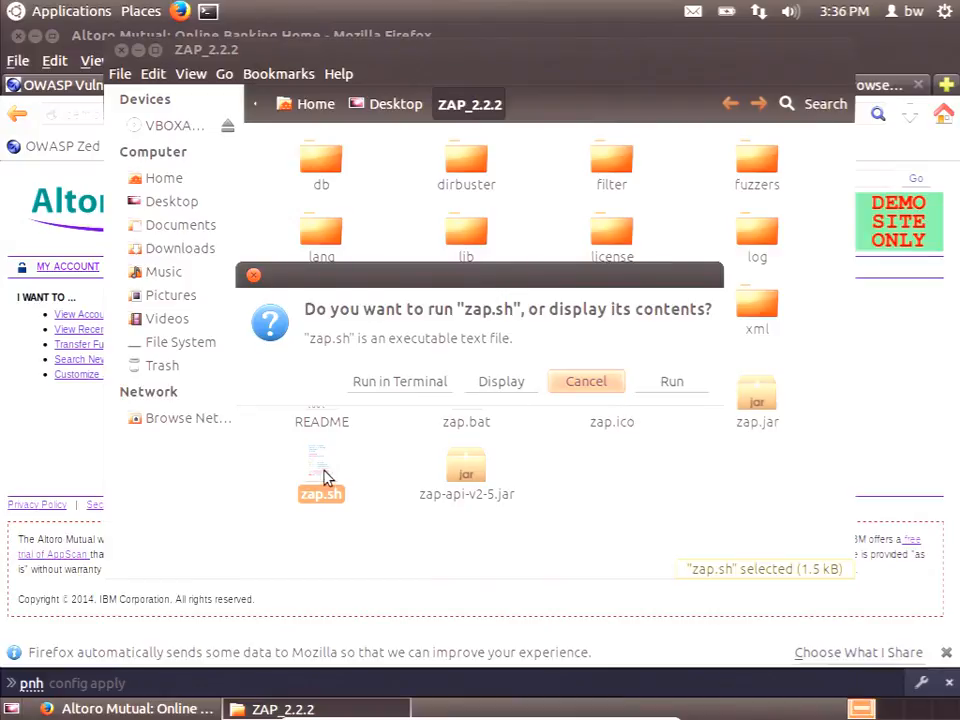
pyautogui.click(586, 380)
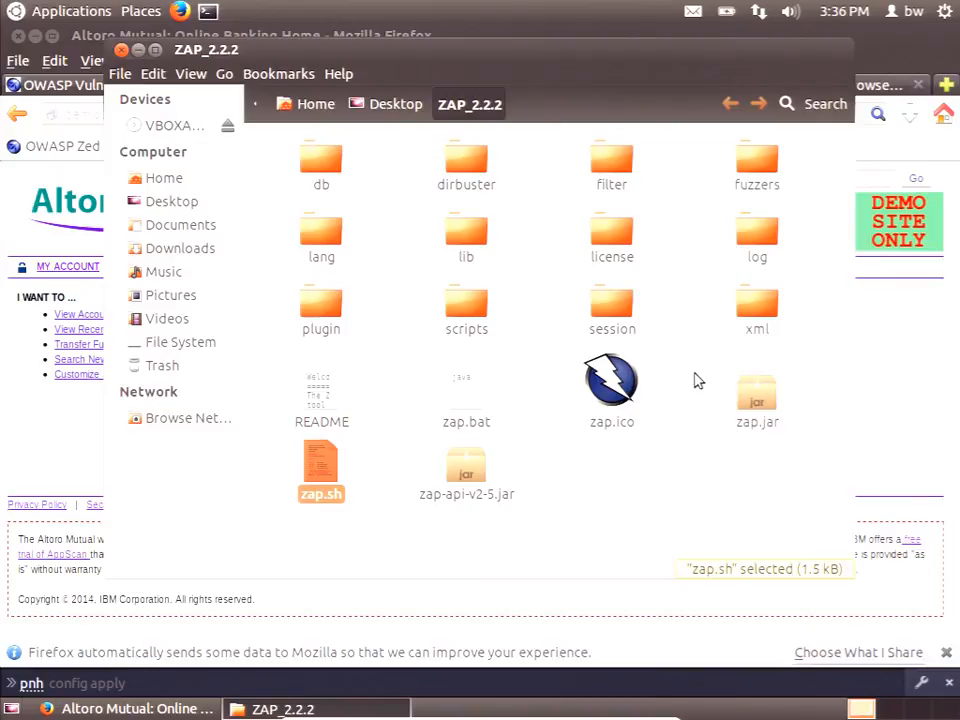
pyautogui.doubleClick(320, 470)
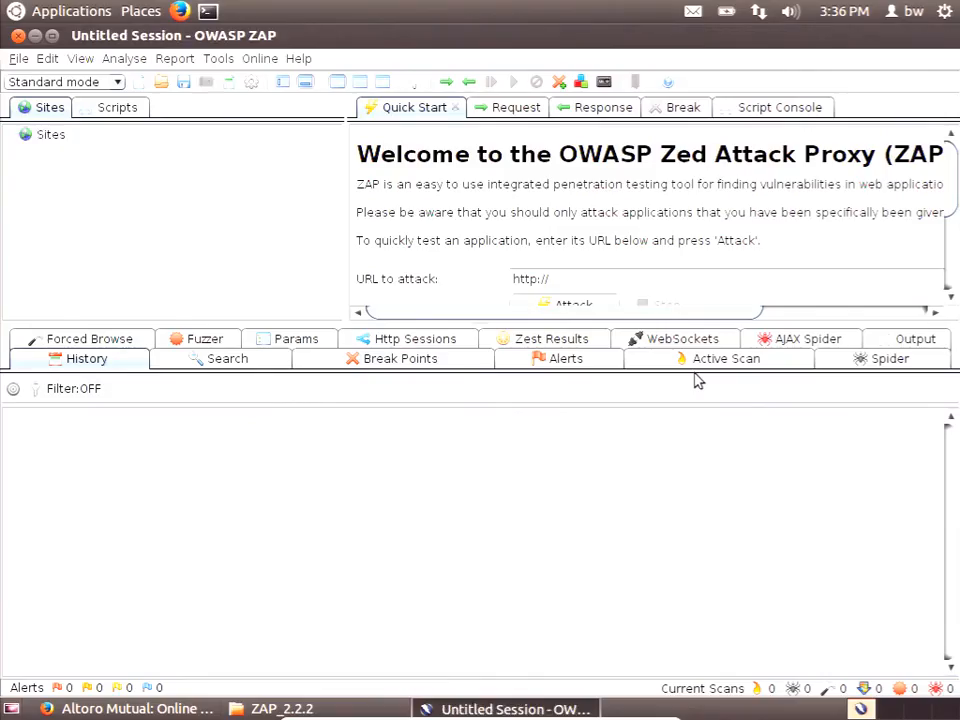
# - Show the Scripts tree and reveal the 'Change all POSTs to GETs.zst' proxy template
pyautogui.click(116, 108)
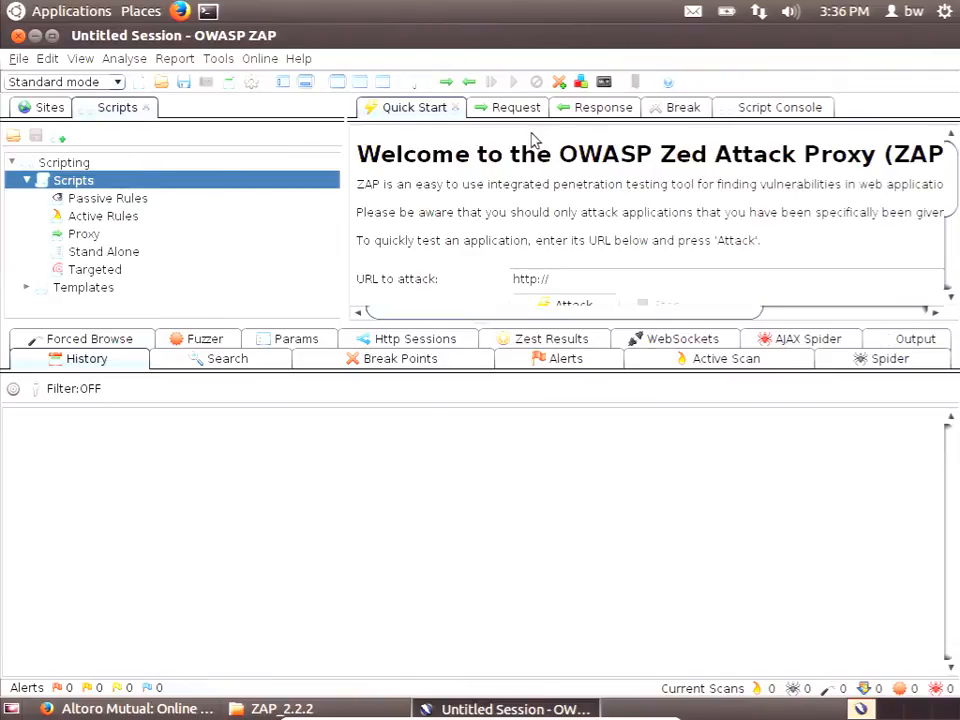
pyautogui.moveTo(584, 232)
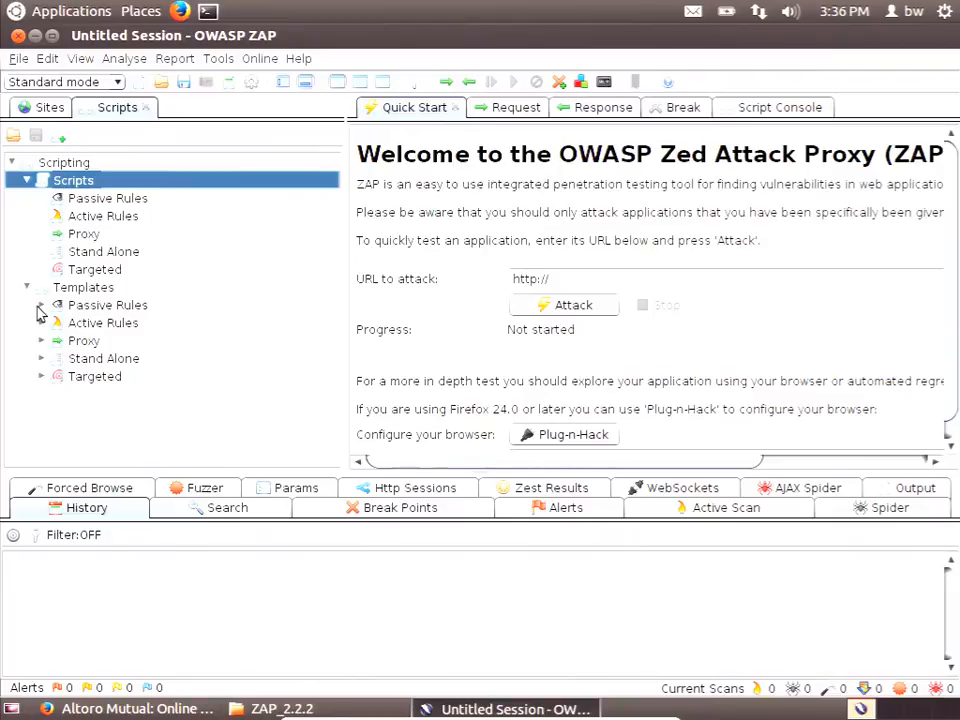
pyautogui.moveTo(46, 322)
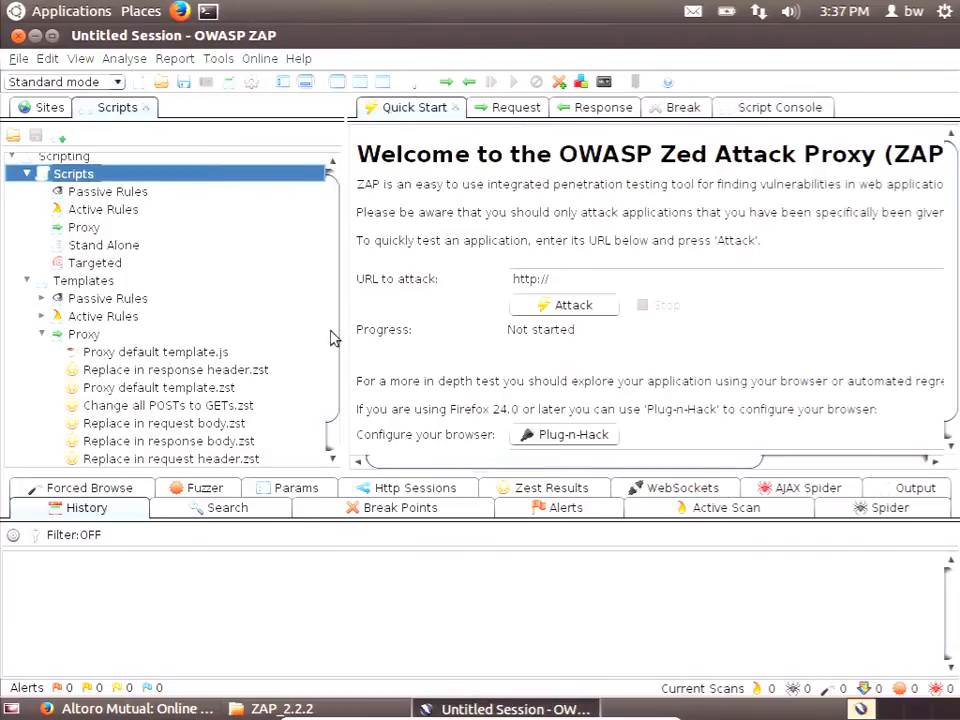
pyautogui.scroll(-3)
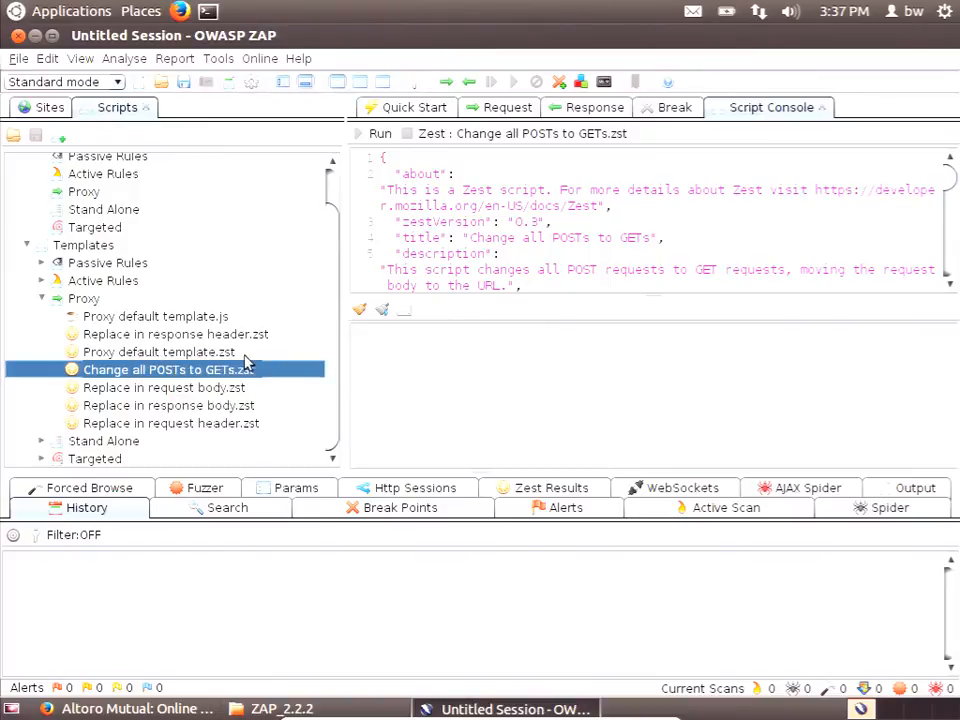
pyautogui.moveTo(228, 376)
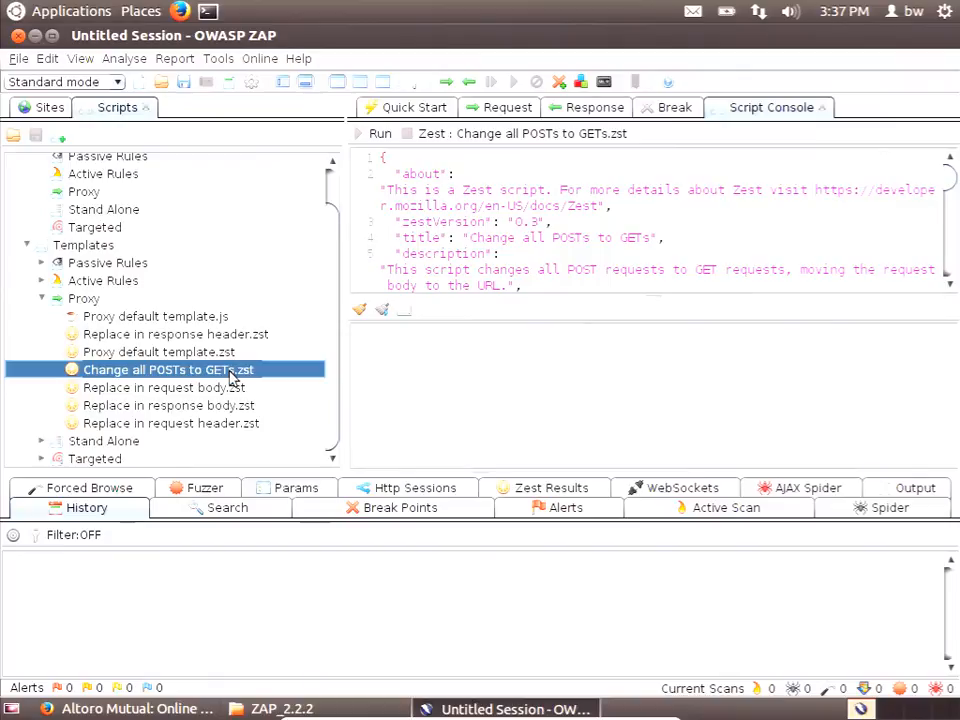
# - Start a new Proxy-type script from the 'Change all POSTs to GETs' template
pyautogui.rightClick(168, 368)
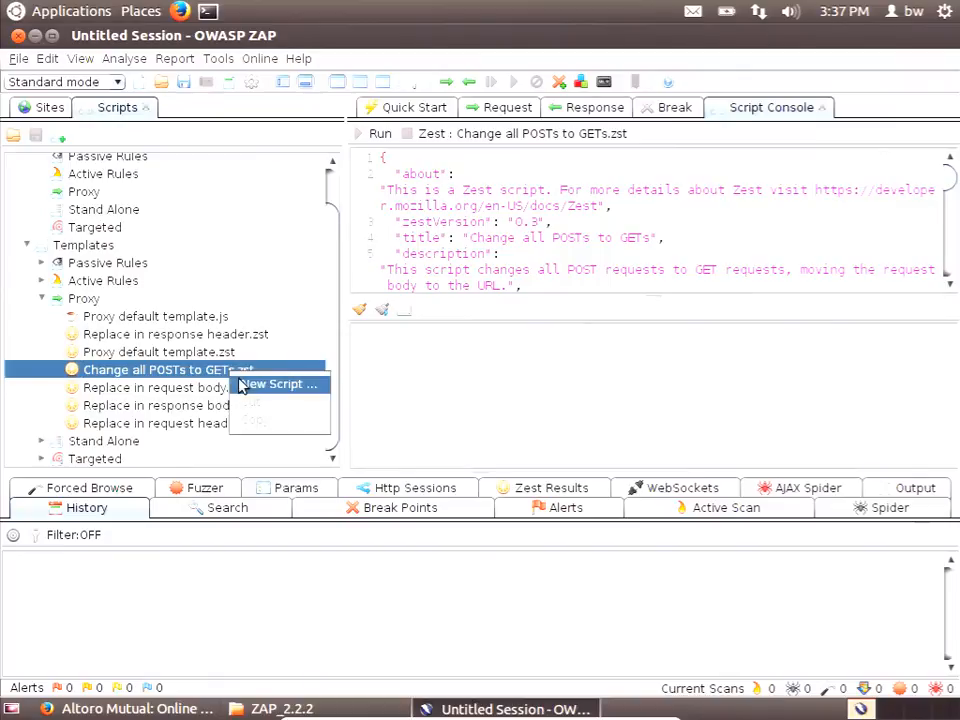
pyautogui.click(278, 384)
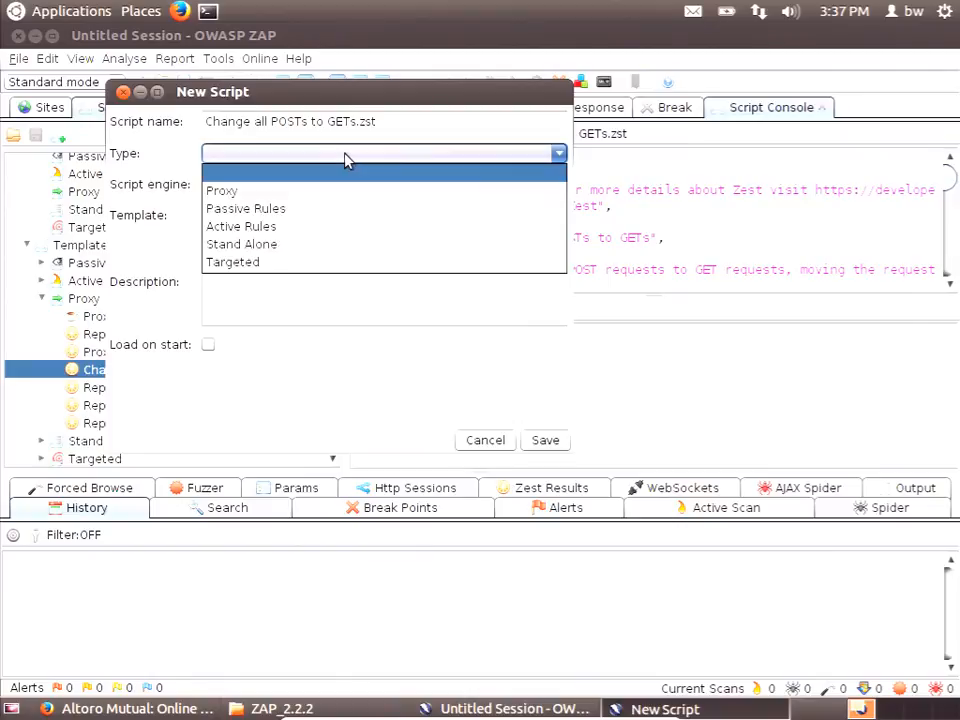
pyautogui.click(220, 190)
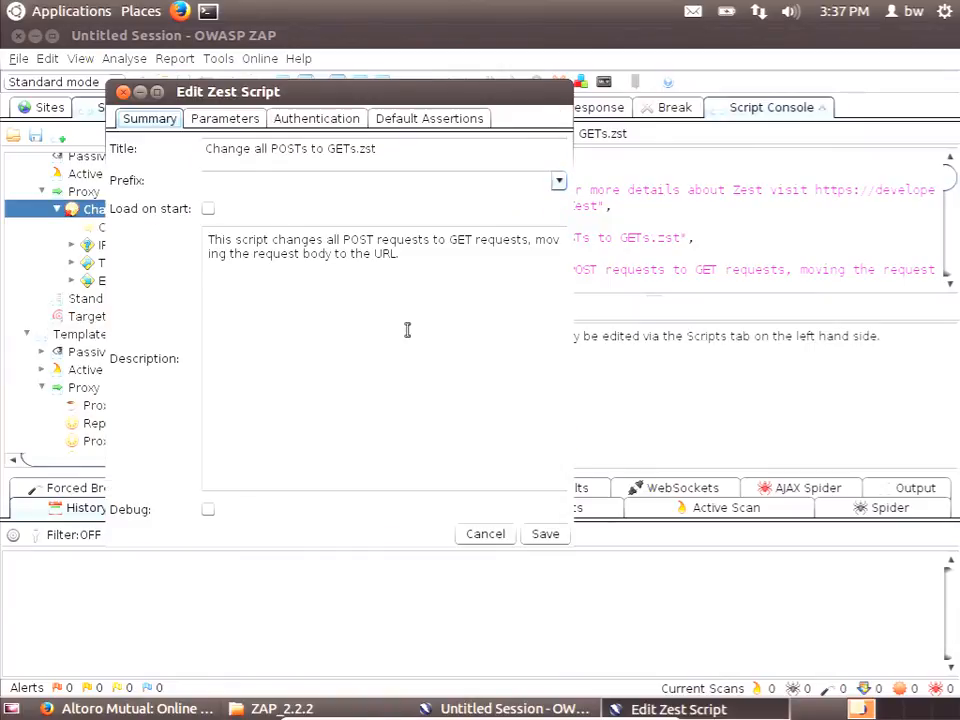
pyautogui.moveTo(508, 532)
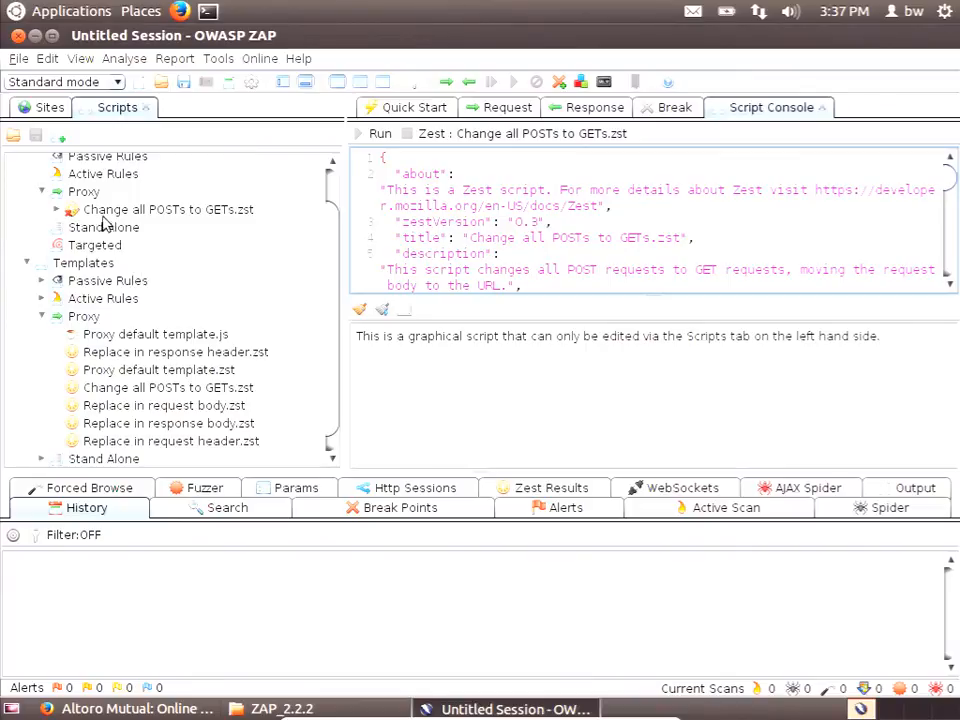
# - Add a Zest Status Code condition checking for 302 to the proxy script and save it
pyautogui.rightClick(160, 210)
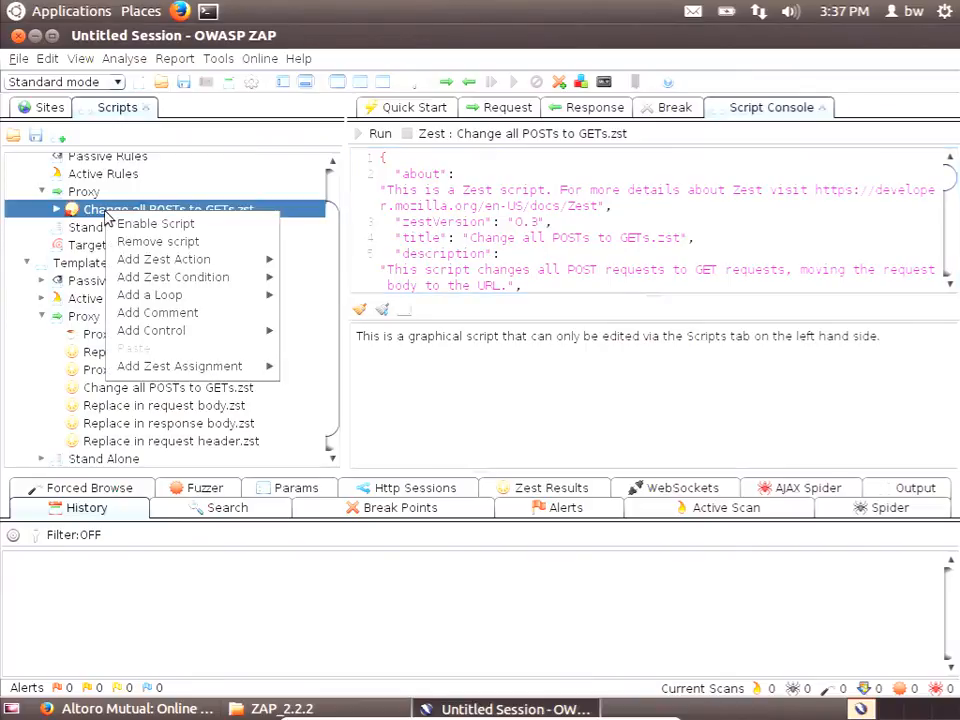
pyautogui.moveTo(164, 260)
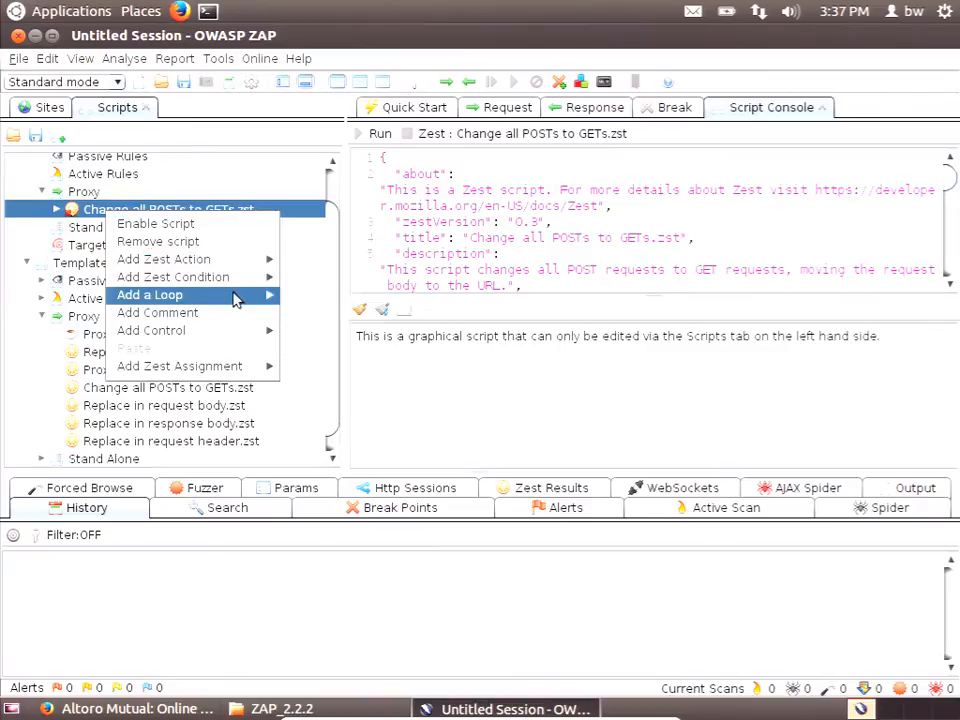
pyautogui.moveTo(224, 298)
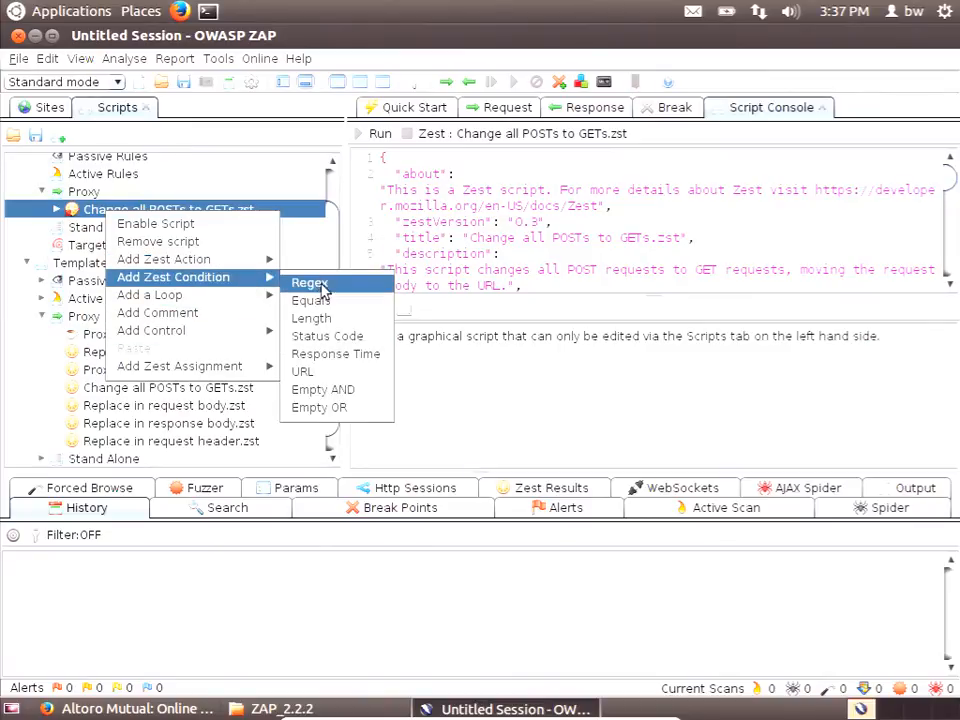
pyautogui.click(328, 336)
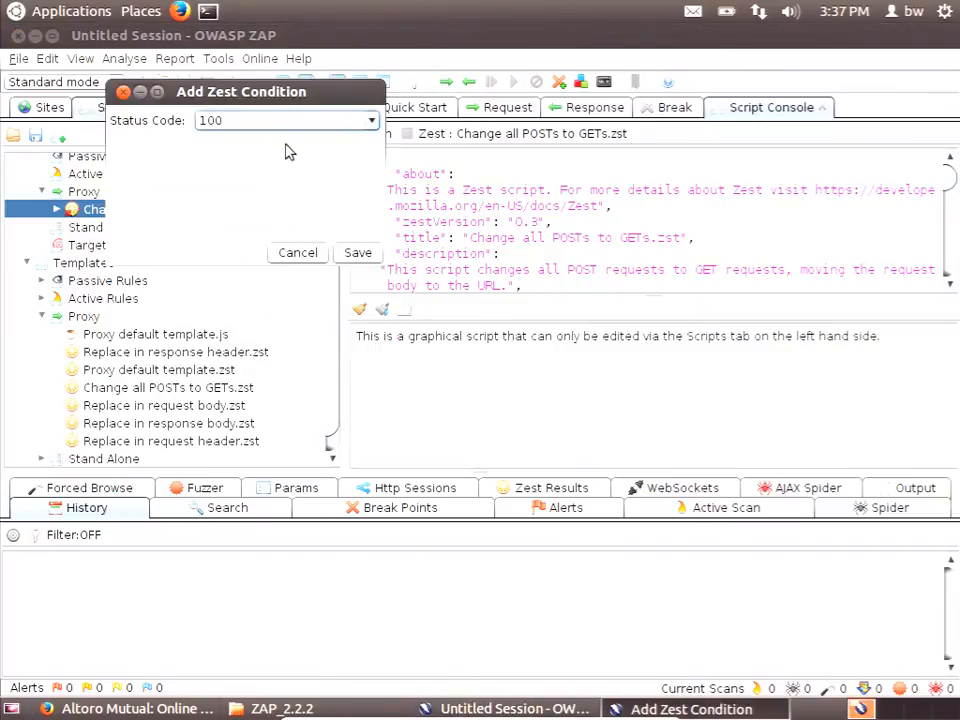
pyautogui.click(368, 120)
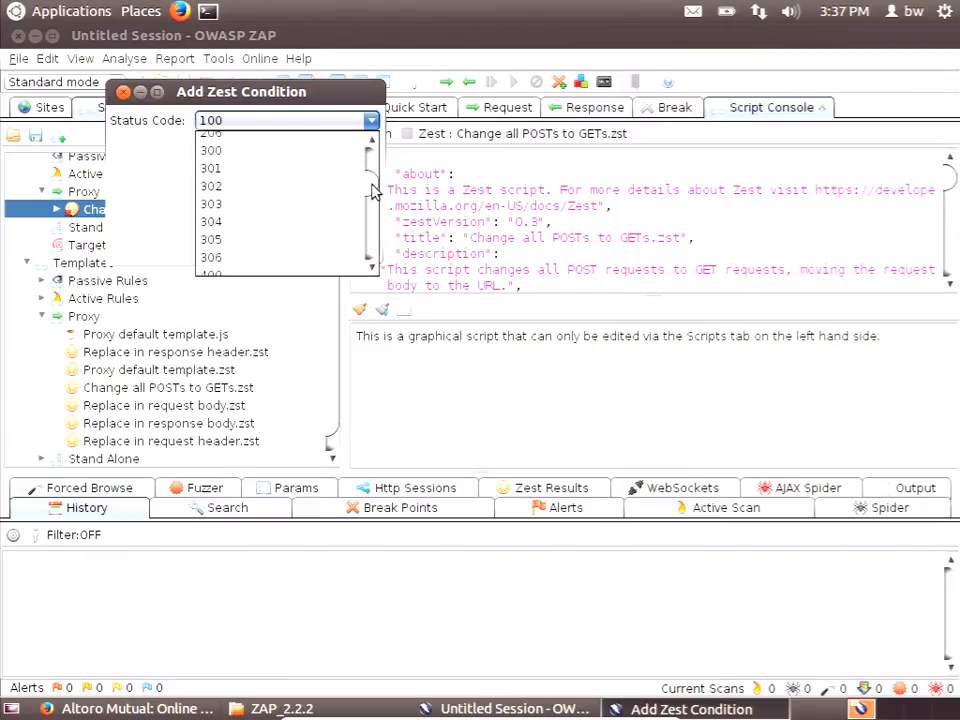
pyautogui.click(210, 186)
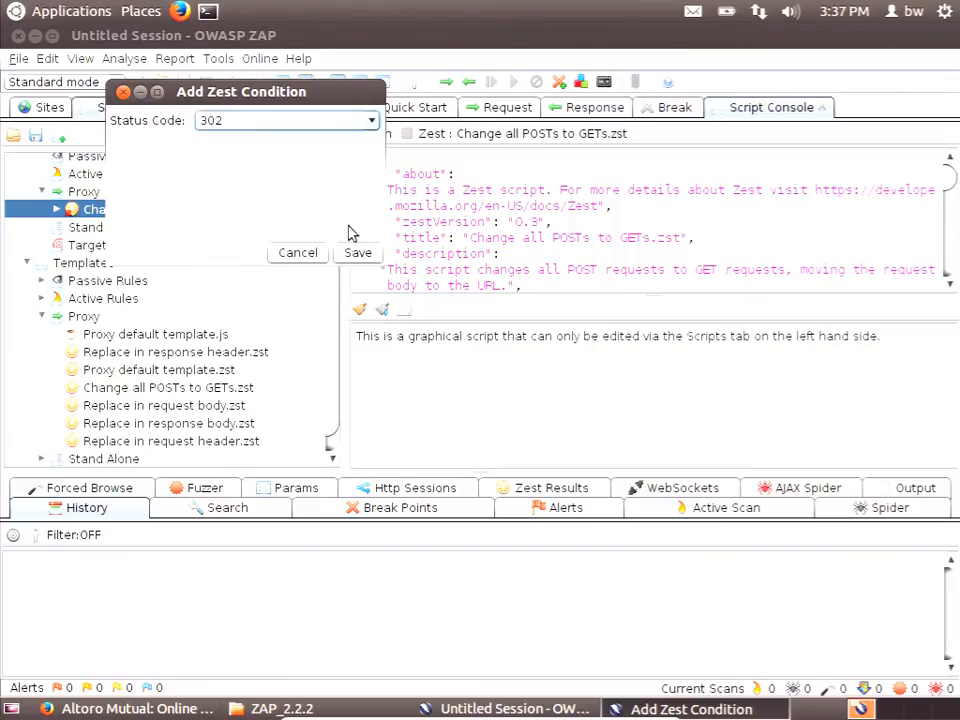
pyautogui.click(358, 252)
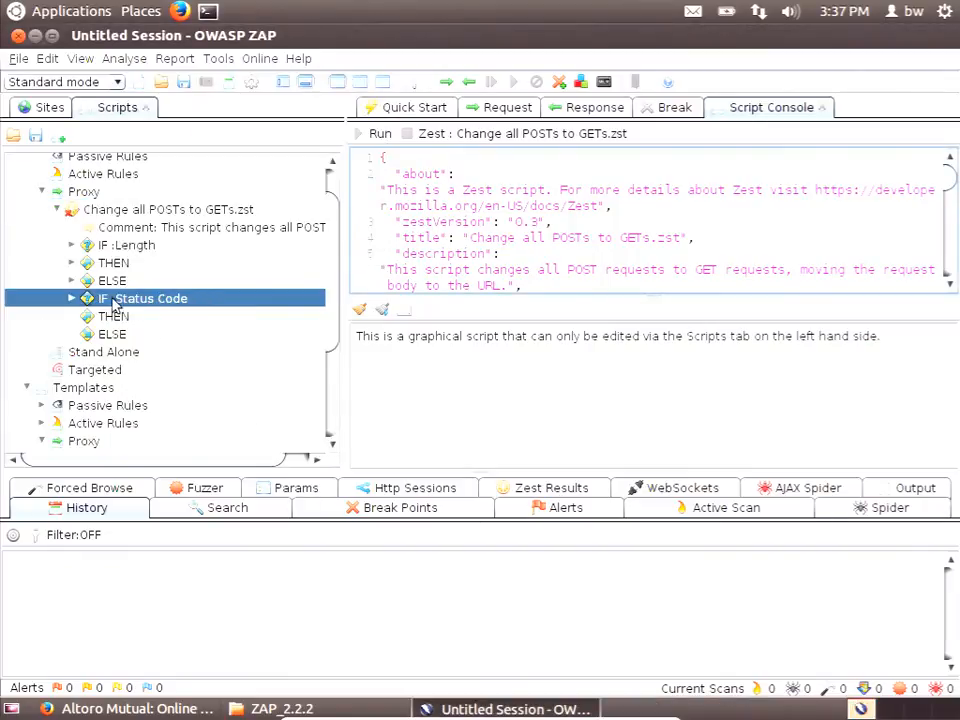
# - Expand the Length condition and its THEN branch, then cancel adding a scan action
pyautogui.click(72, 244)
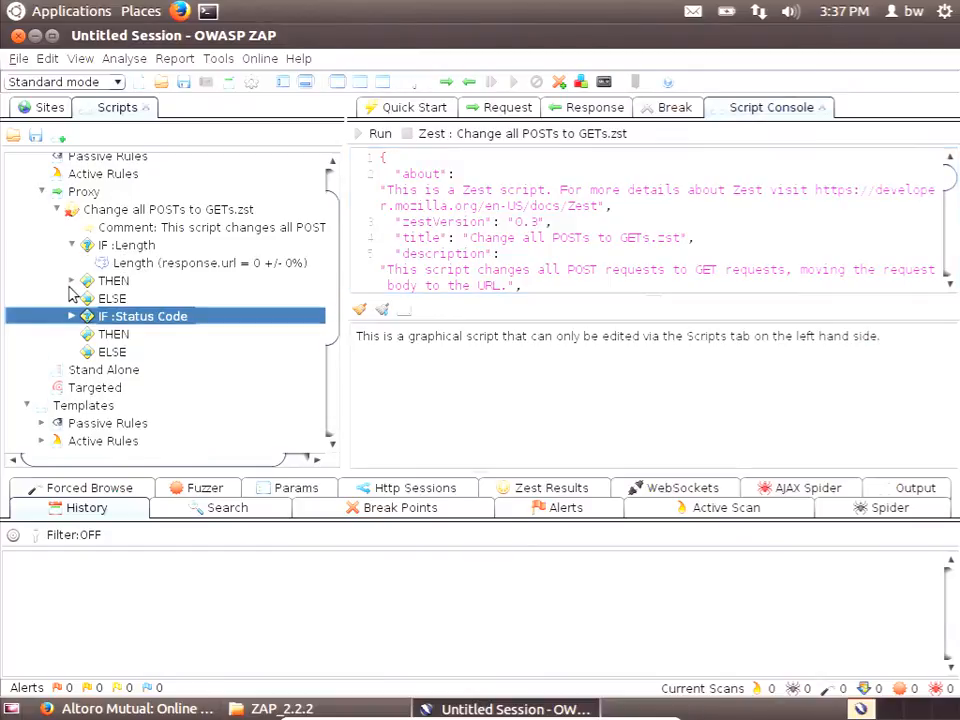
pyautogui.click(72, 280)
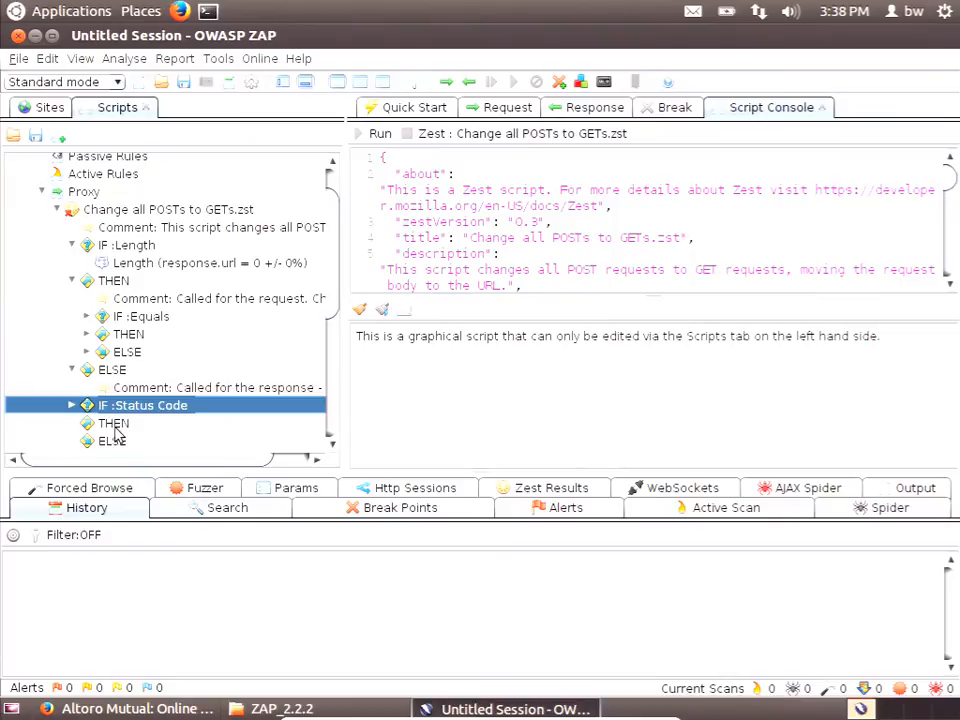
pyautogui.rightClick(112, 424)
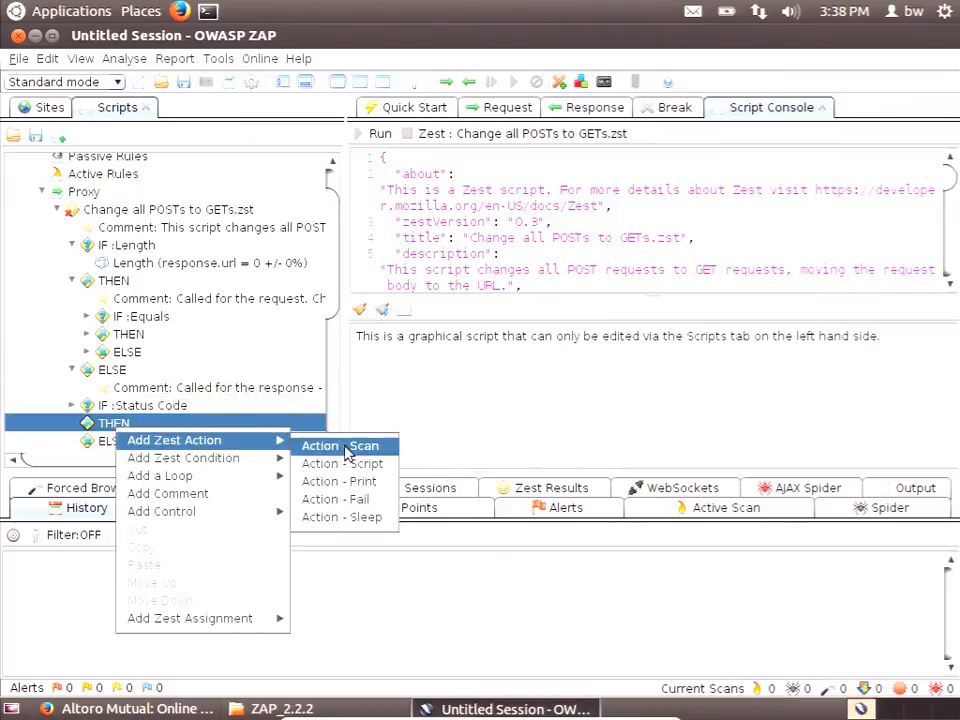
pyautogui.click(338, 444)
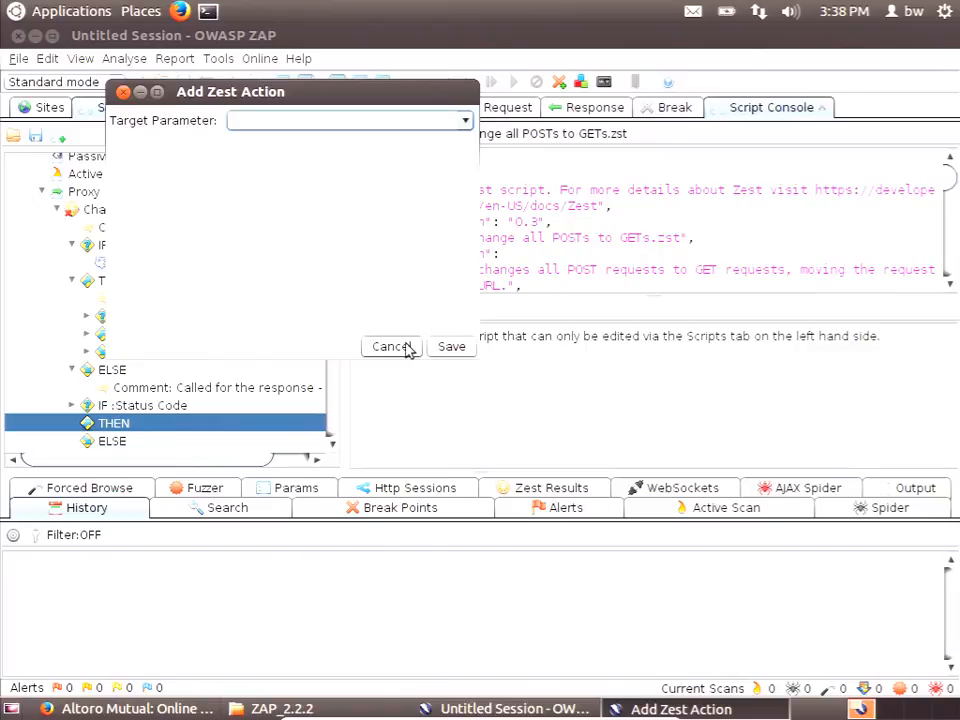
pyautogui.click(388, 346)
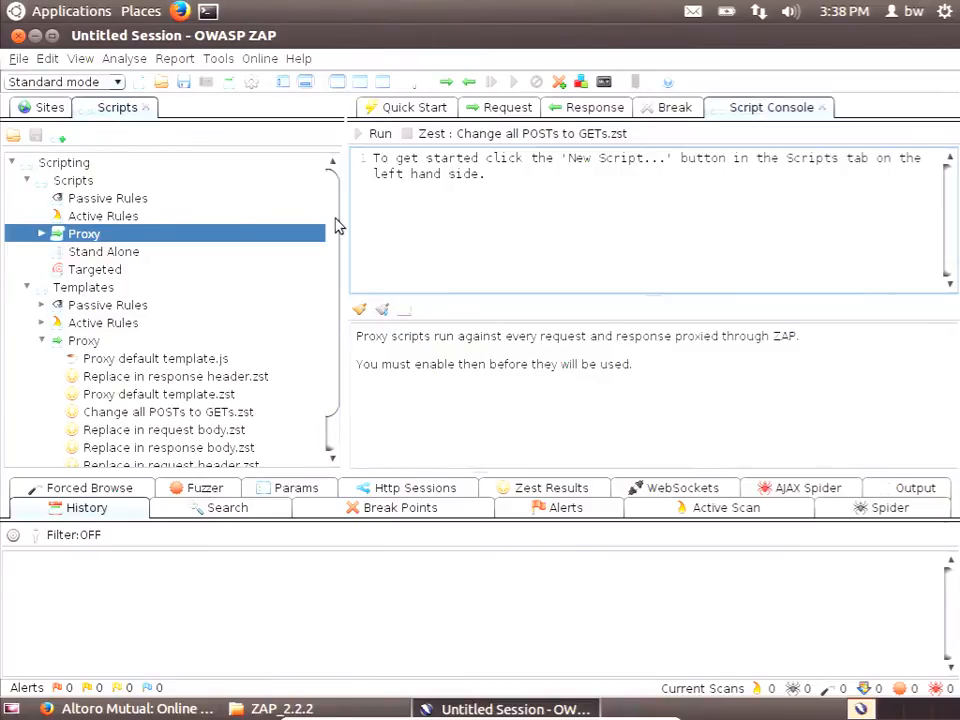
pyautogui.moveTo(336, 232)
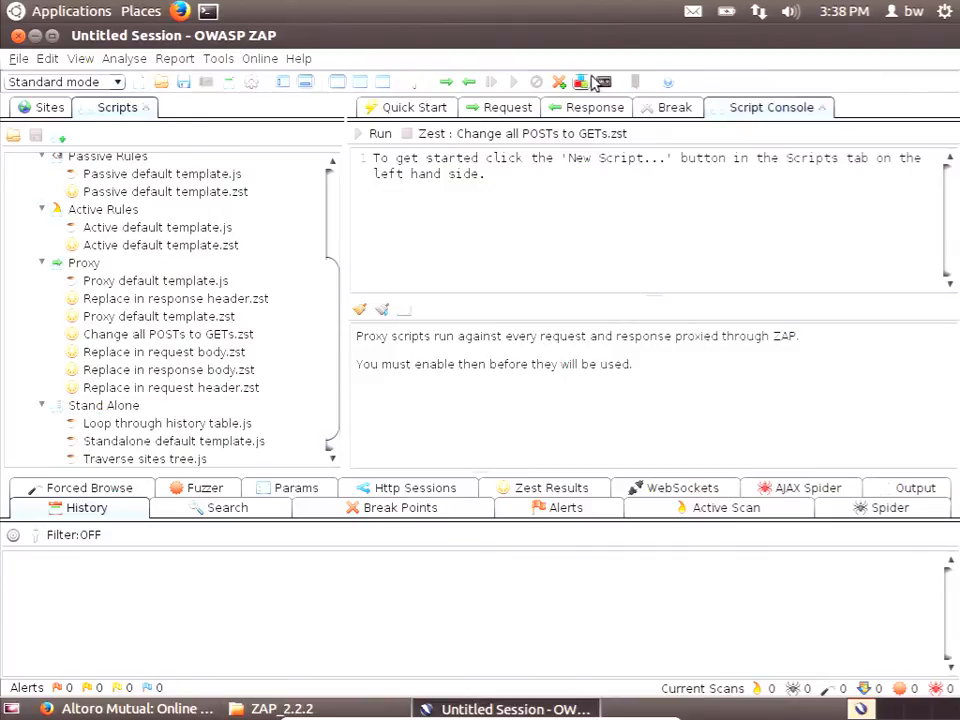
# - Bring up the Manage Add-ons window listing the installed add-ons
pyautogui.click(582, 82)
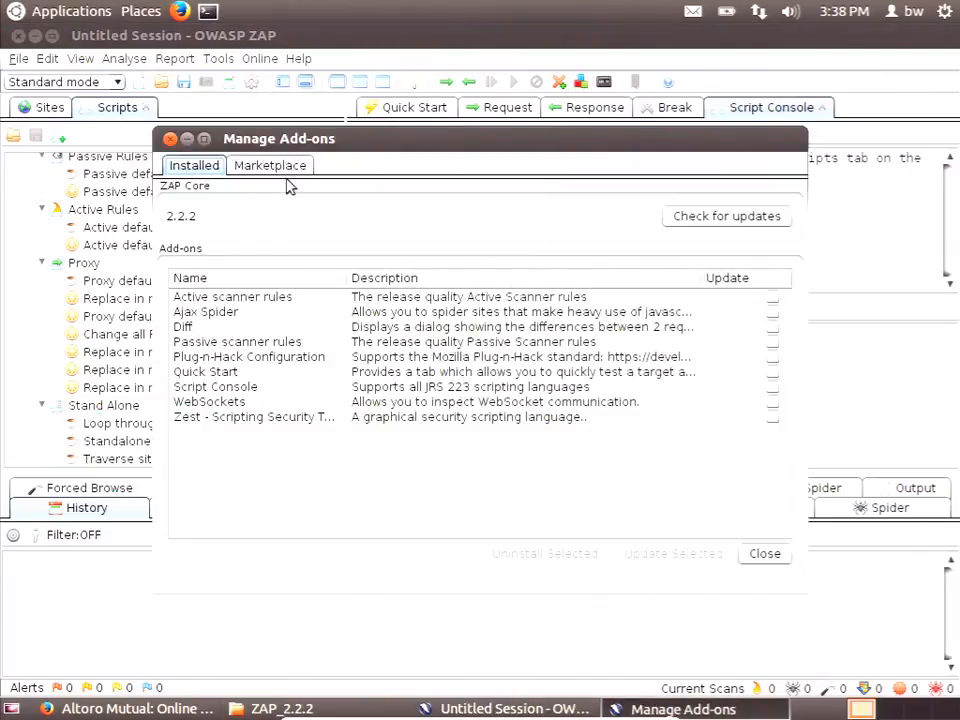
# - Browse the Marketplace add-on list (Fuzzdb files, Python scripting) and close the manager
pyautogui.click(270, 164)
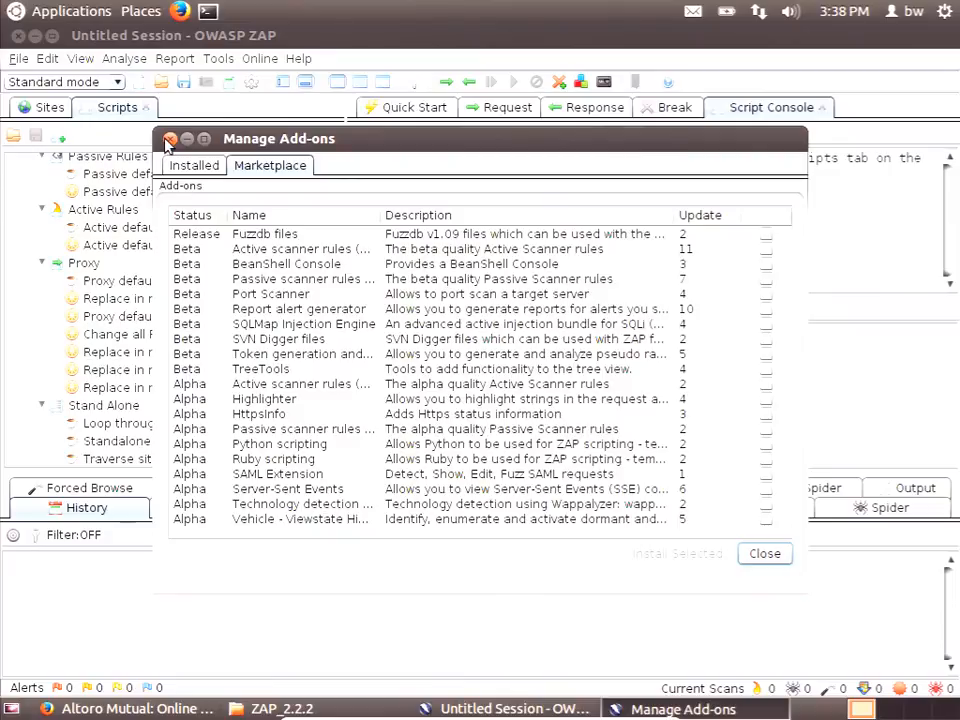
pyautogui.click(764, 552)
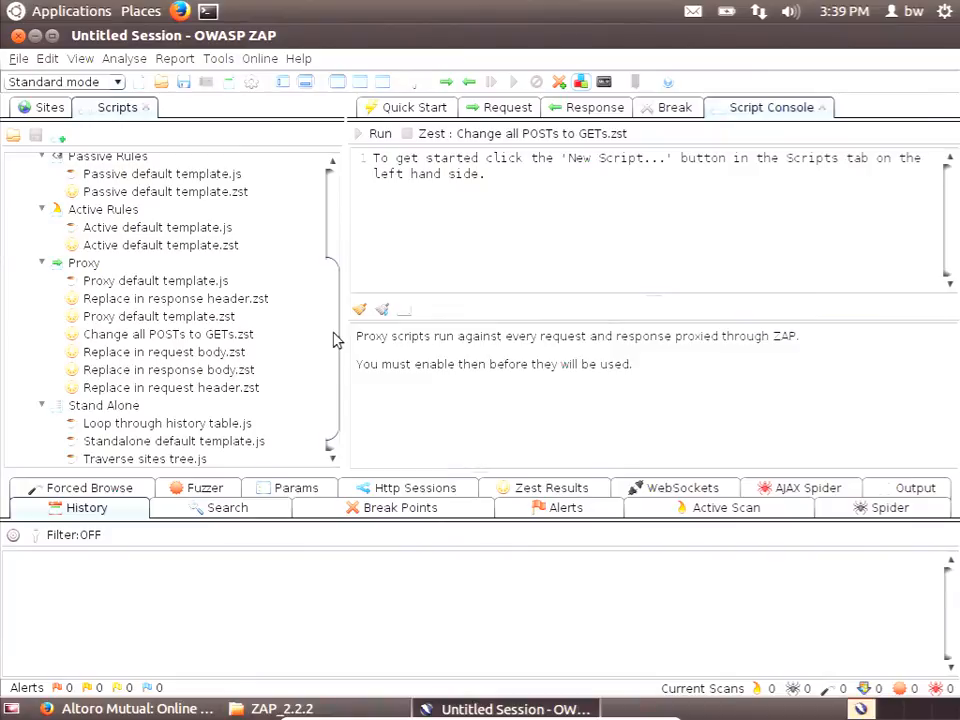
# - Show the Sites tree, then reload the Altoro Mutual page in Firefox so ZAP logs its requests
pyautogui.click(42, 108)
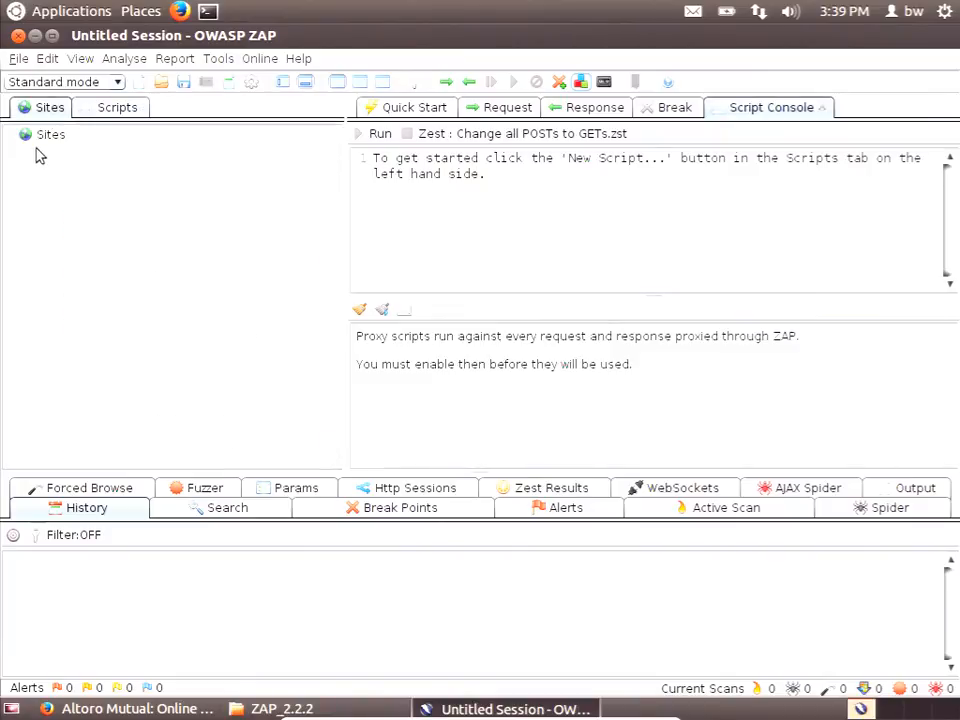
pyautogui.click(116, 108)
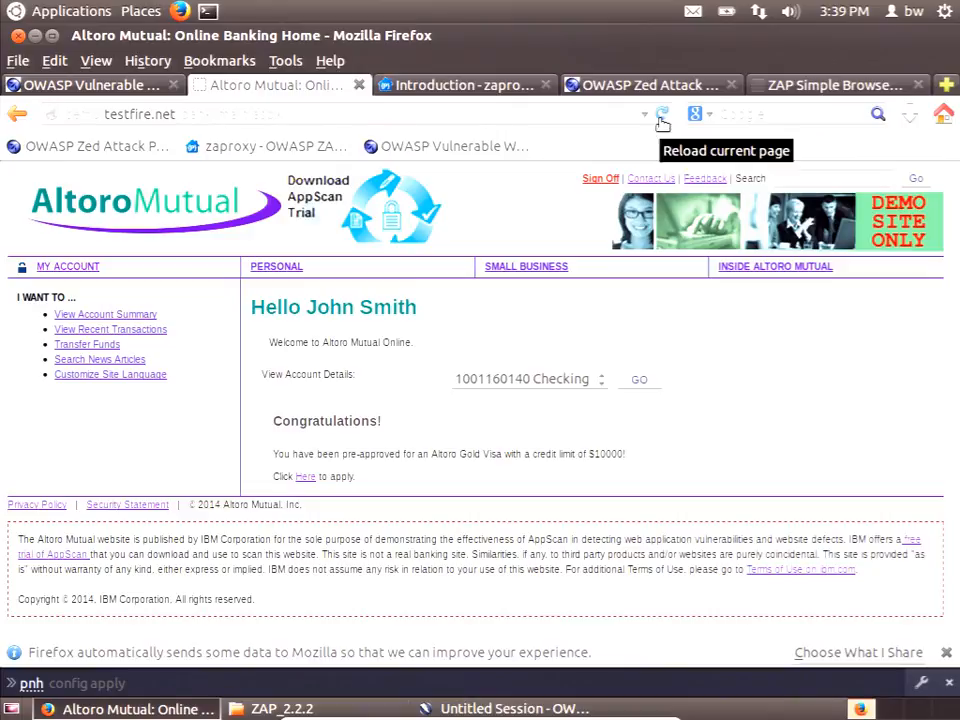
pyautogui.click(660, 112)
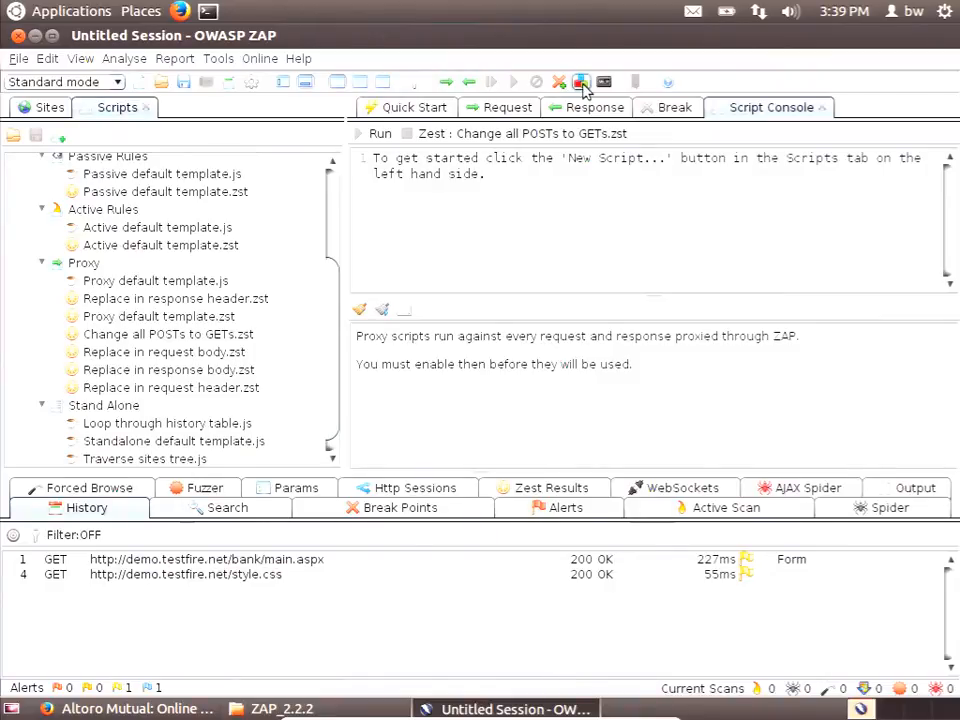
# - Reopen Manage Add-ons and review the beta Active scanner rules and Report alert generator entries
pyautogui.click(580, 80)
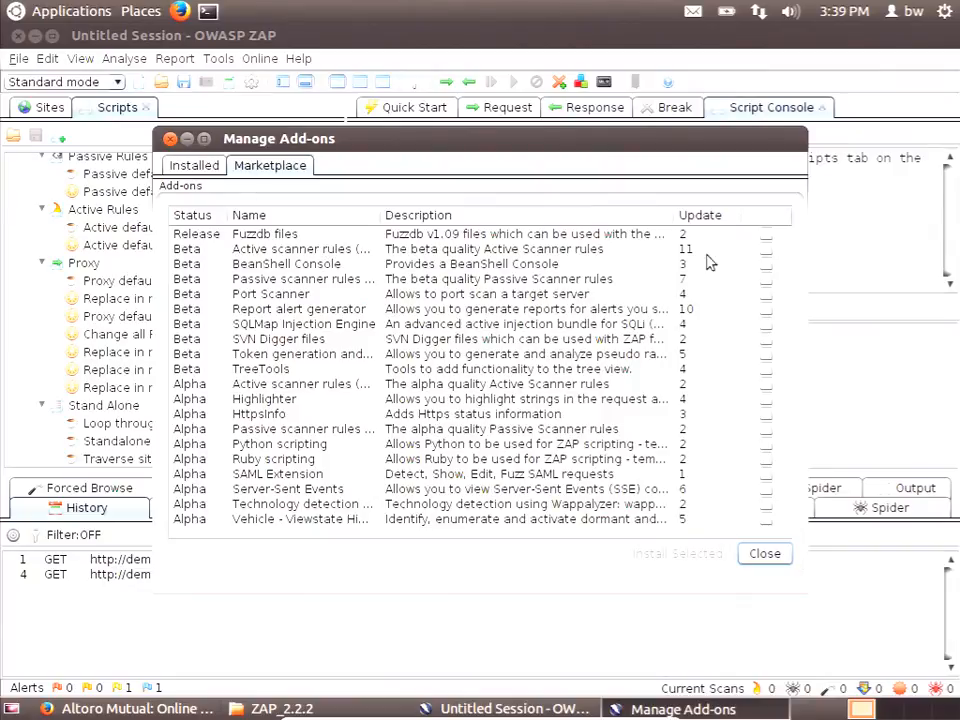
pyautogui.moveTo(692, 256)
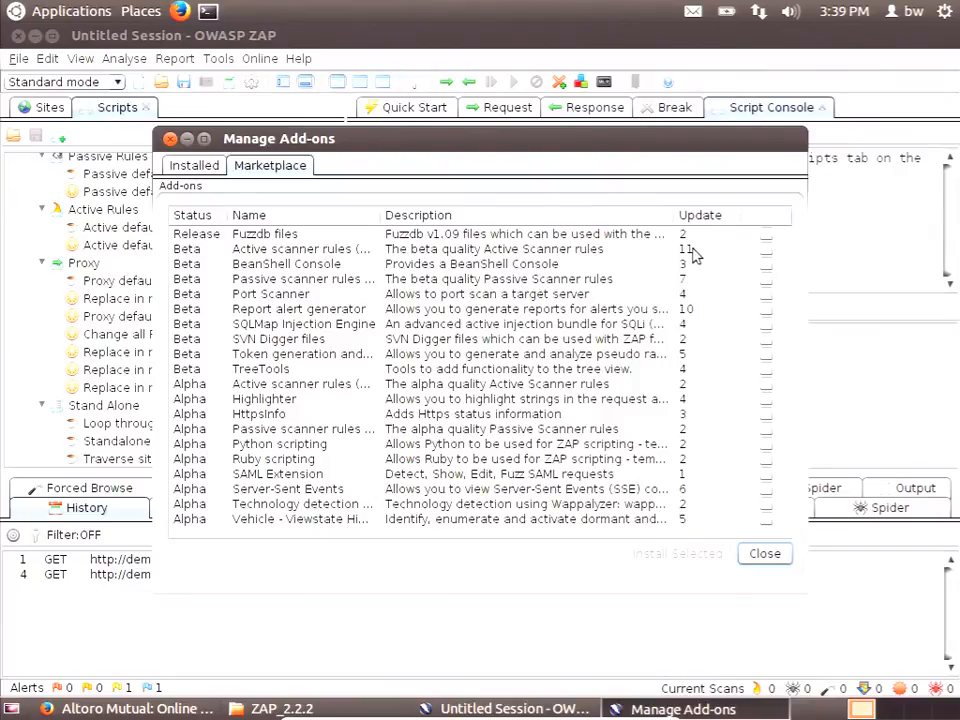
pyautogui.click(300, 248)
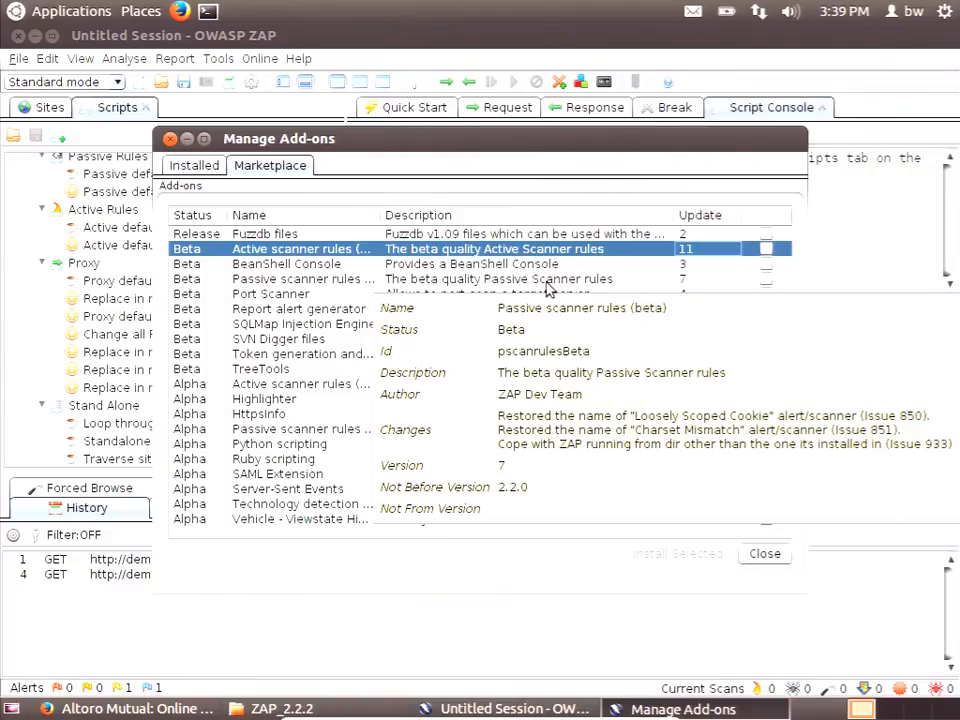
pyautogui.click(298, 308)
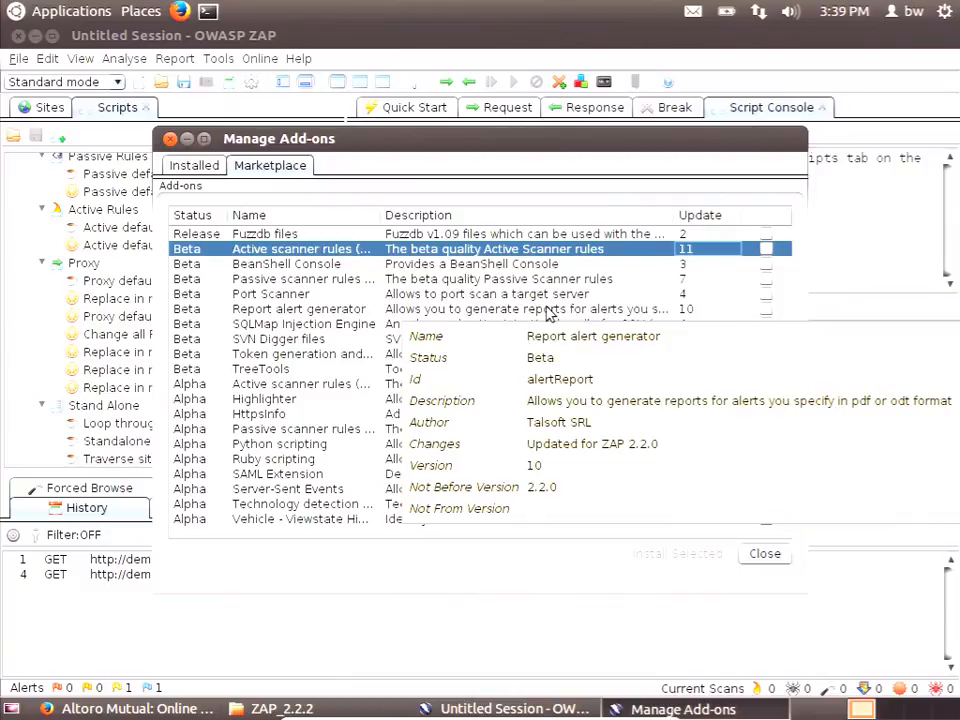
pyautogui.click(300, 308)
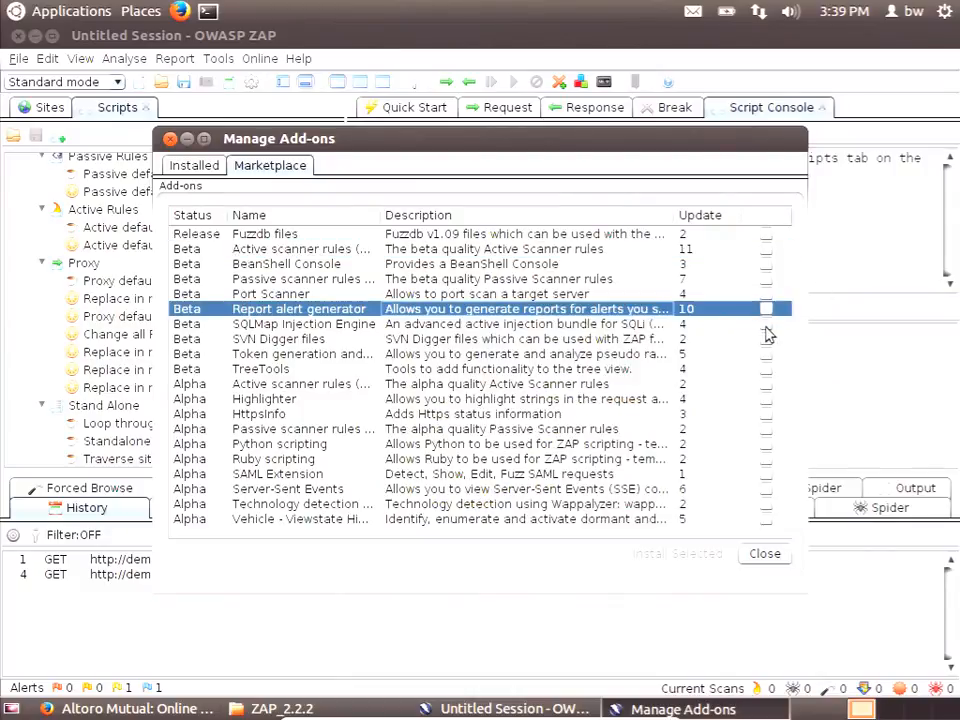
# - Mark SQLMap Injection Engine, Httpsinfo, Python scripting and Technology detection for installation
pyautogui.click(766, 324)
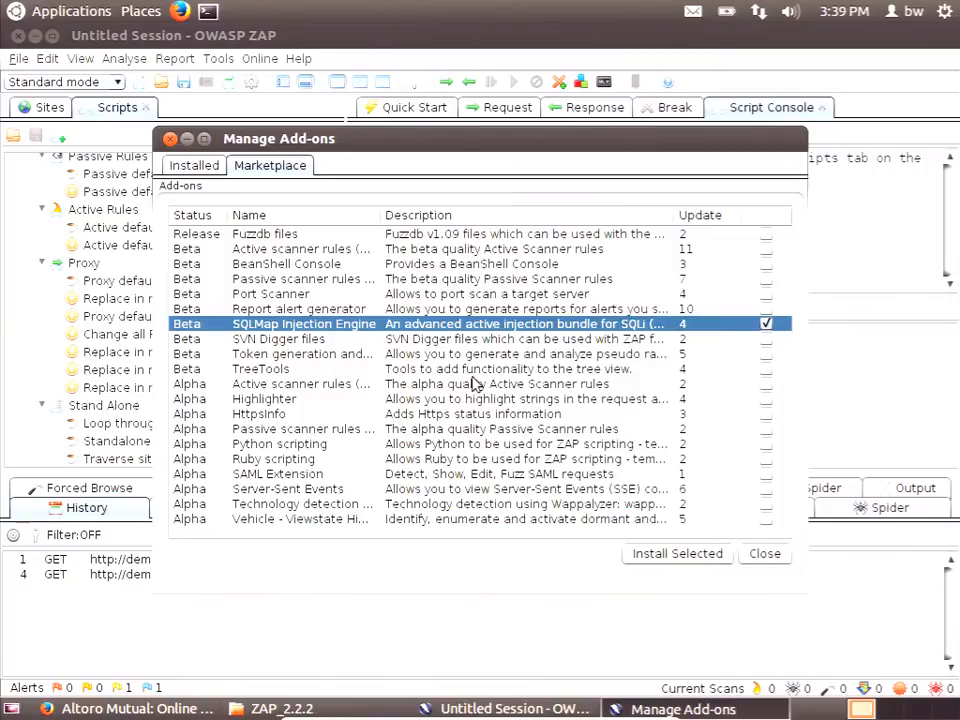
pyautogui.moveTo(488, 424)
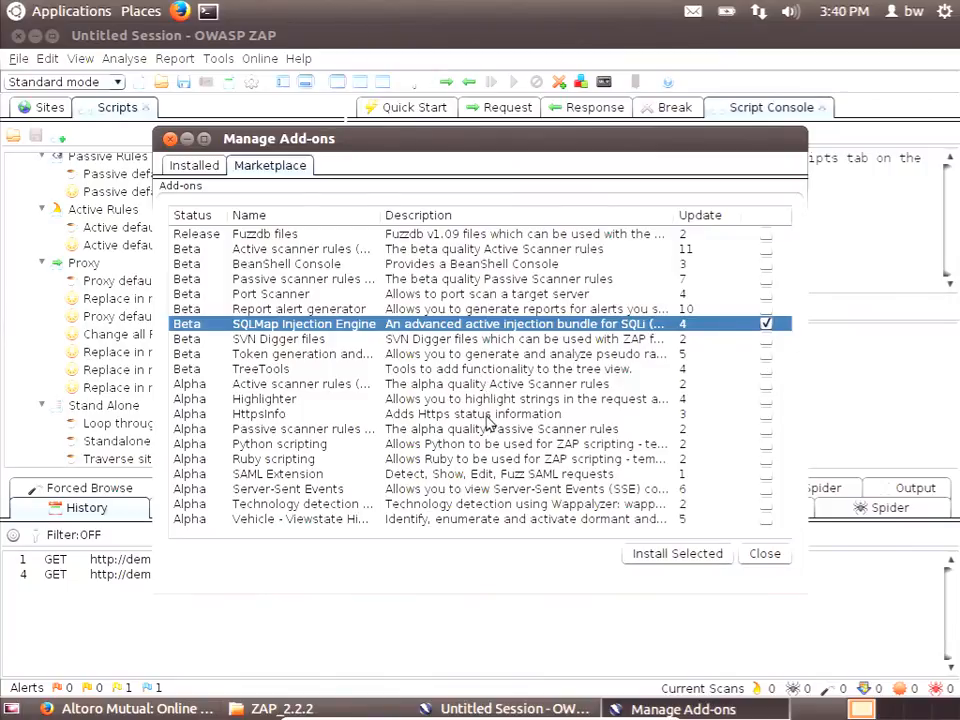
pyautogui.click(764, 412)
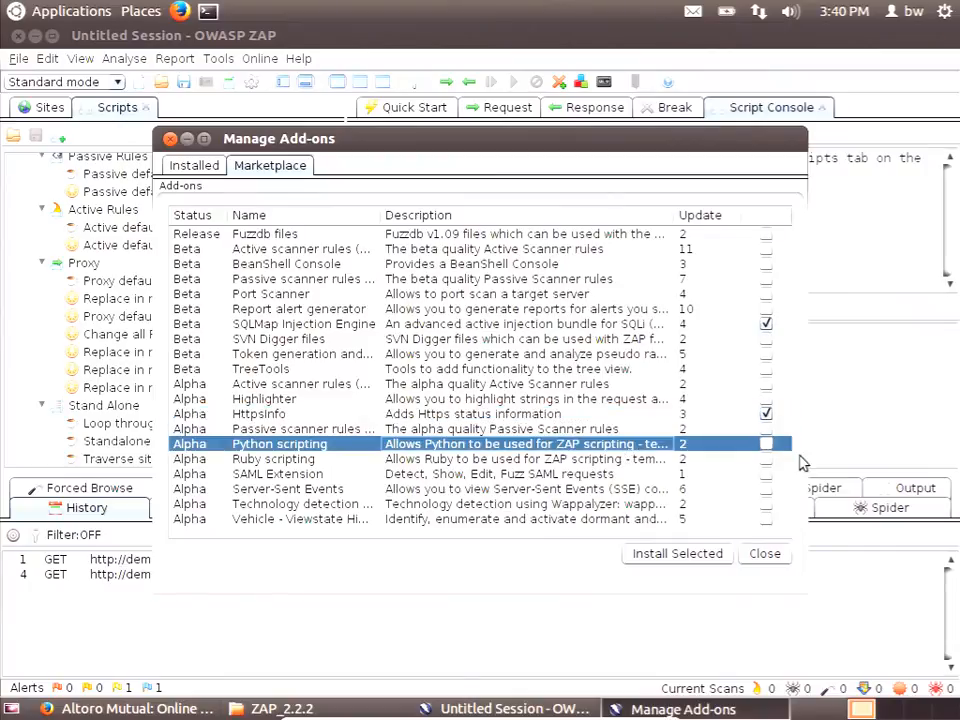
pyautogui.click(764, 444)
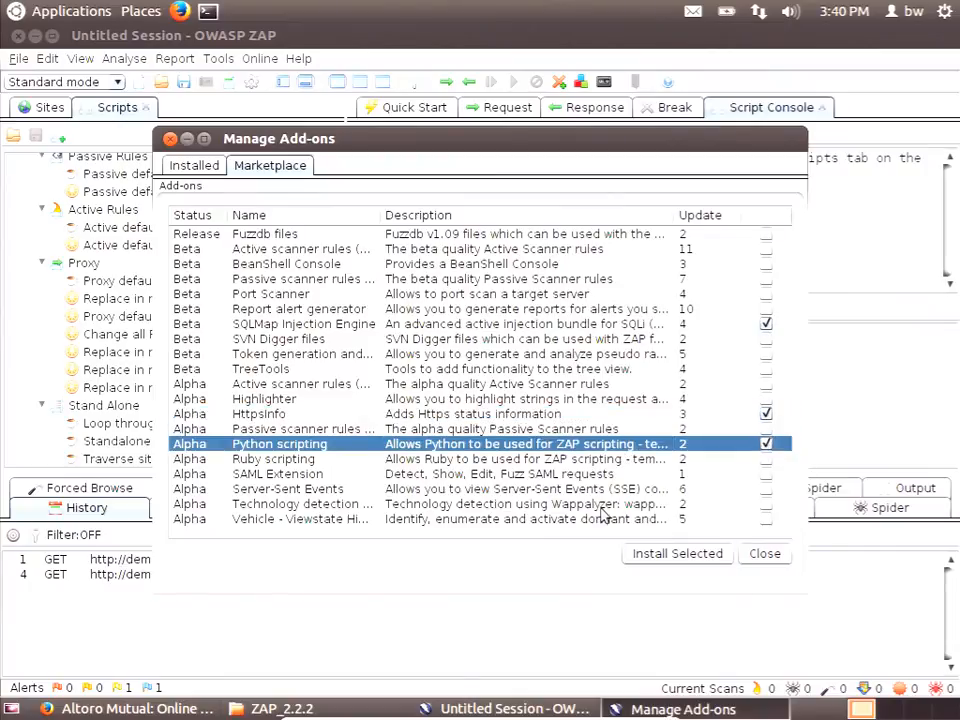
pyautogui.click(764, 504)
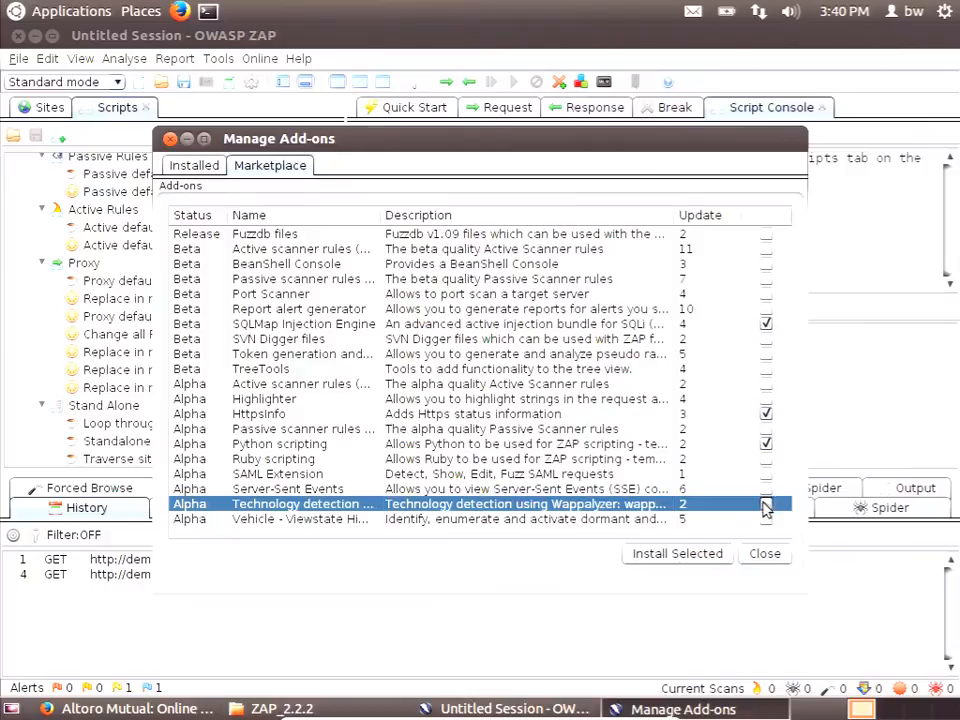
pyautogui.click(766, 504)
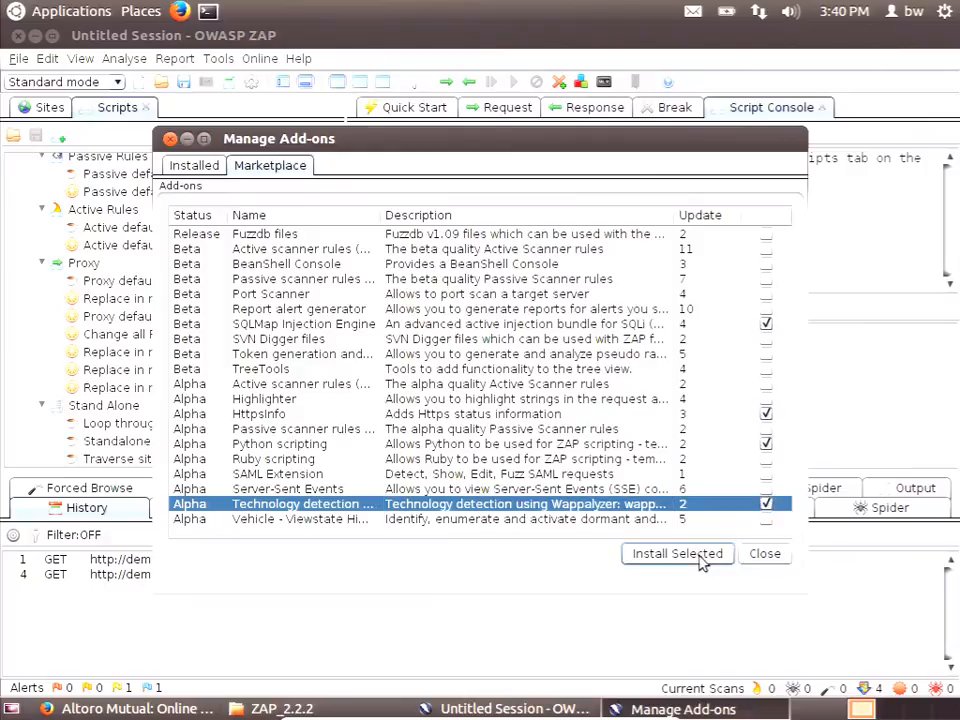
# - Install the selected marketplace add-ons and wait until all updates are downloaded
pyautogui.click(676, 554)
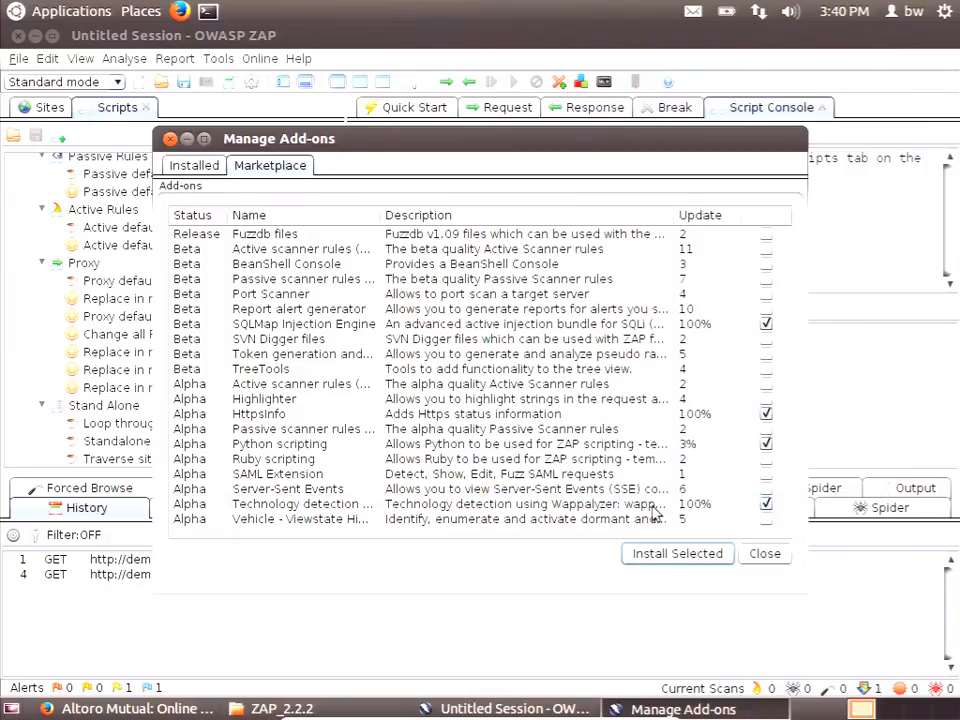
pyautogui.click(300, 504)
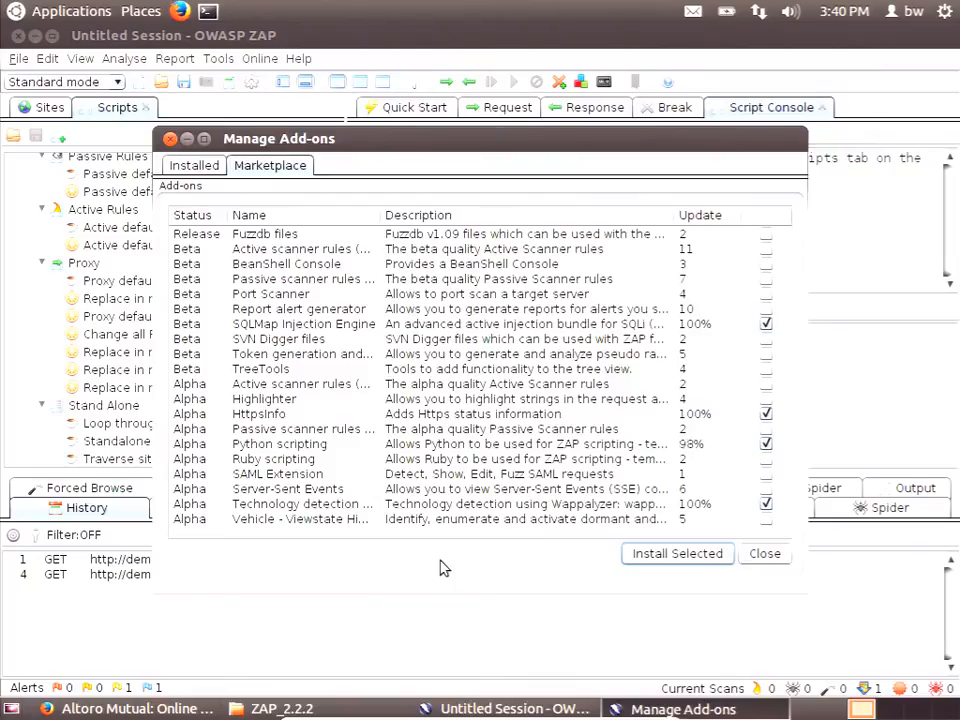
pyautogui.click(676, 554)
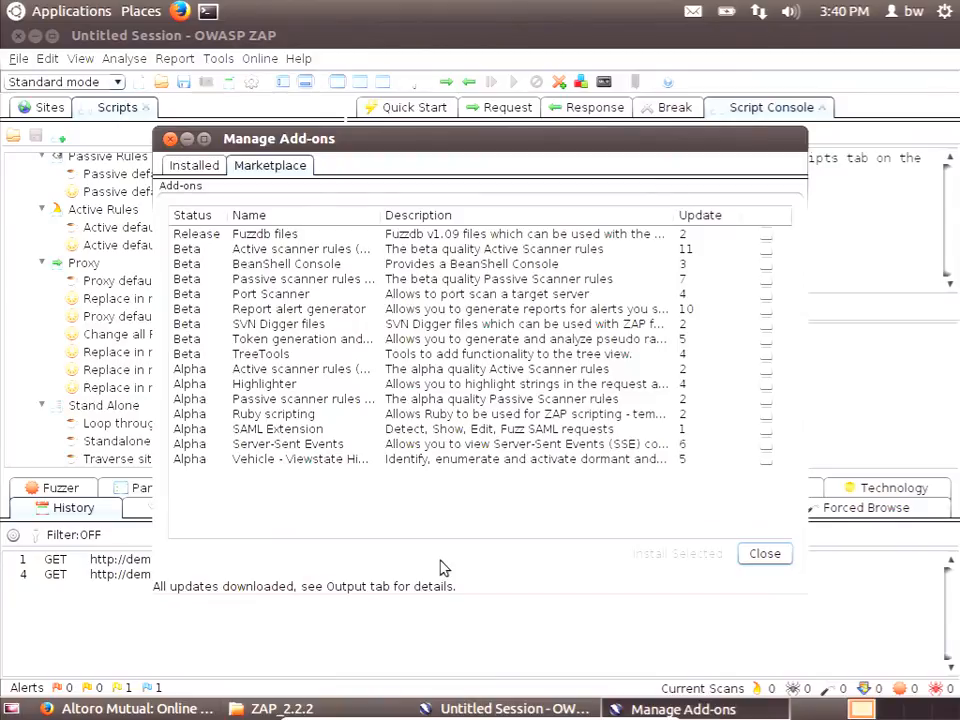
# - Dismiss Manage Add-ons and load 'Loop through history table.js' from Stand Alone scripts
pyautogui.click(764, 552)
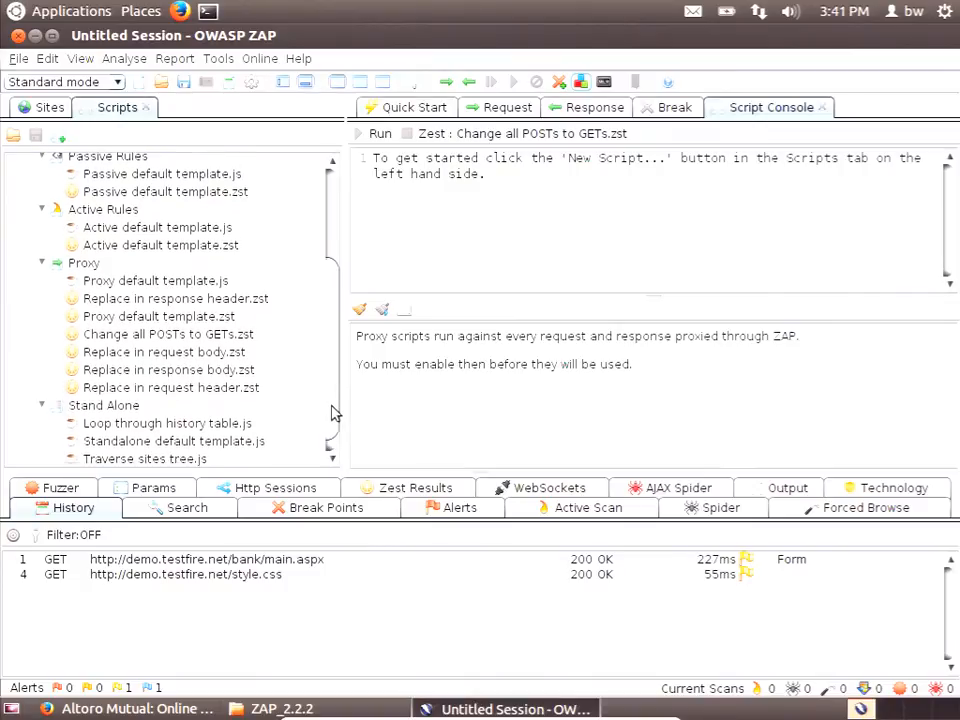
pyautogui.click(168, 404)
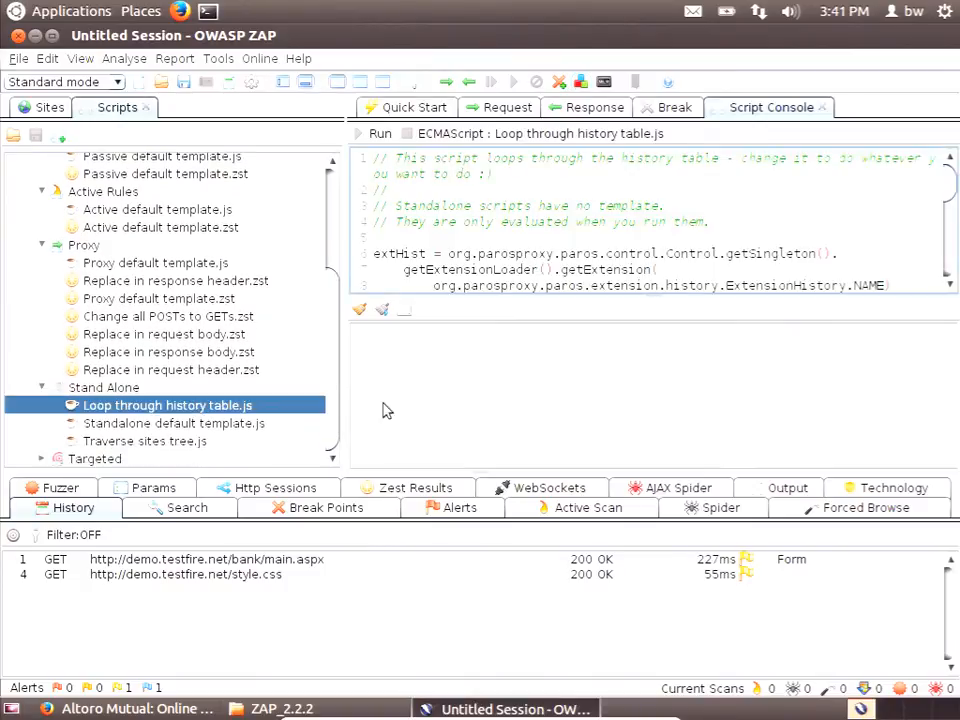